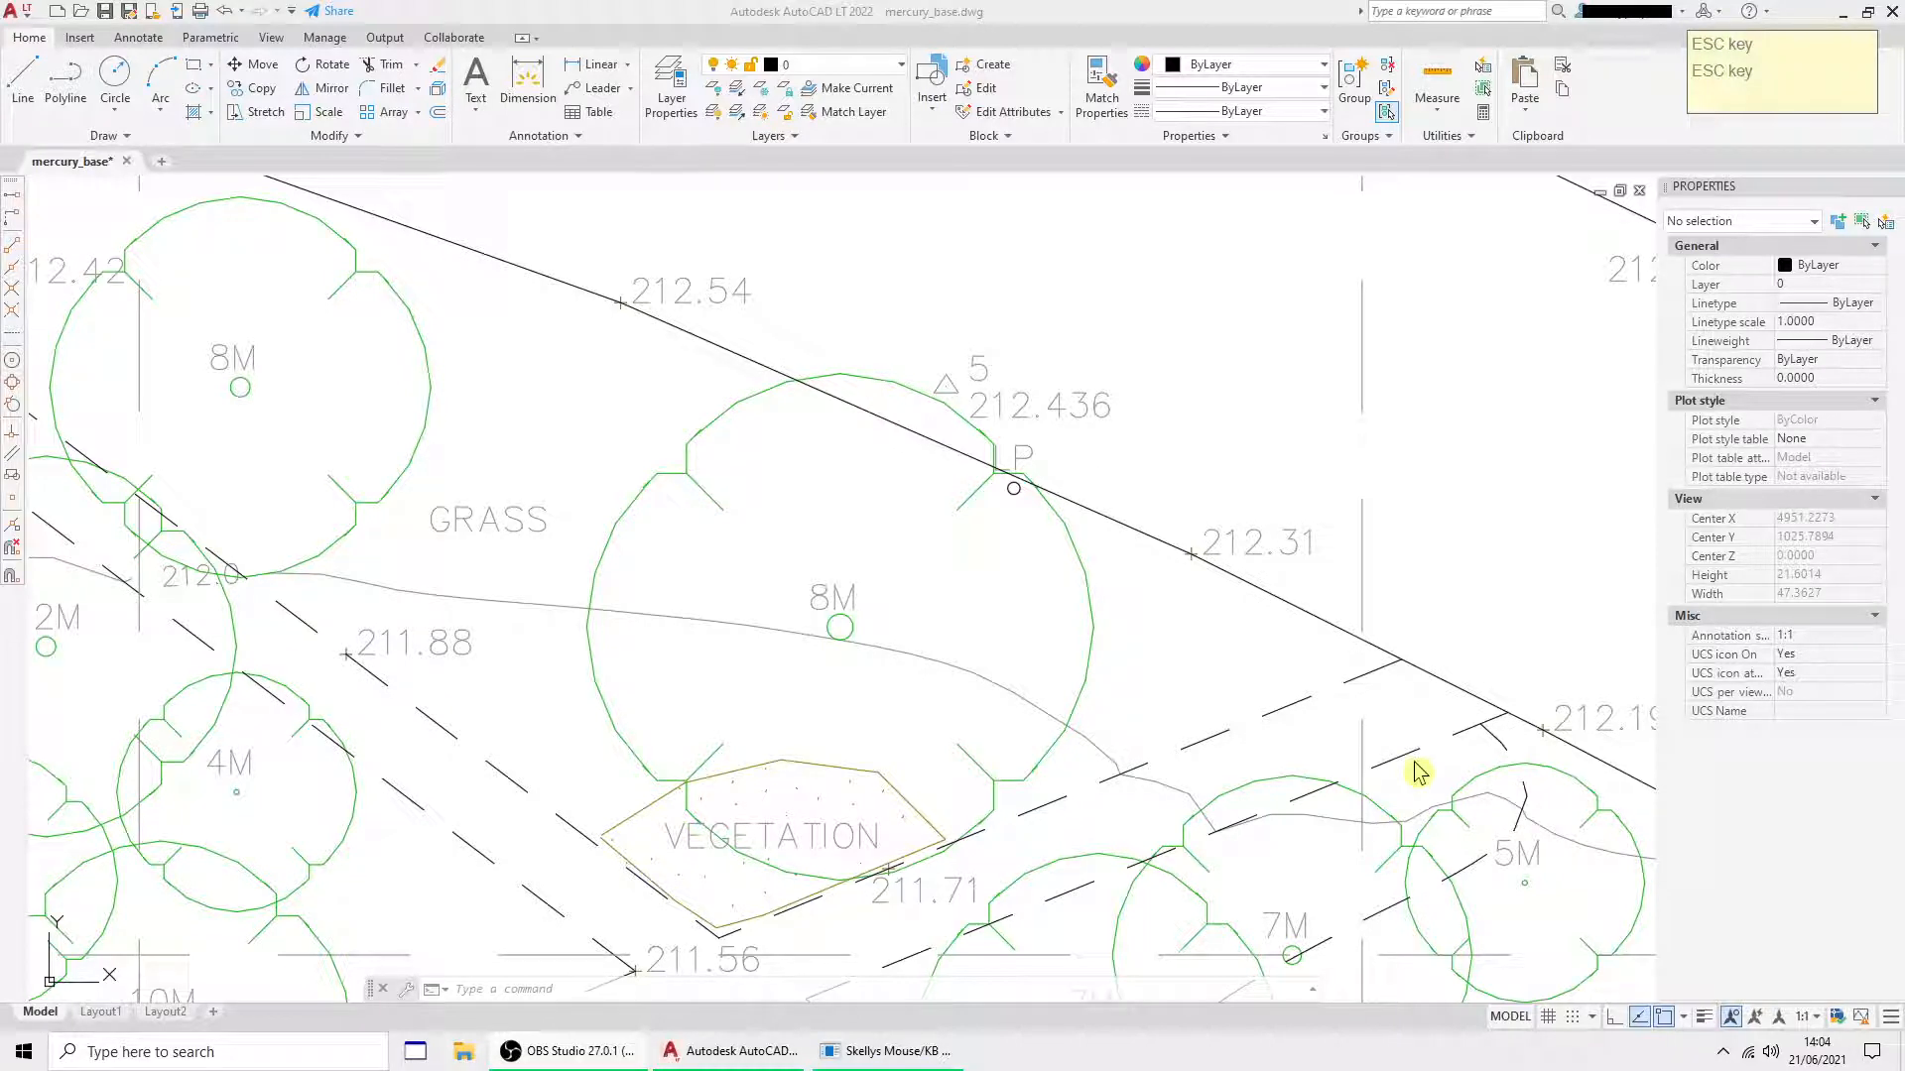
pyautogui.moveTo(1321, 866)
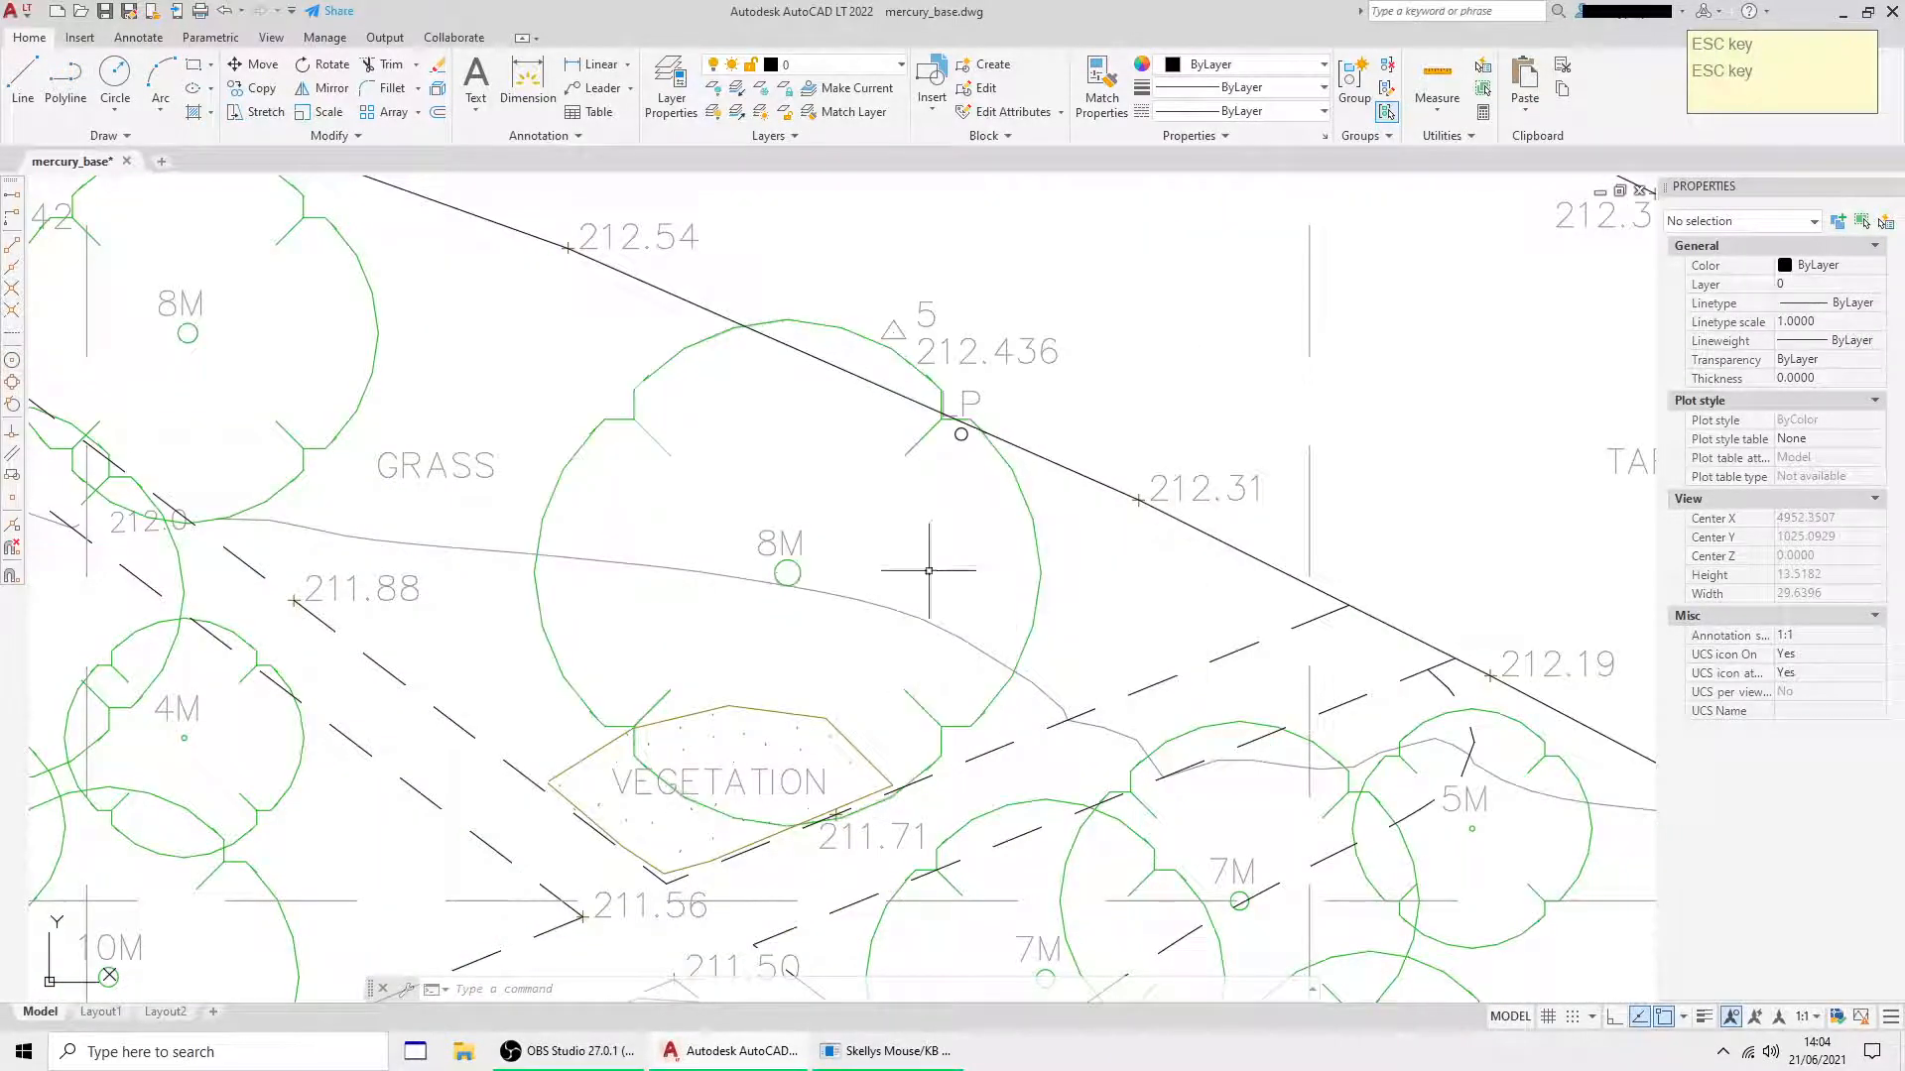
# - Trace a closed spline around the 8M tree's canopy, then display the grid
pyautogui.click(784, 572)
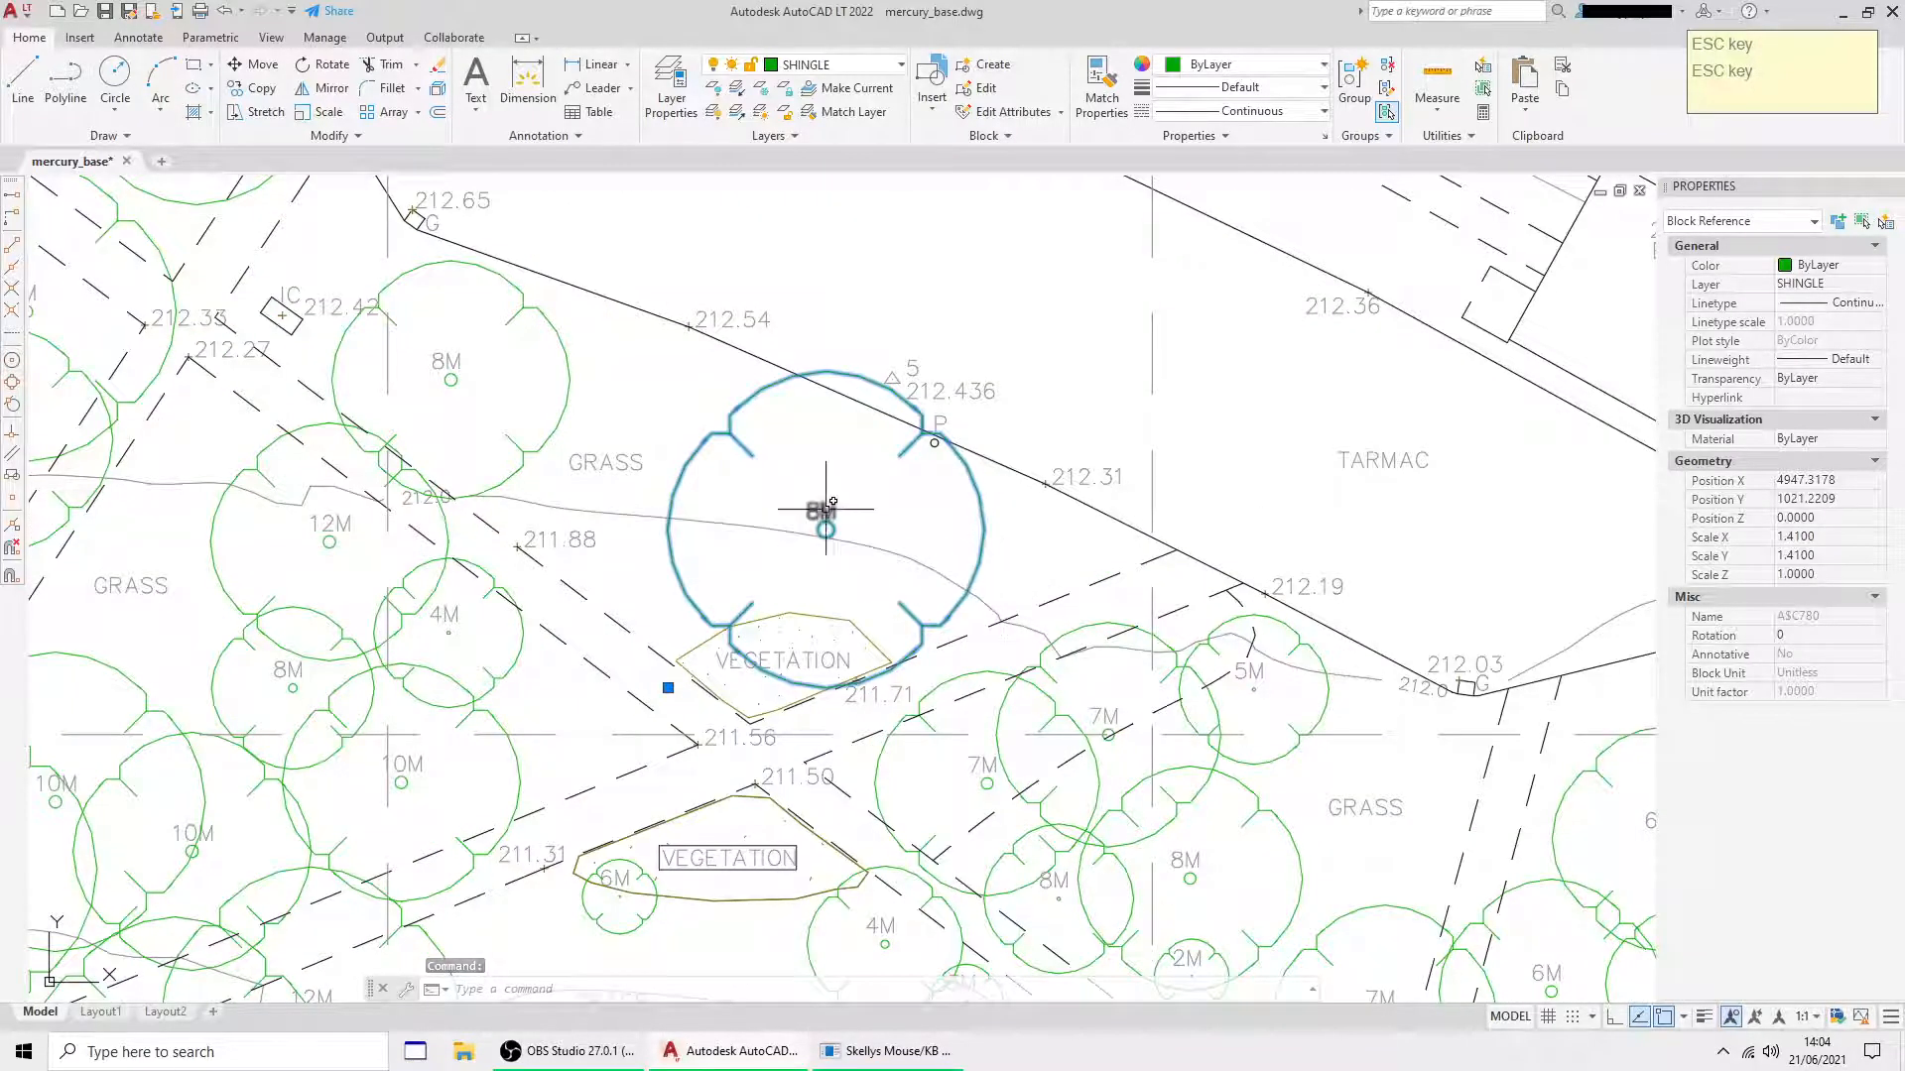
pyautogui.scroll(-3)
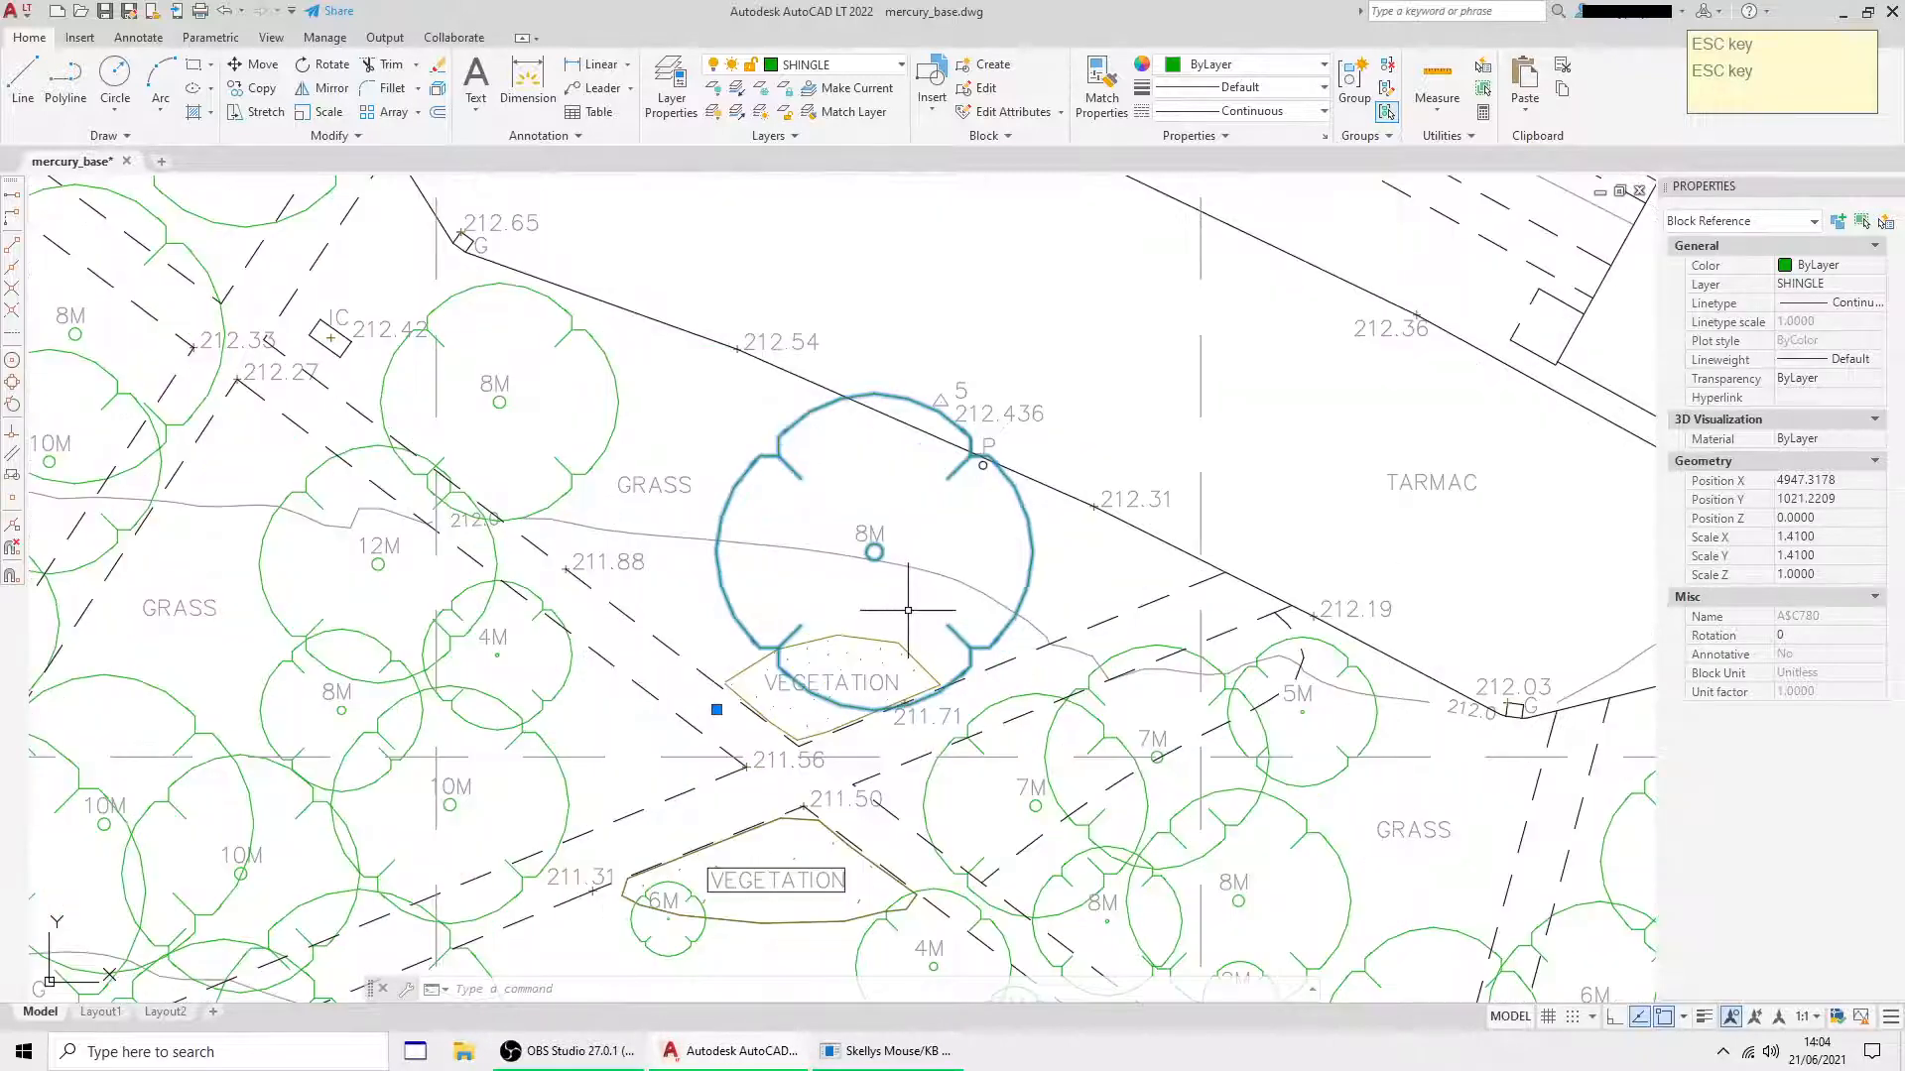
pyautogui.moveTo(1027, 591)
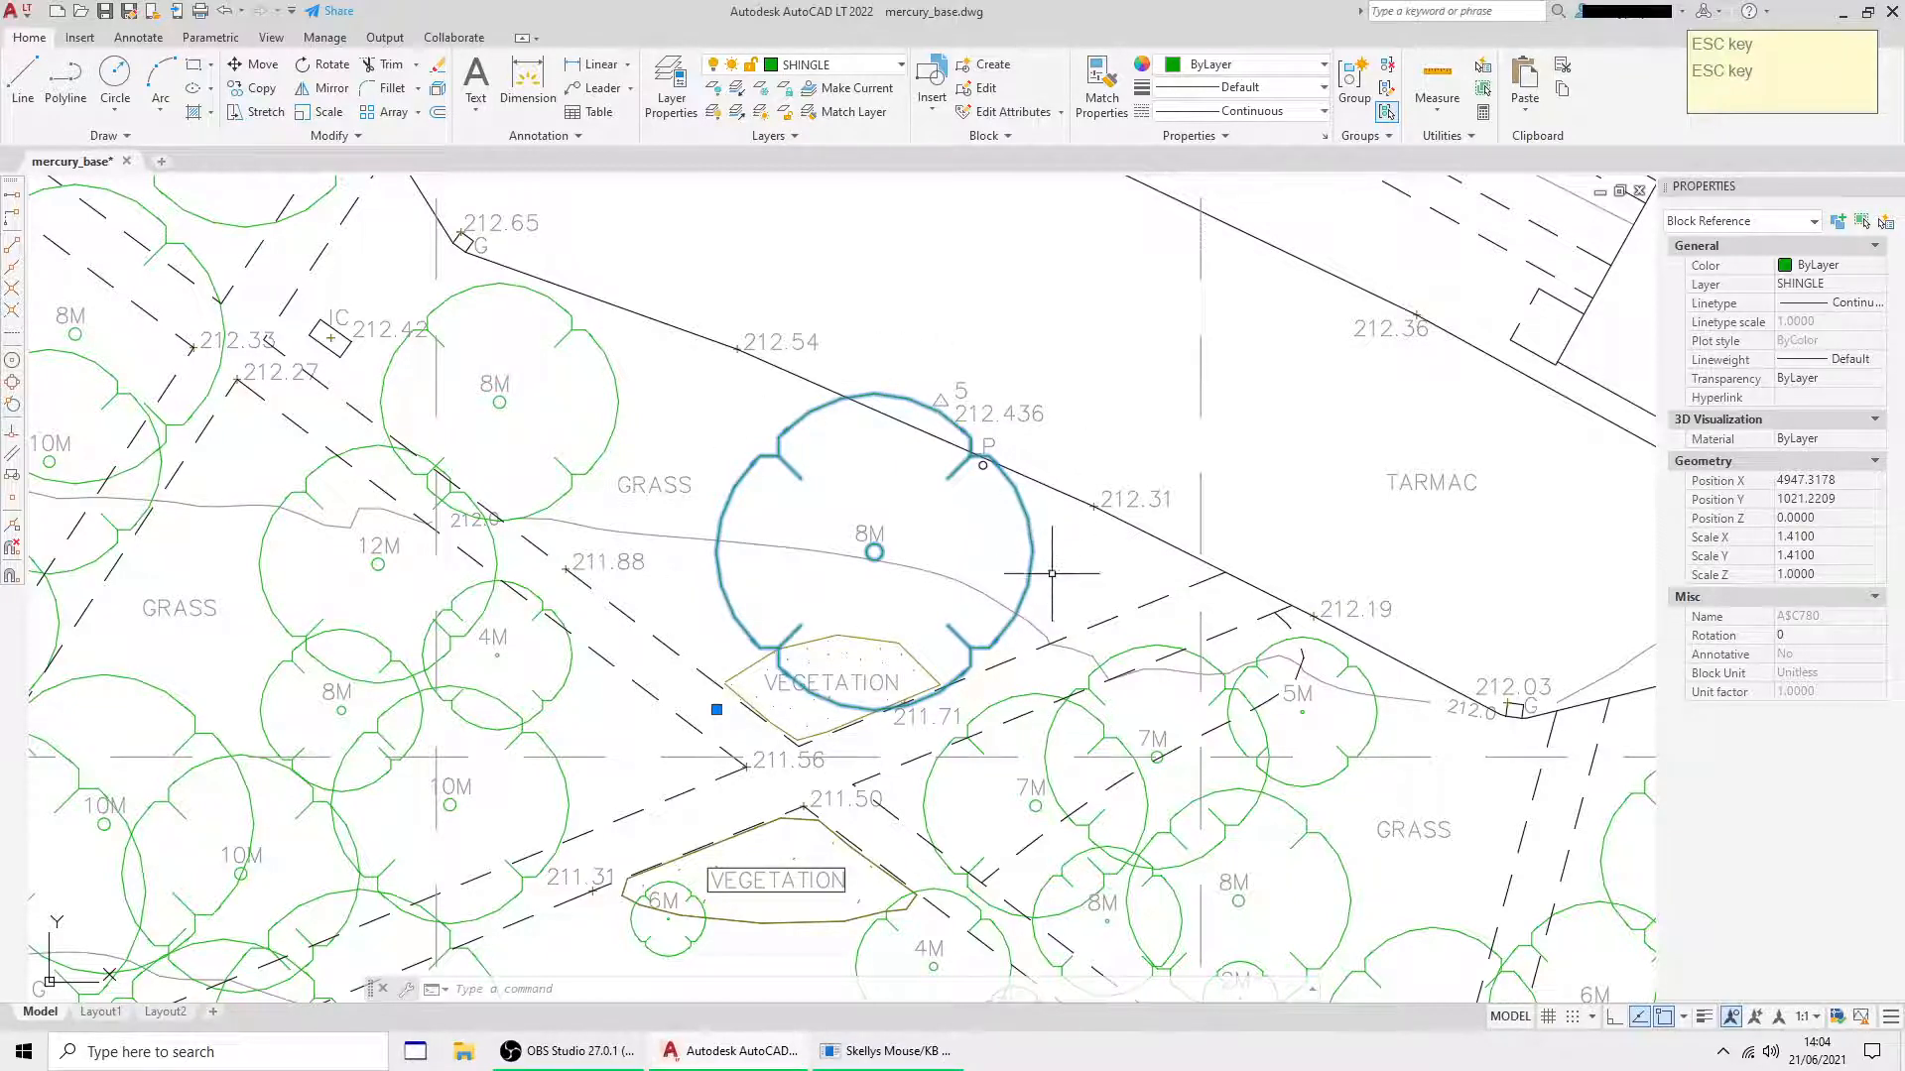
pyautogui.moveTo(1105, 587)
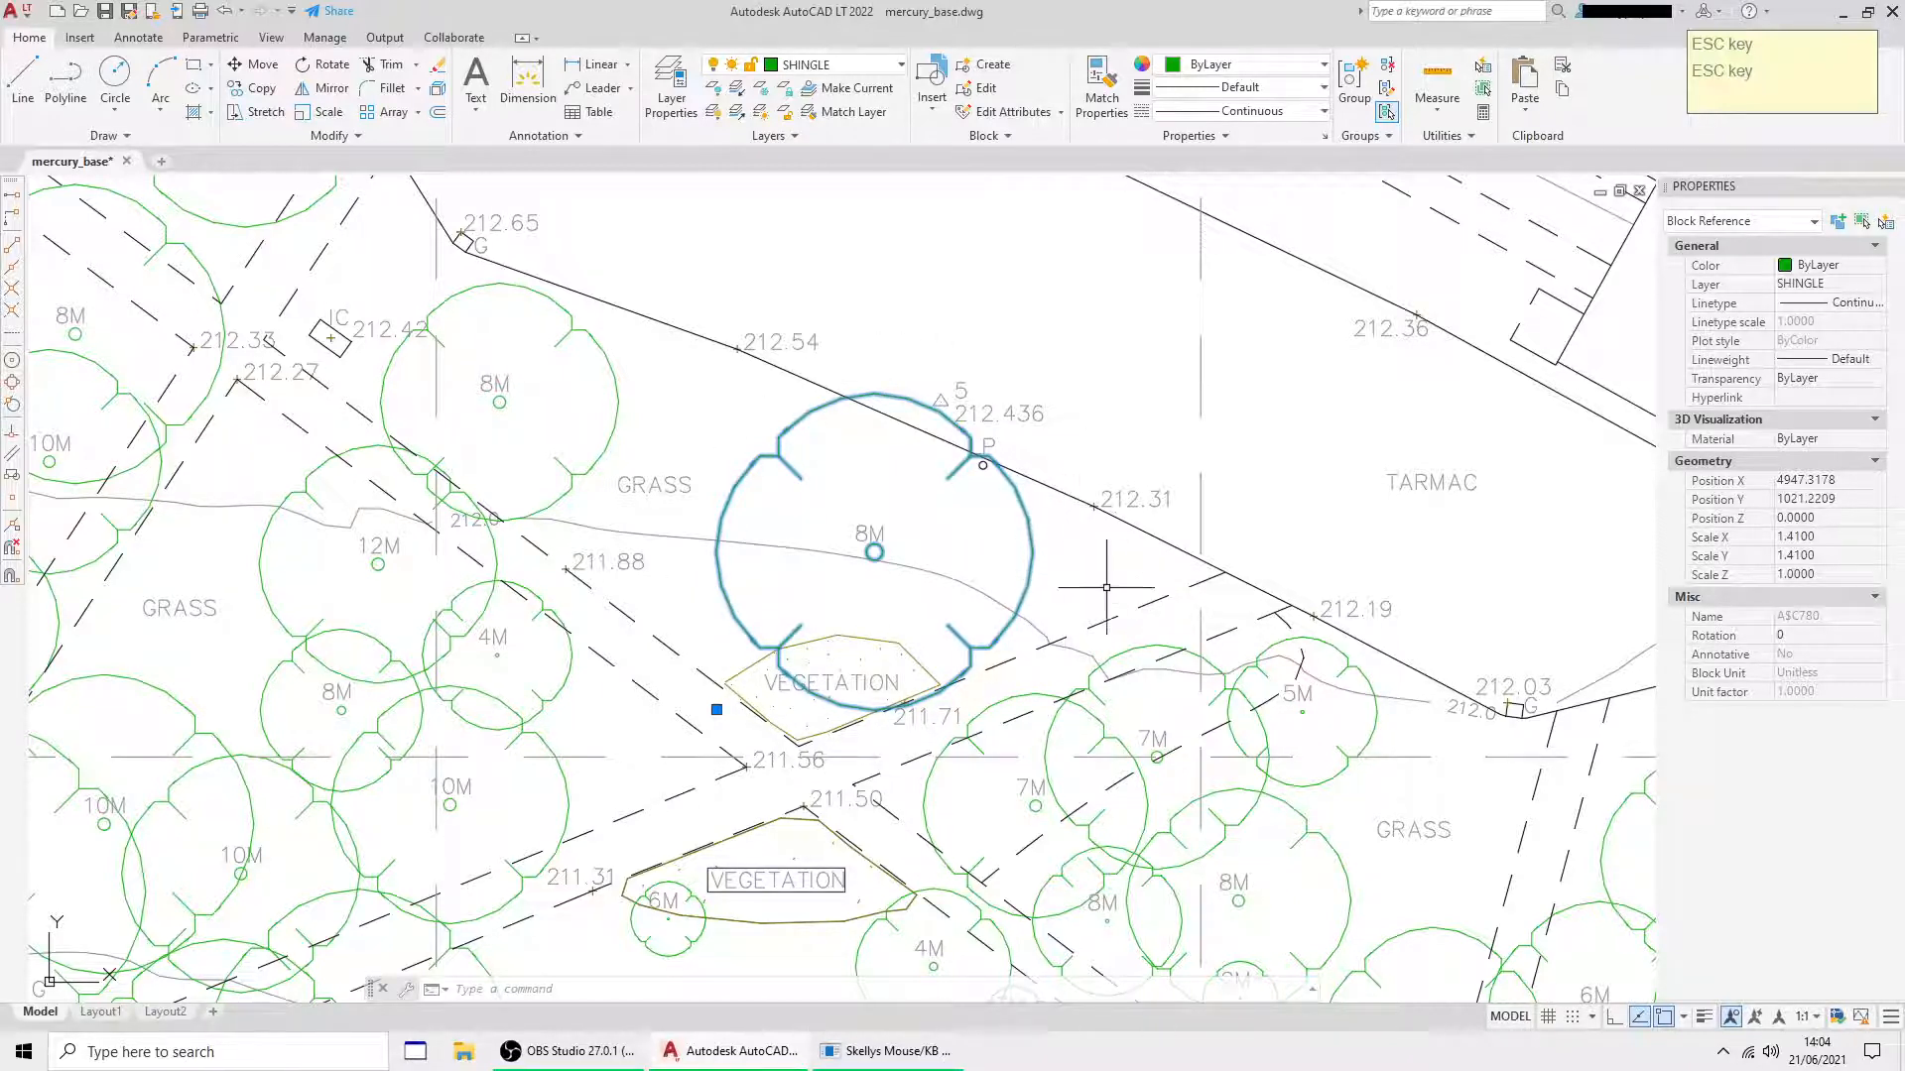
pyautogui.moveTo(1099, 467)
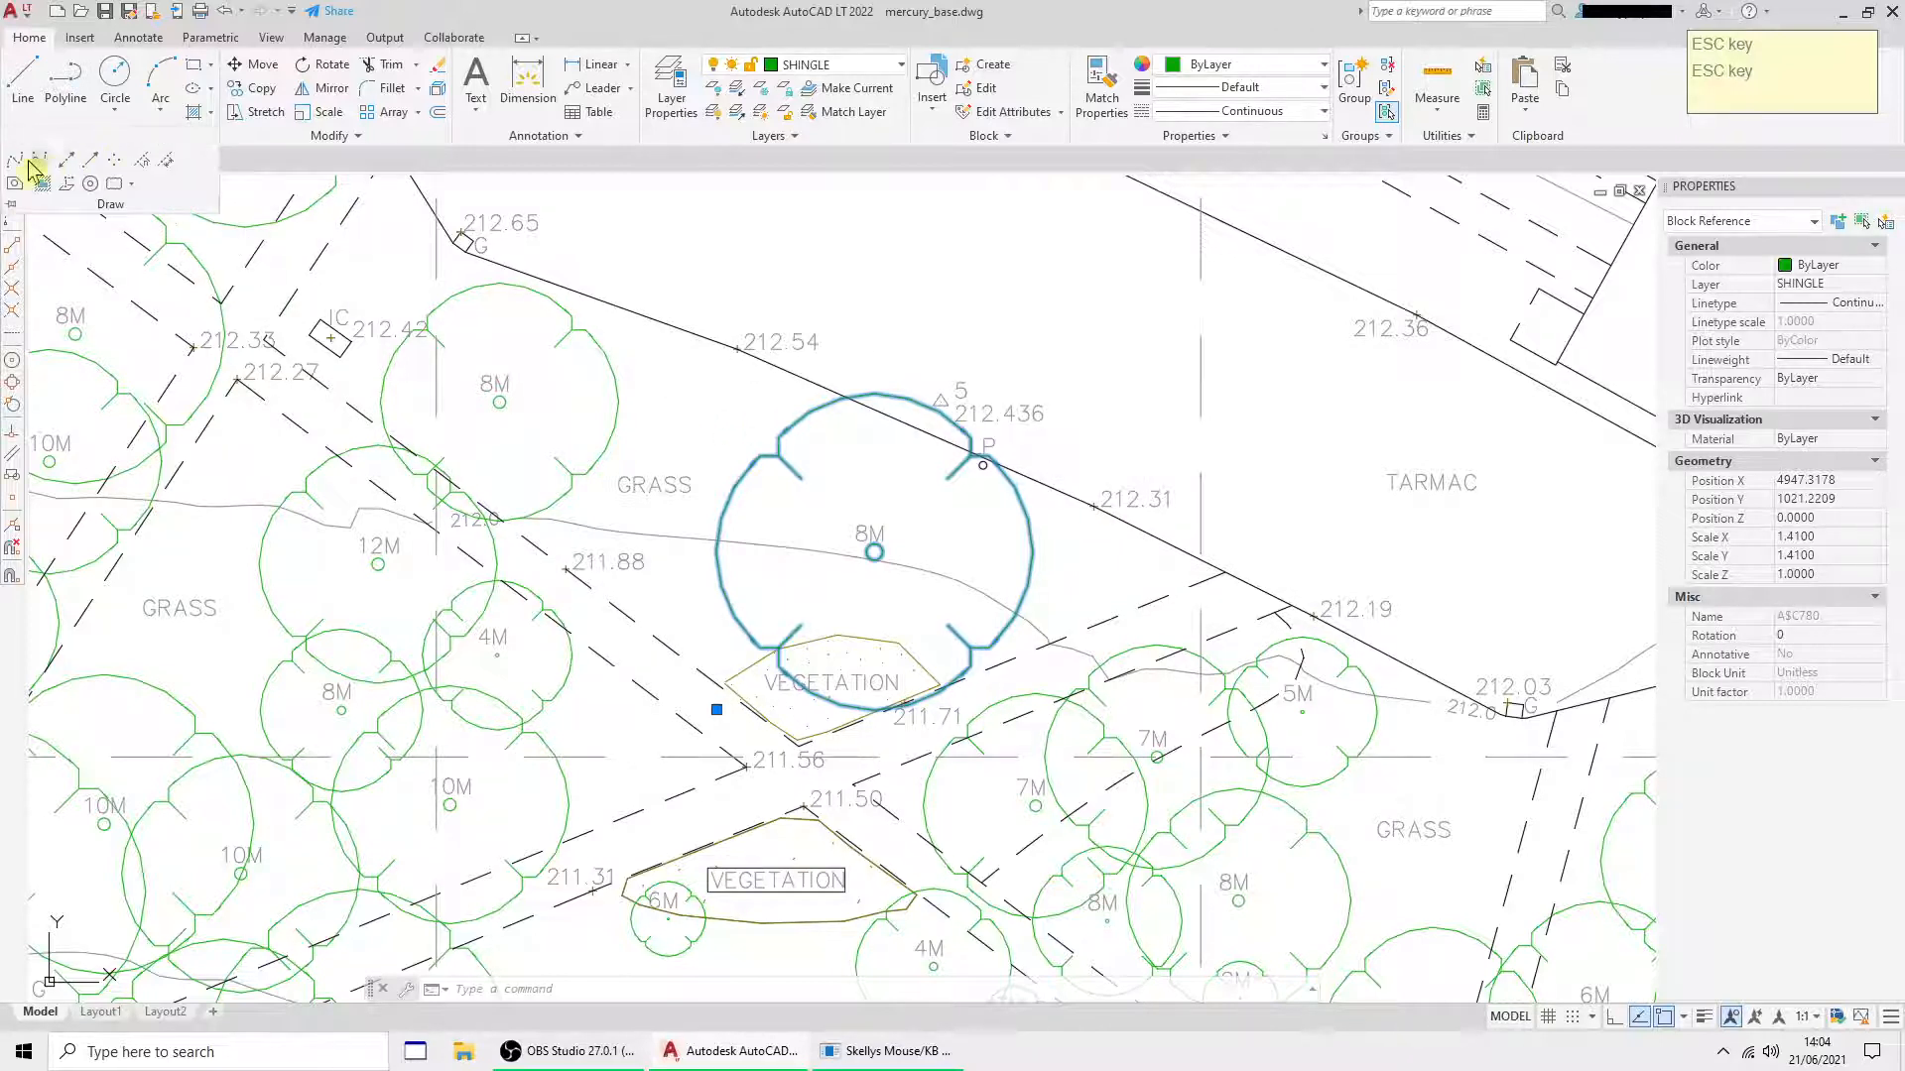
pyautogui.moveTo(13, 159)
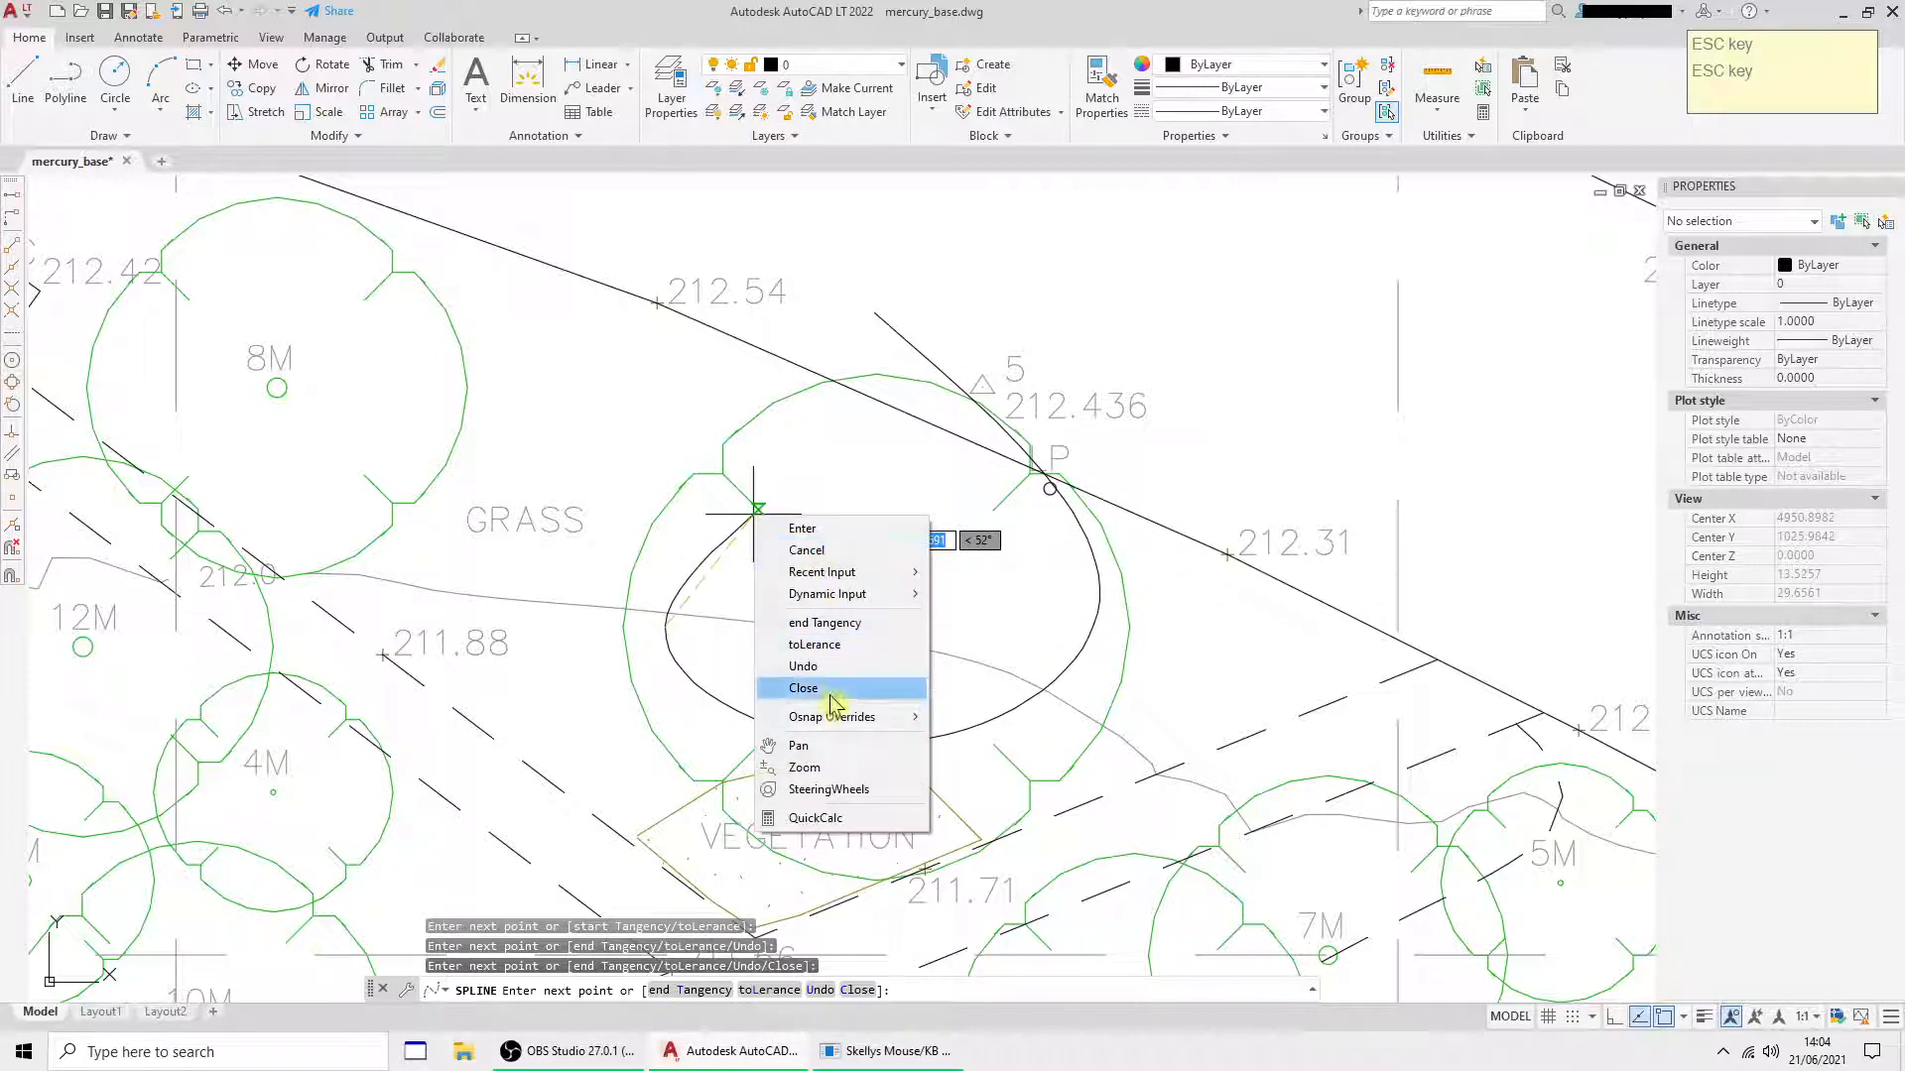
pyautogui.click(802, 688)
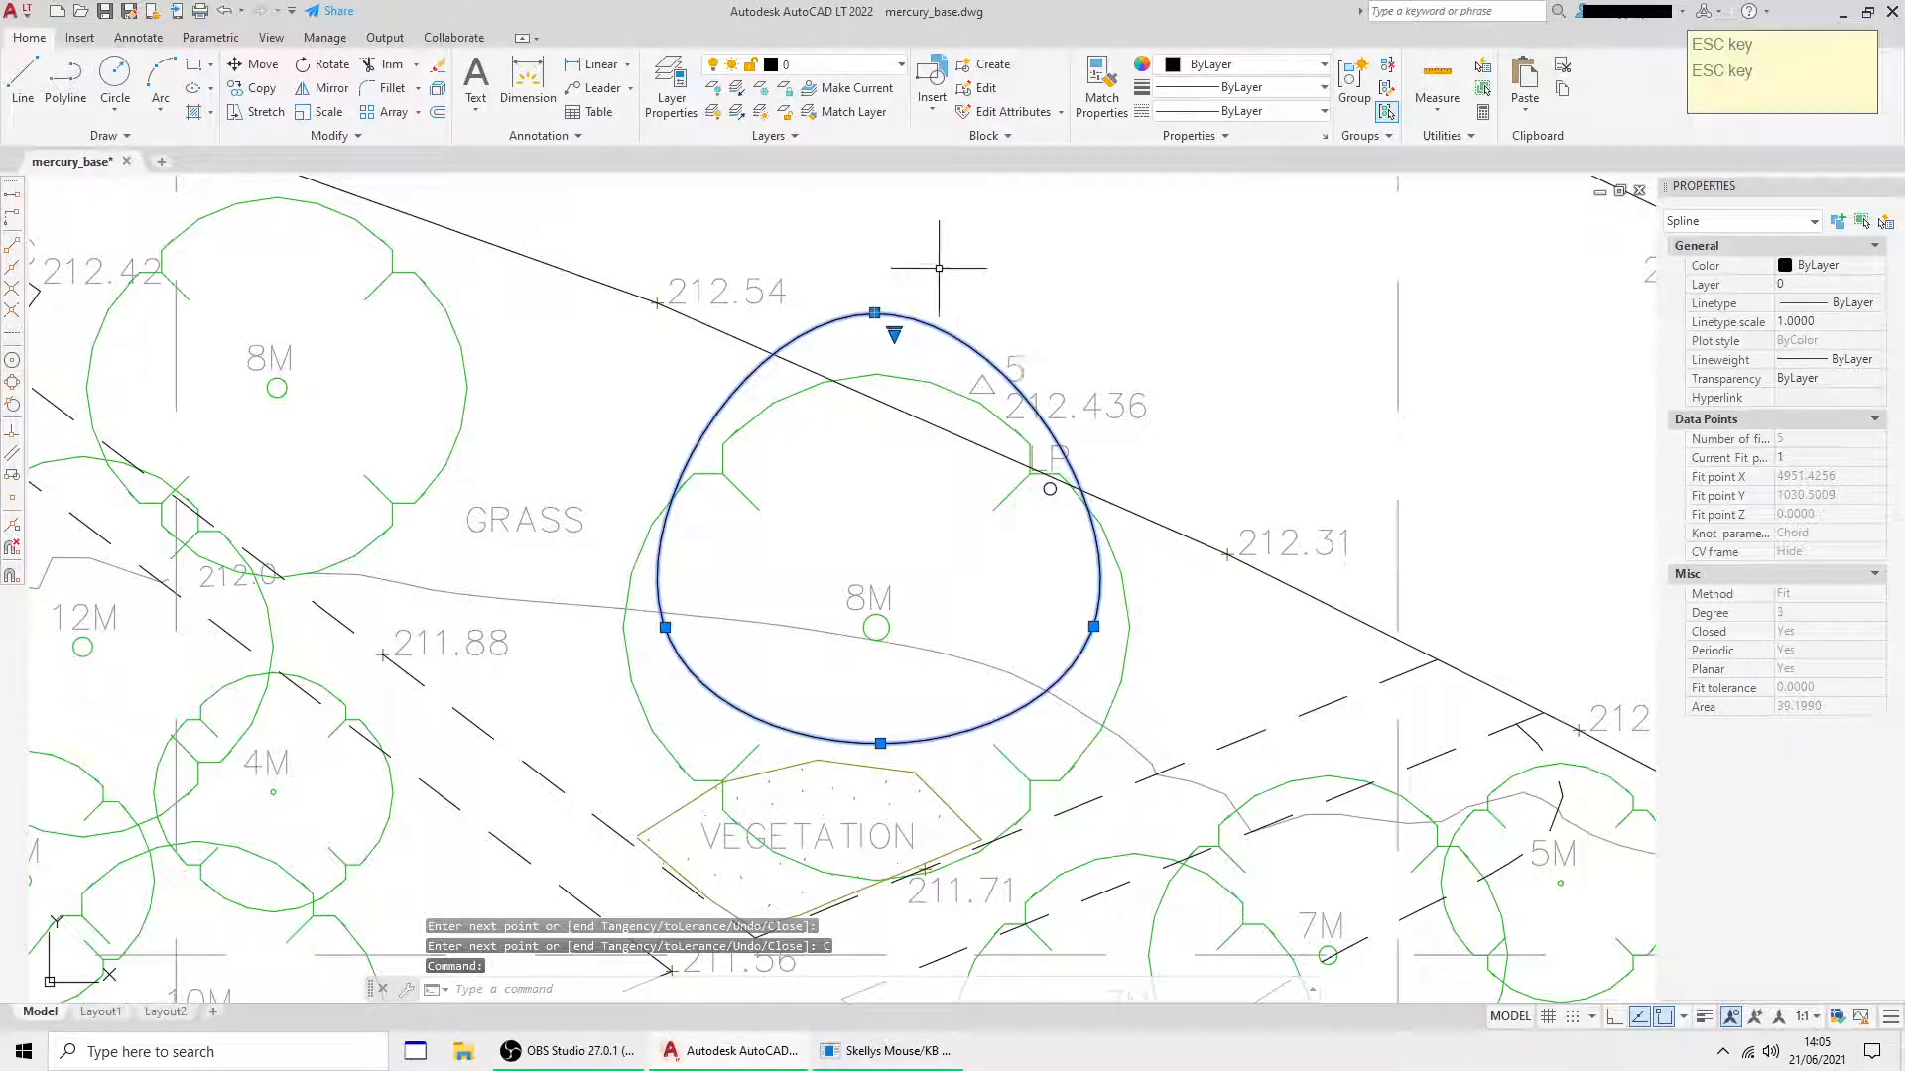
pyautogui.moveTo(1111, 622)
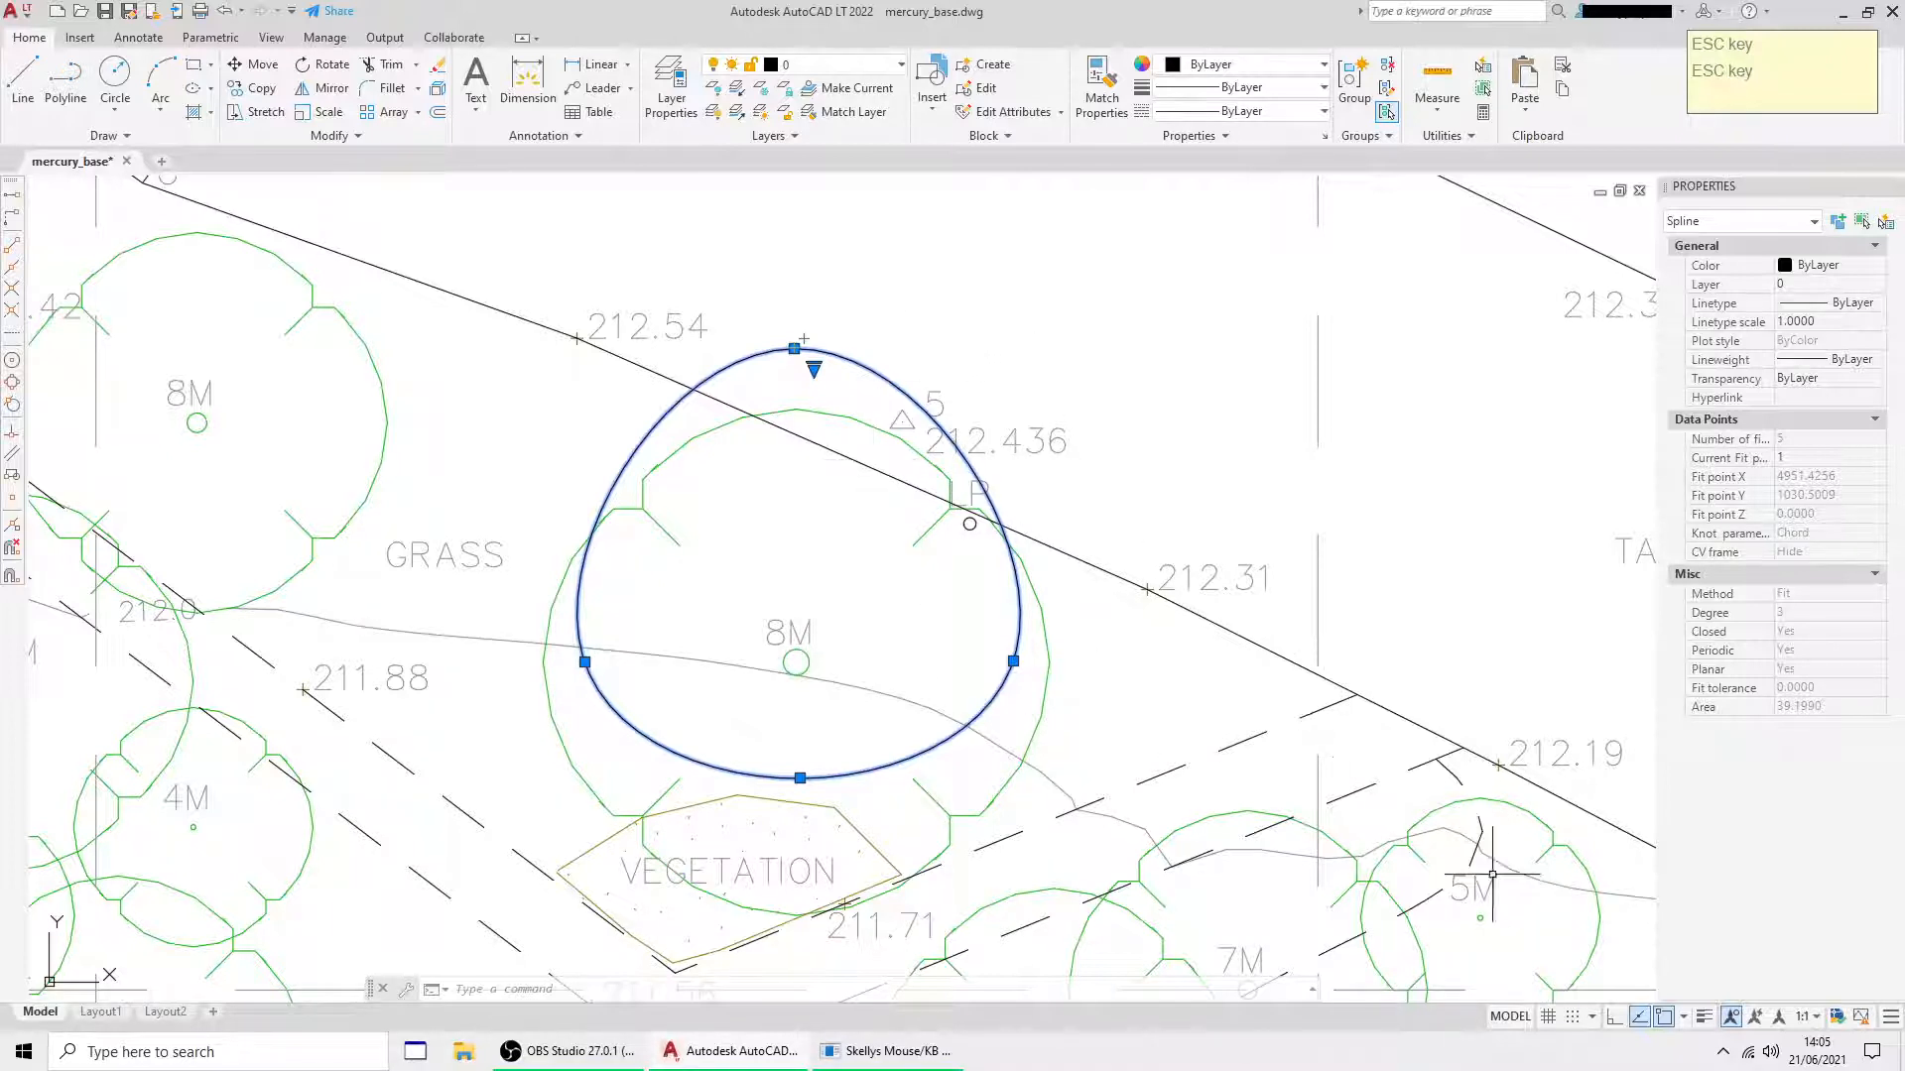
pyautogui.click(1548, 1017)
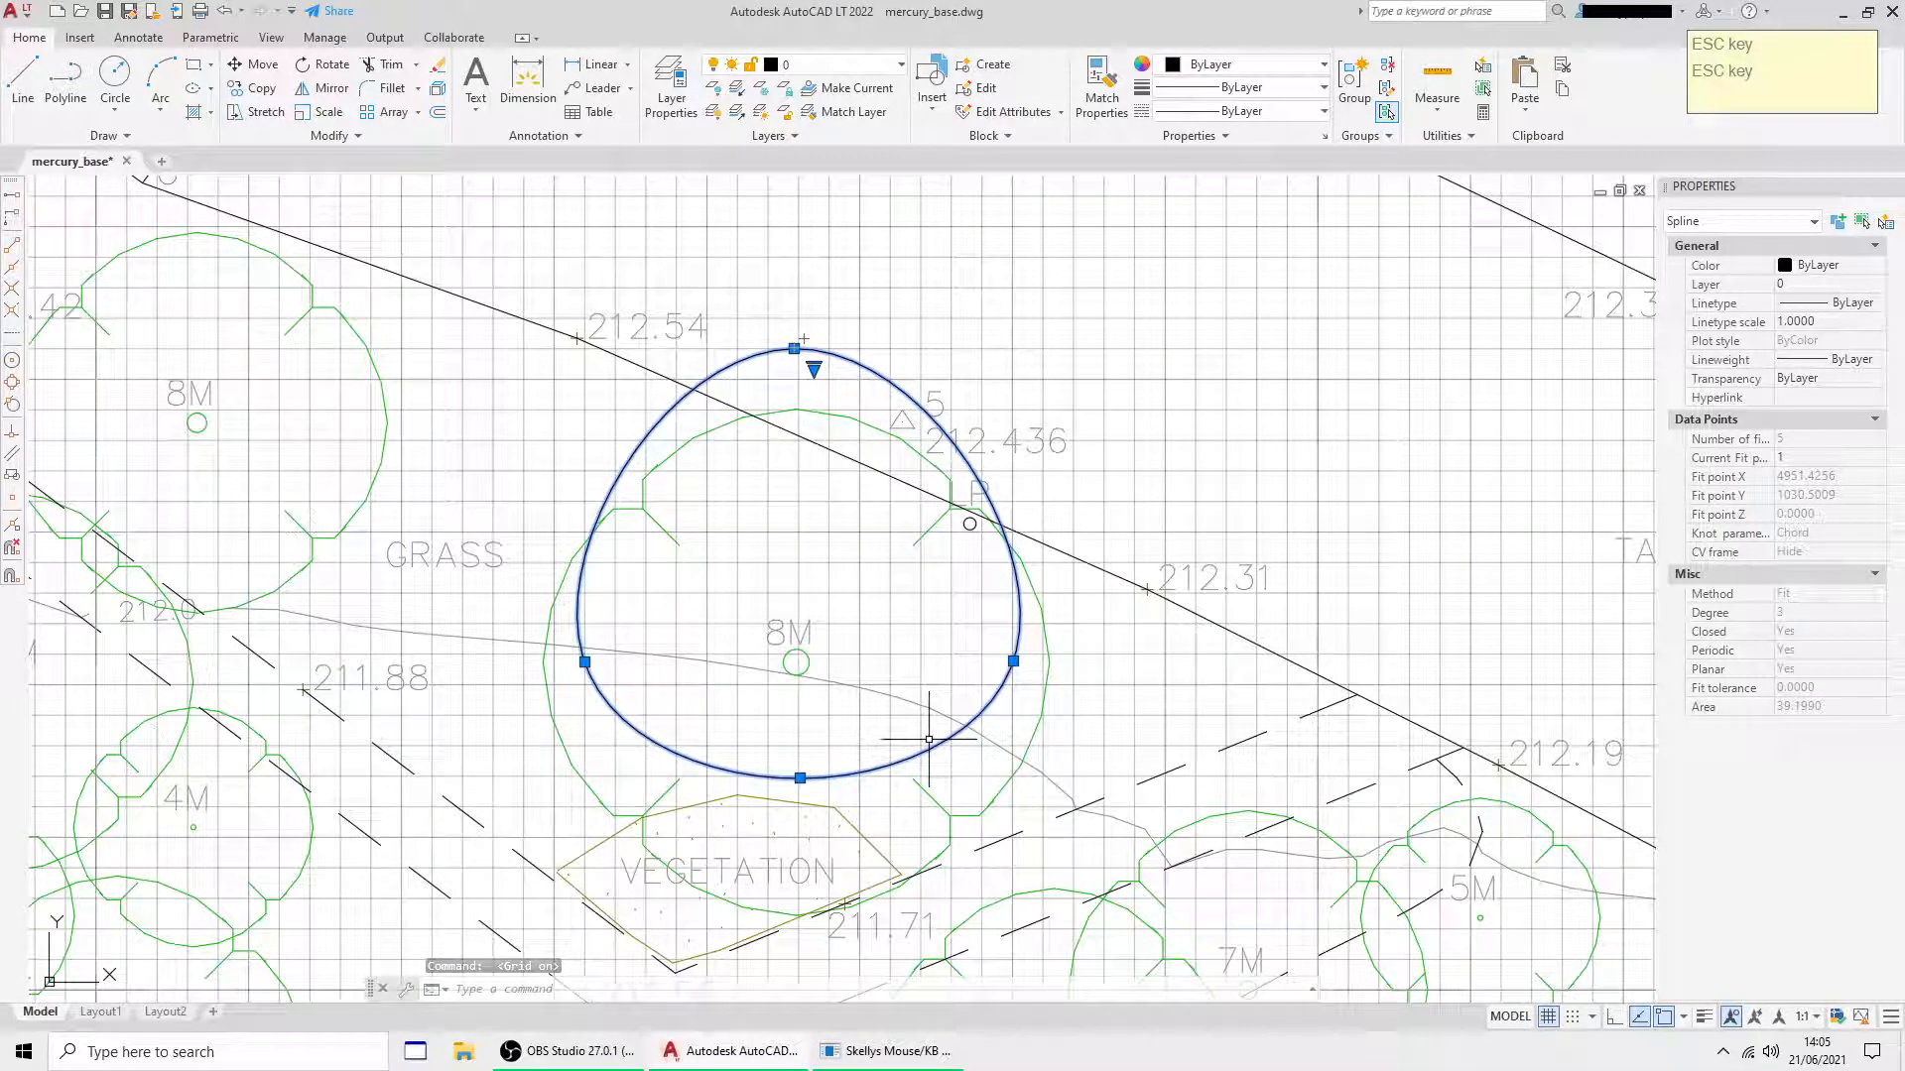
# - Move the UCS origin to the 8M tree circle's centre with the Center snap
pyautogui.write('UCS')
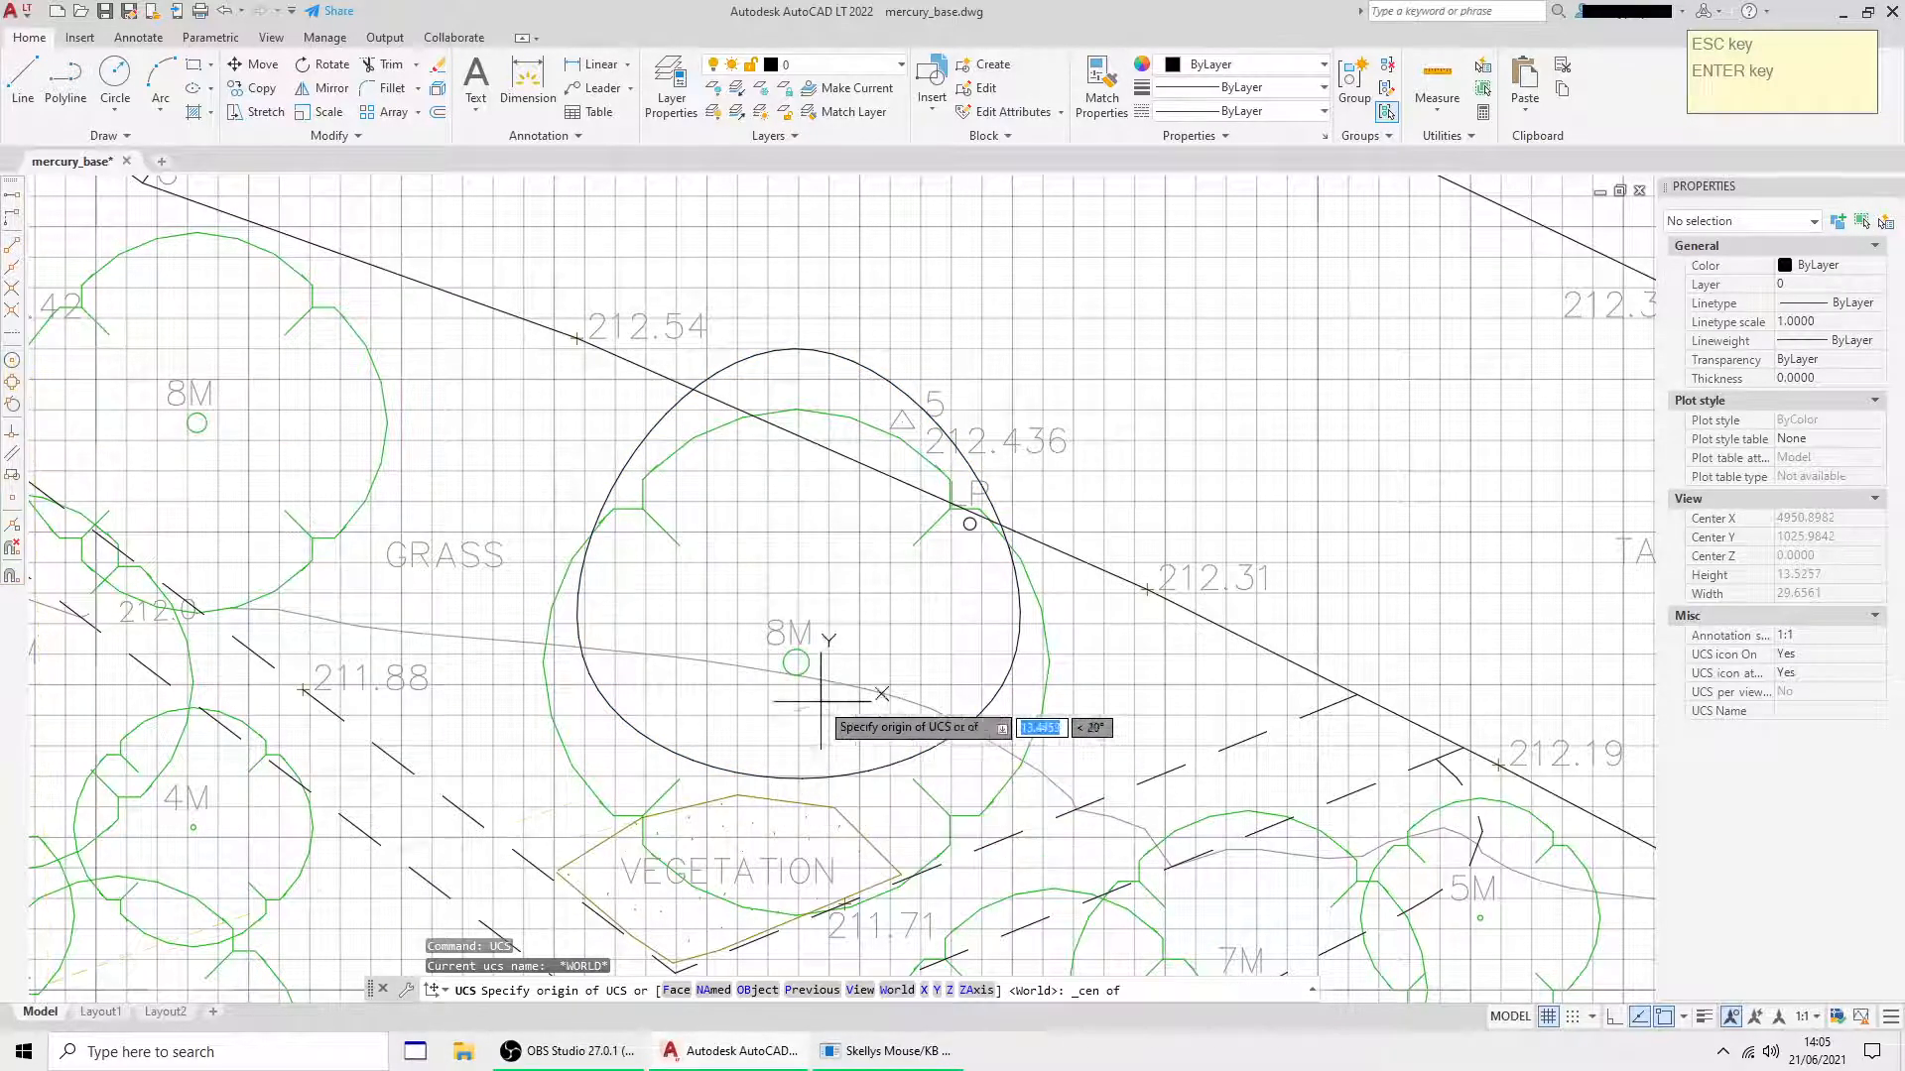
pyautogui.click(797, 659)
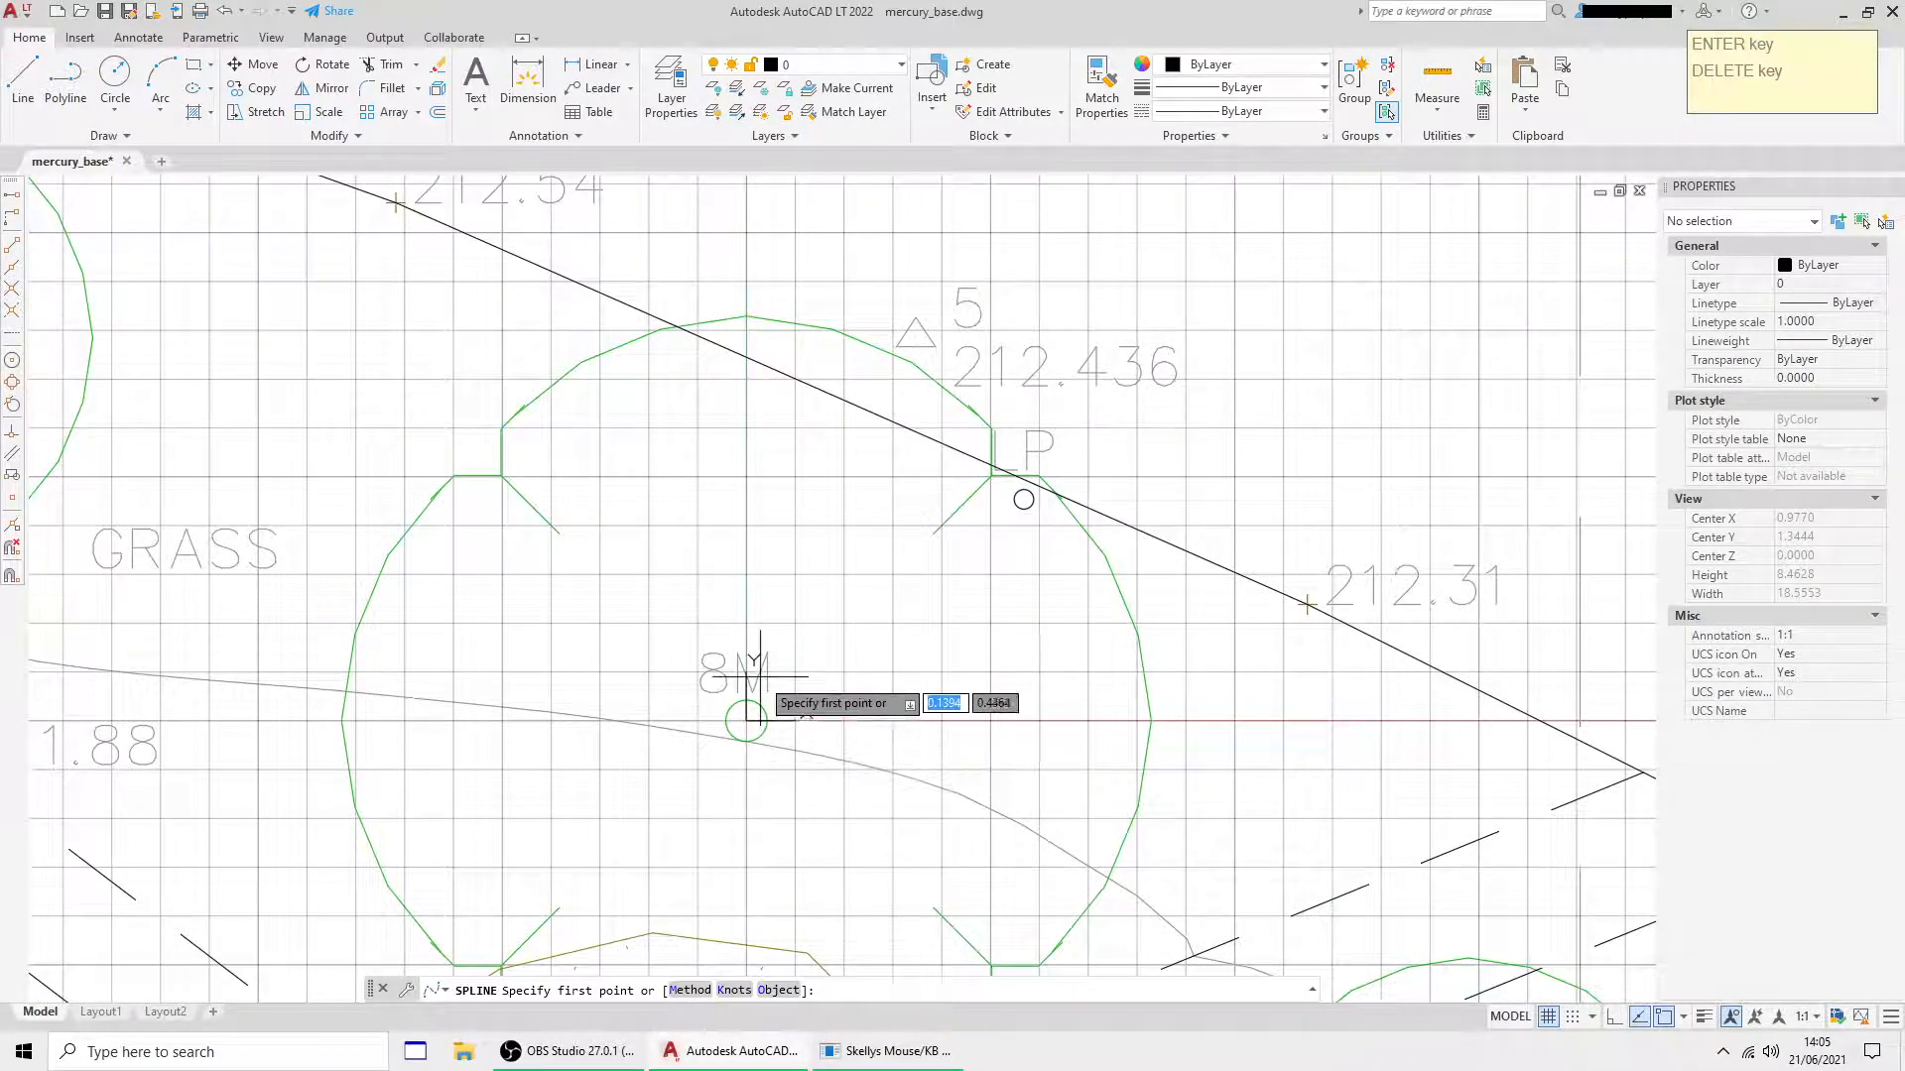
# - Redraw the 8M canopy as a closed oval spline through snapped grid points
pyautogui.press('Escape')
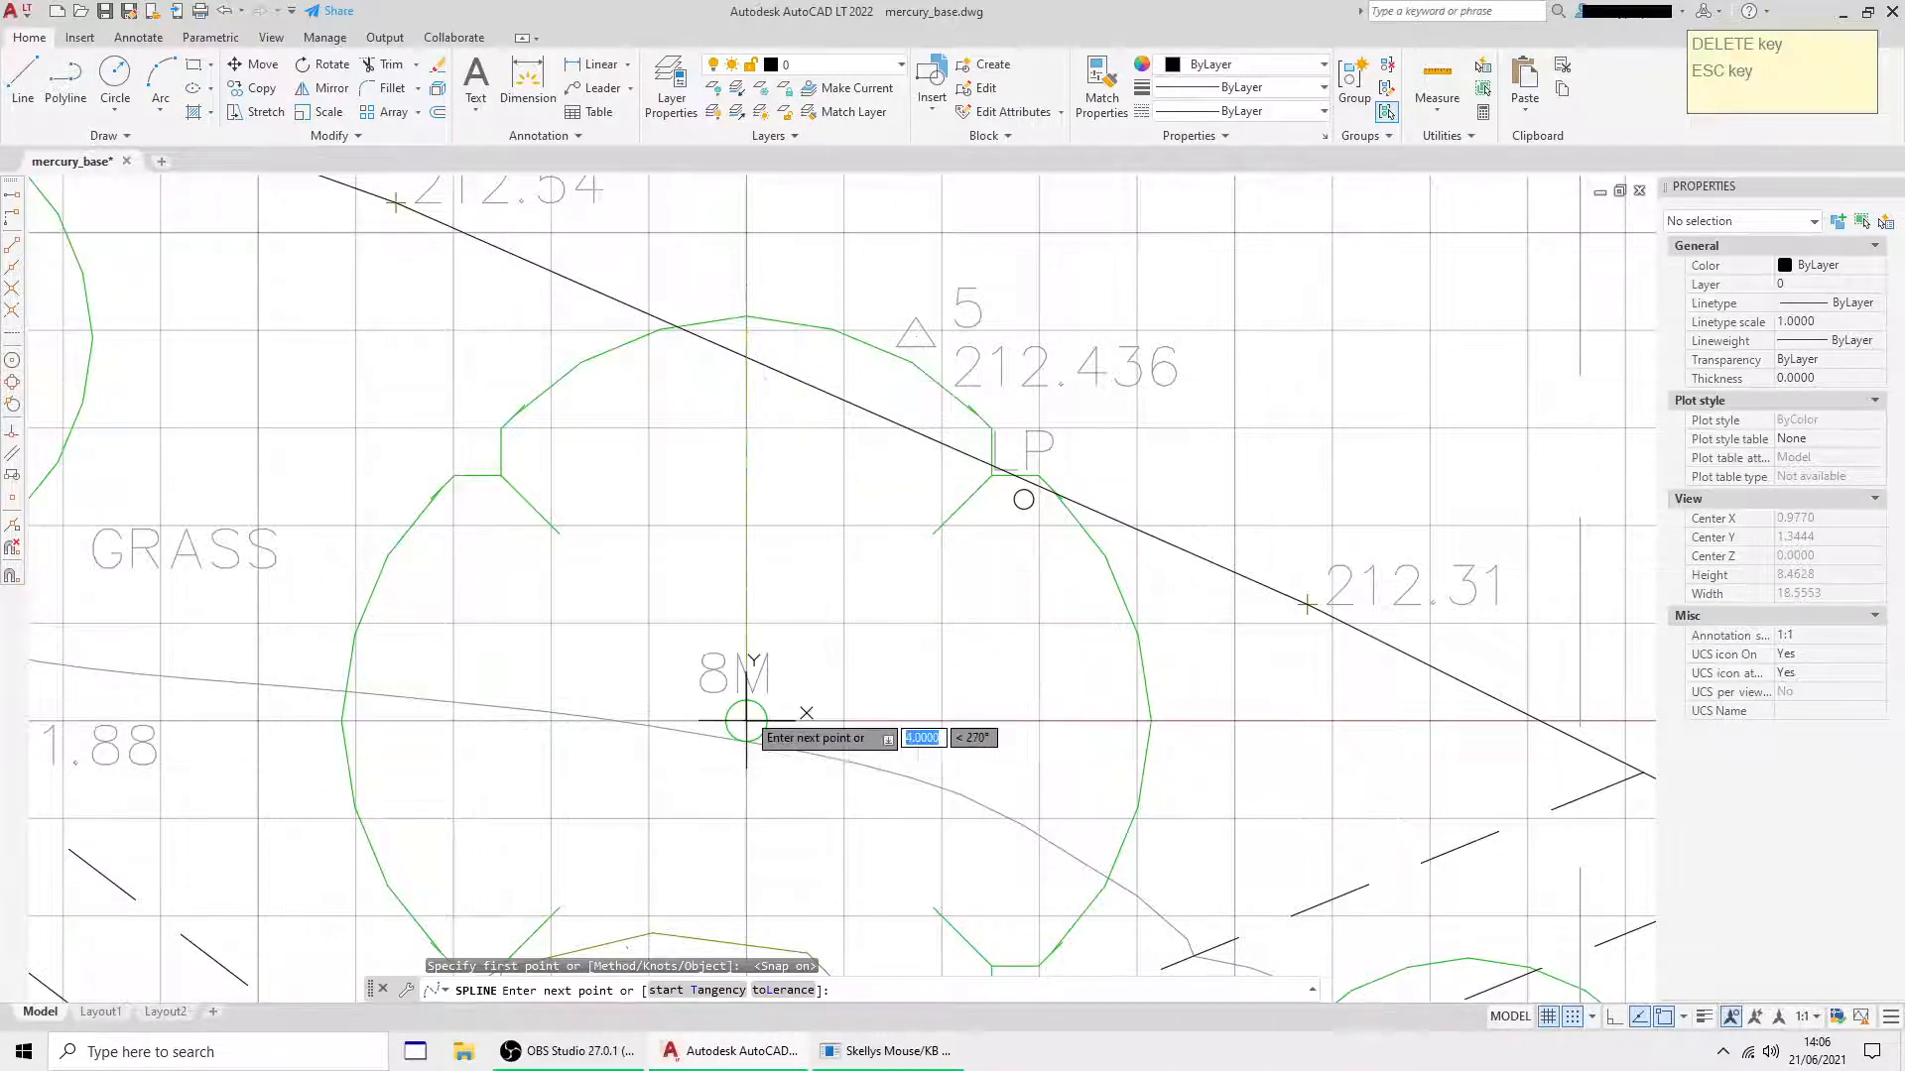
pyautogui.click(1039, 704)
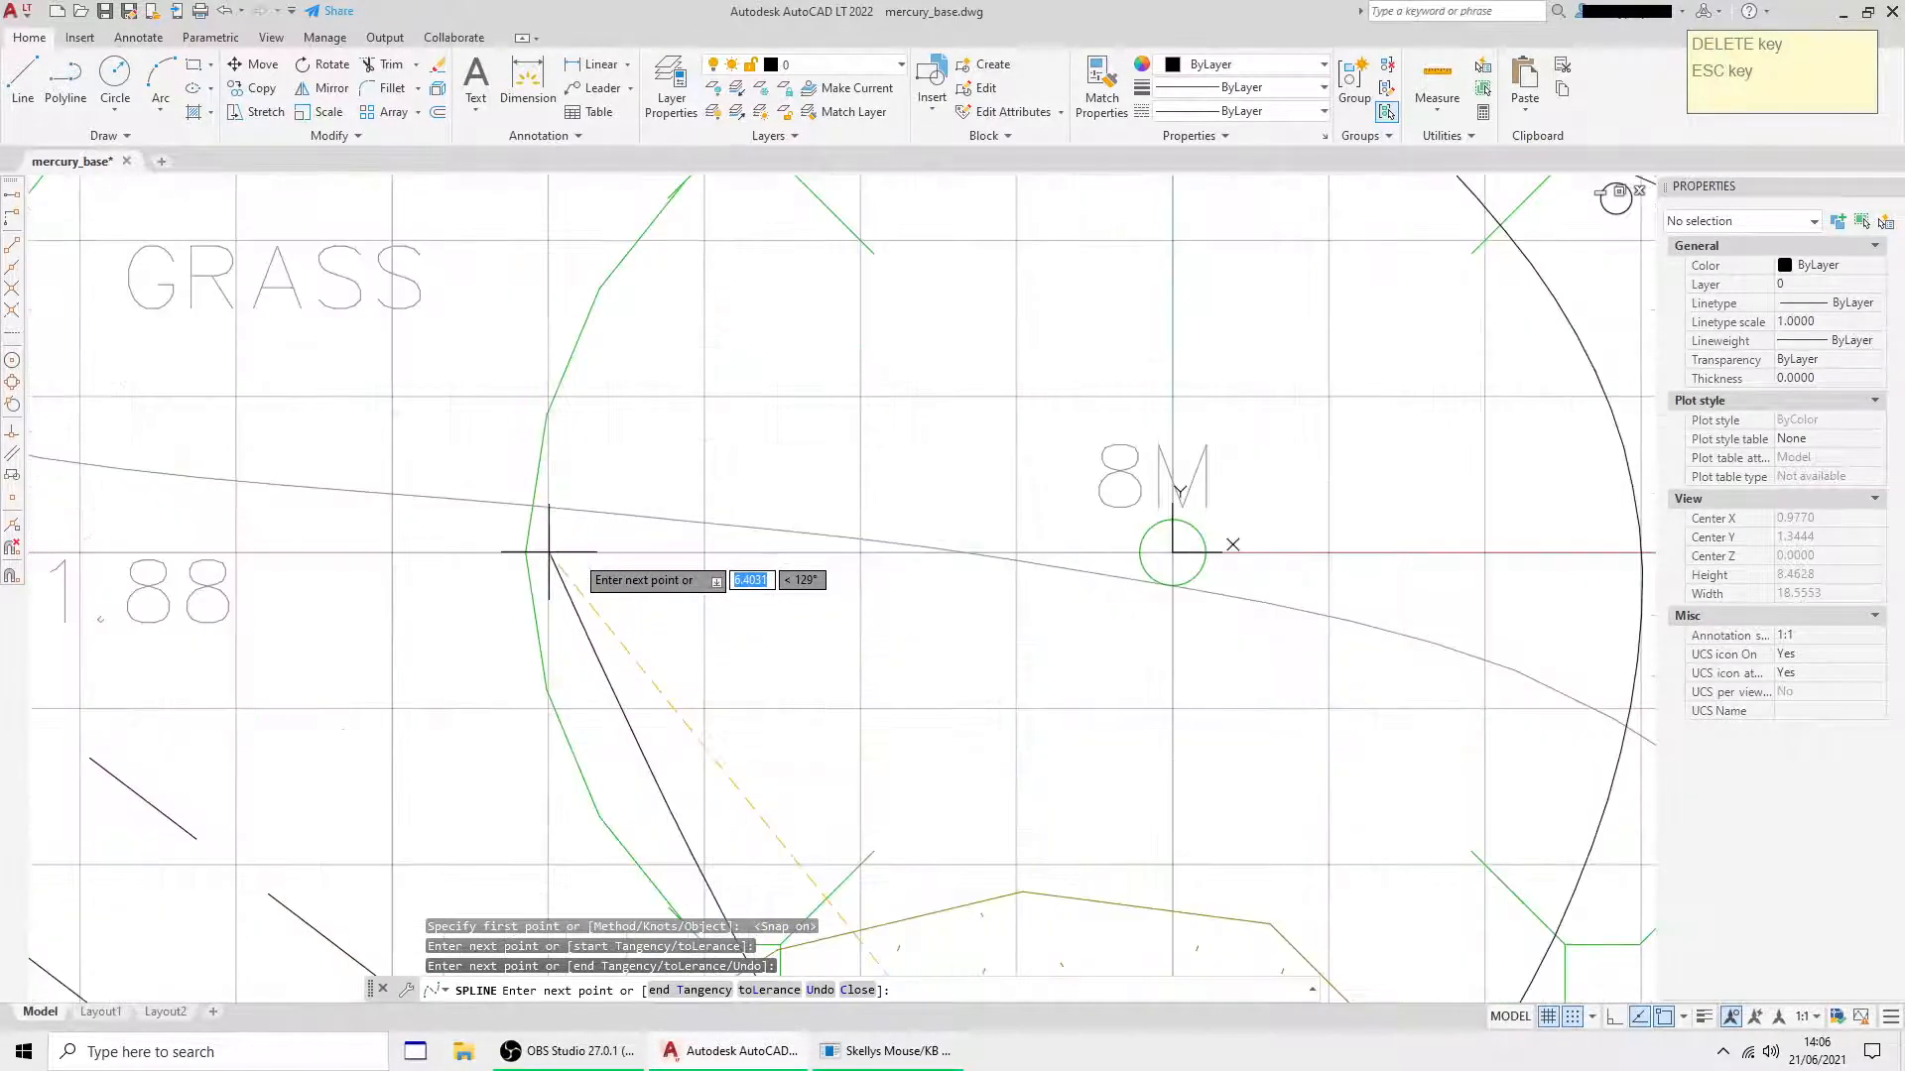
pyautogui.rightClick(784, 395)
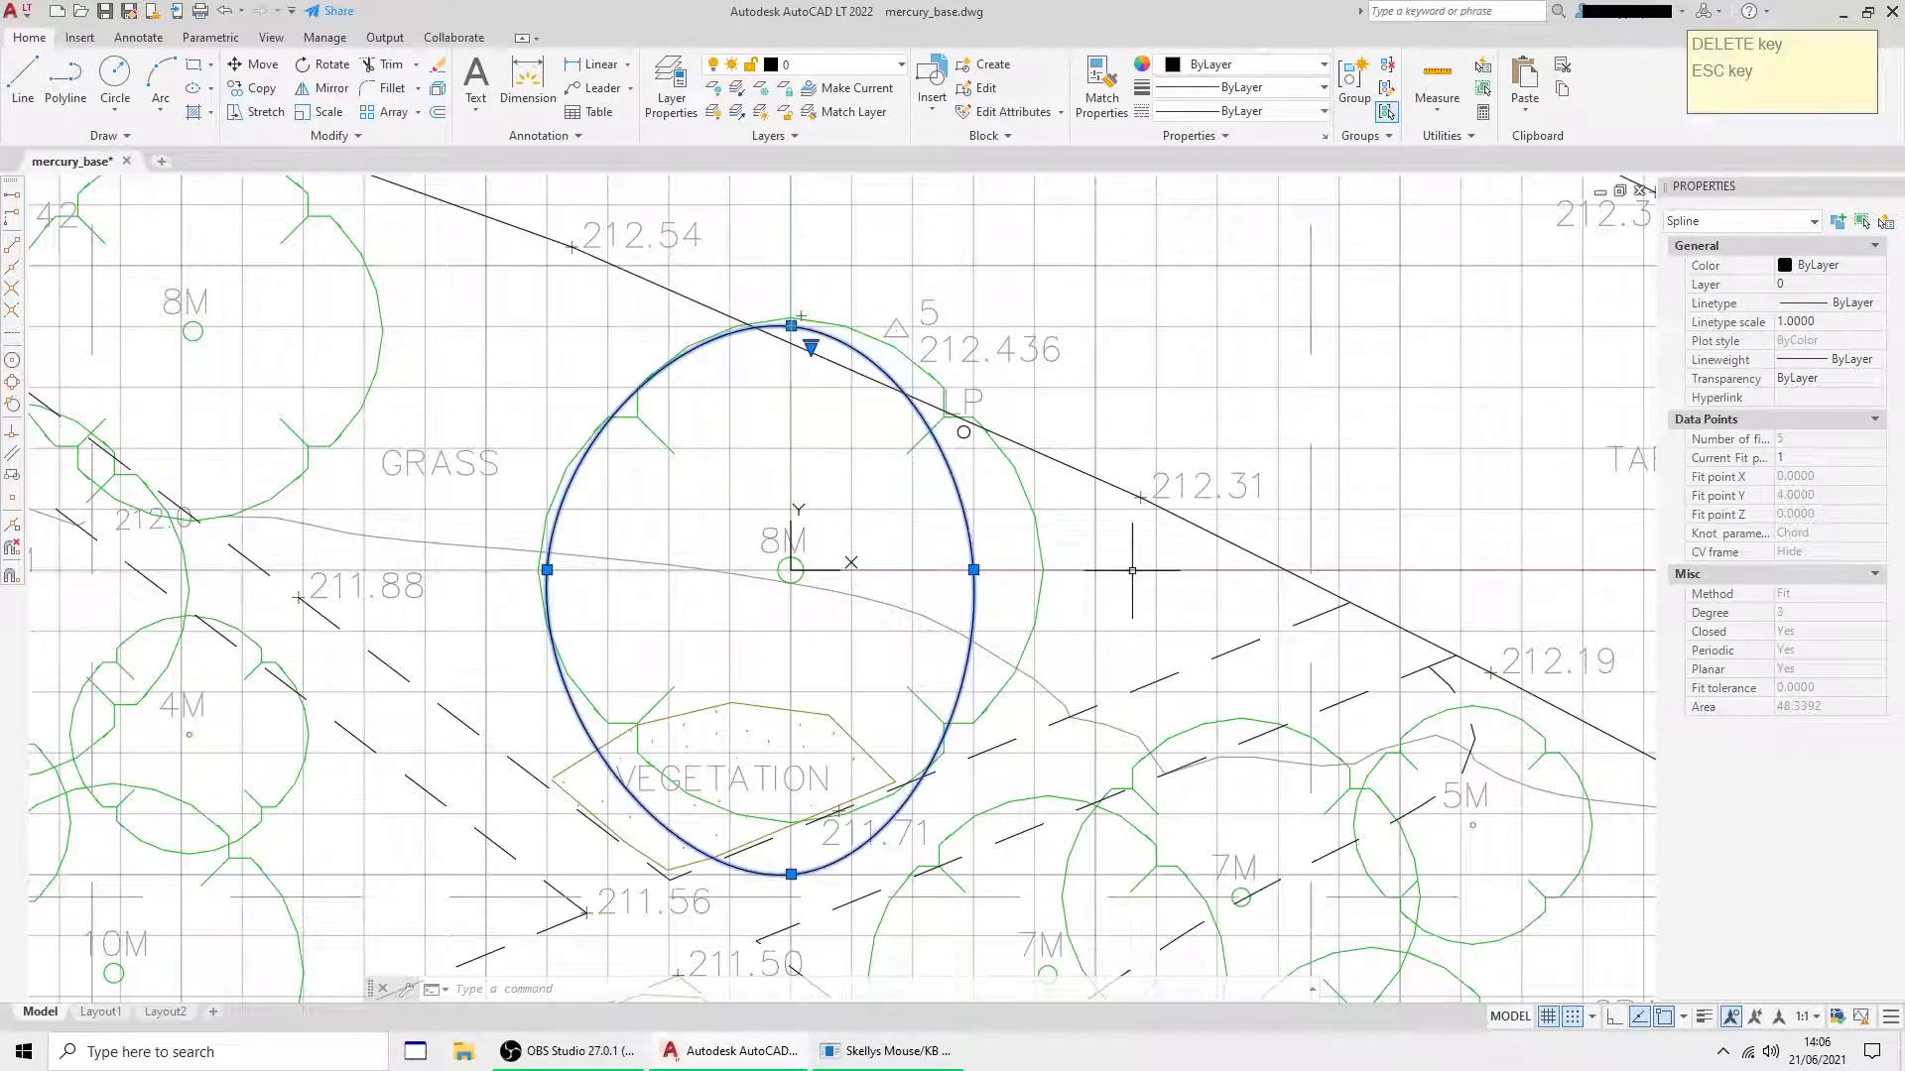
pyautogui.moveTo(884, 509)
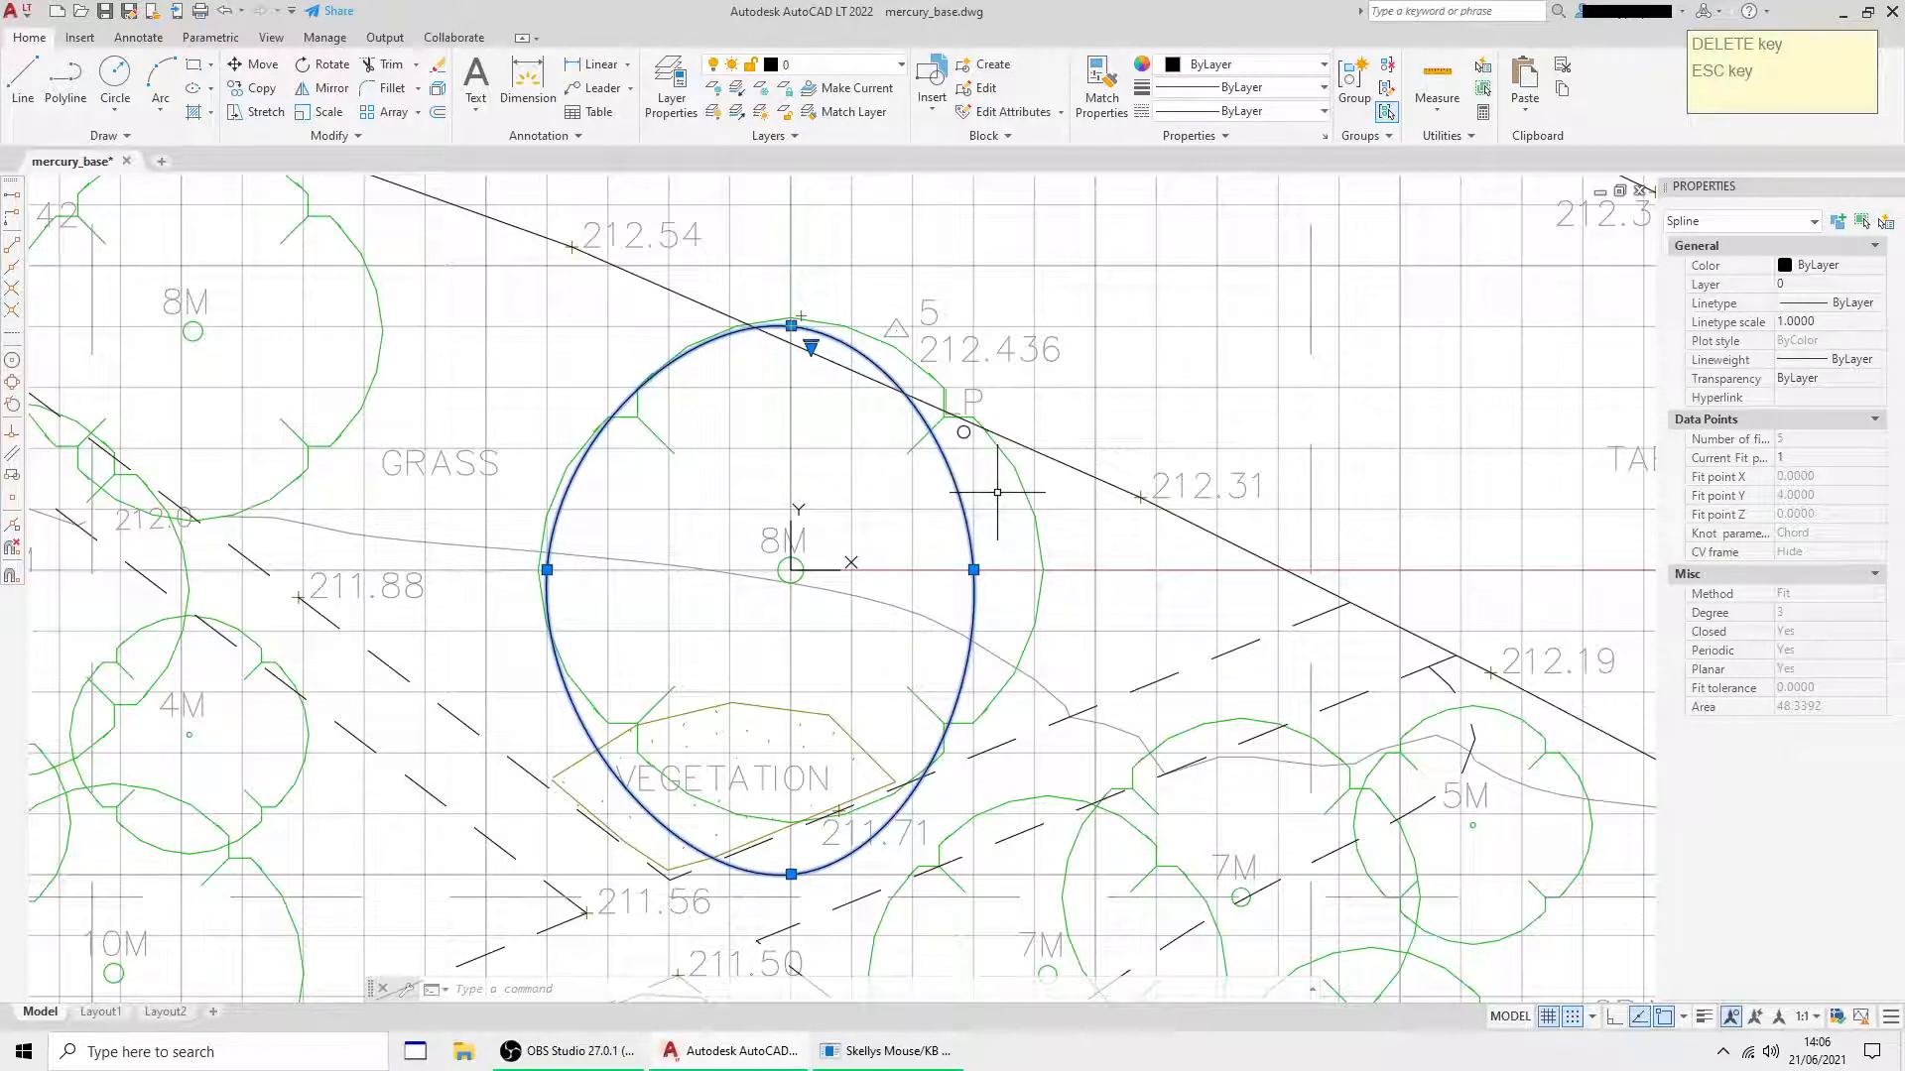
pyautogui.moveTo(1062, 607)
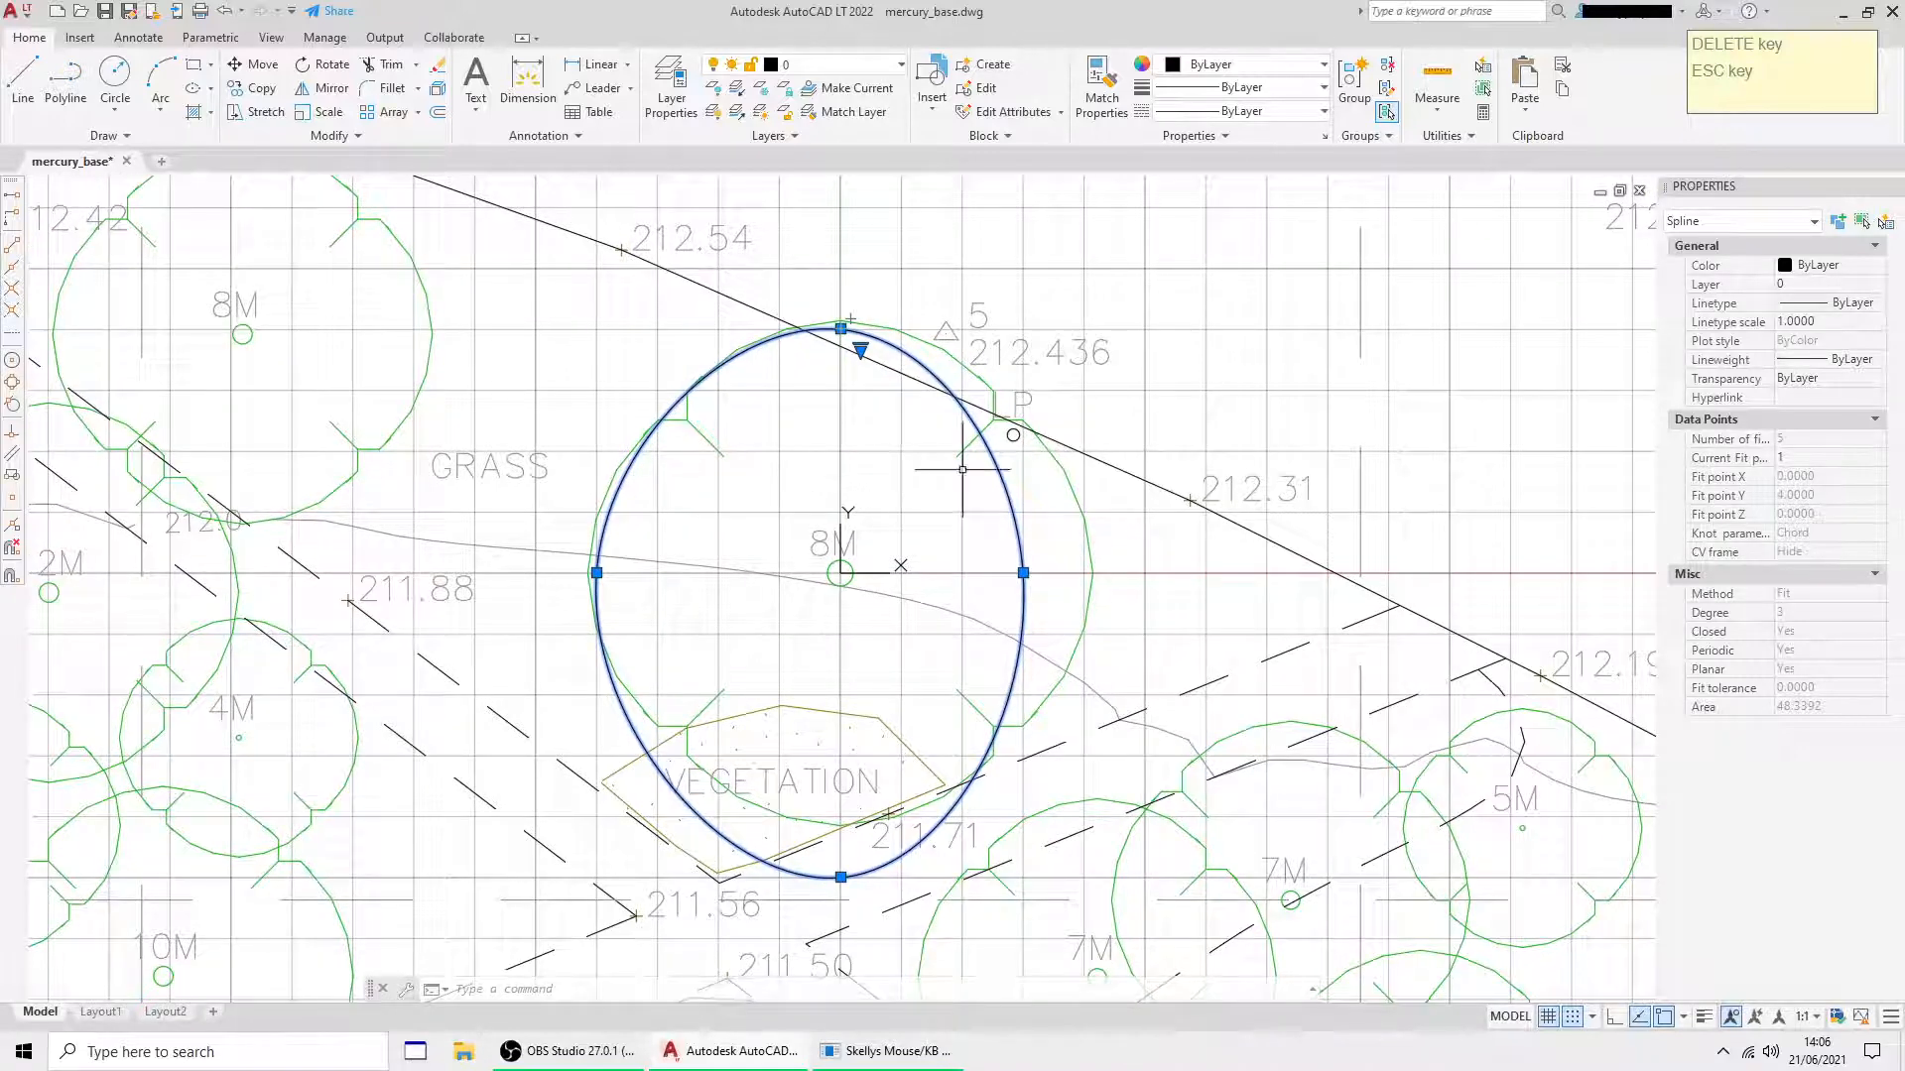
pyautogui.moveTo(1197, 498)
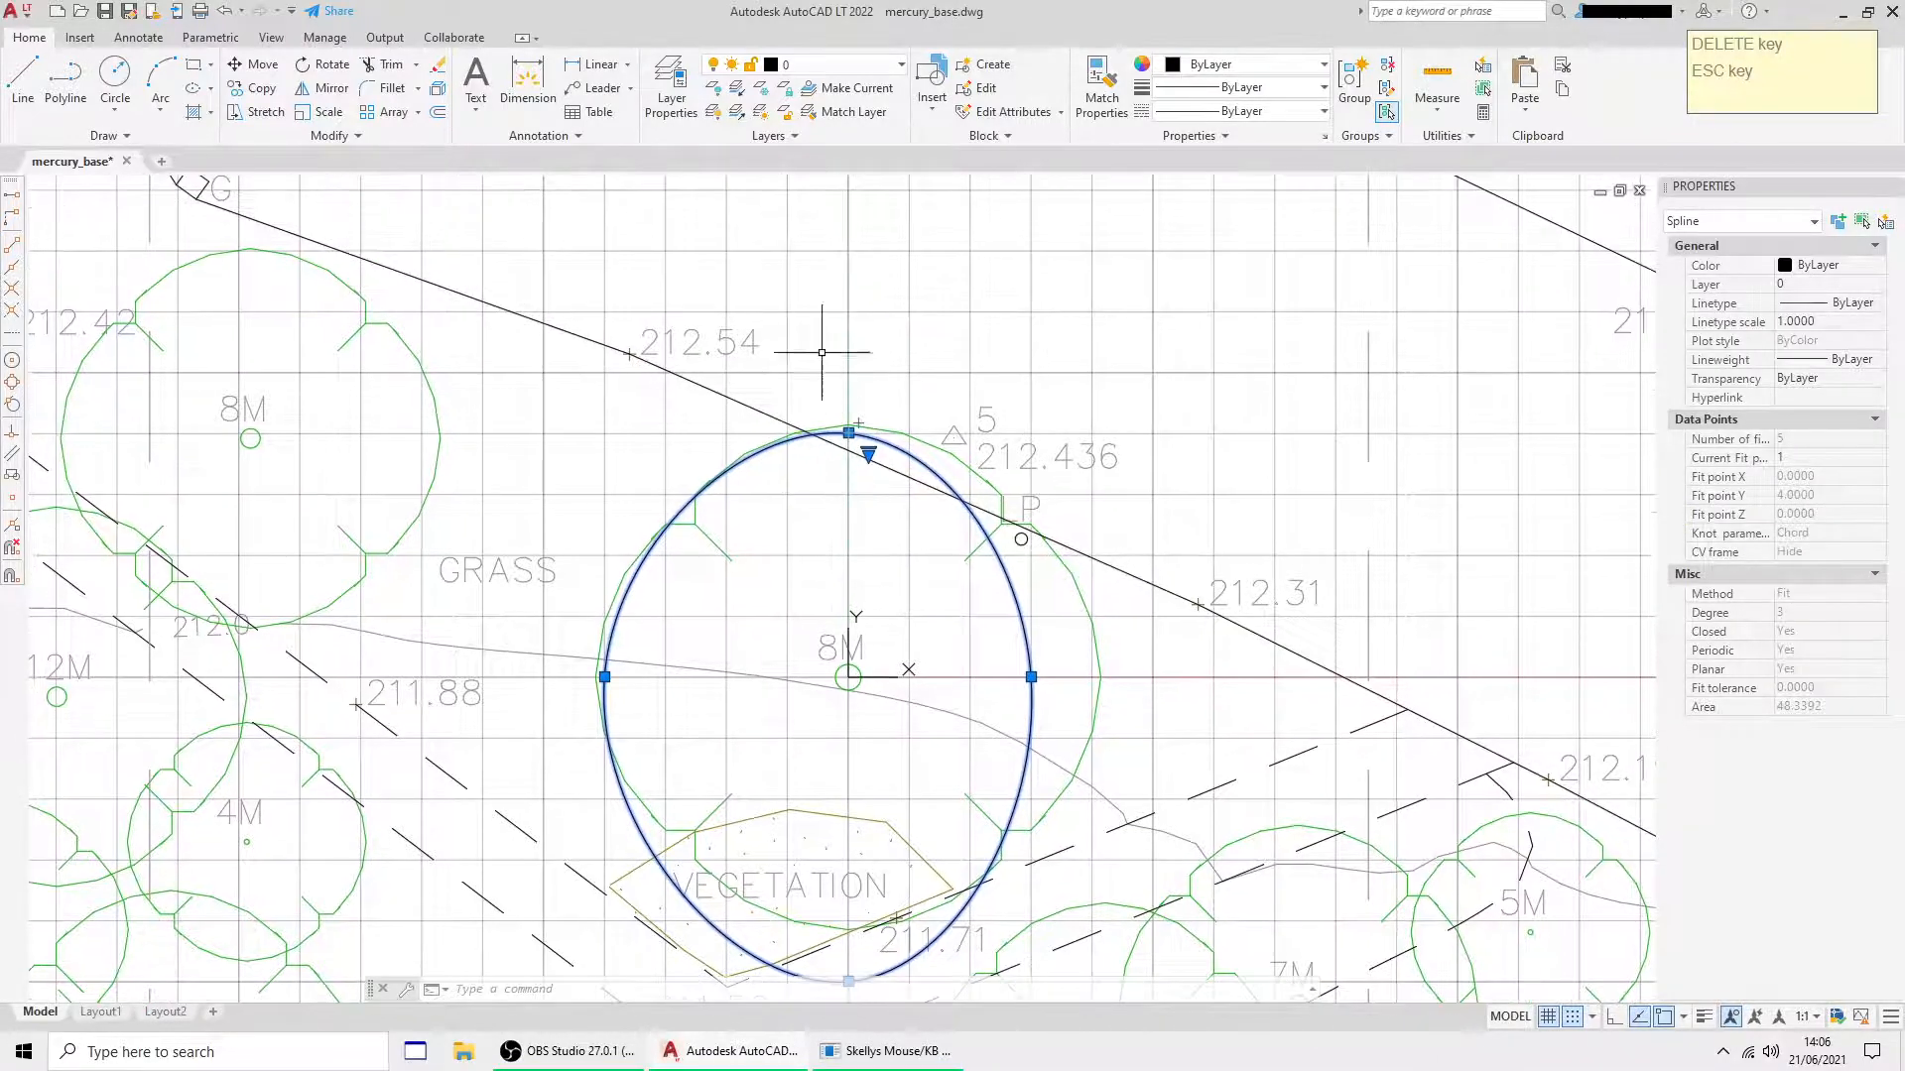
pyautogui.moveTo(807, 205)
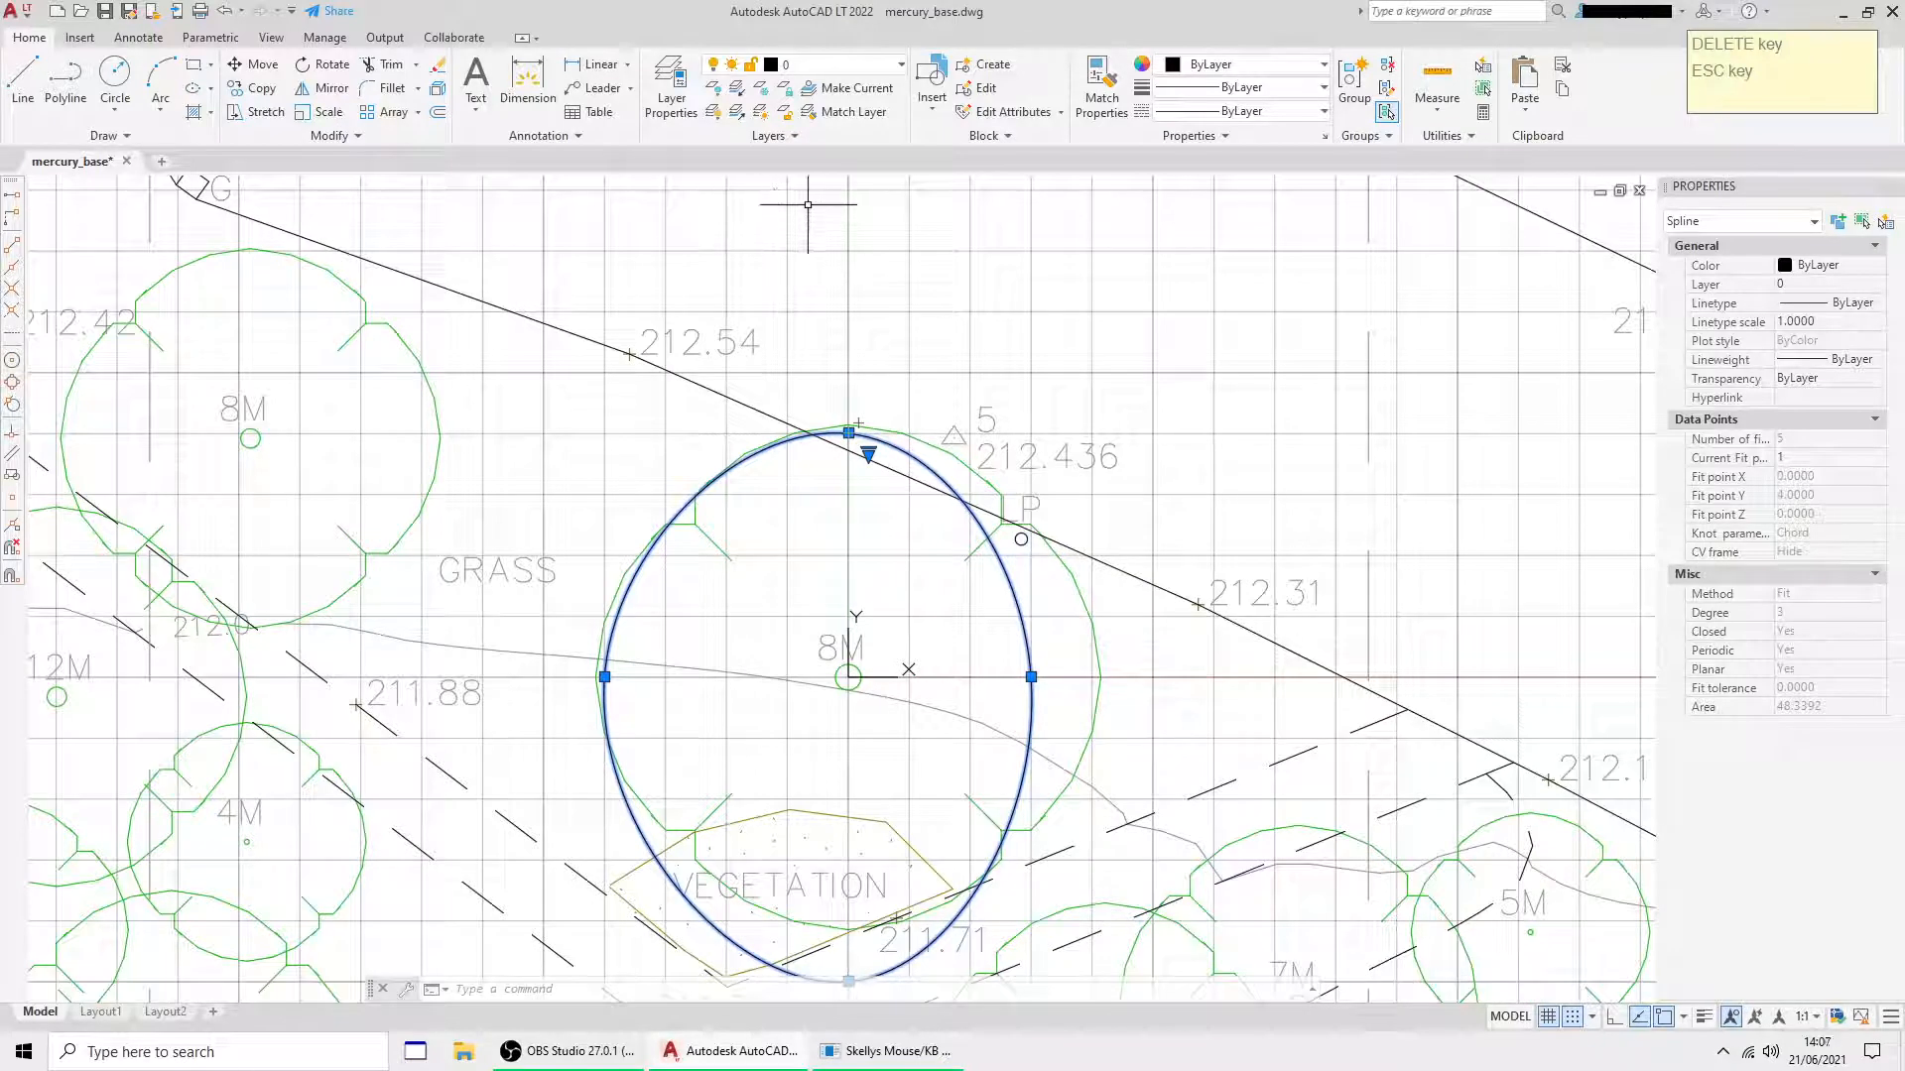
# - Create current layer arb_canopy with colour 92 and 0.30 mm lineweight; delete the oval
pyautogui.click(670, 87)
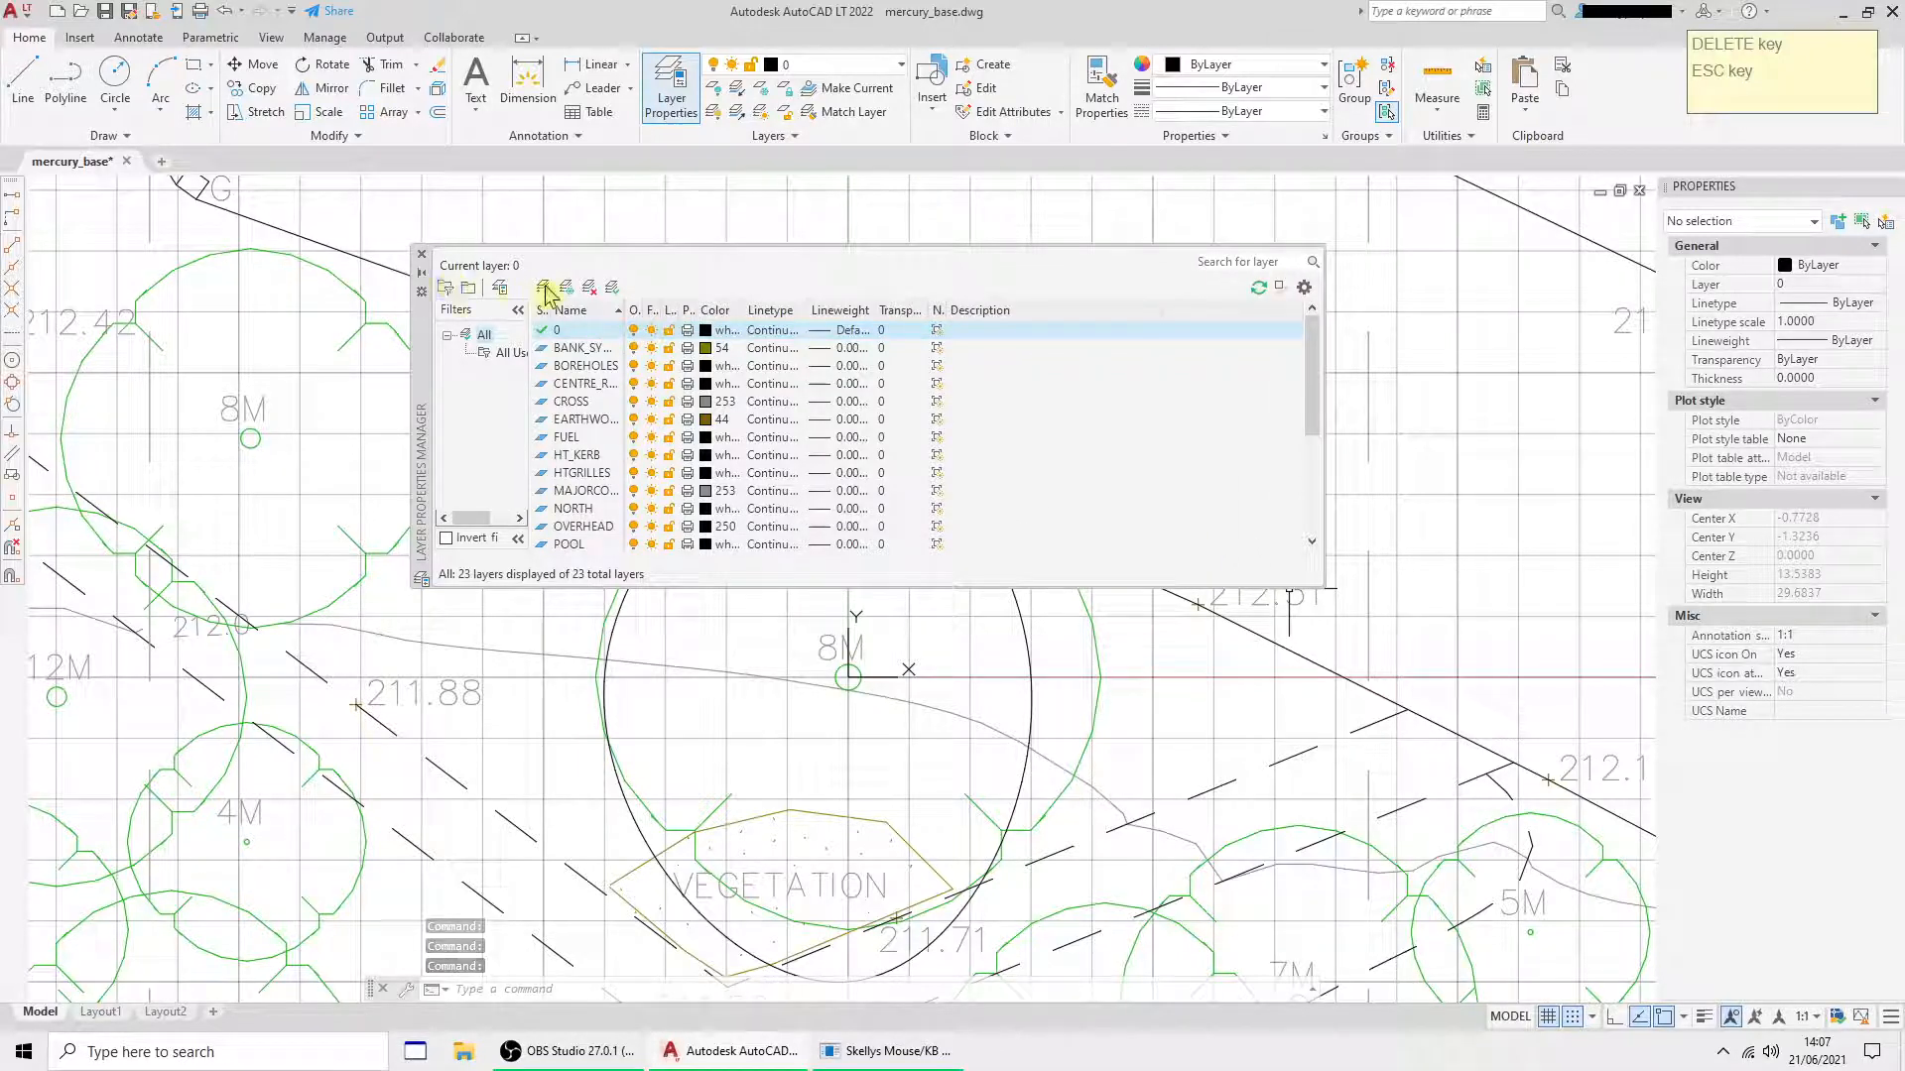
pyautogui.click(541, 287)
pyautogui.write('arb_canopy')
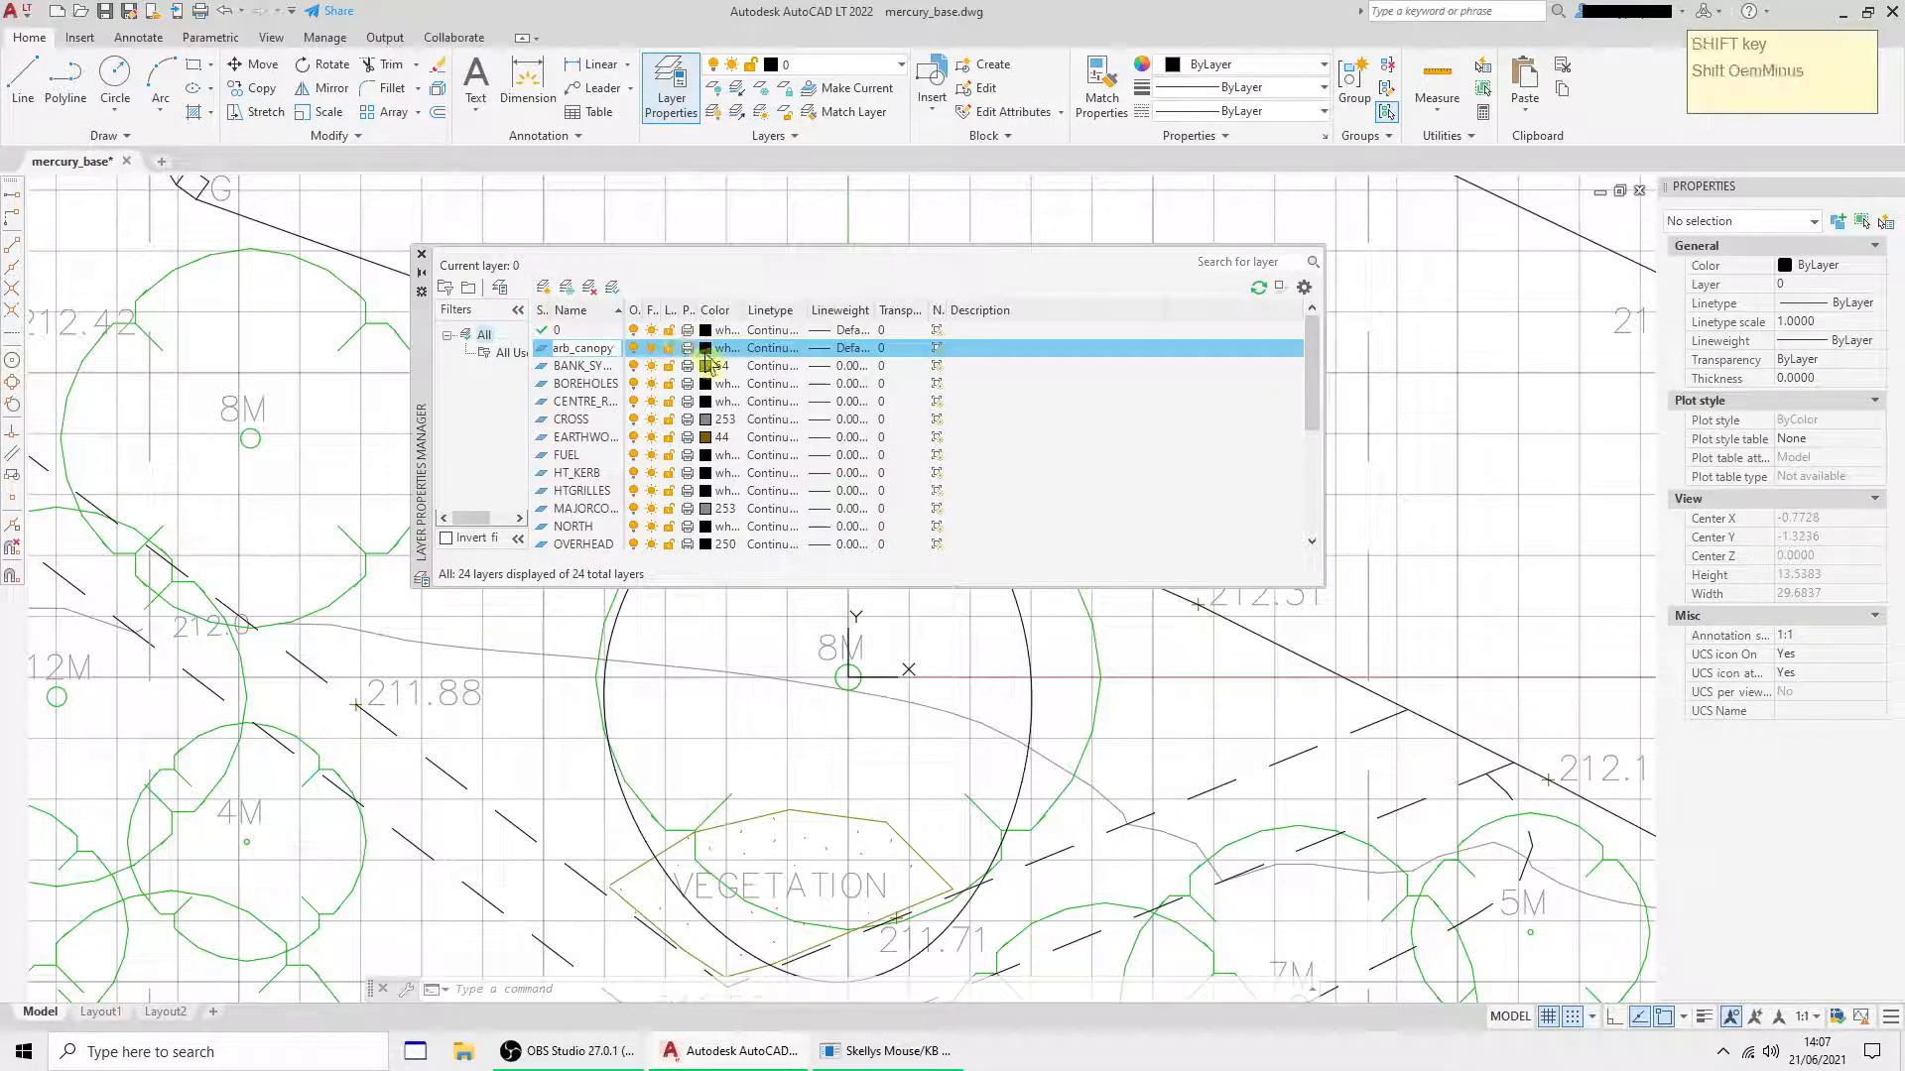
pyautogui.click(716, 348)
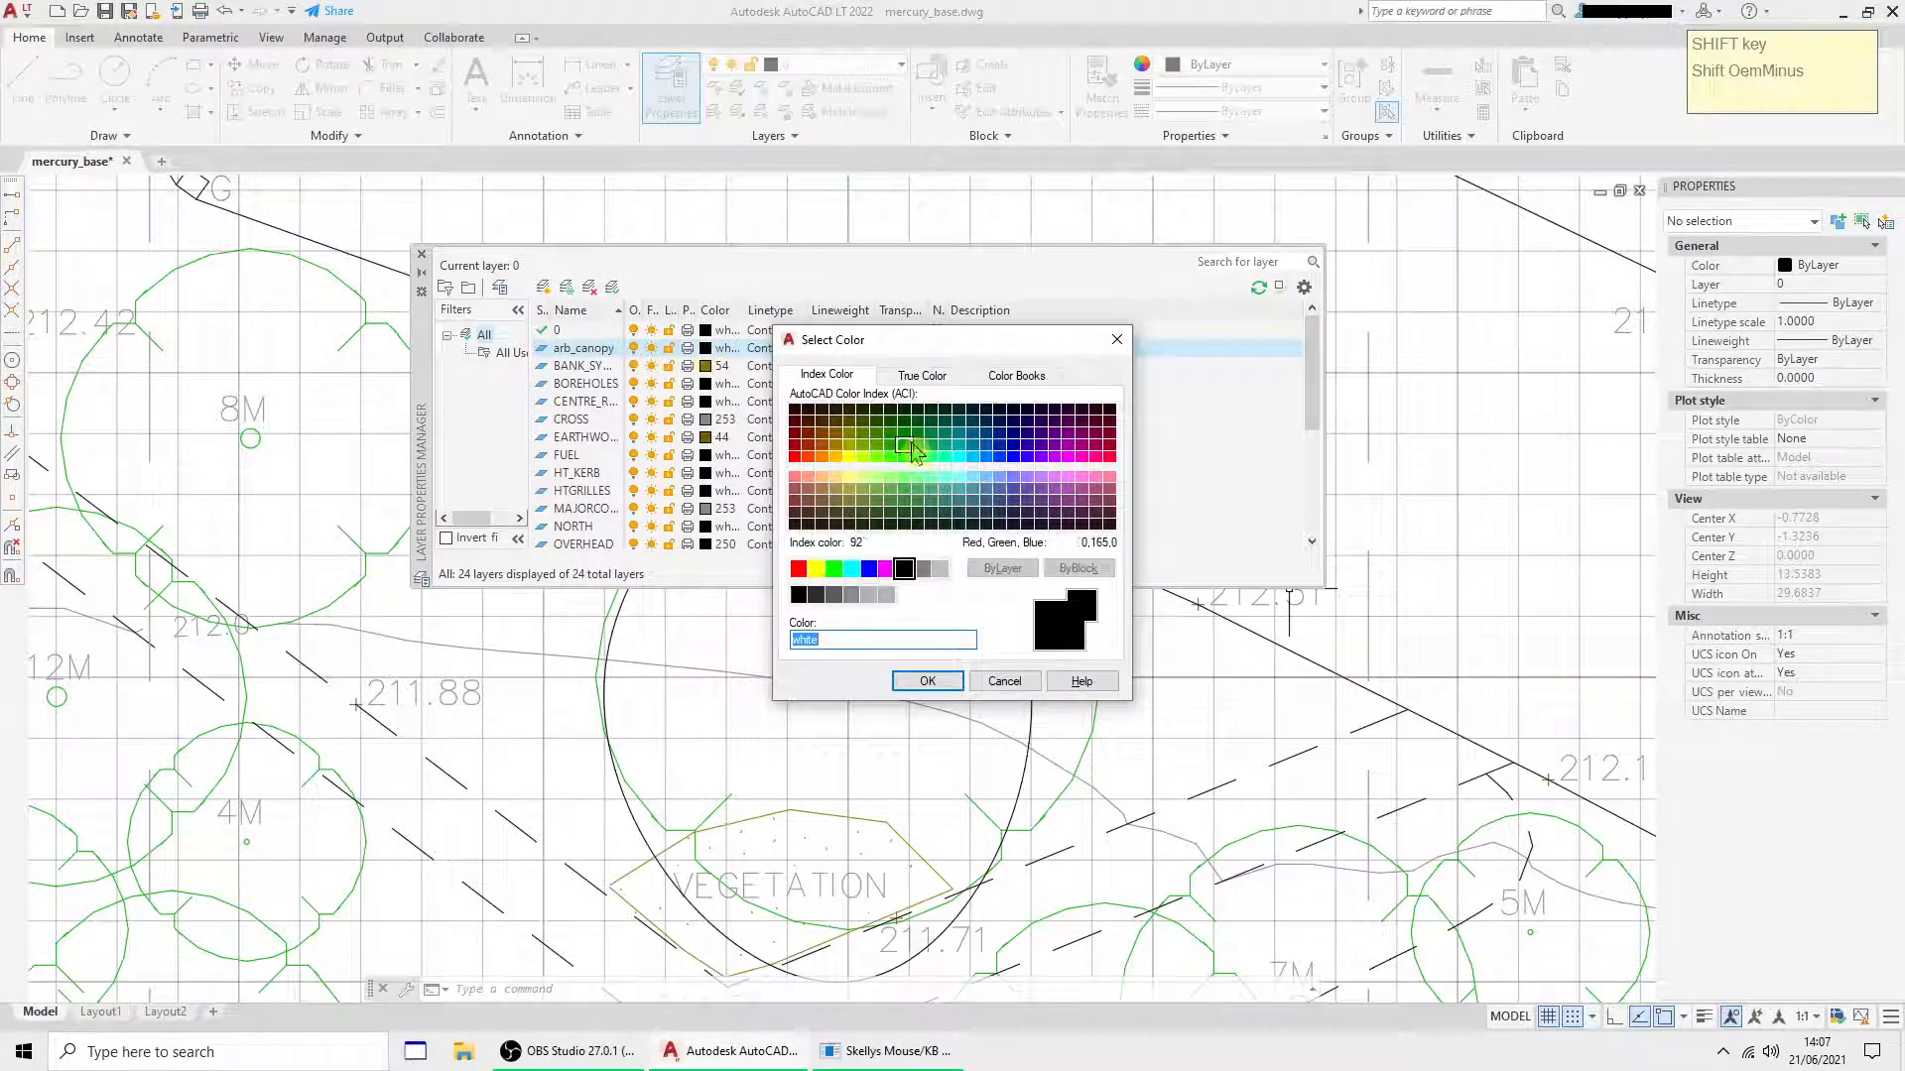
pyautogui.click(925, 681)
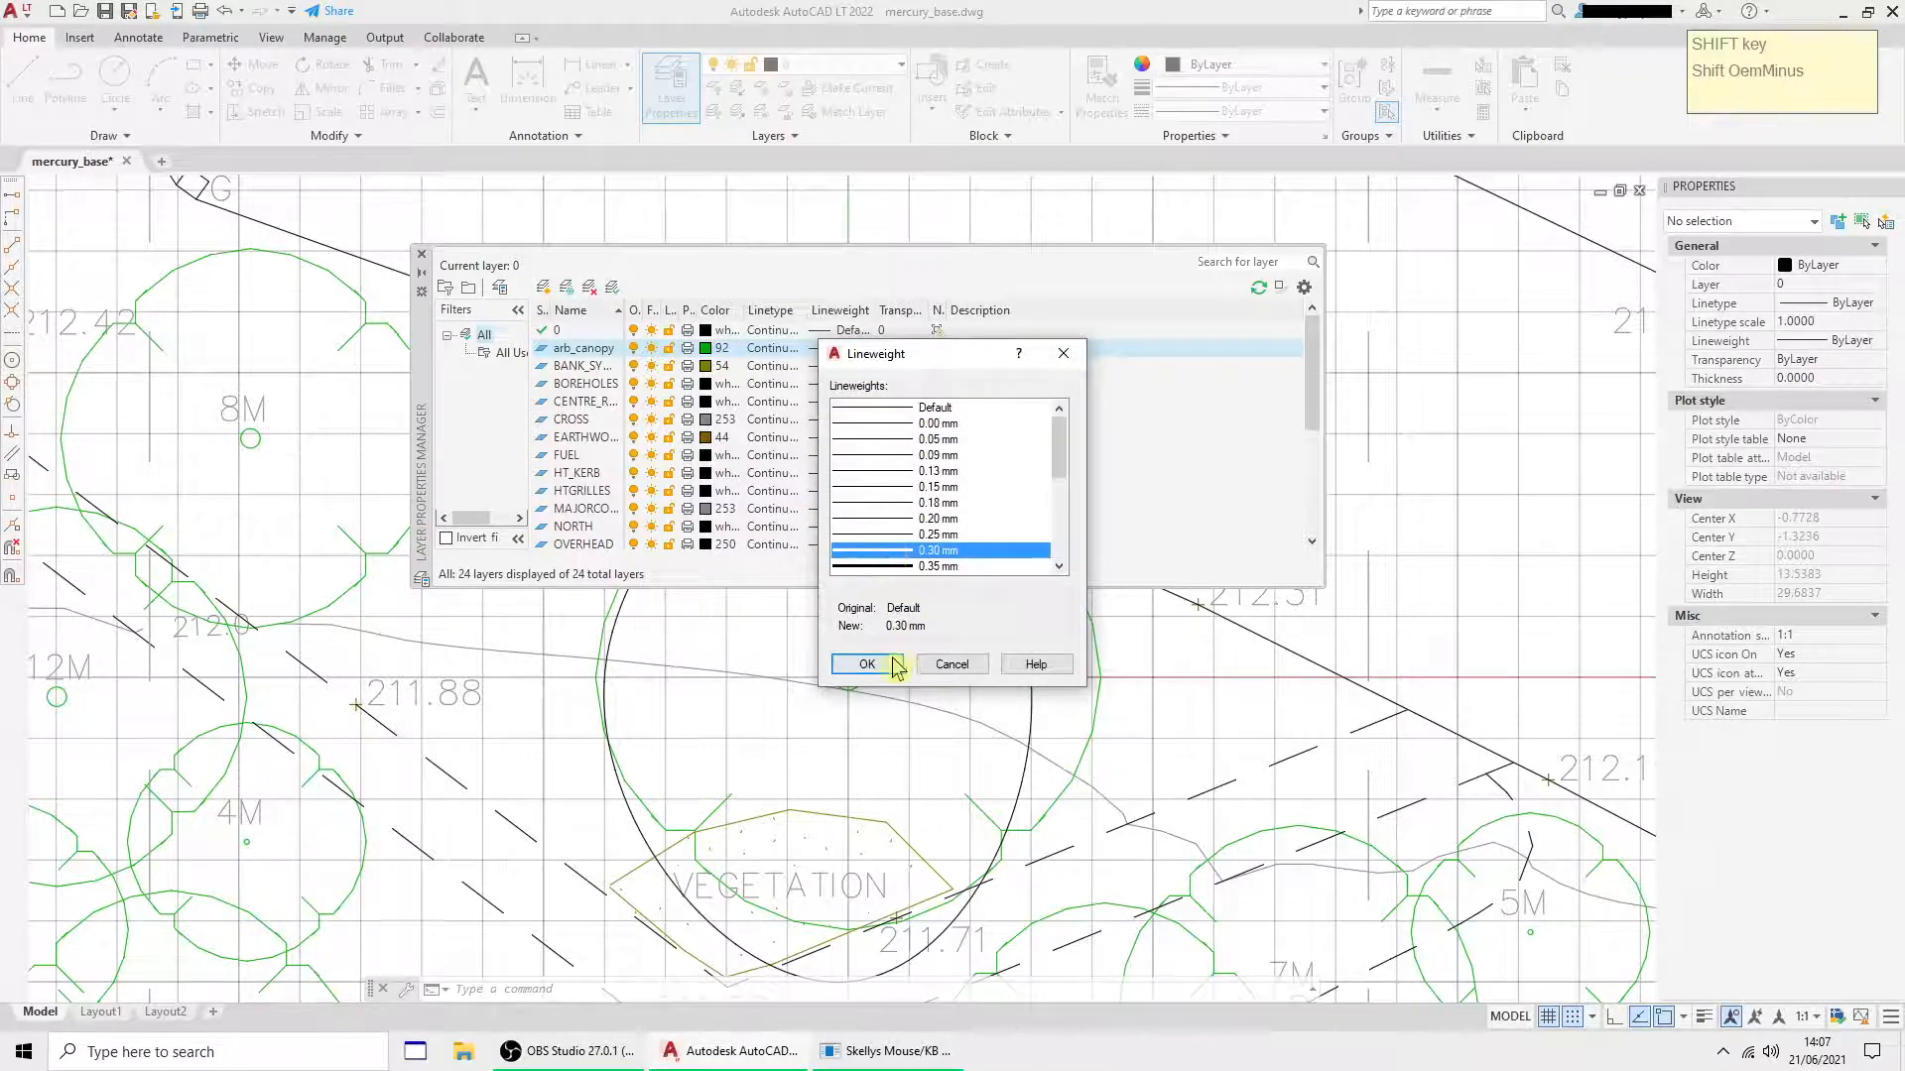
pyautogui.click(865, 664)
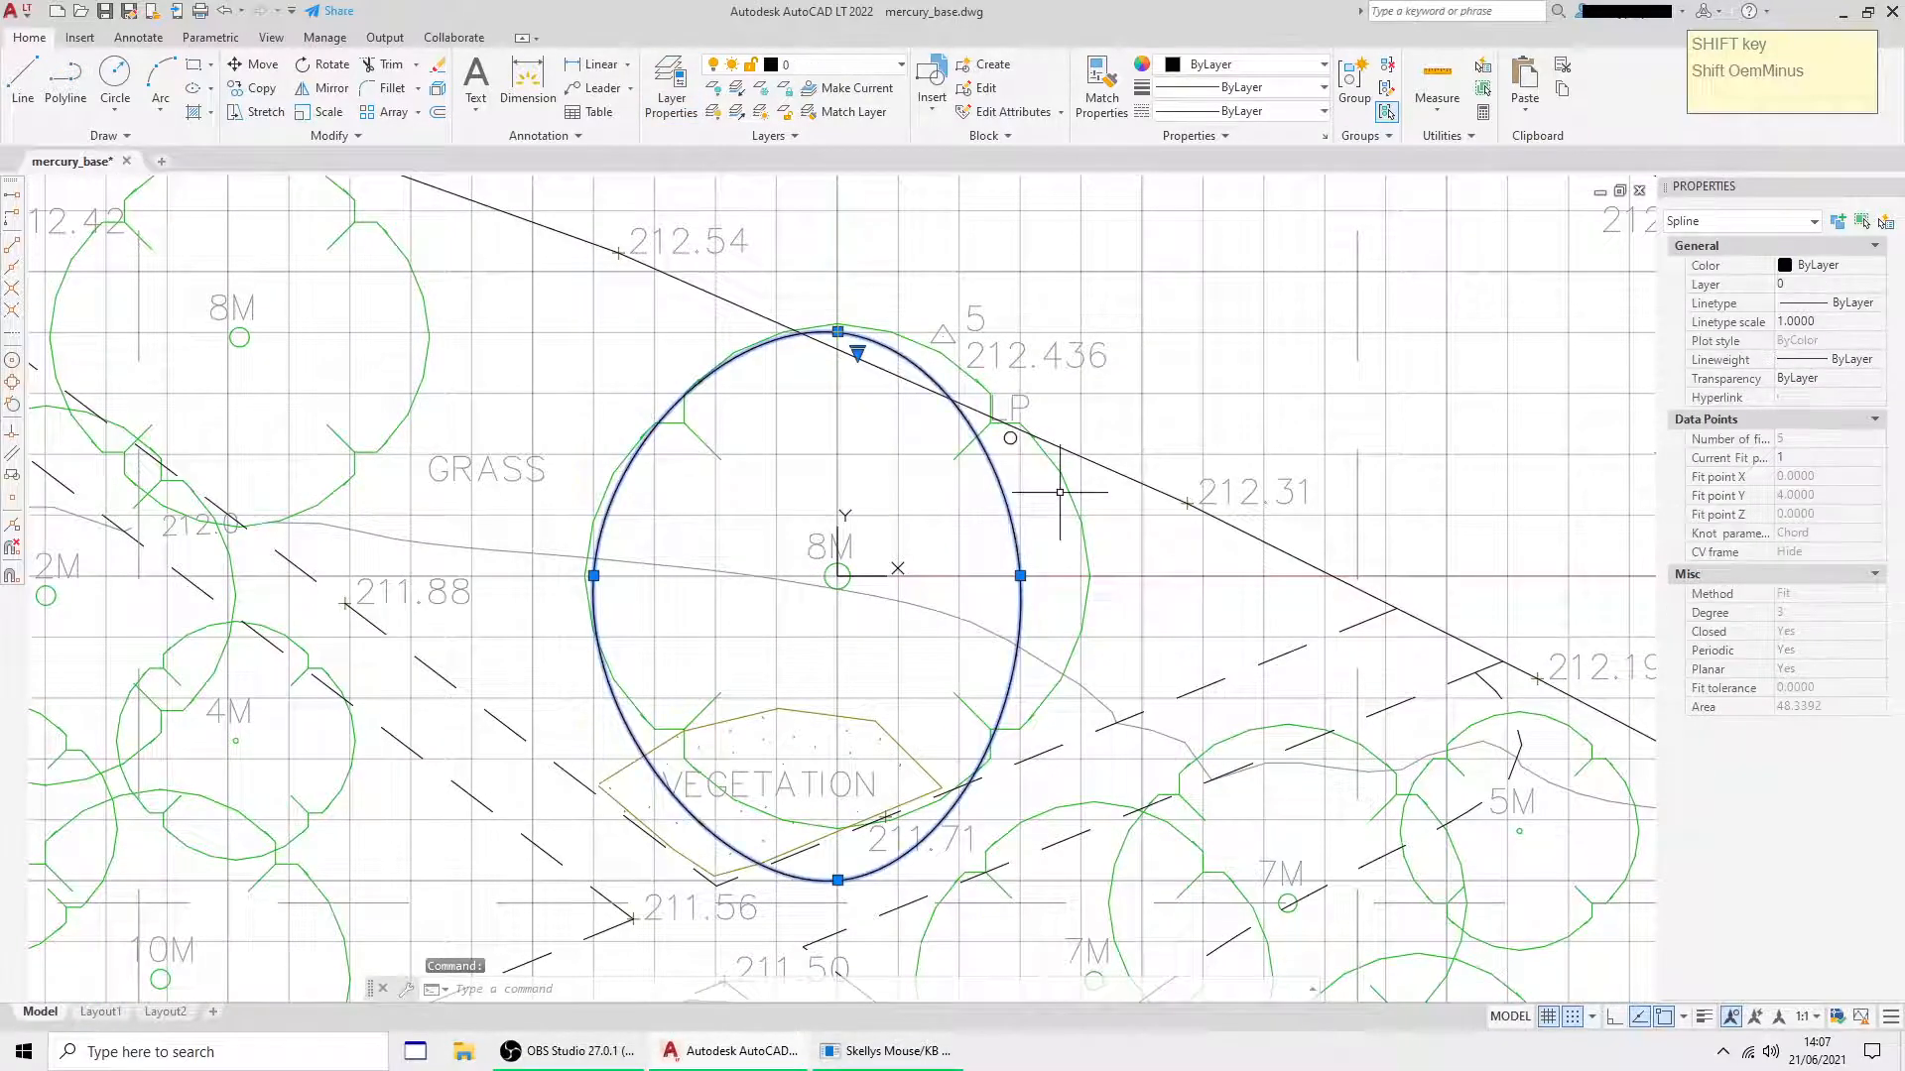
pyautogui.press('Delete')
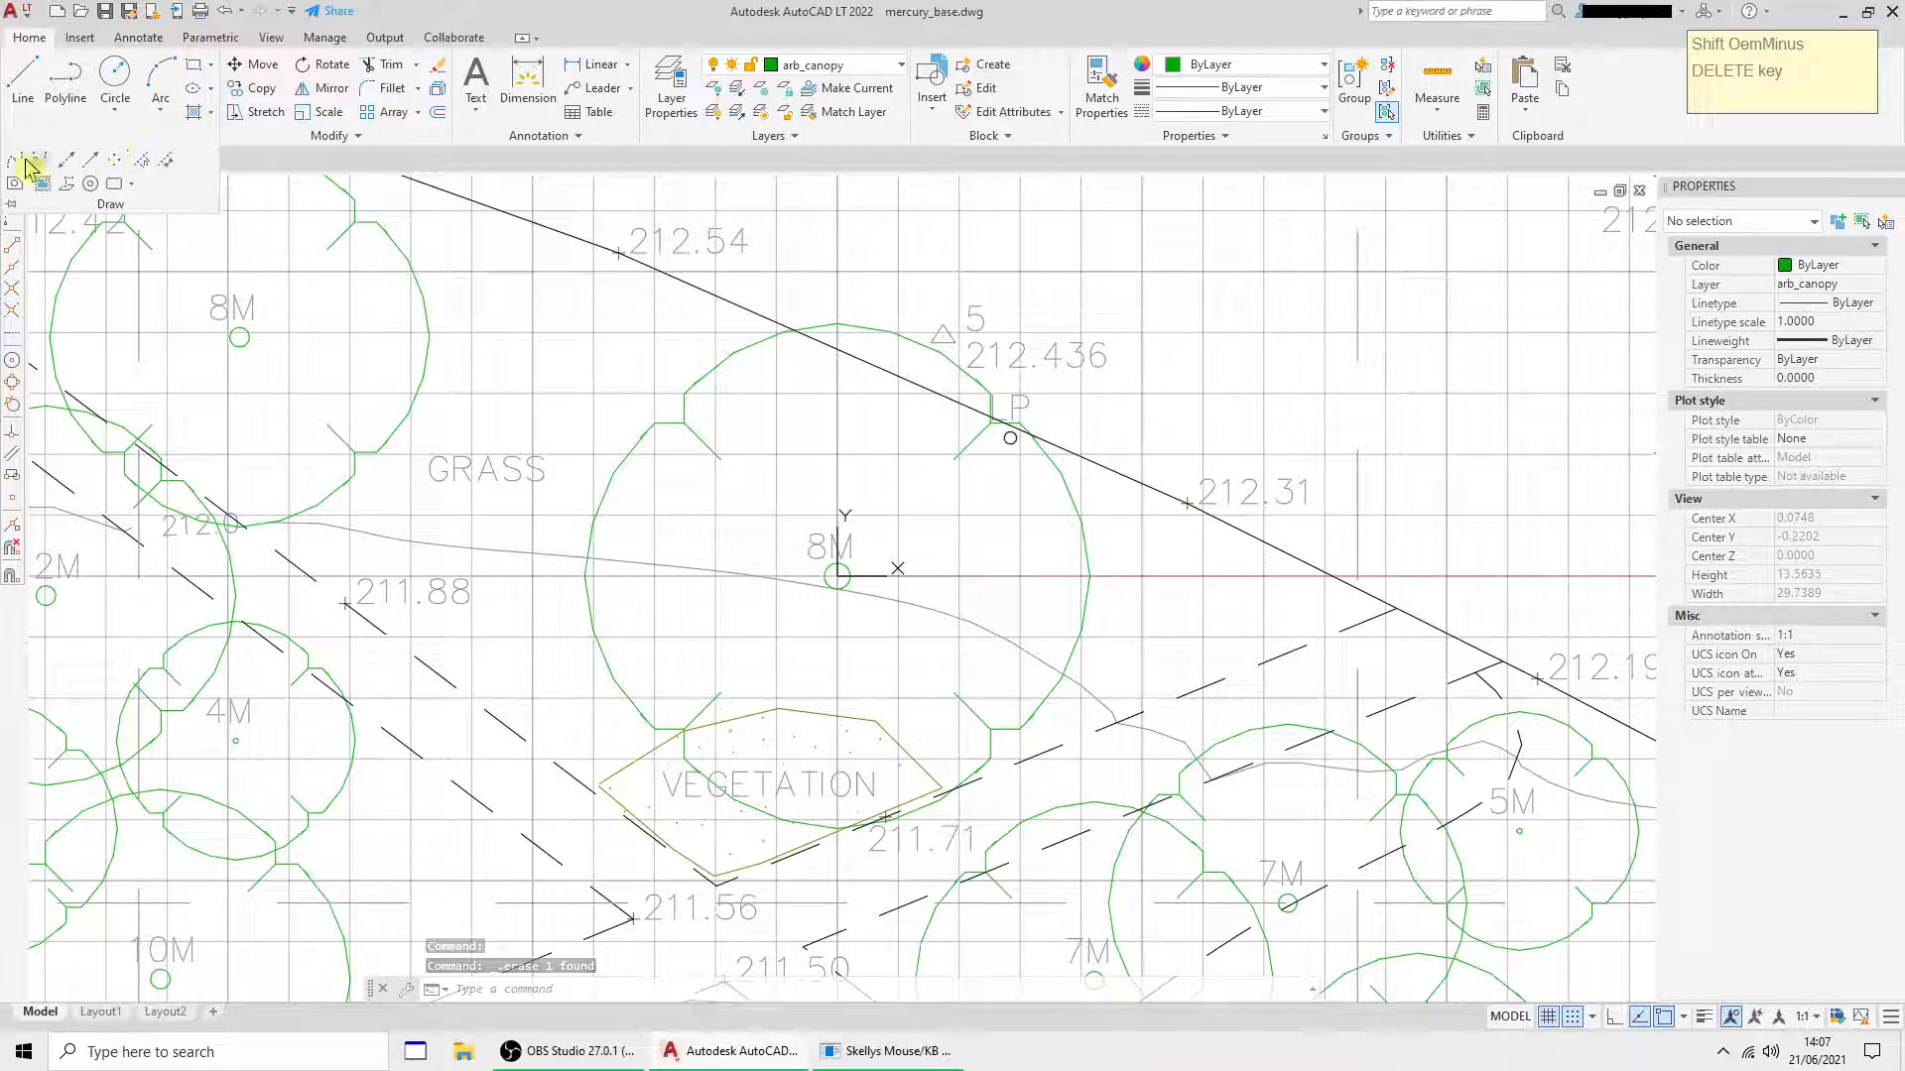
# - Draw a closed round spline around the 8M tree on layer arb_canopy
pyautogui.click(38, 158)
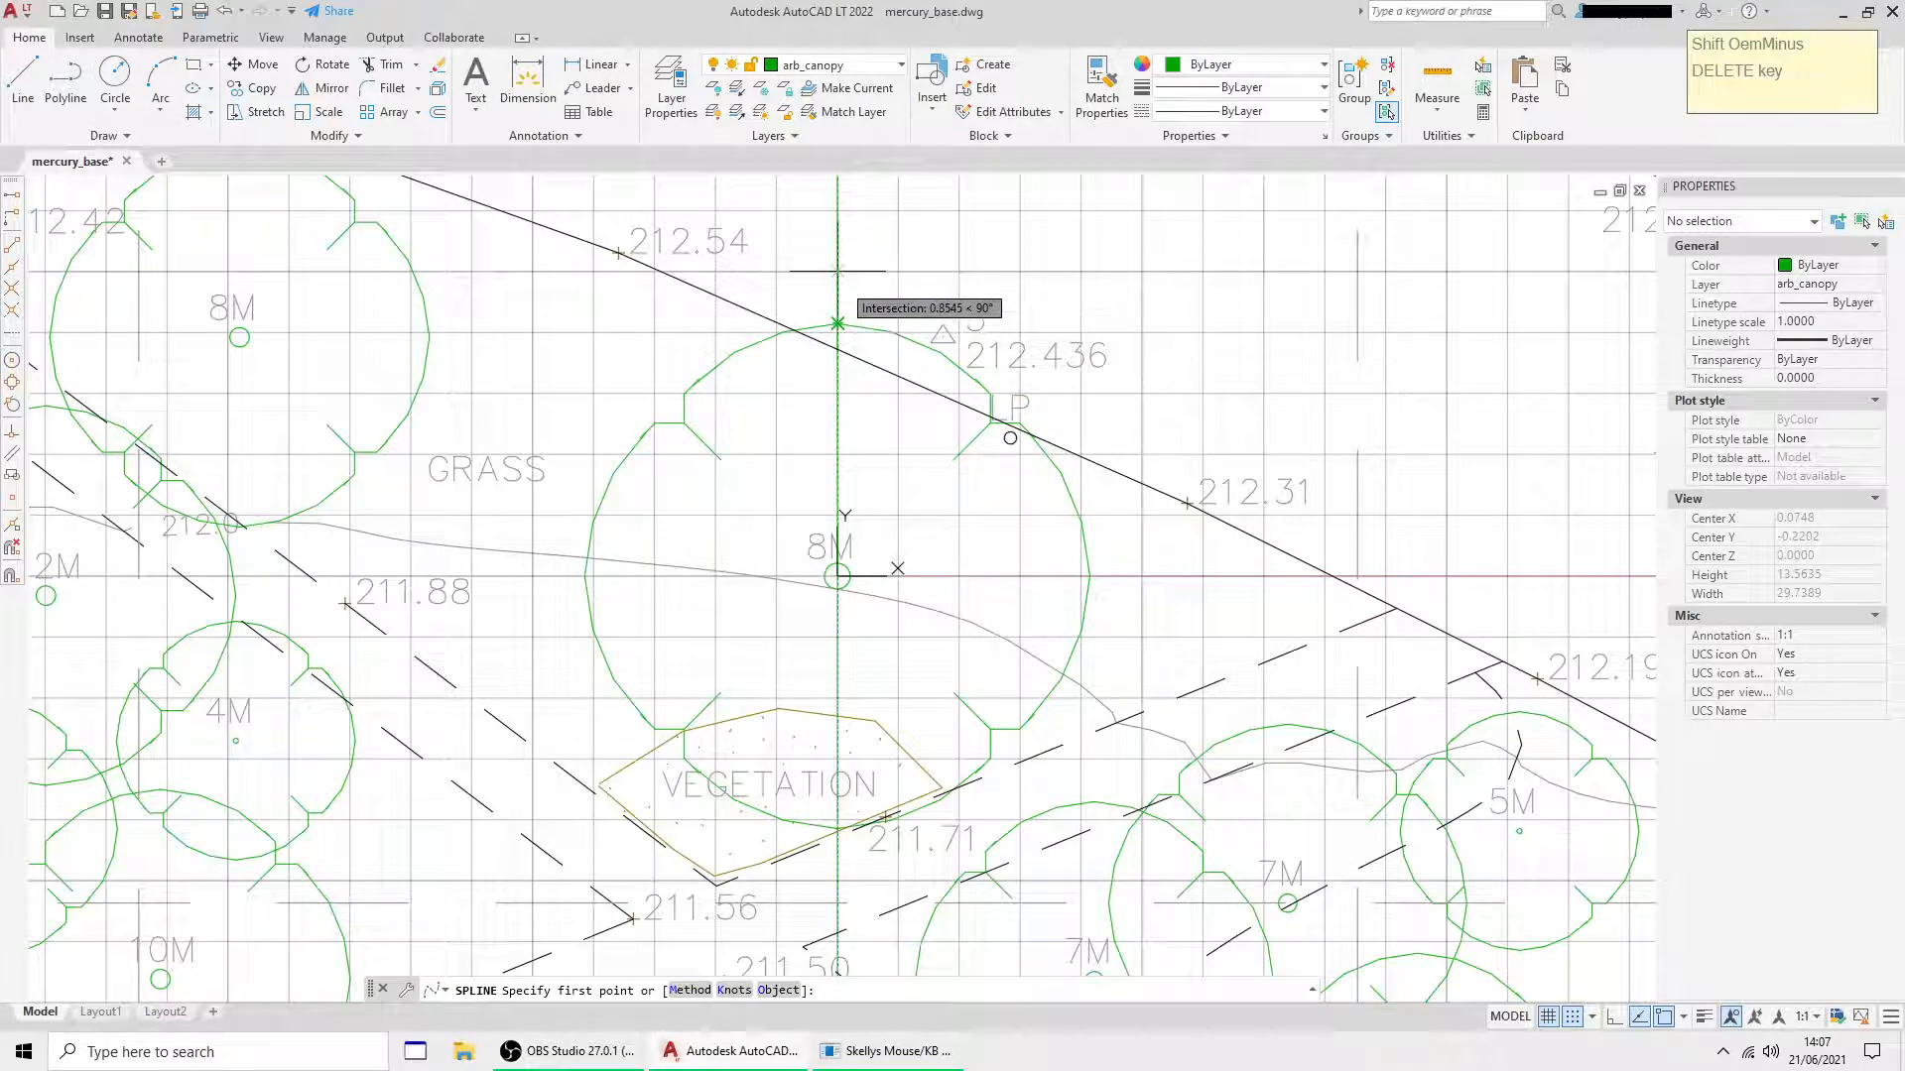
pyautogui.click(838, 323)
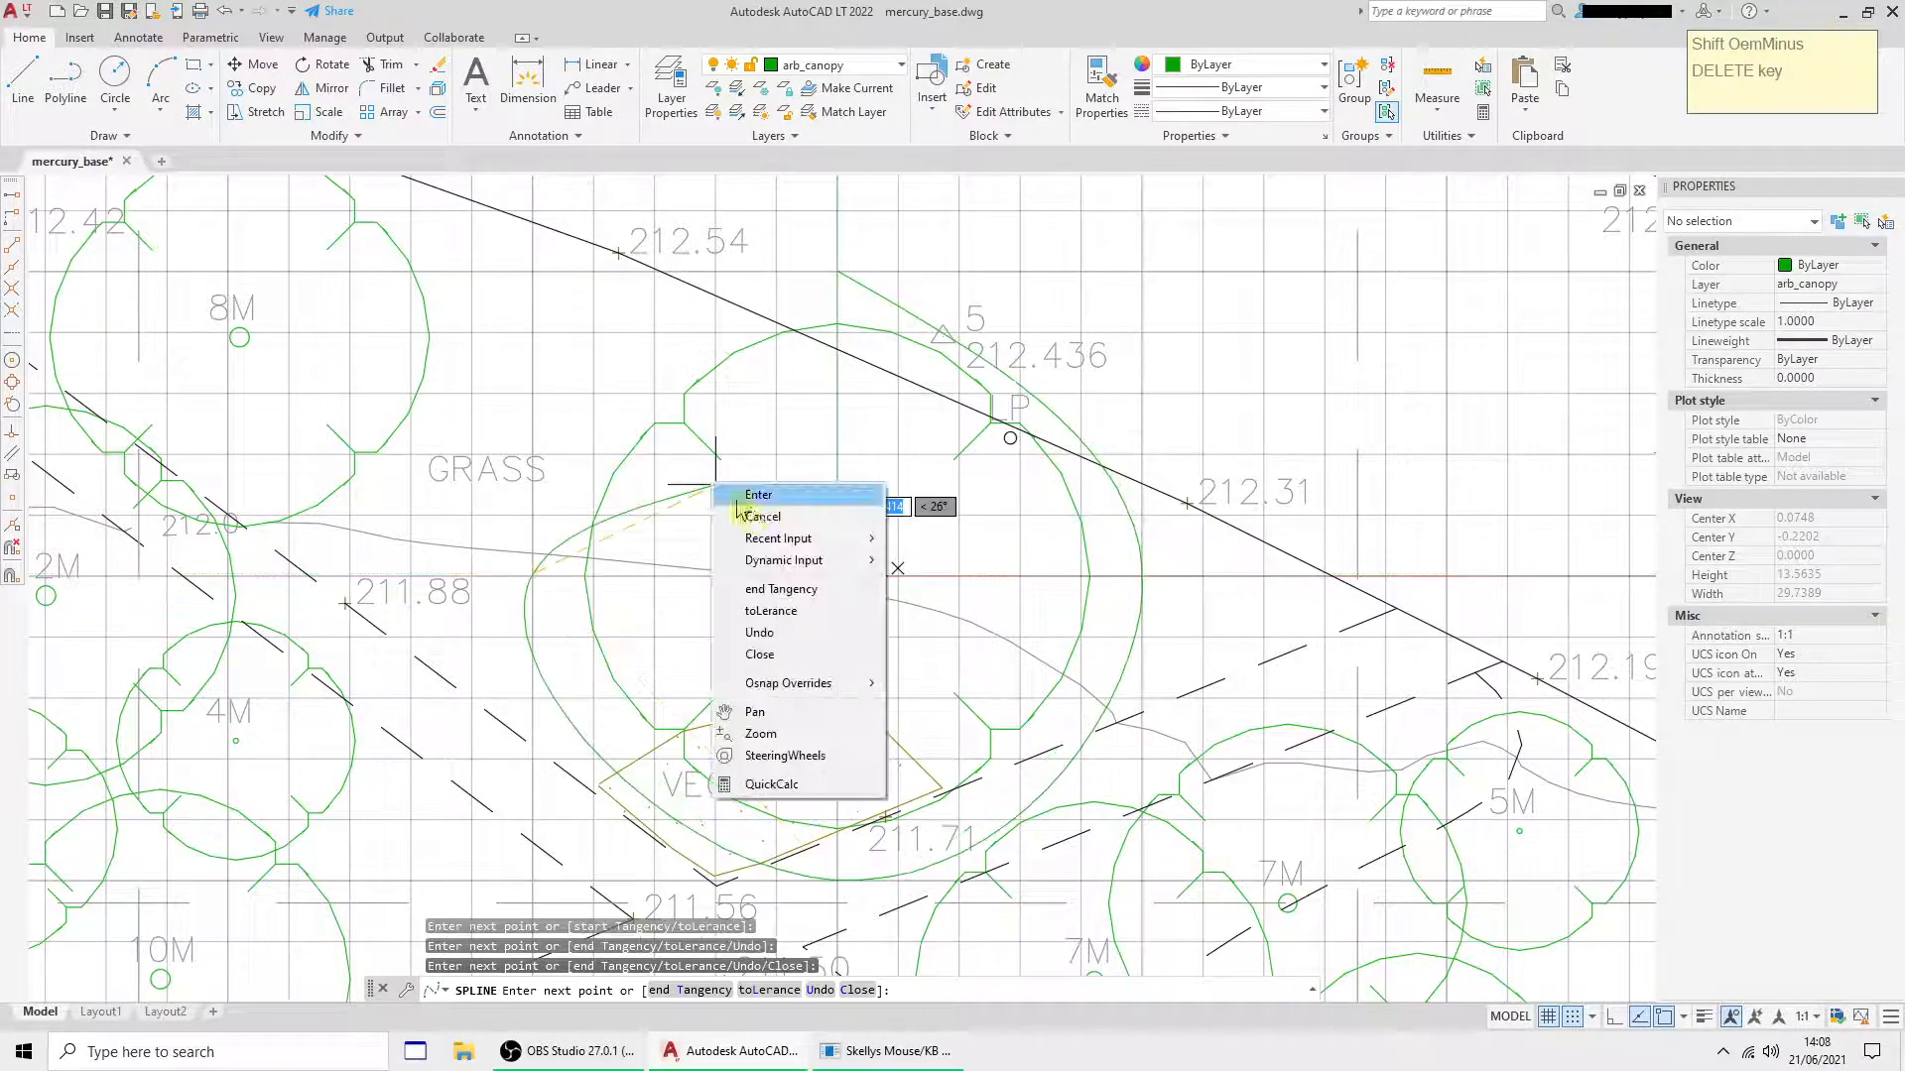
pyautogui.click(758, 494)
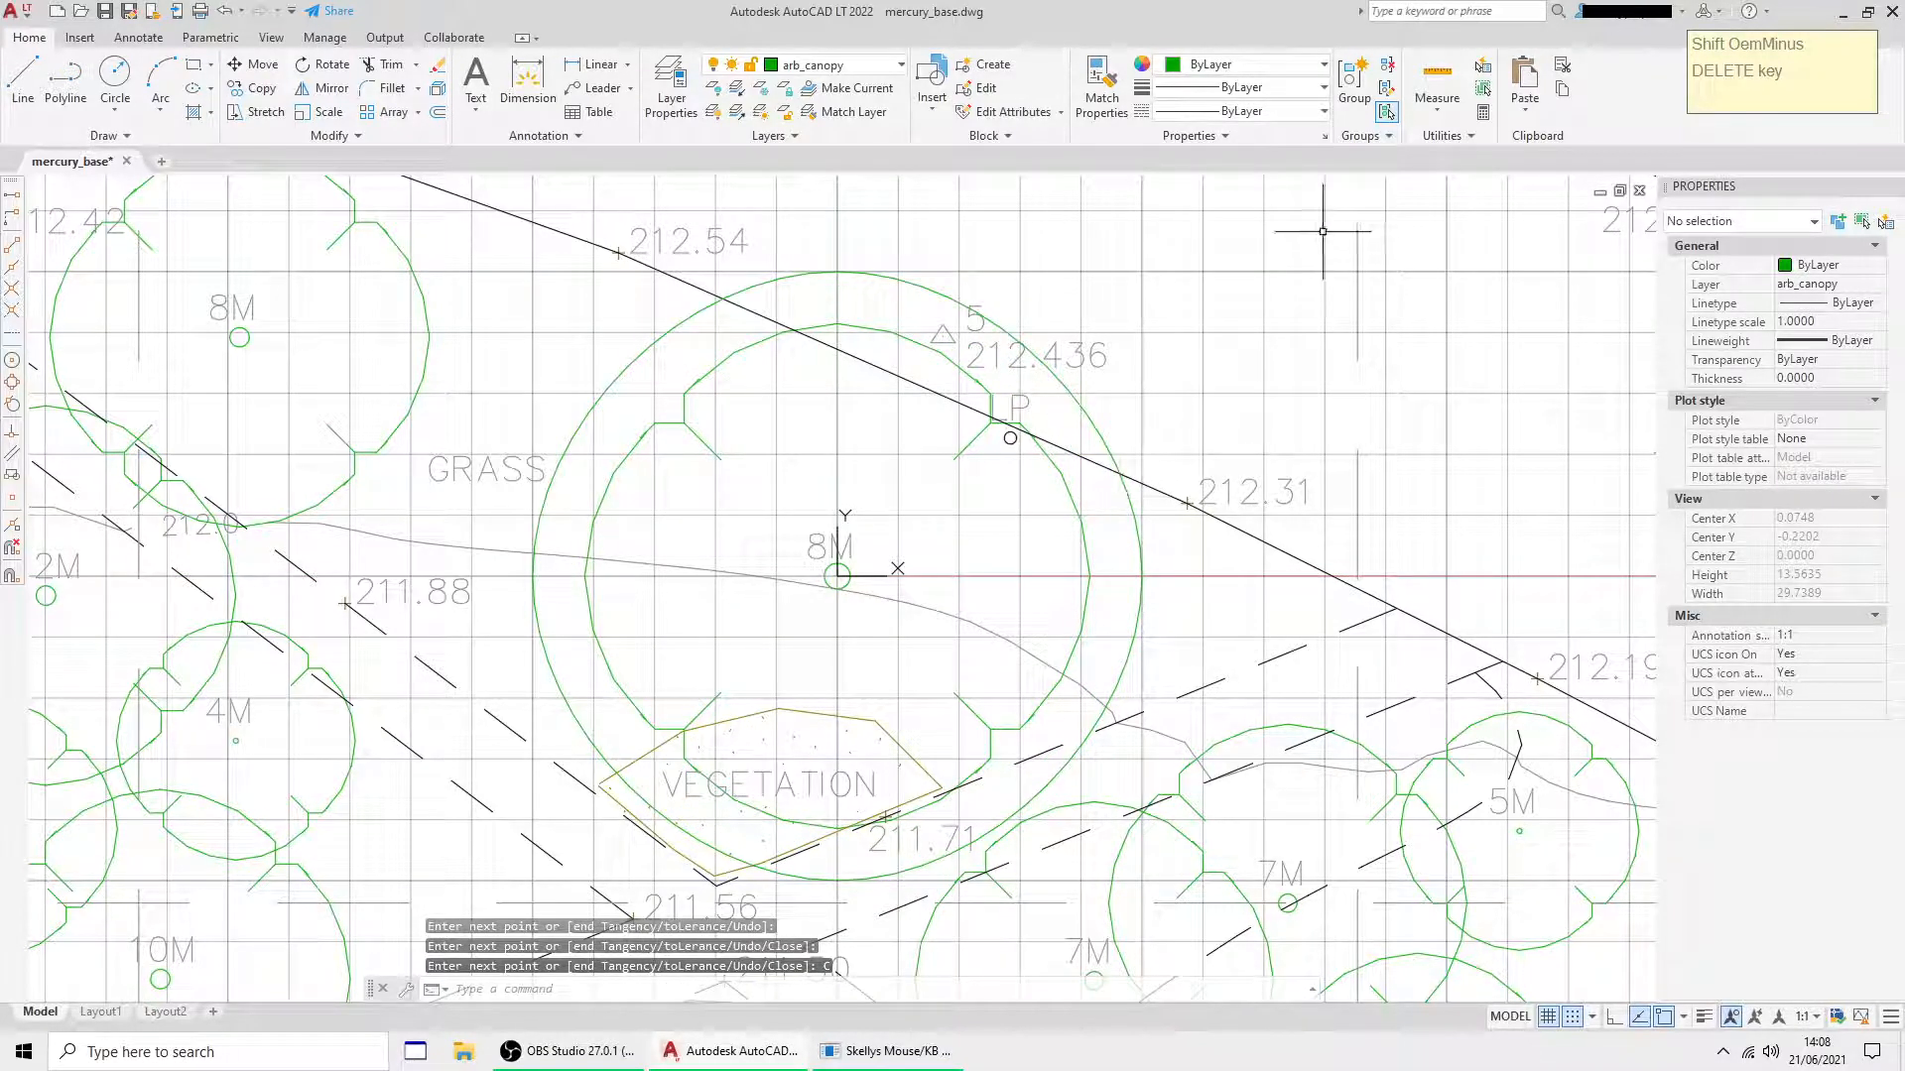
pyautogui.moveTo(990, 64)
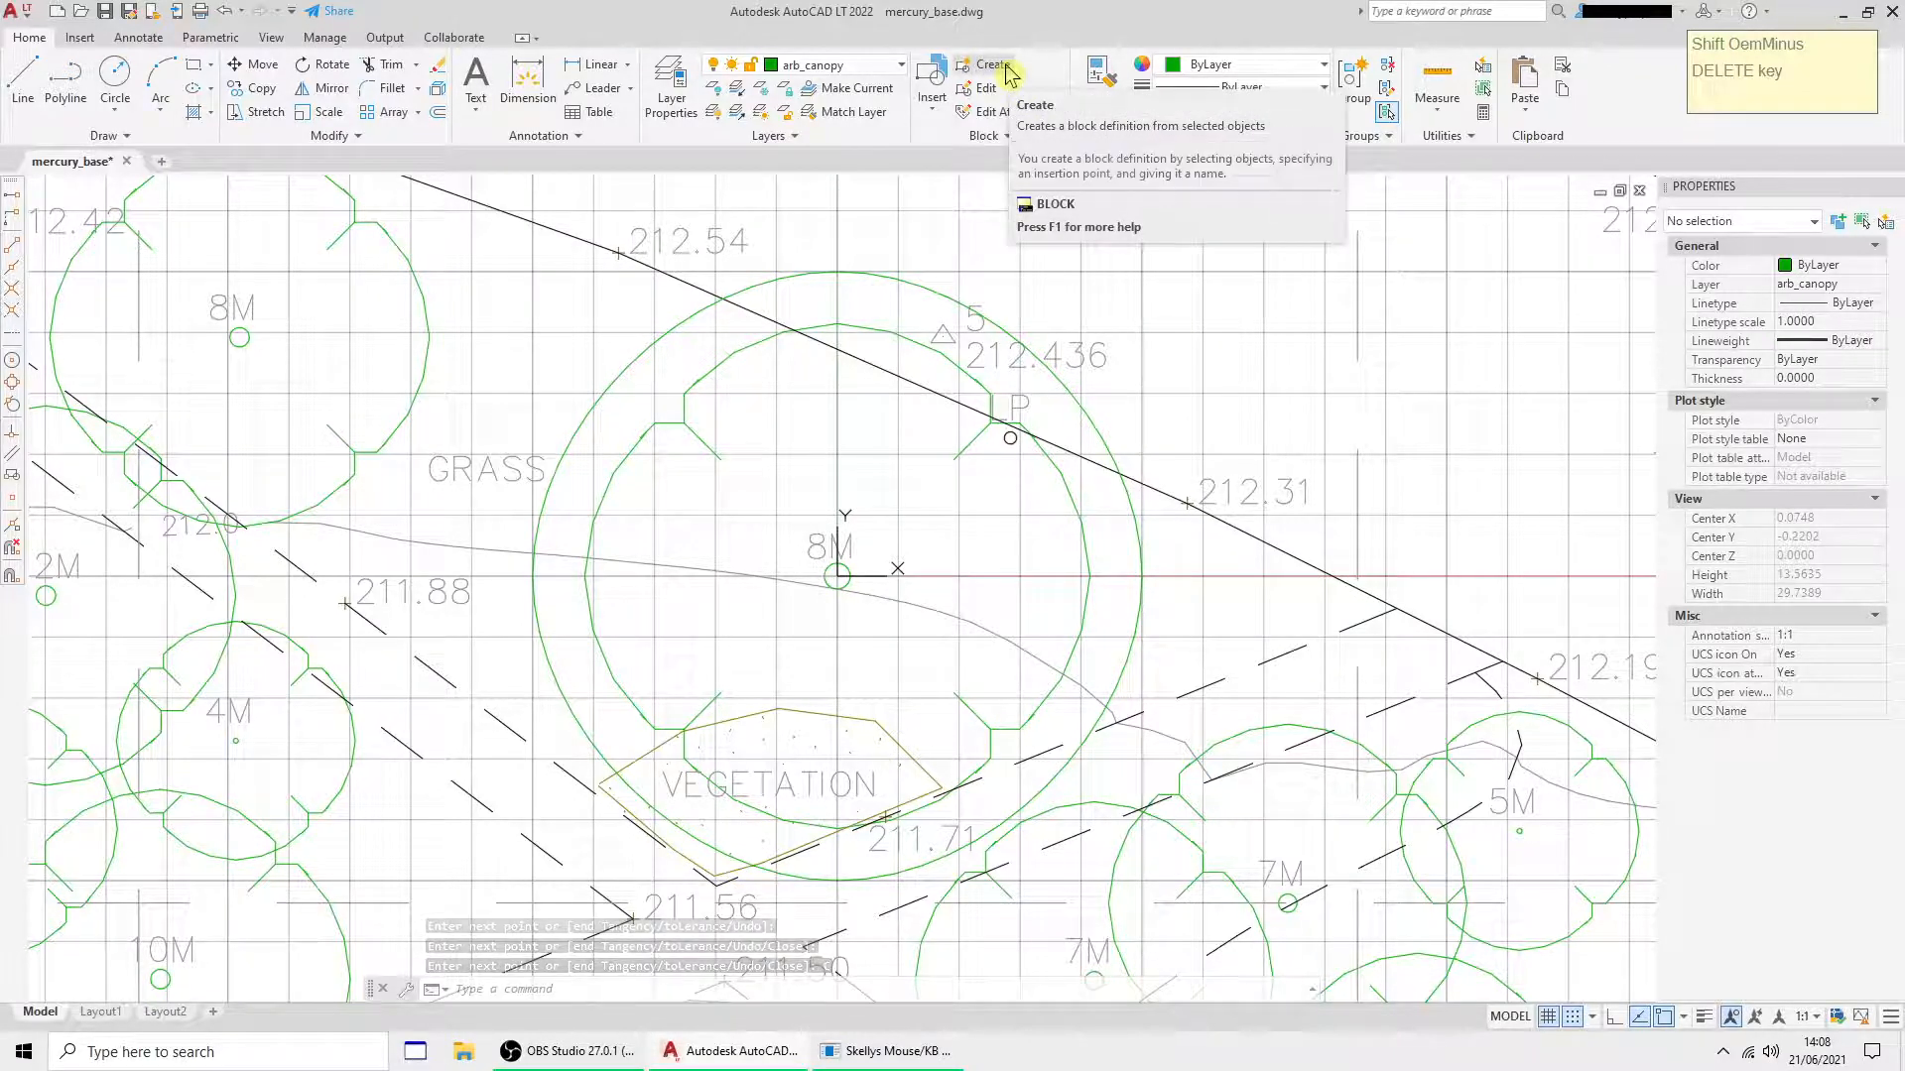
# - Define block arb_canopy from the outline, based at its centre, in Meters, opening in Block Editor
pyautogui.click(989, 65)
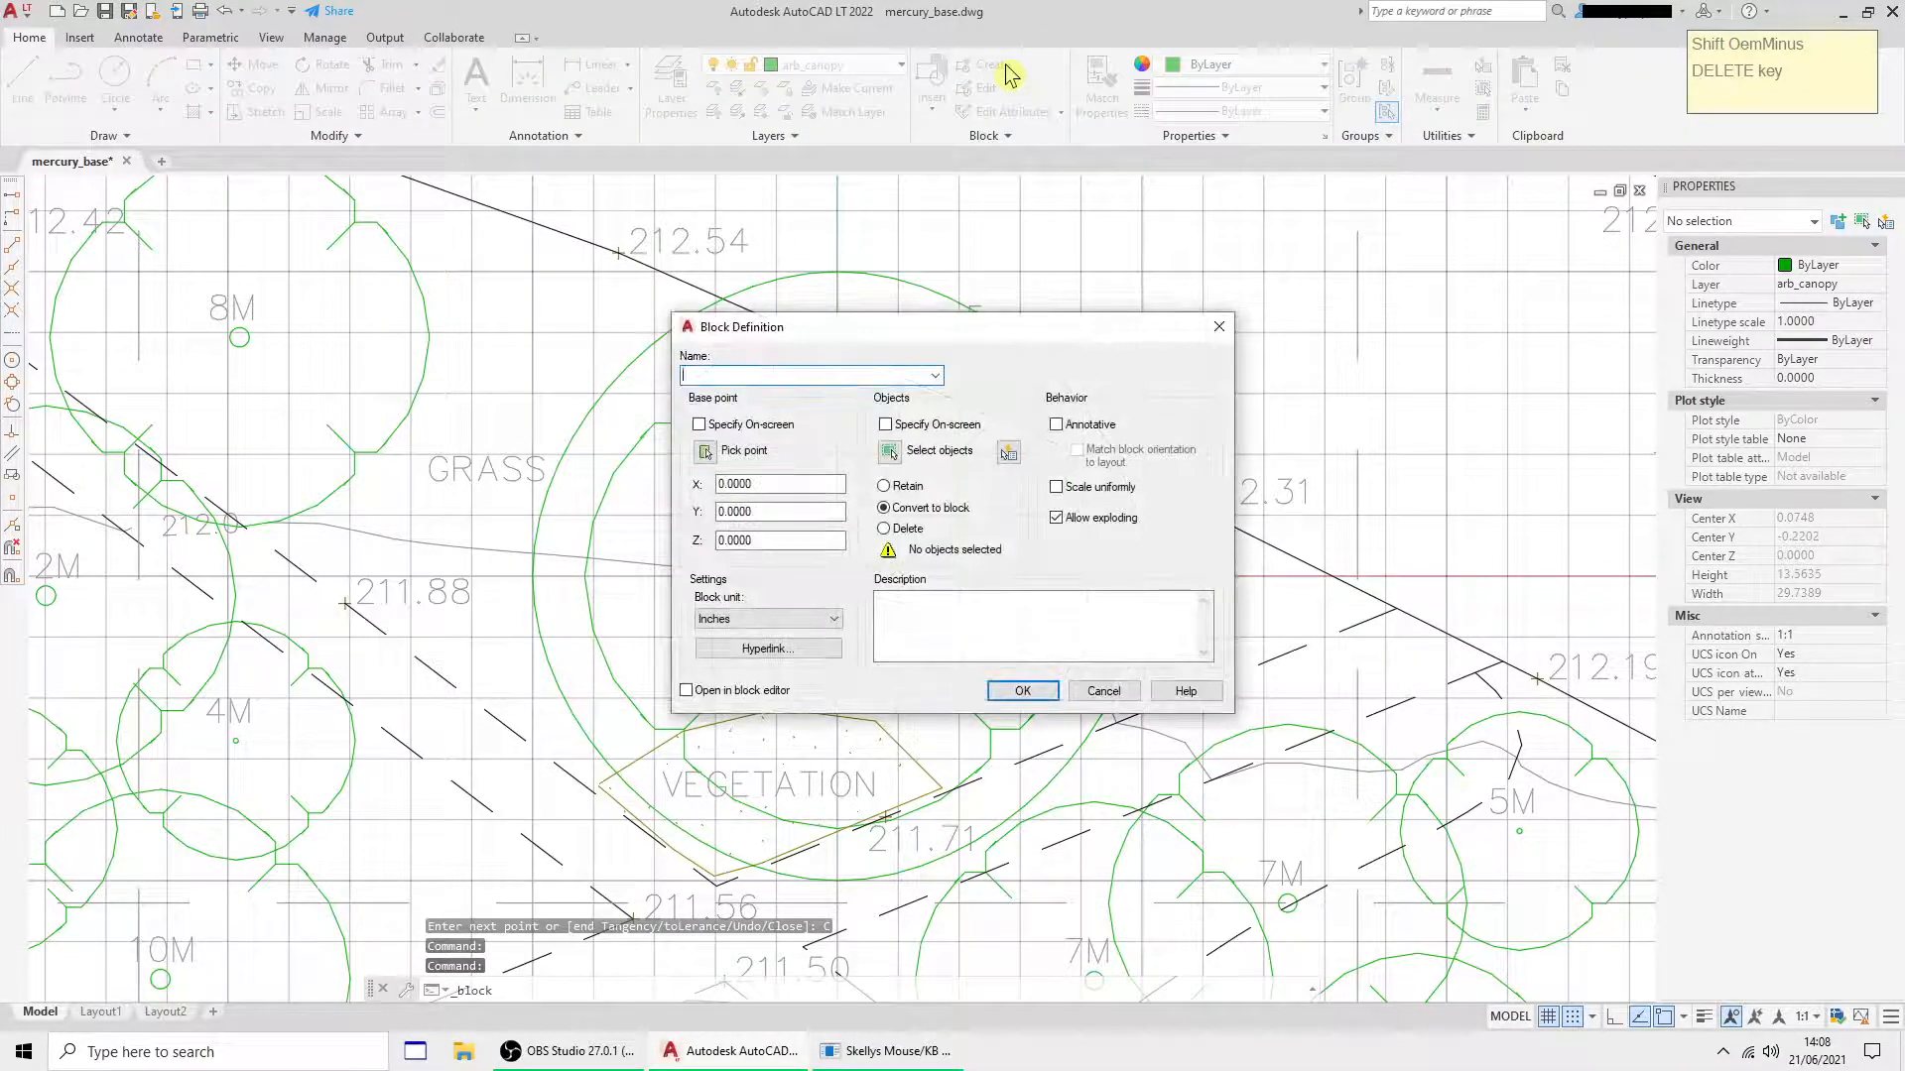
pyautogui.write('arb_canopy')
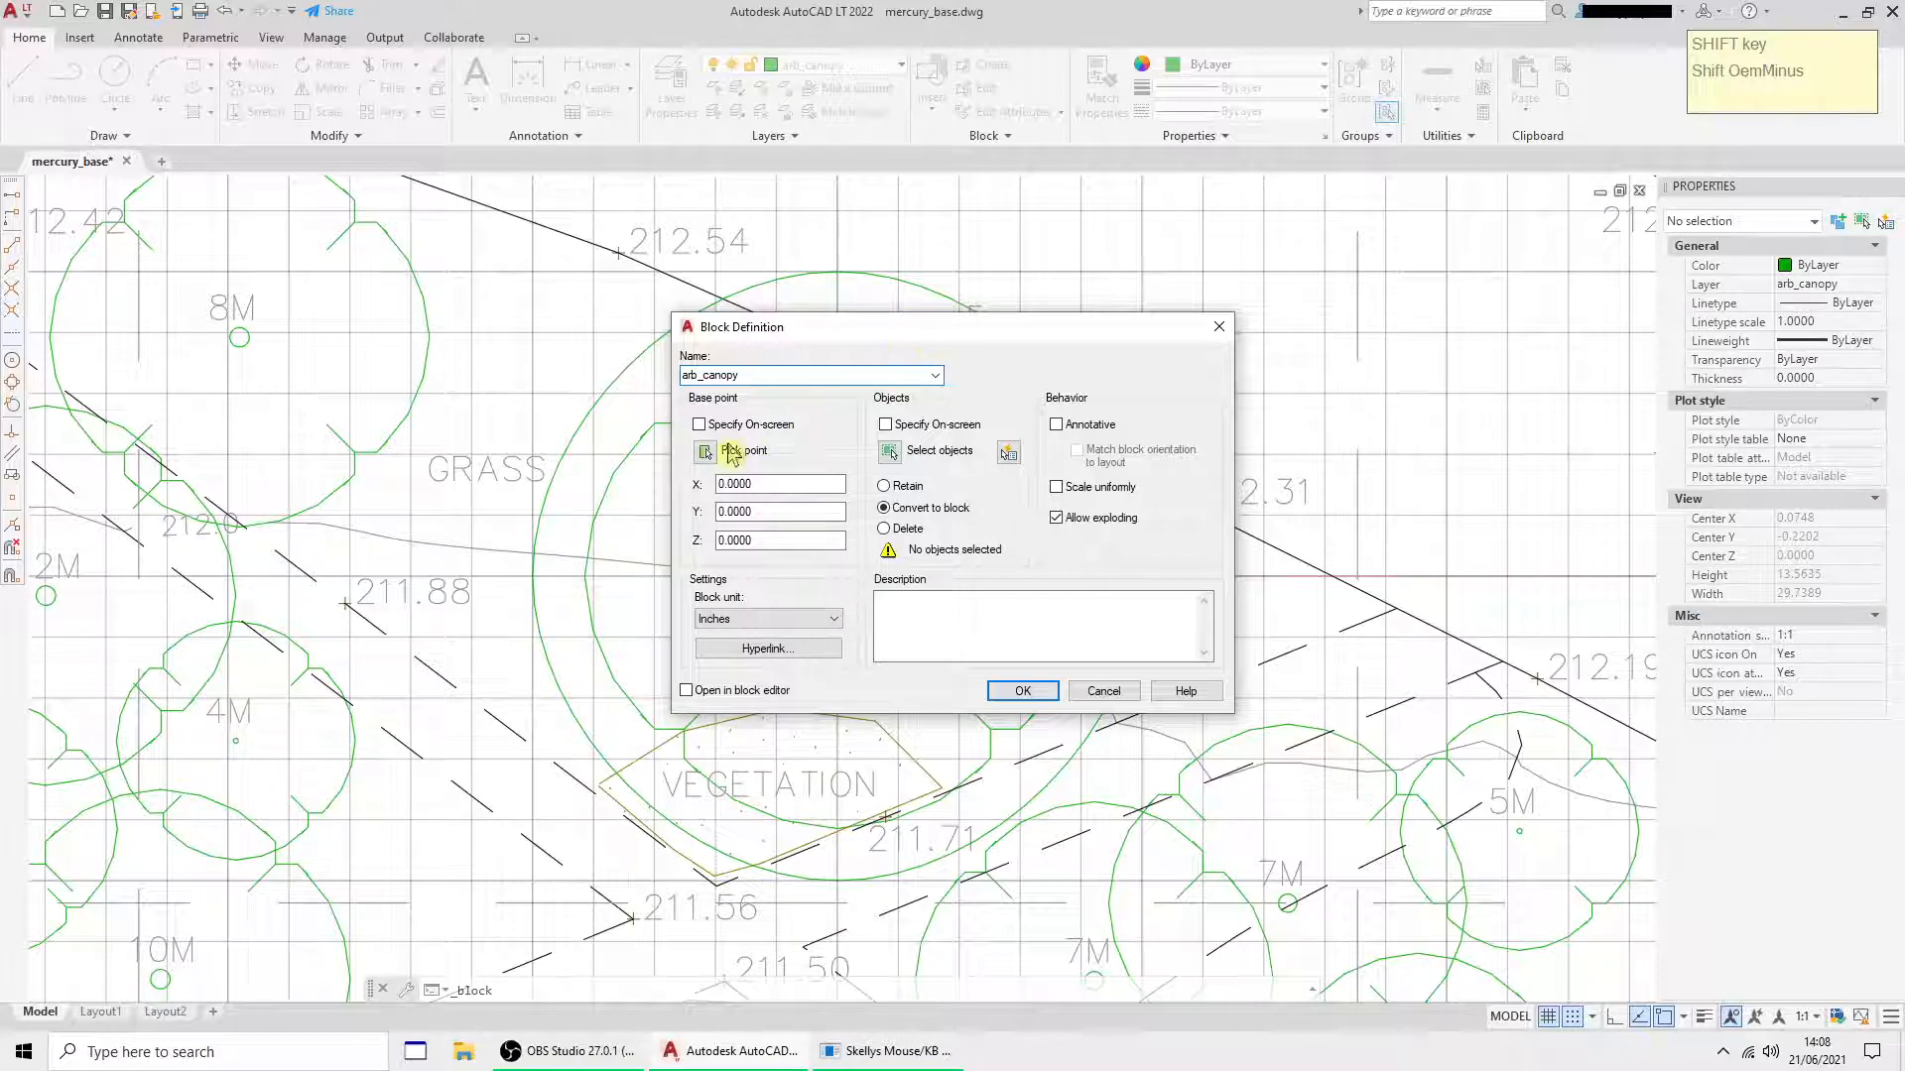
pyautogui.click(705, 451)
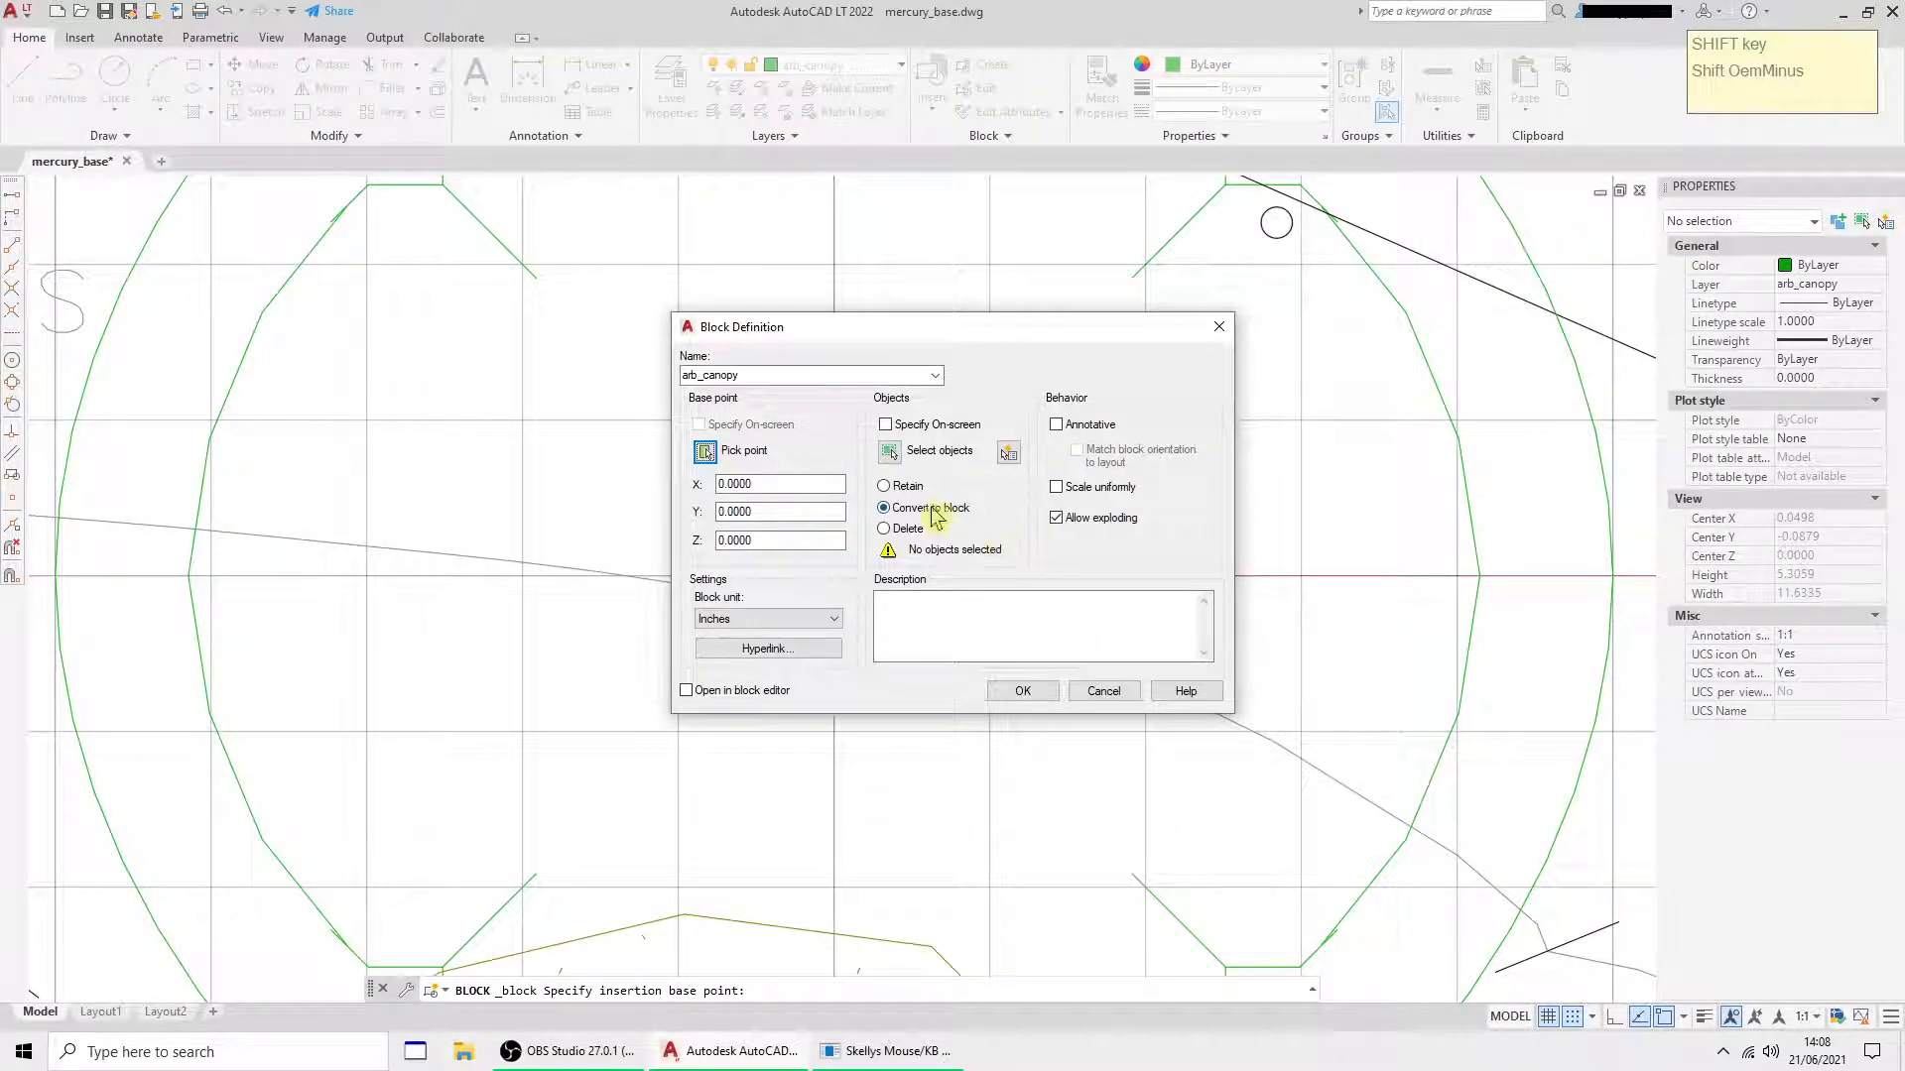
pyautogui.click(834, 618)
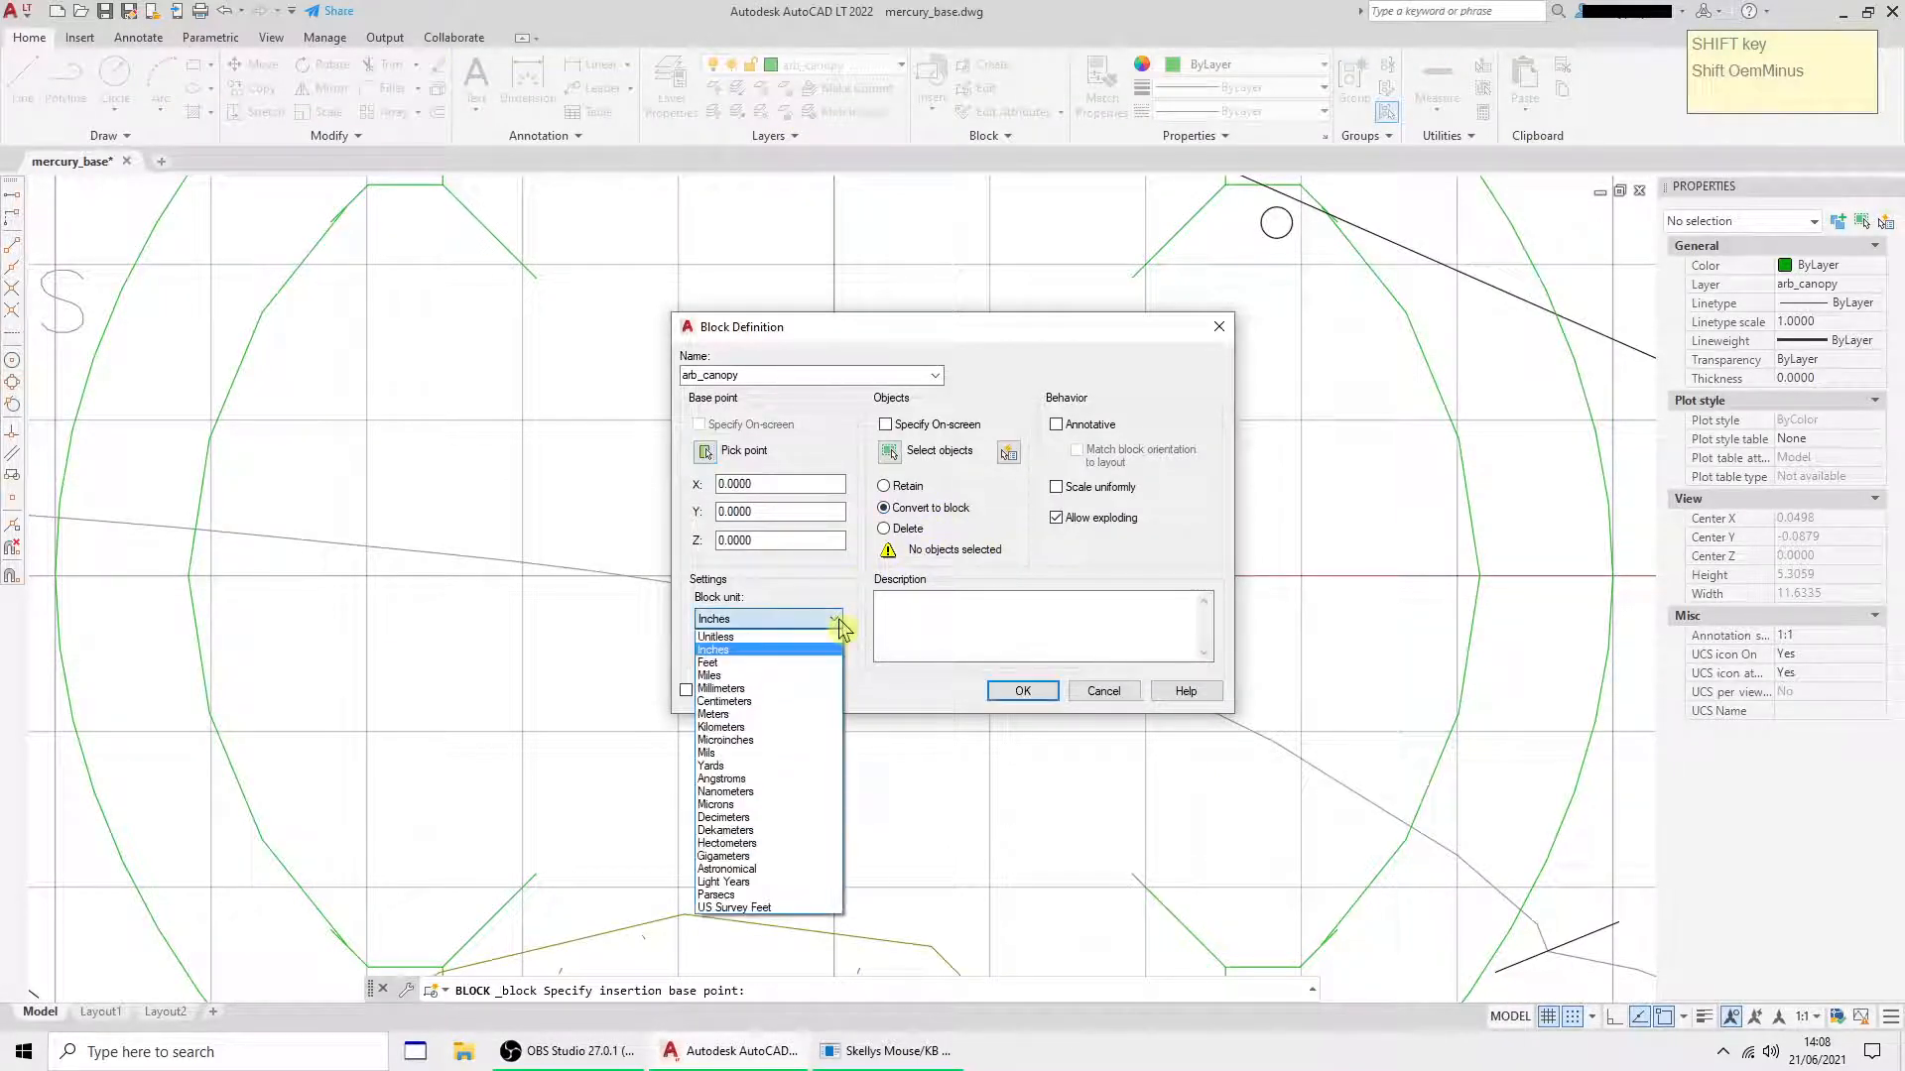
pyautogui.click(713, 715)
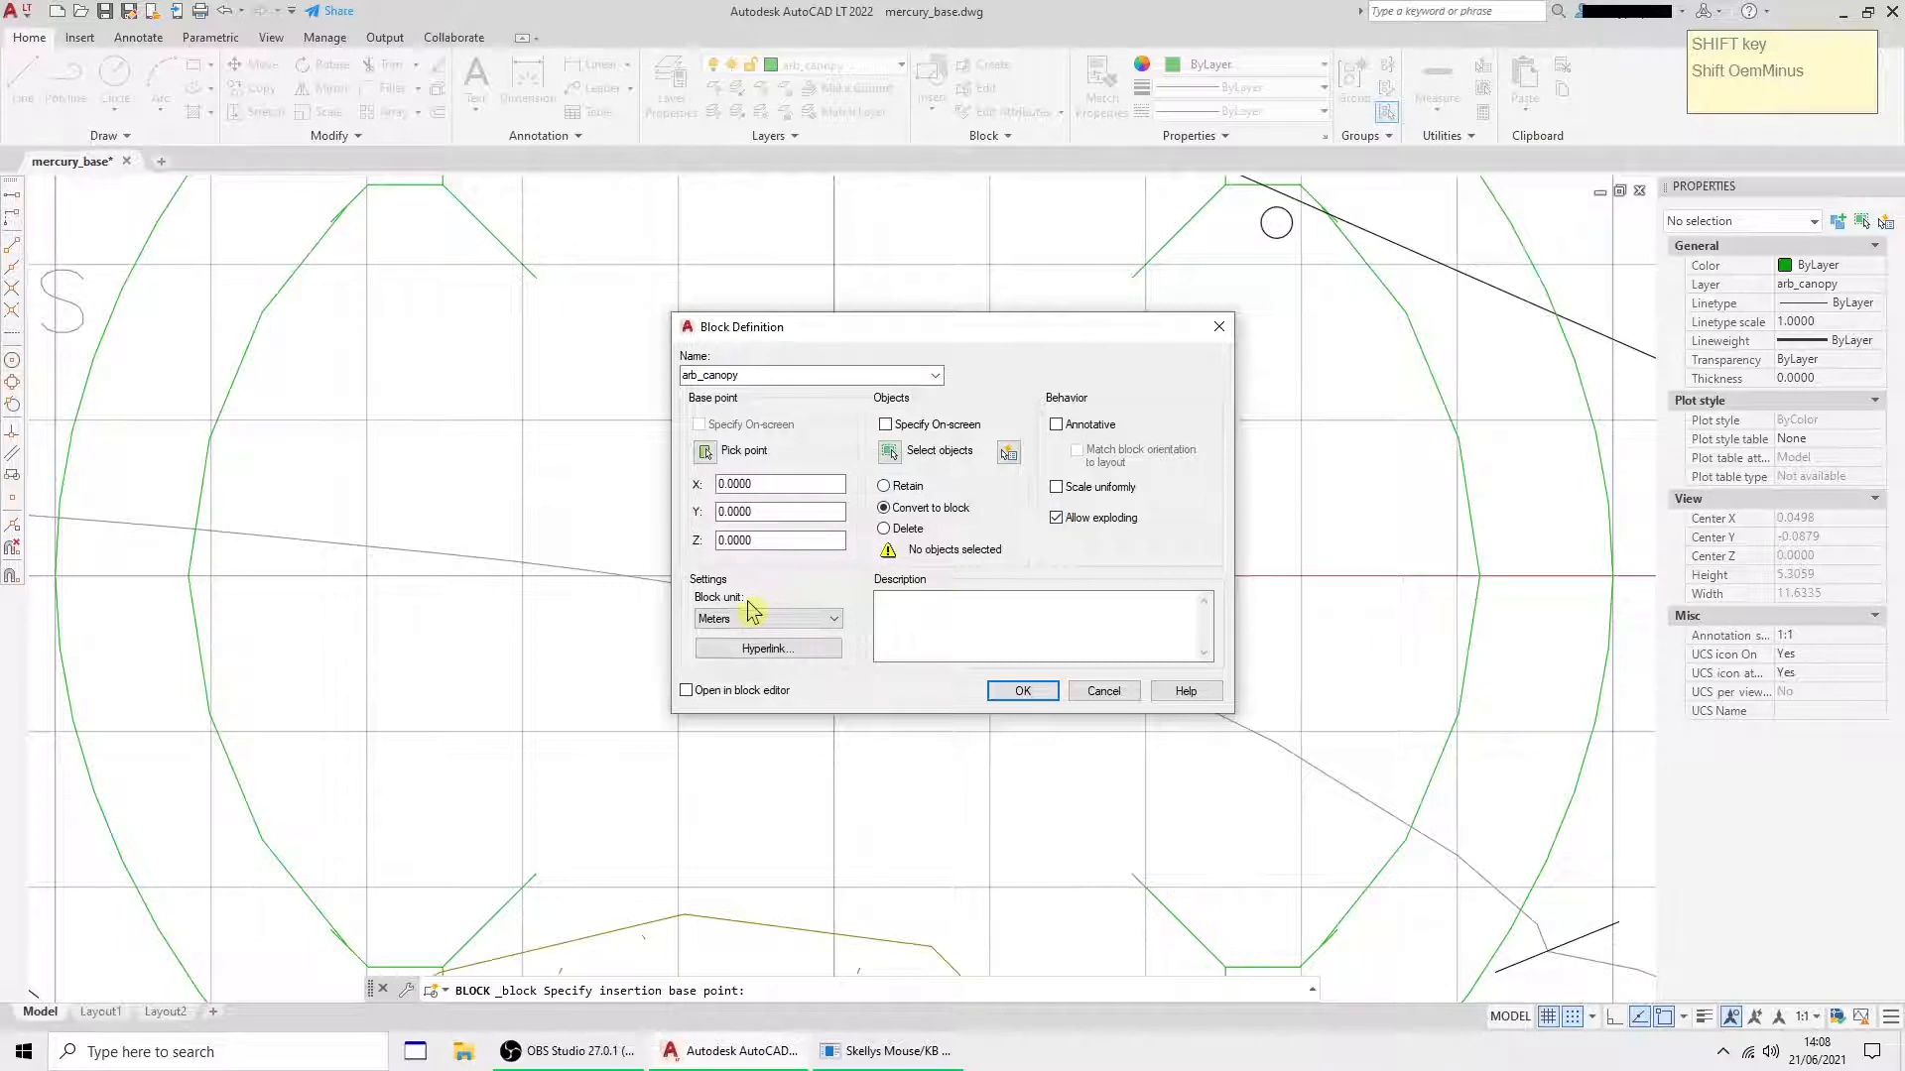
pyautogui.click(686, 690)
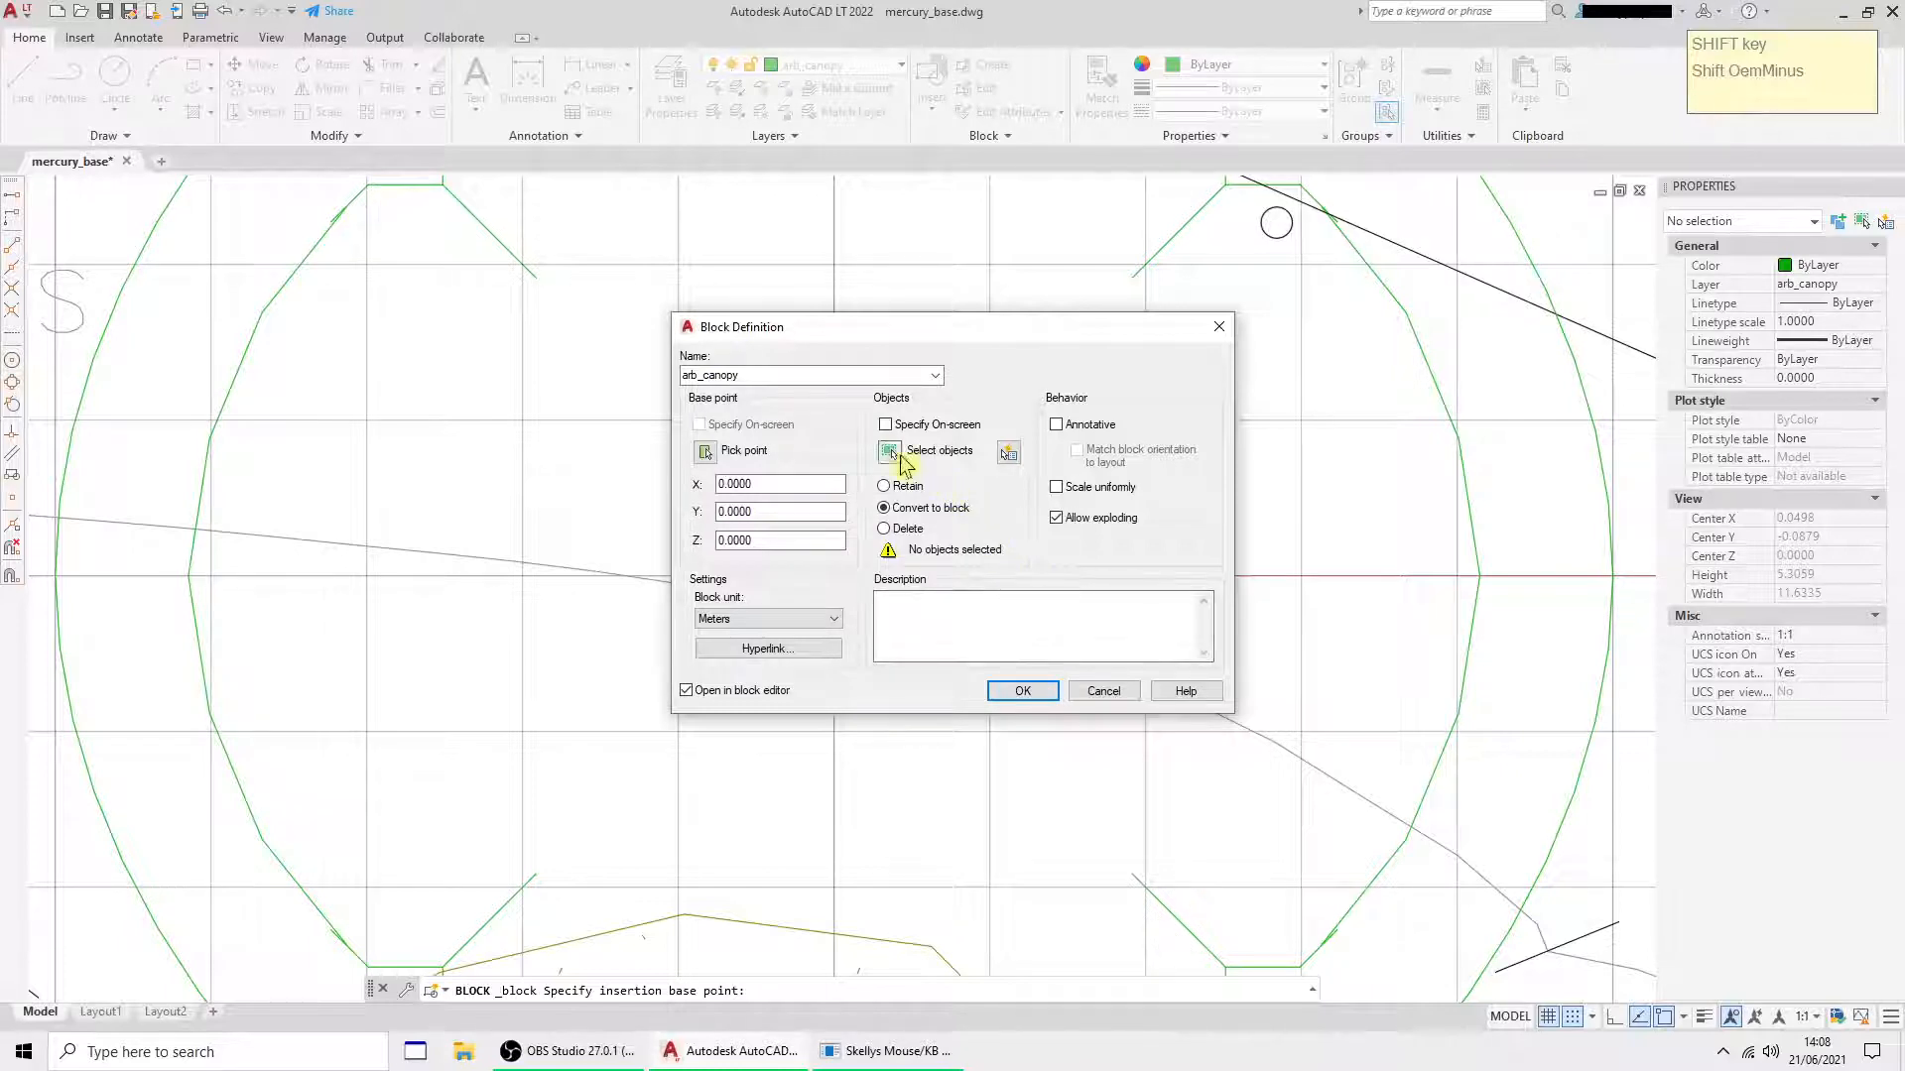
pyautogui.click(887, 450)
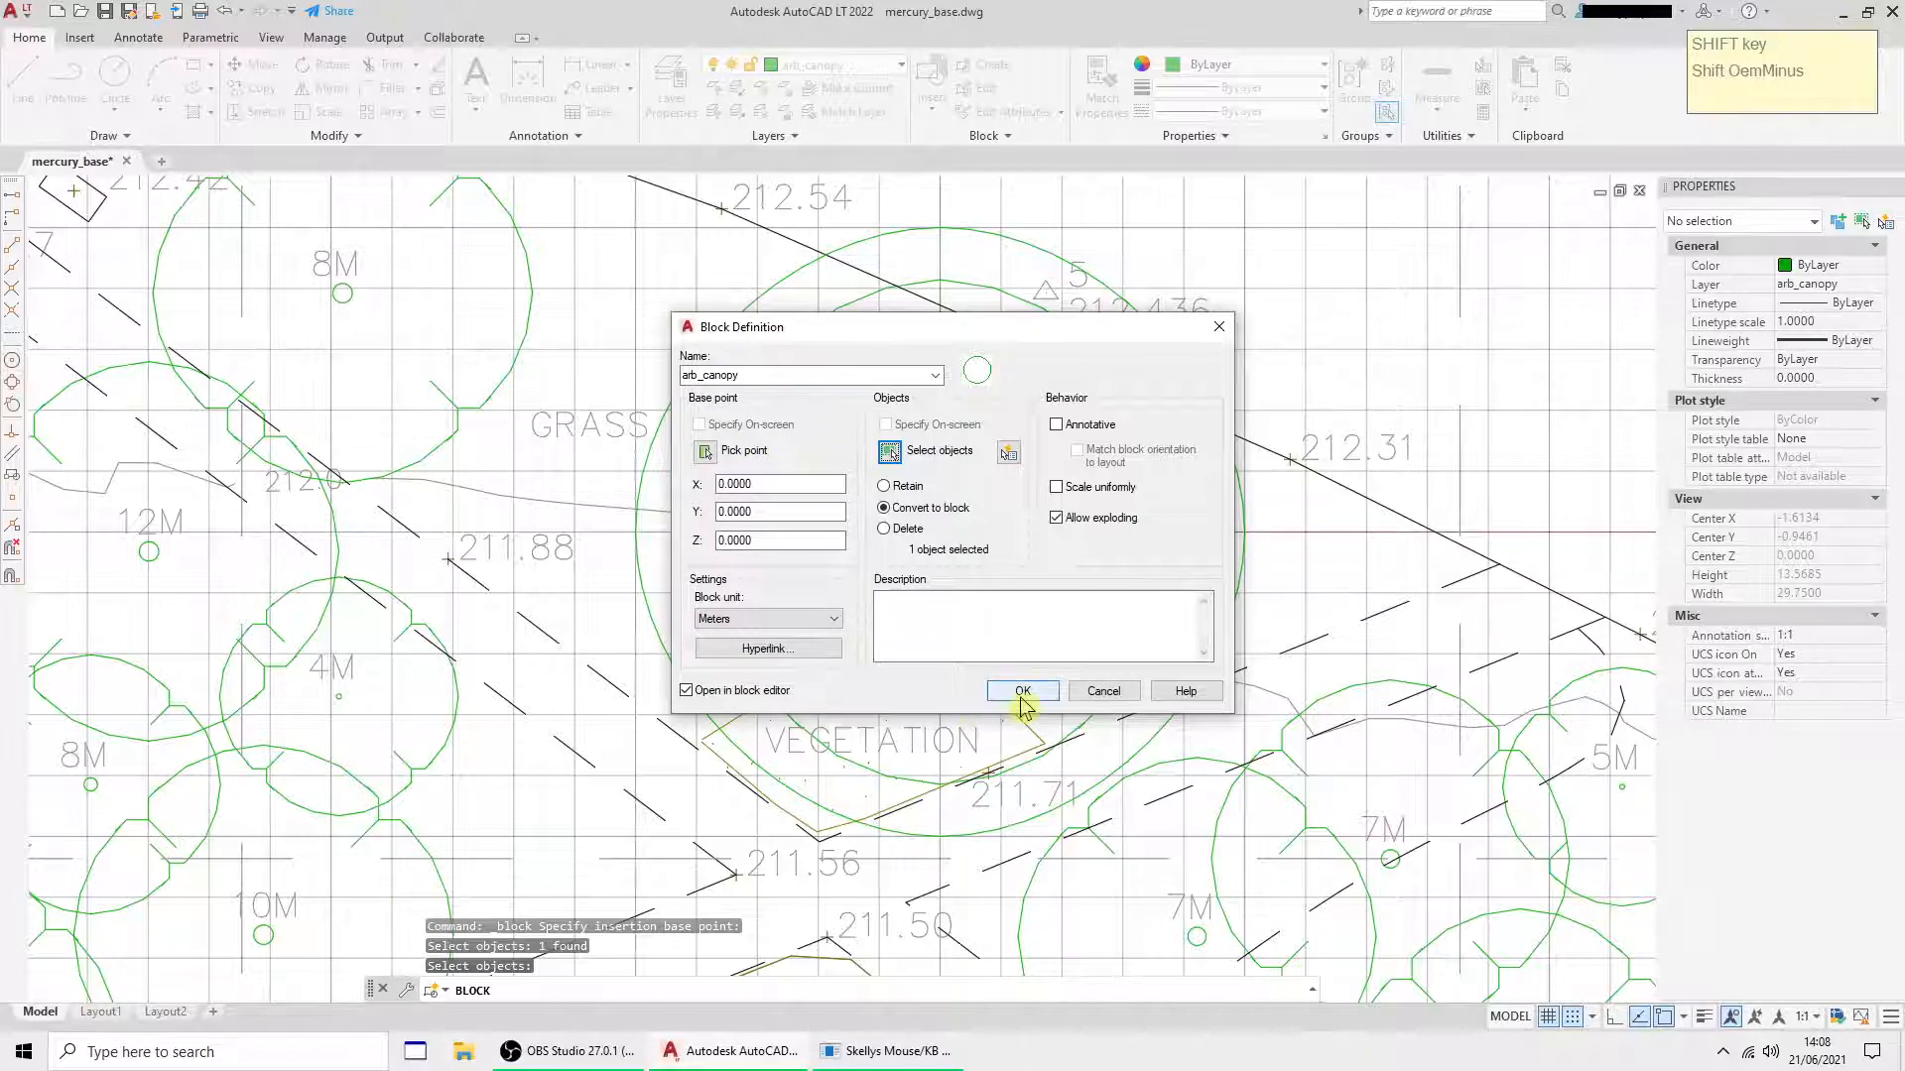
pyautogui.click(1021, 690)
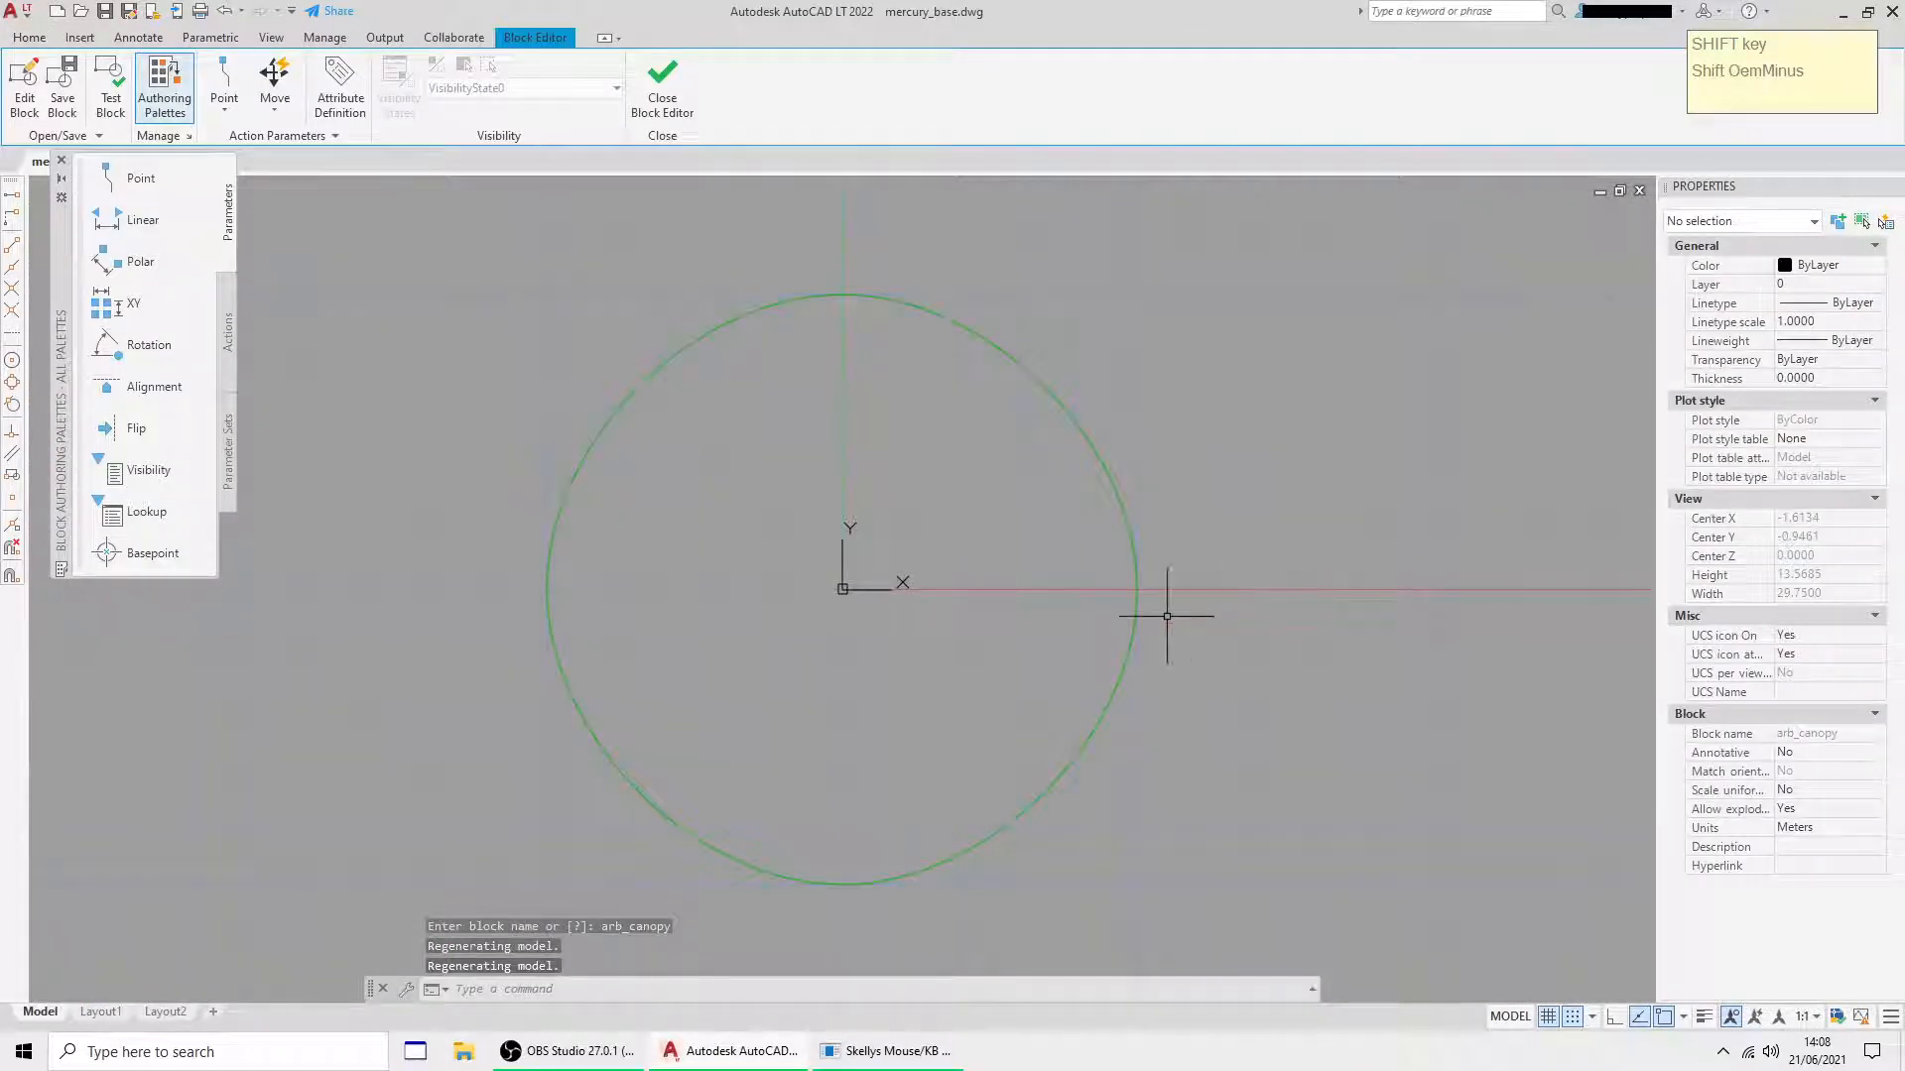
pyautogui.click(1548, 1017)
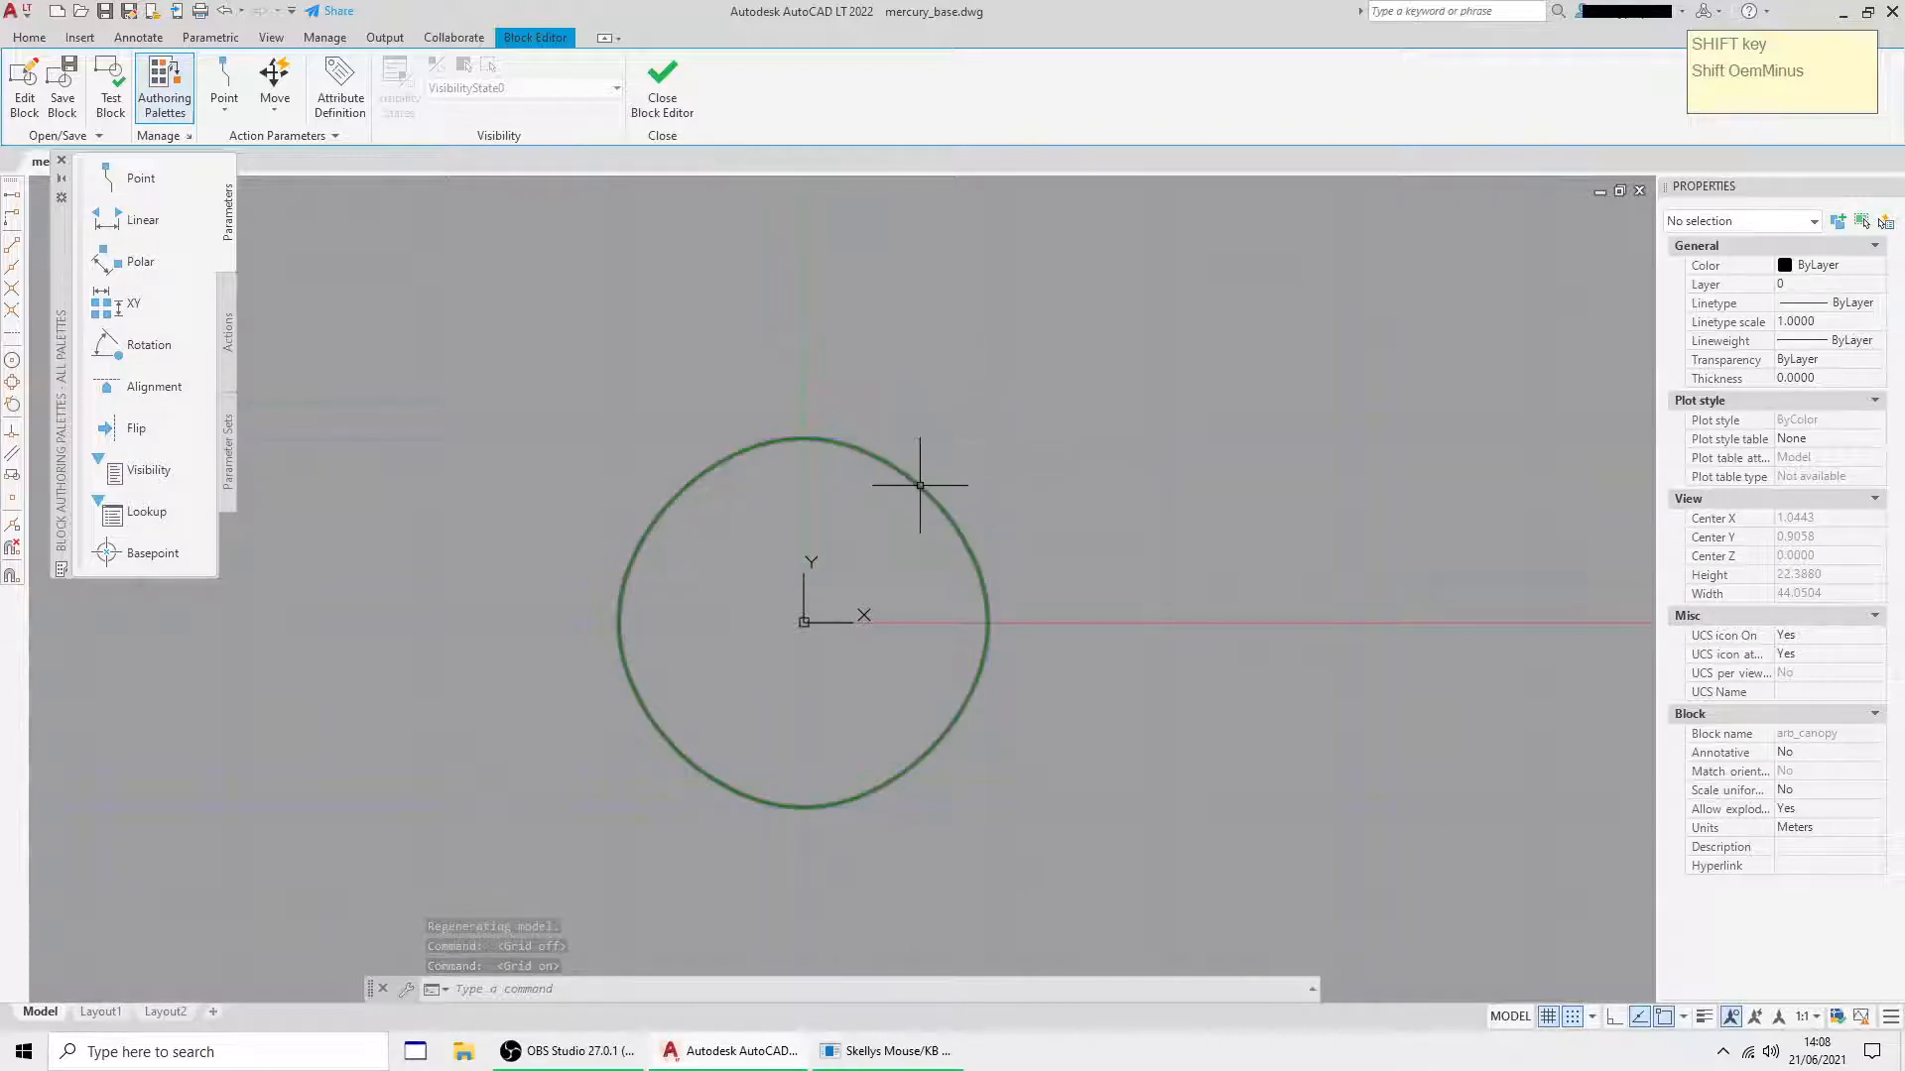
pyautogui.click(803, 438)
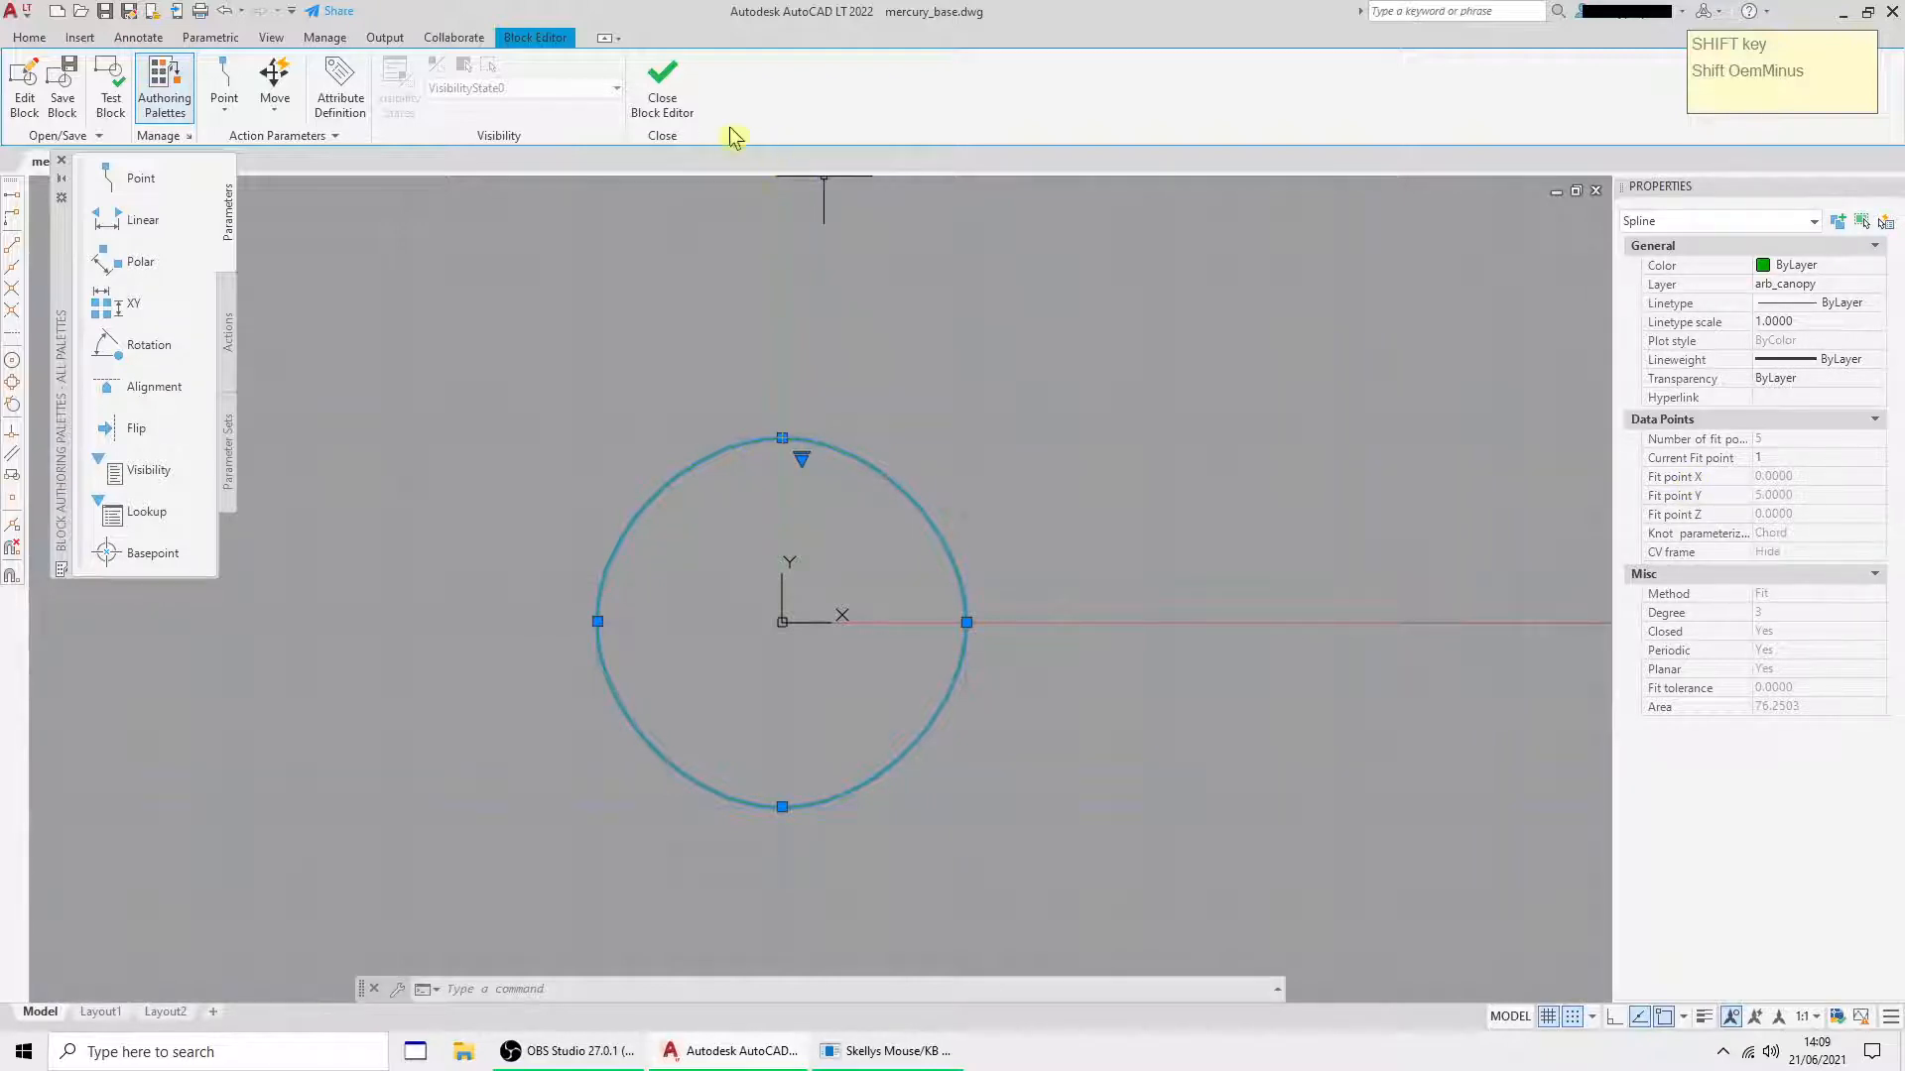
pyautogui.moveTo(1746, 202)
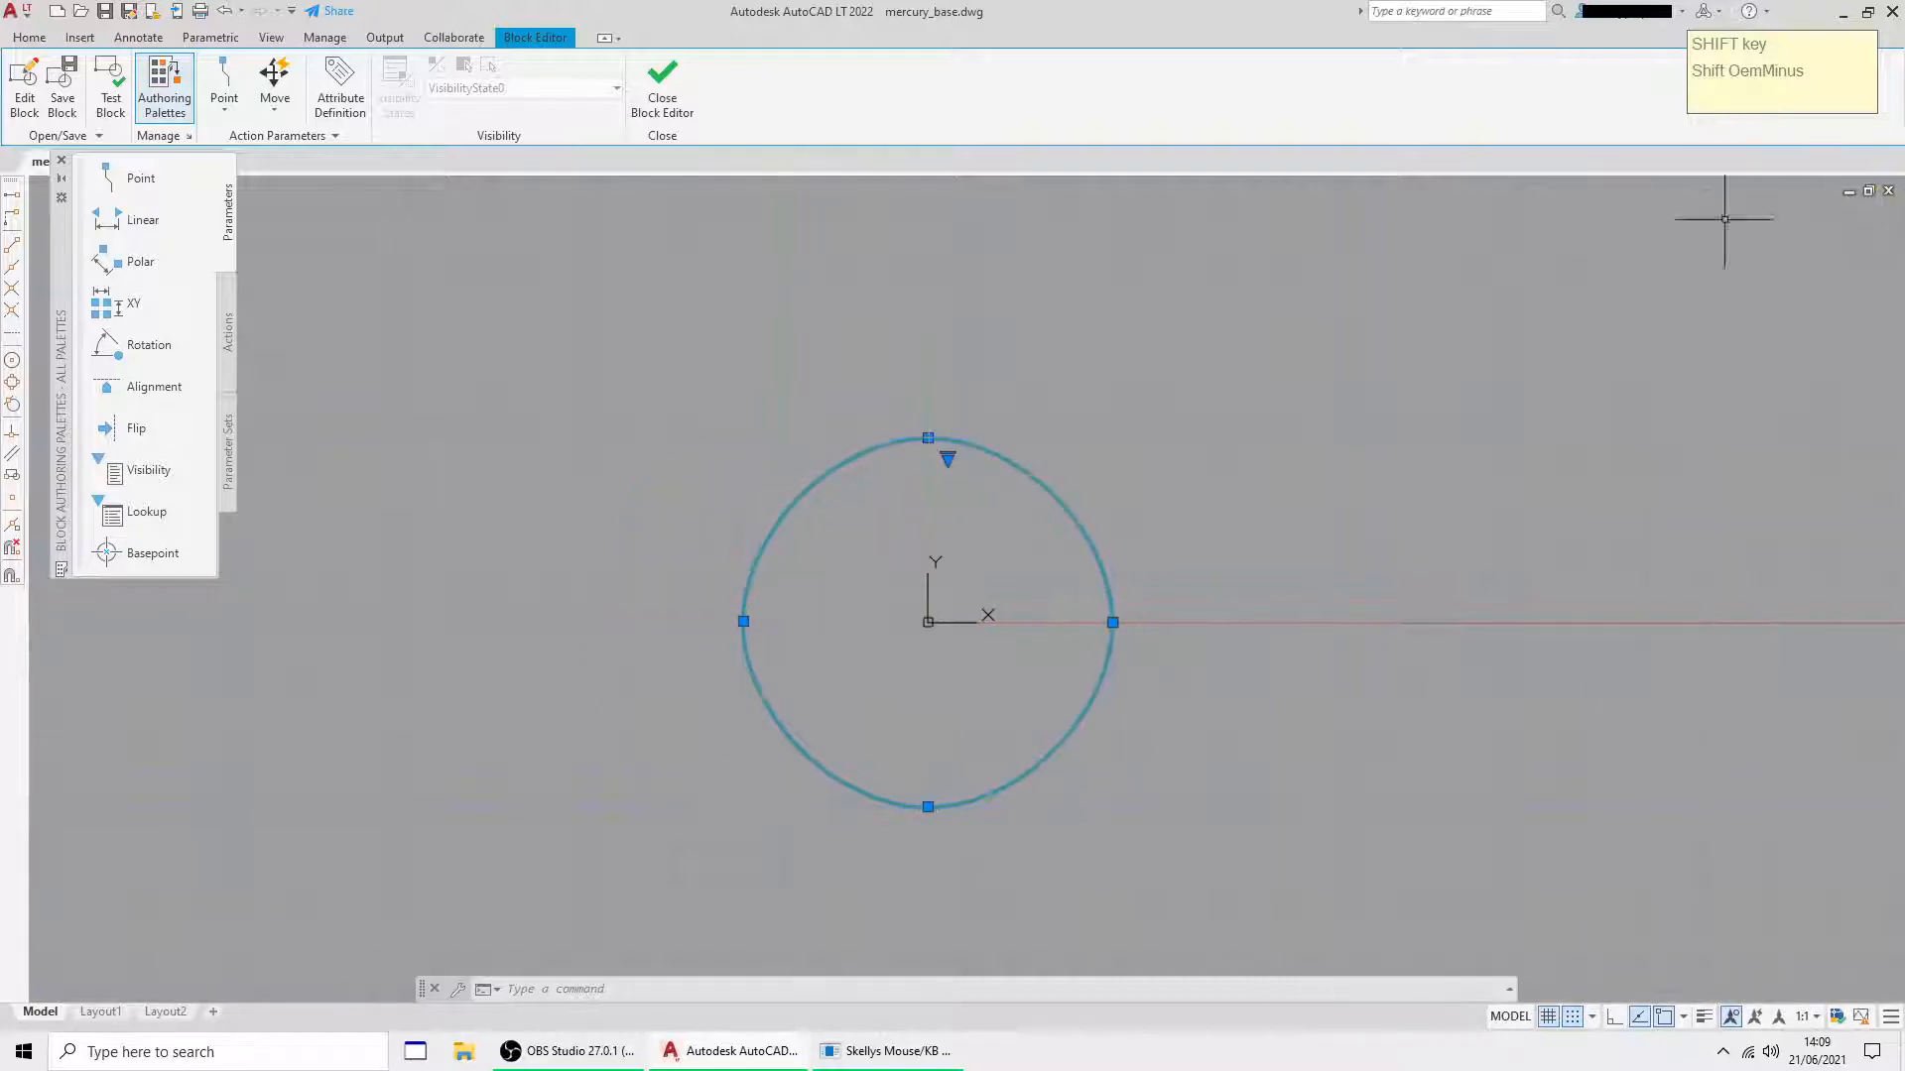
# - Reopen the Properties palette in the Block Editor and dock it
pyautogui.click(271, 37)
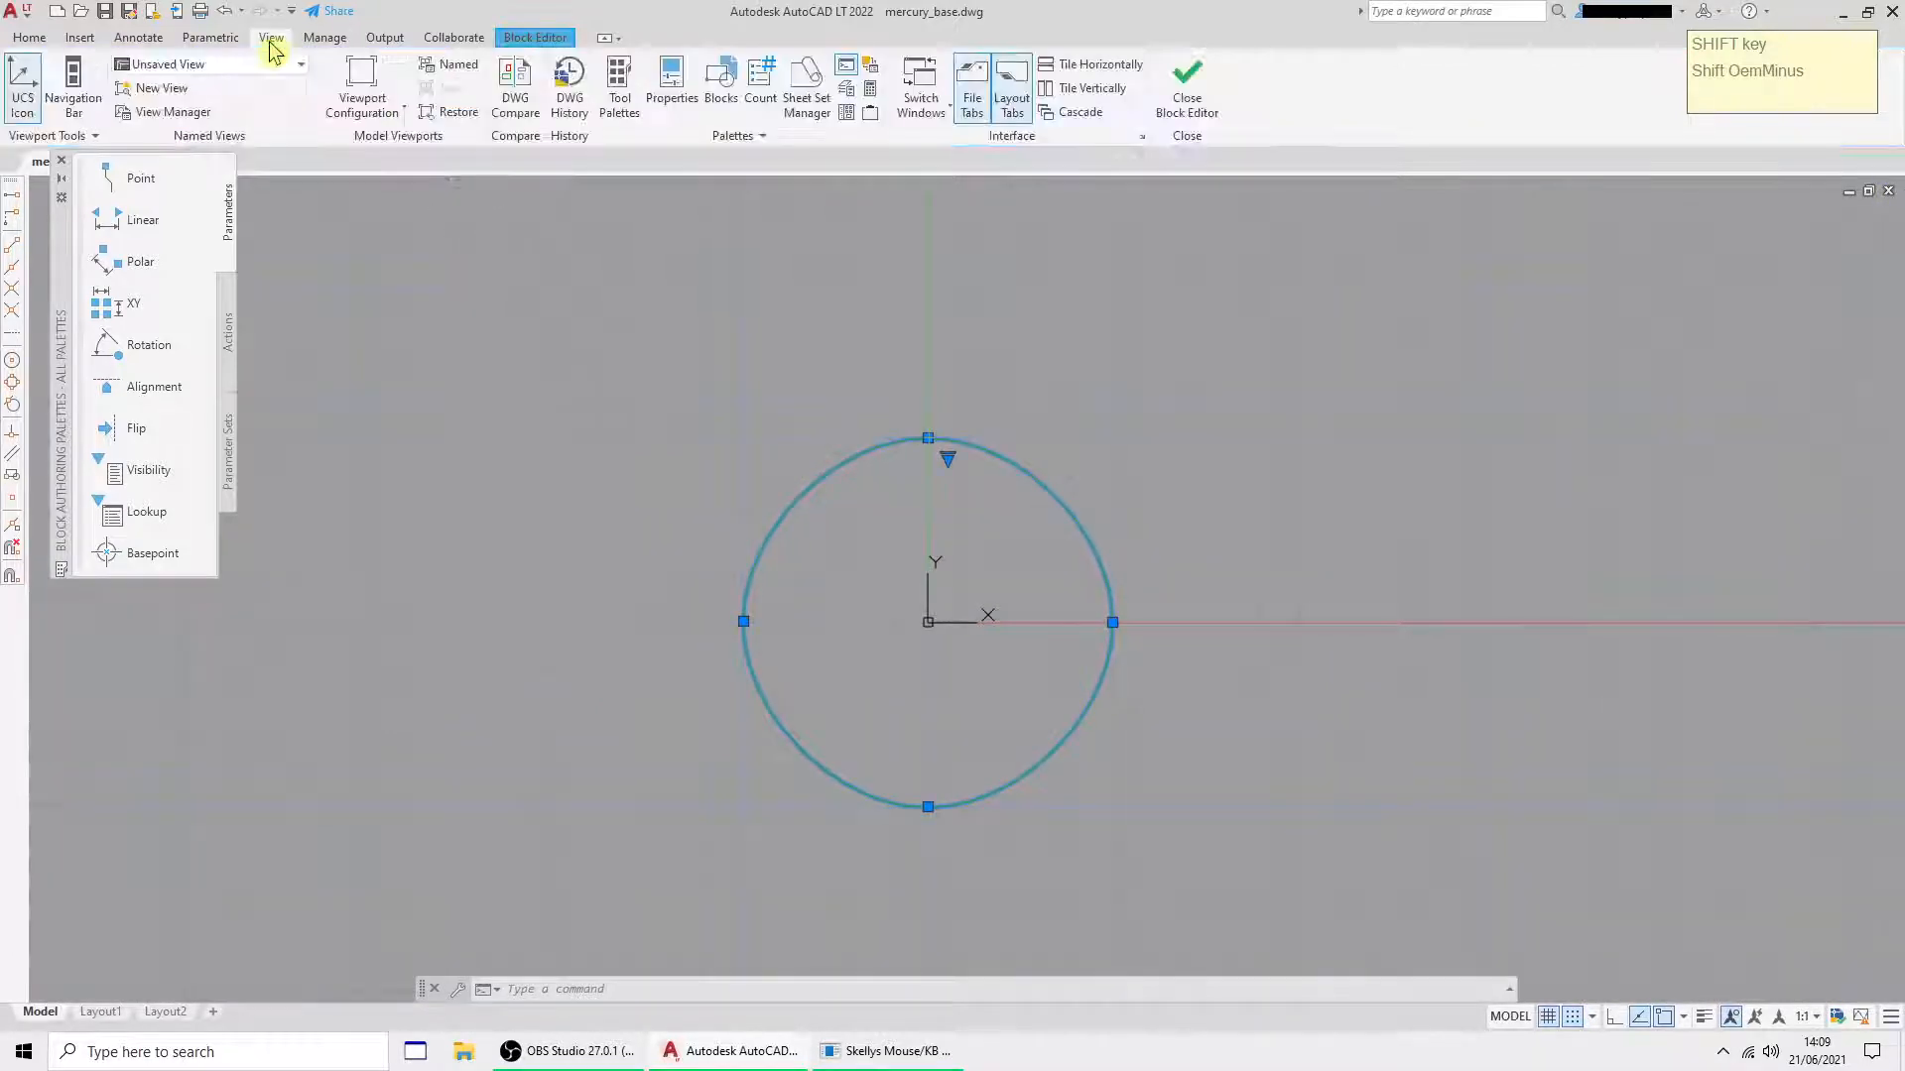
pyautogui.click(671, 87)
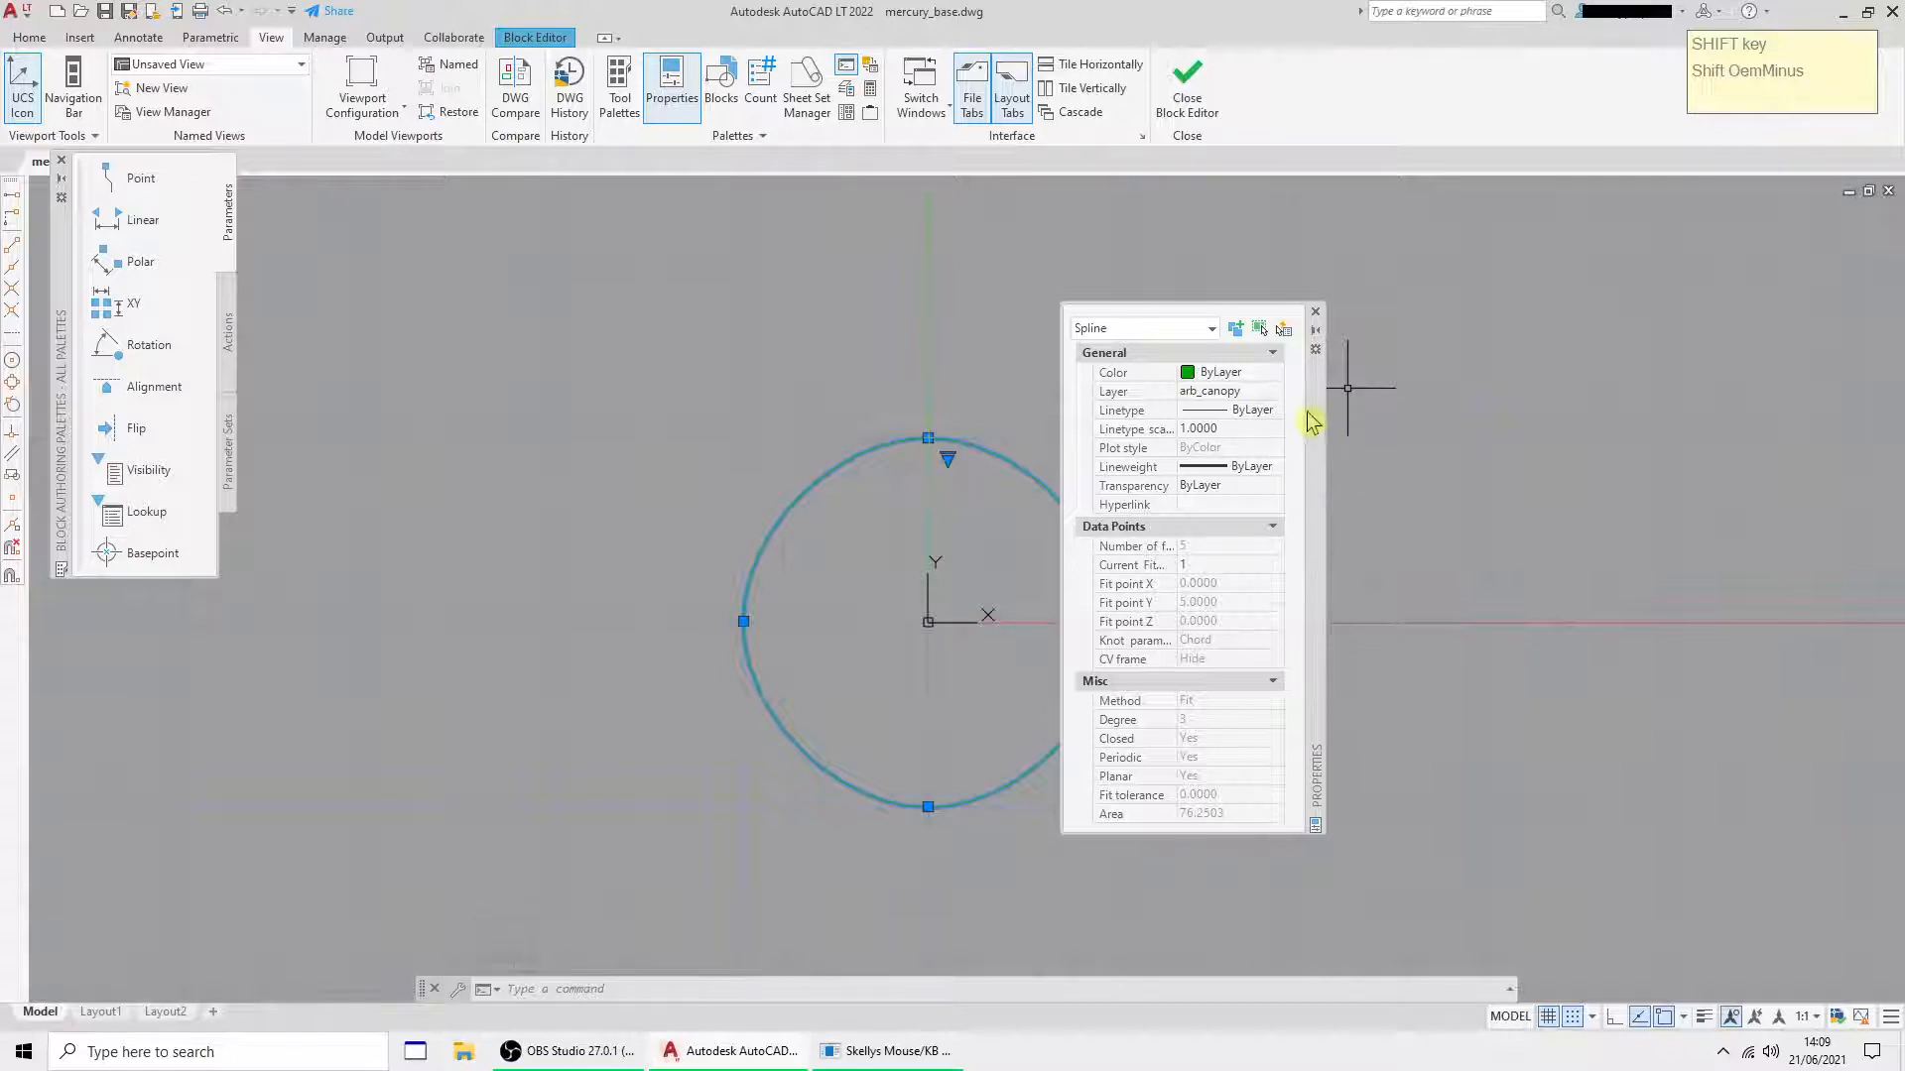
pyautogui.click(1314, 313)
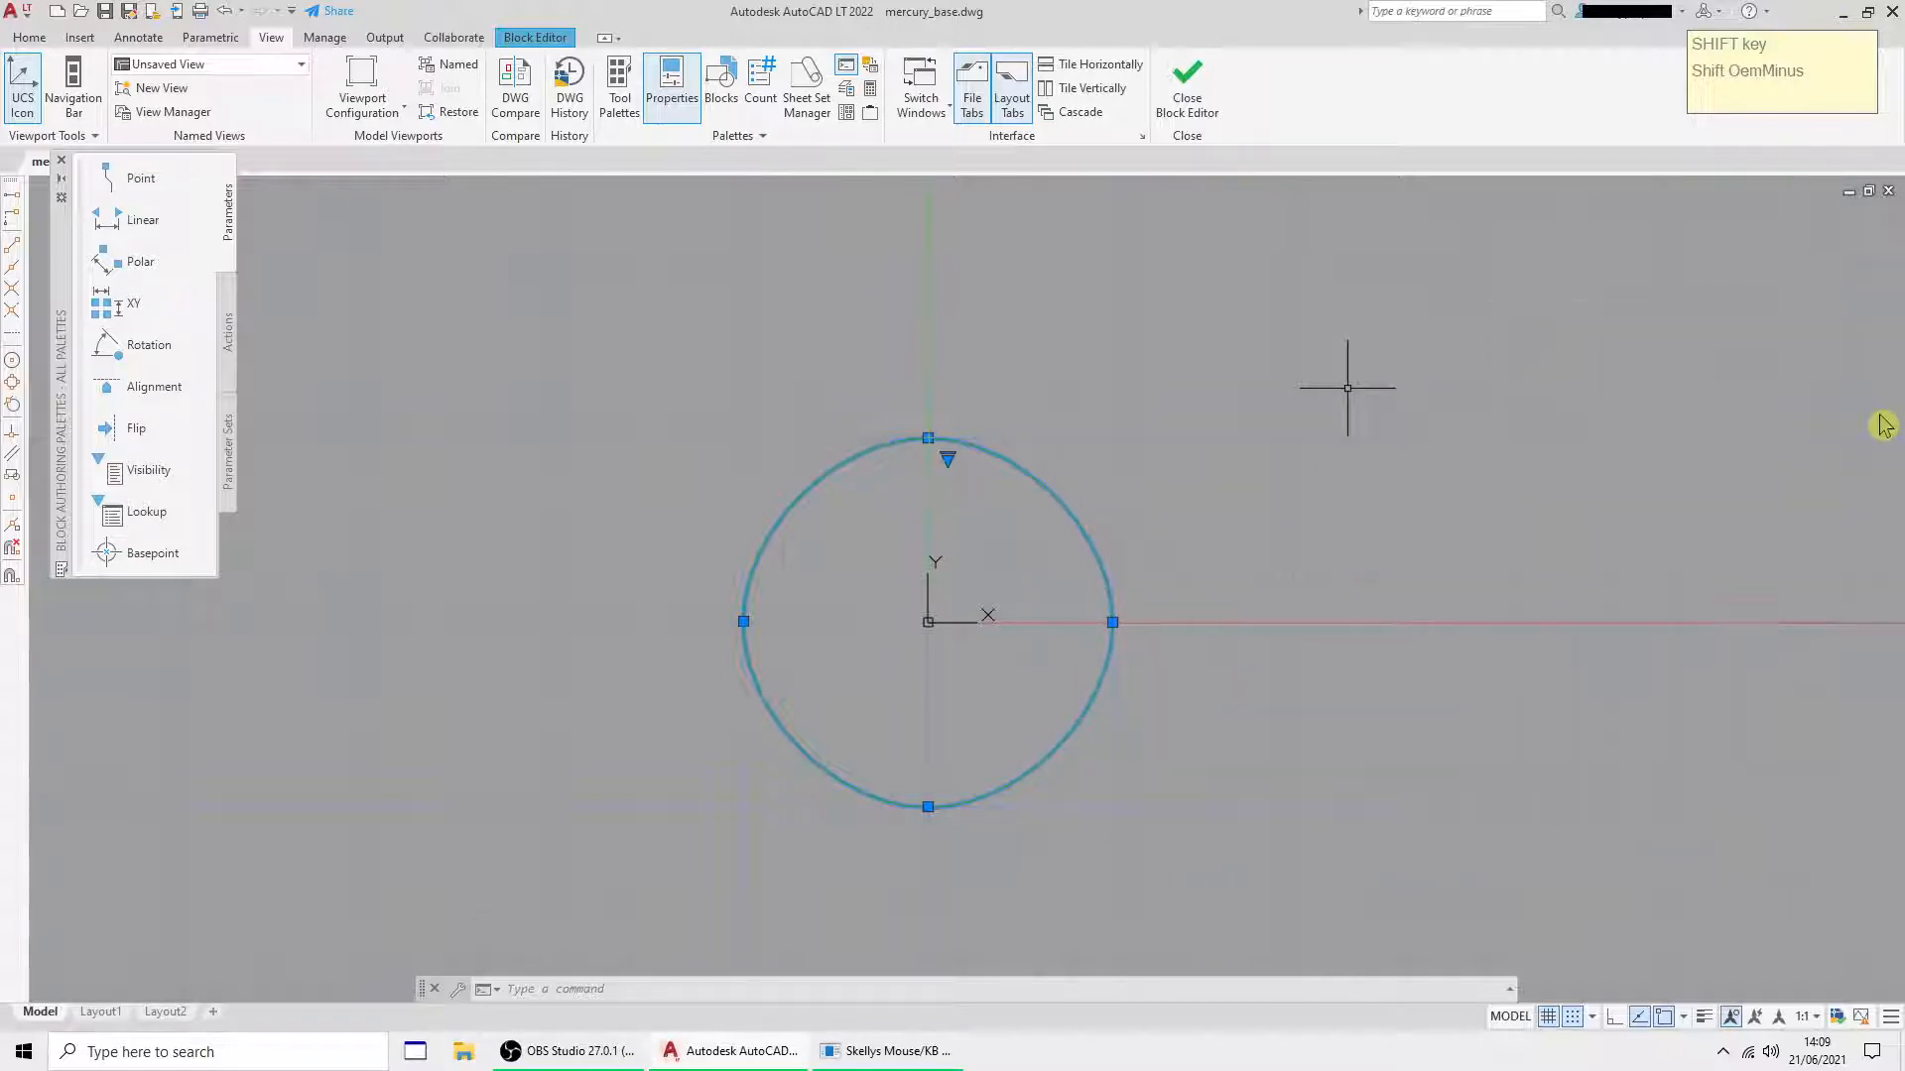
pyautogui.click(671, 87)
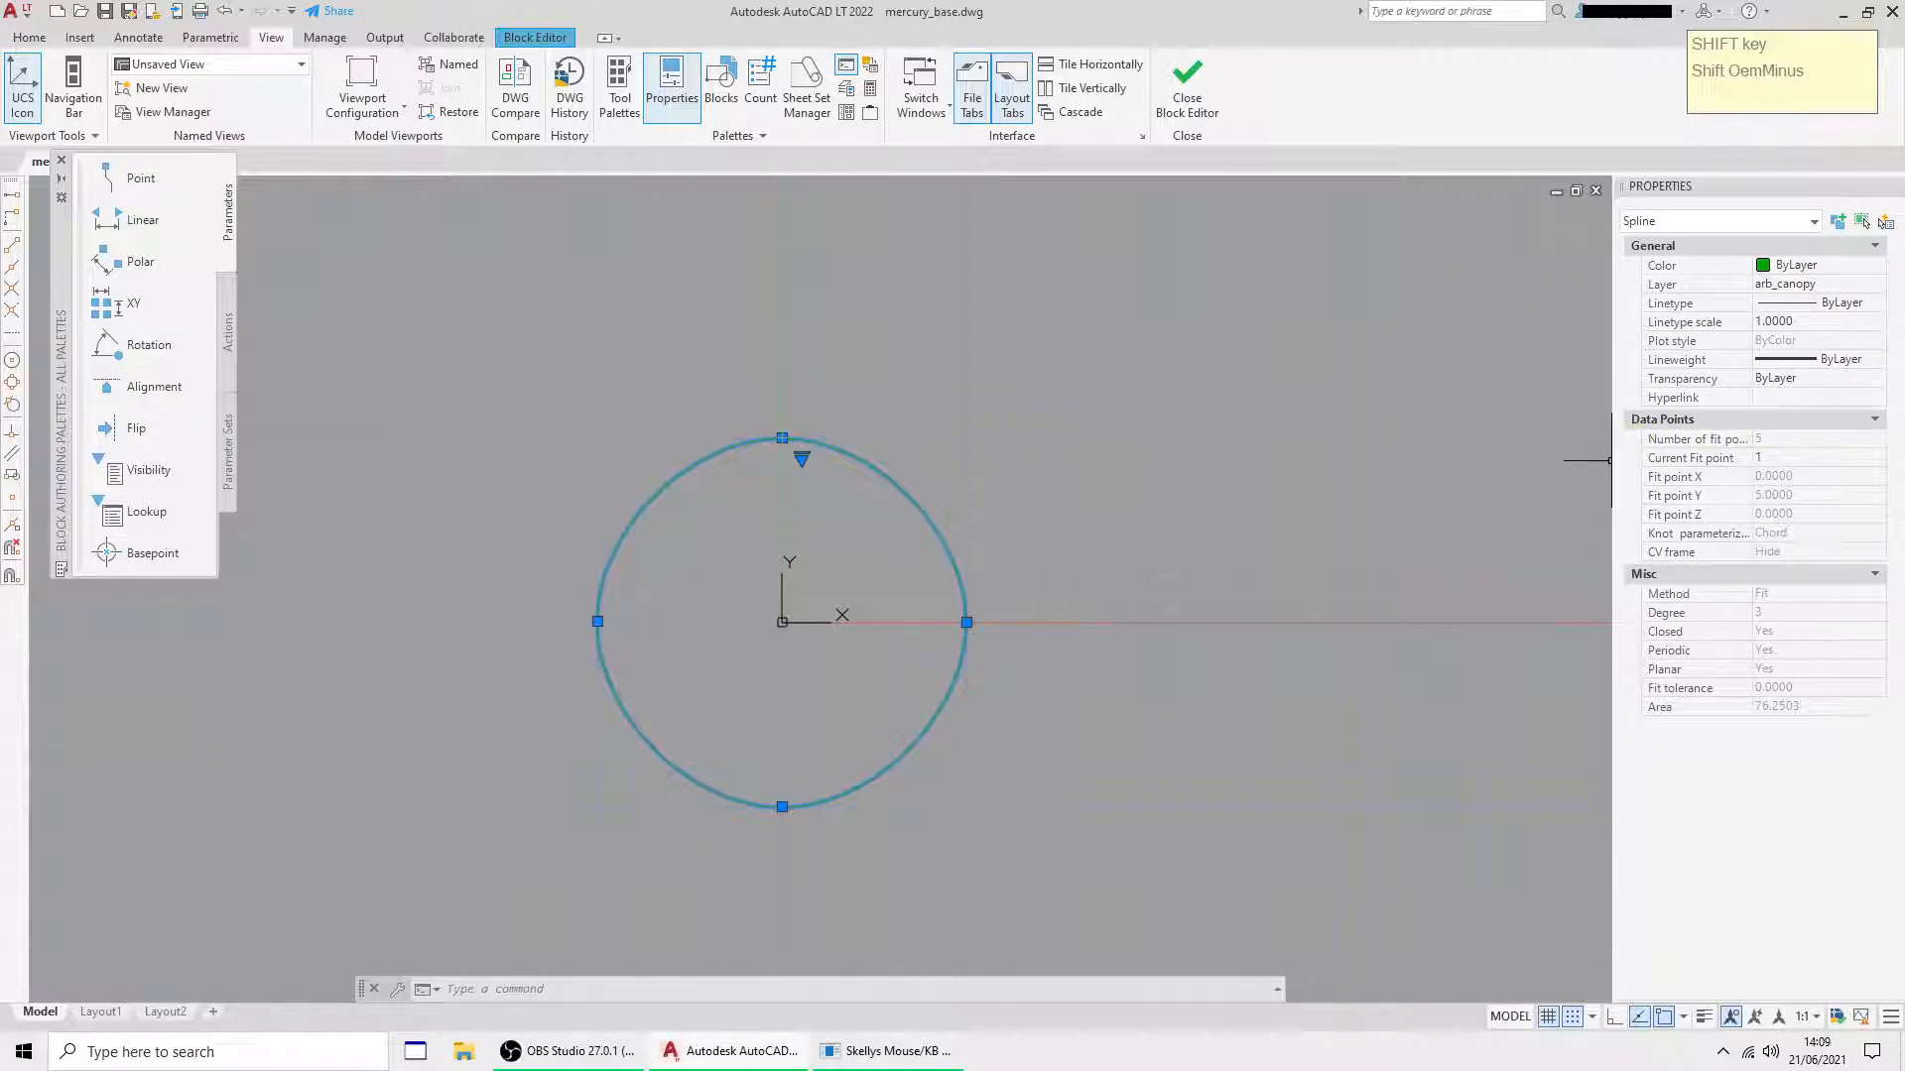
pyautogui.moveTo(1203, 351)
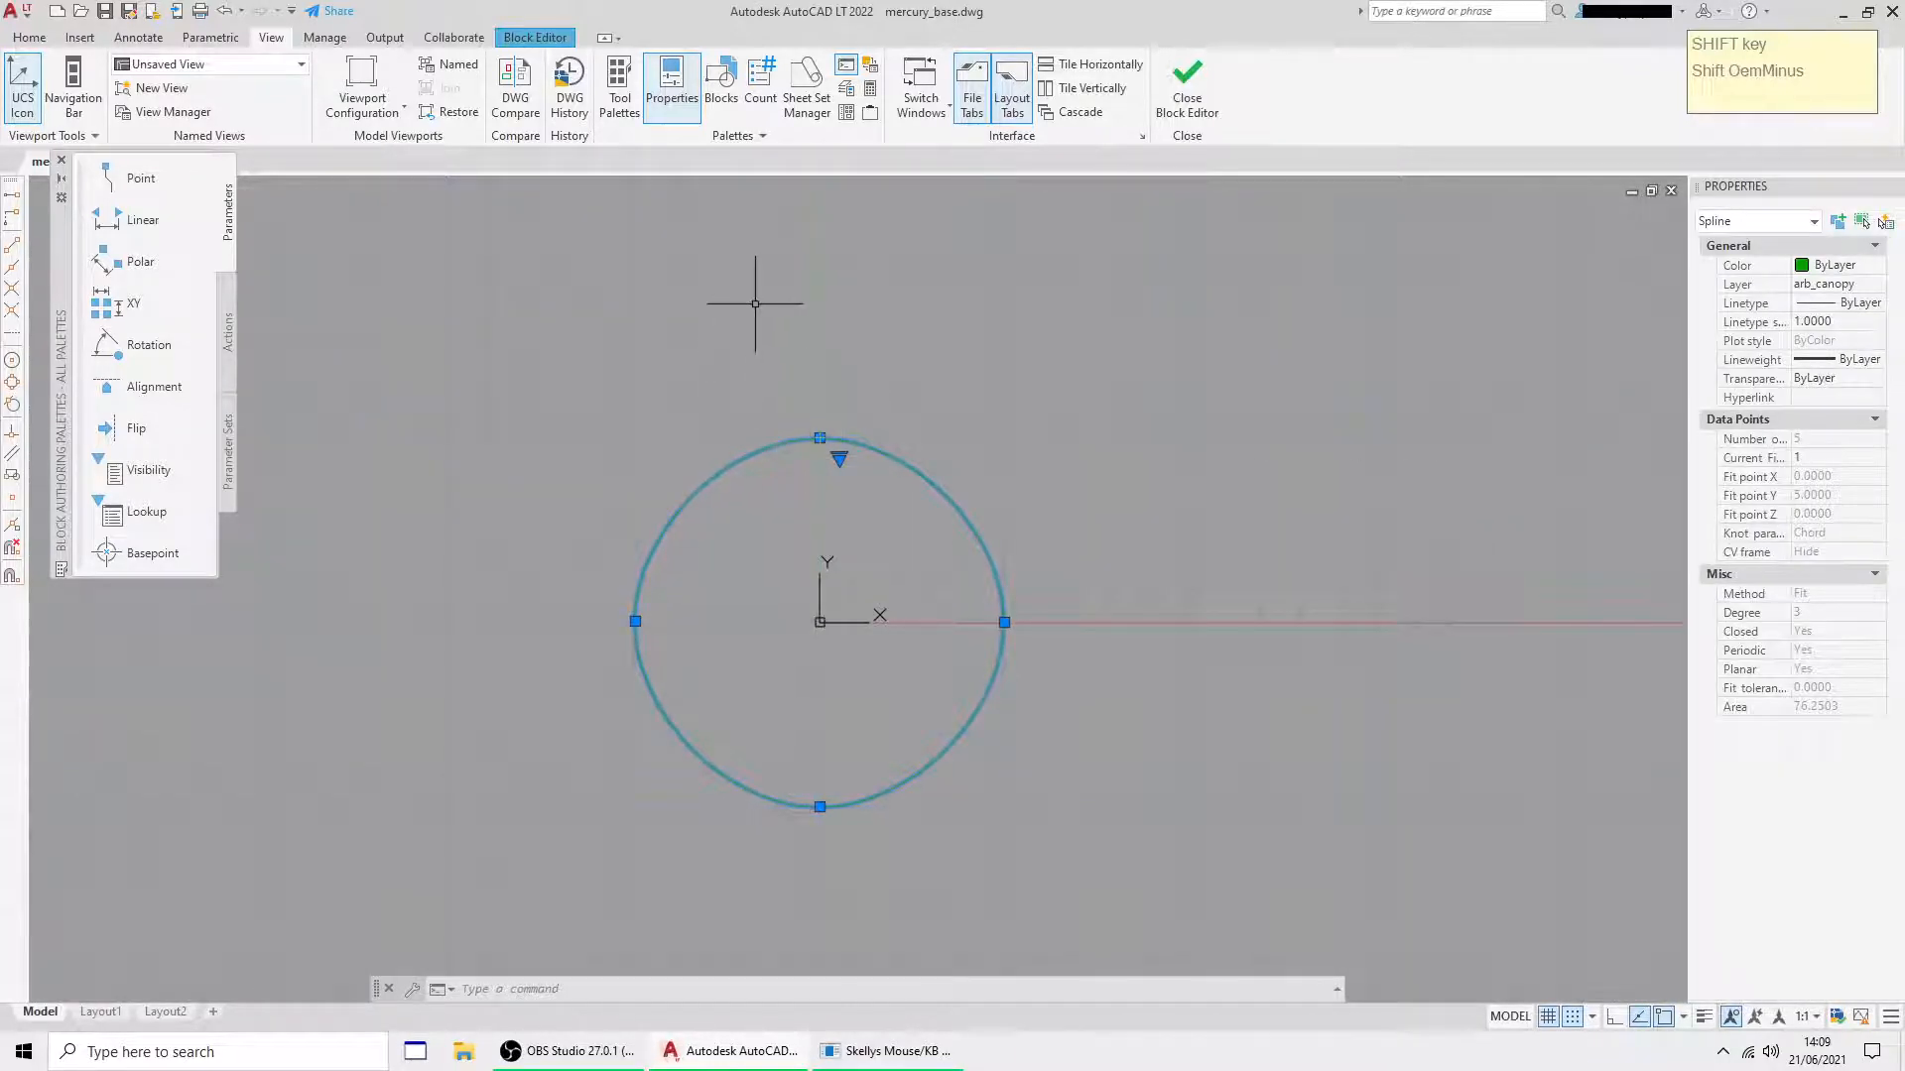
pyautogui.moveTo(910, 421)
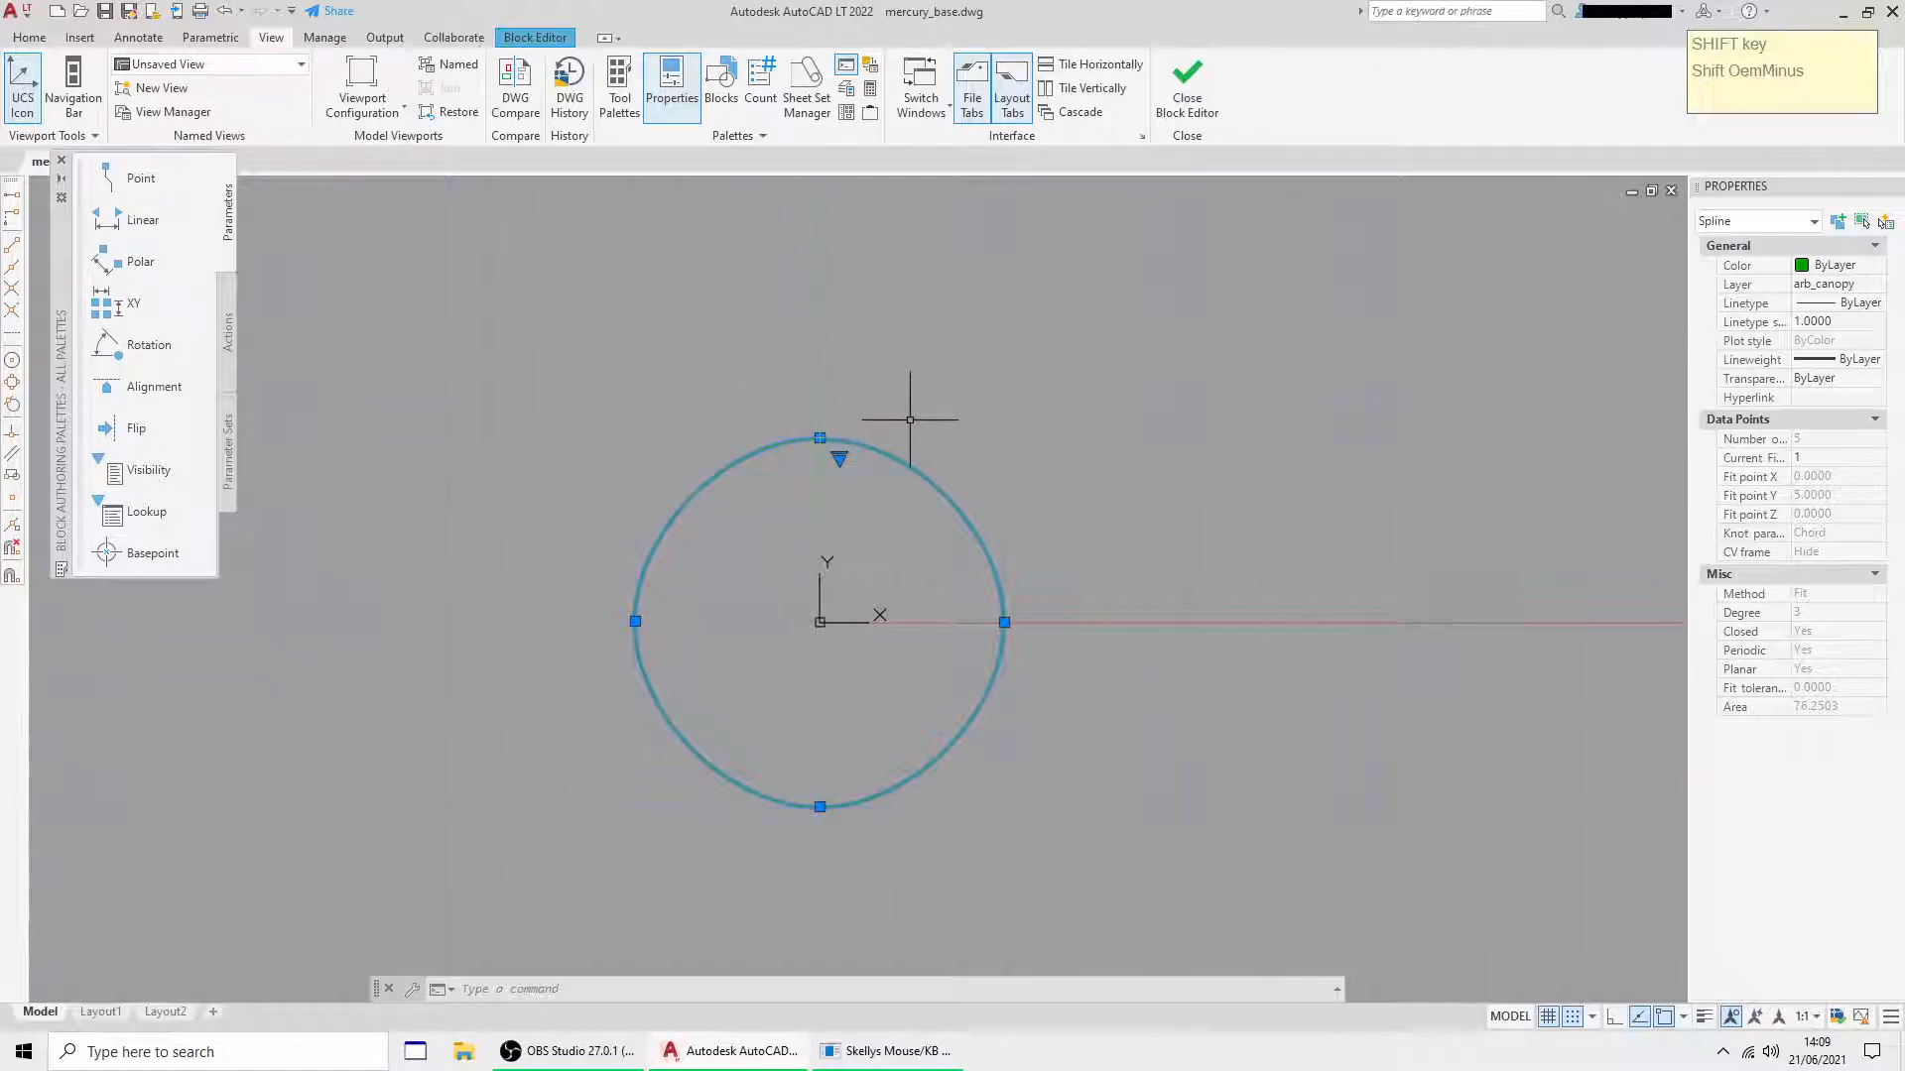
# - Add linear parameter 'north' from the circle centre to its top quadrant and change its grip count
pyautogui.press('Escape')
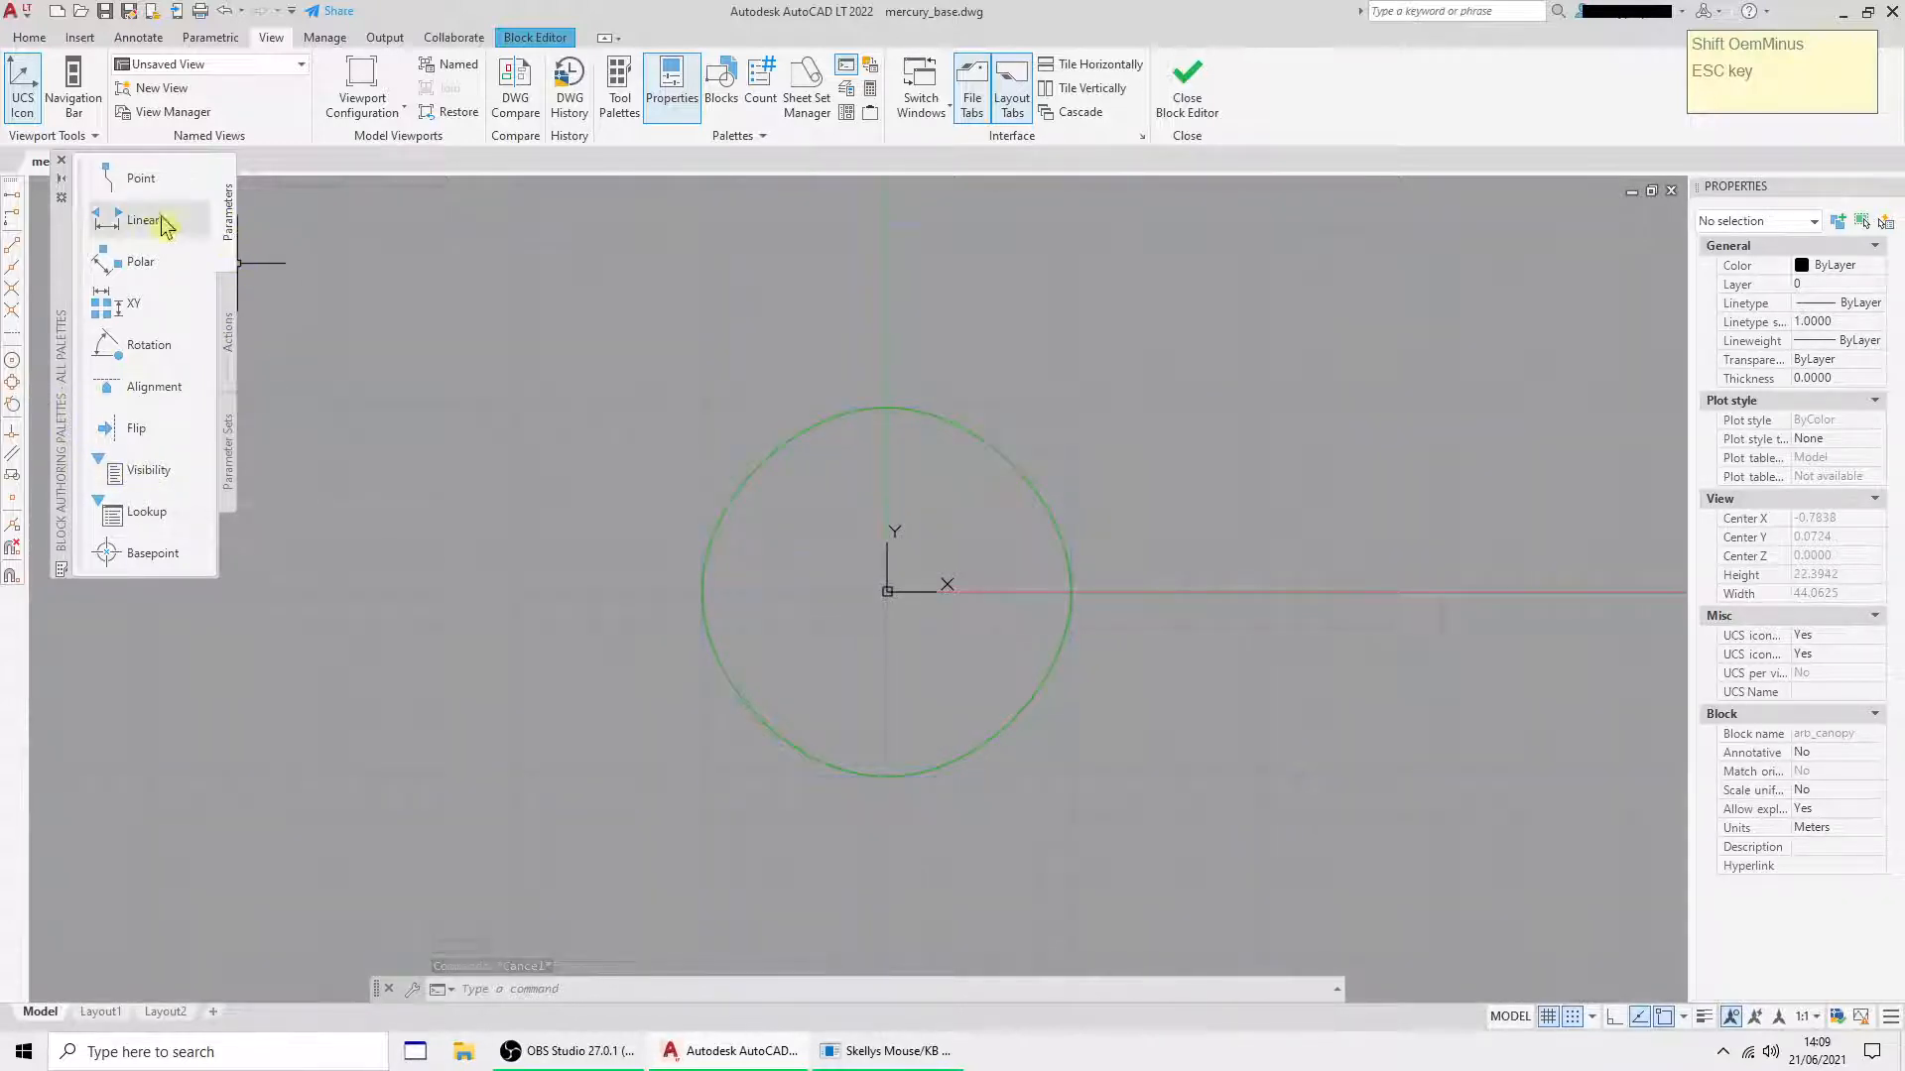
pyautogui.click(141, 220)
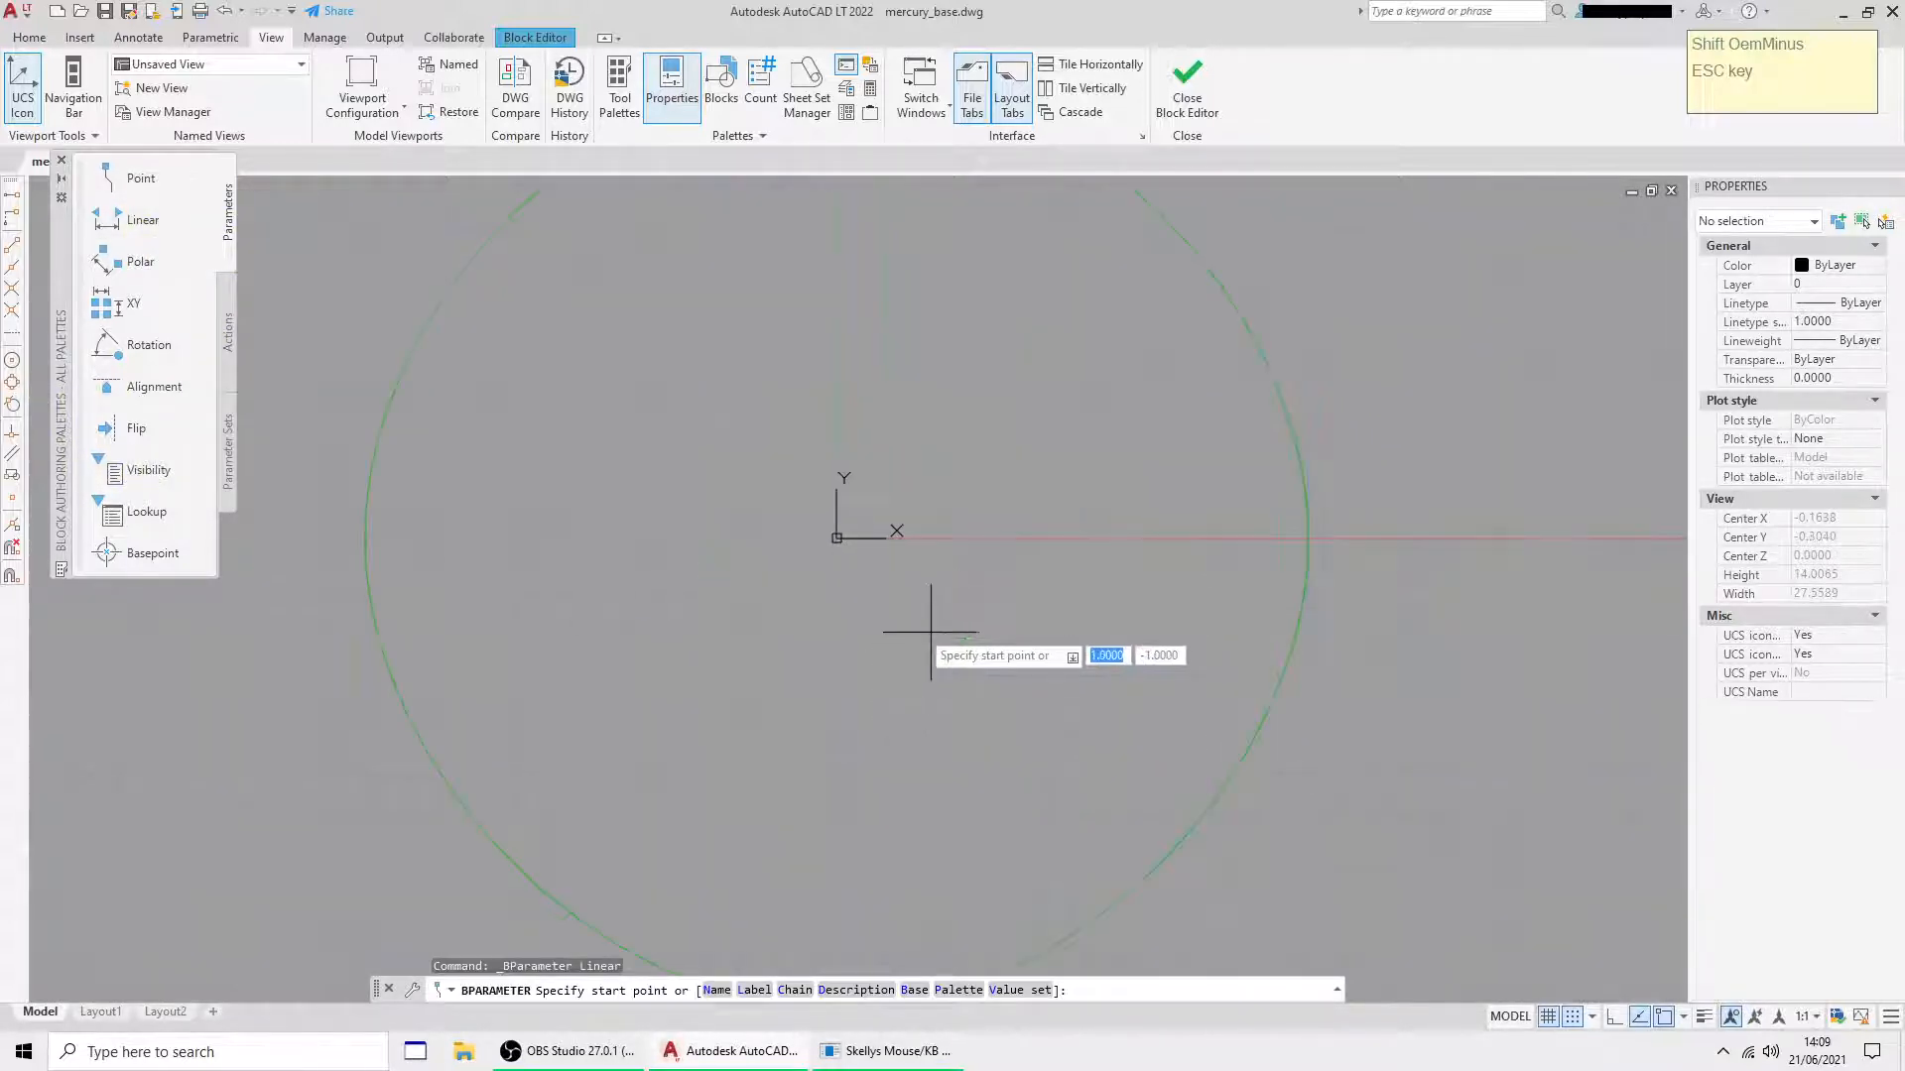
pyautogui.click(835, 537)
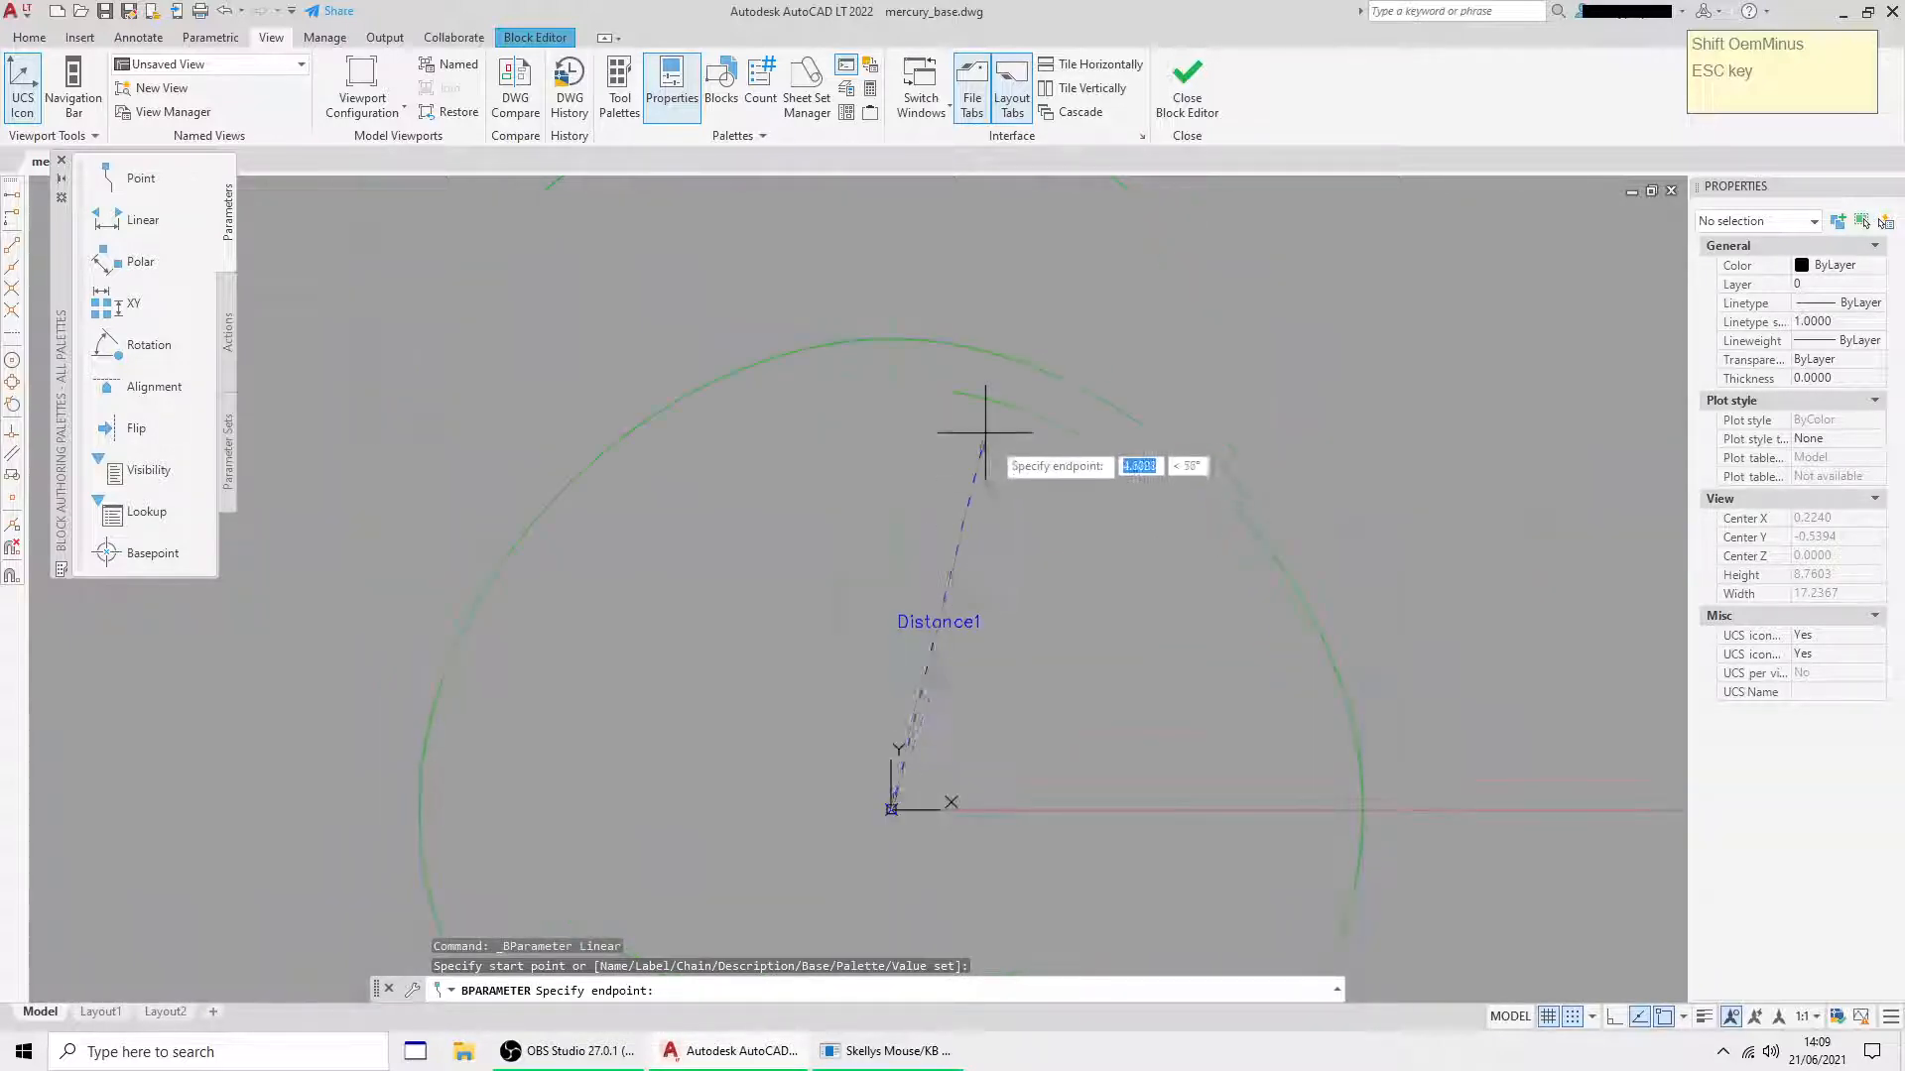
pyautogui.moveTo(893, 337)
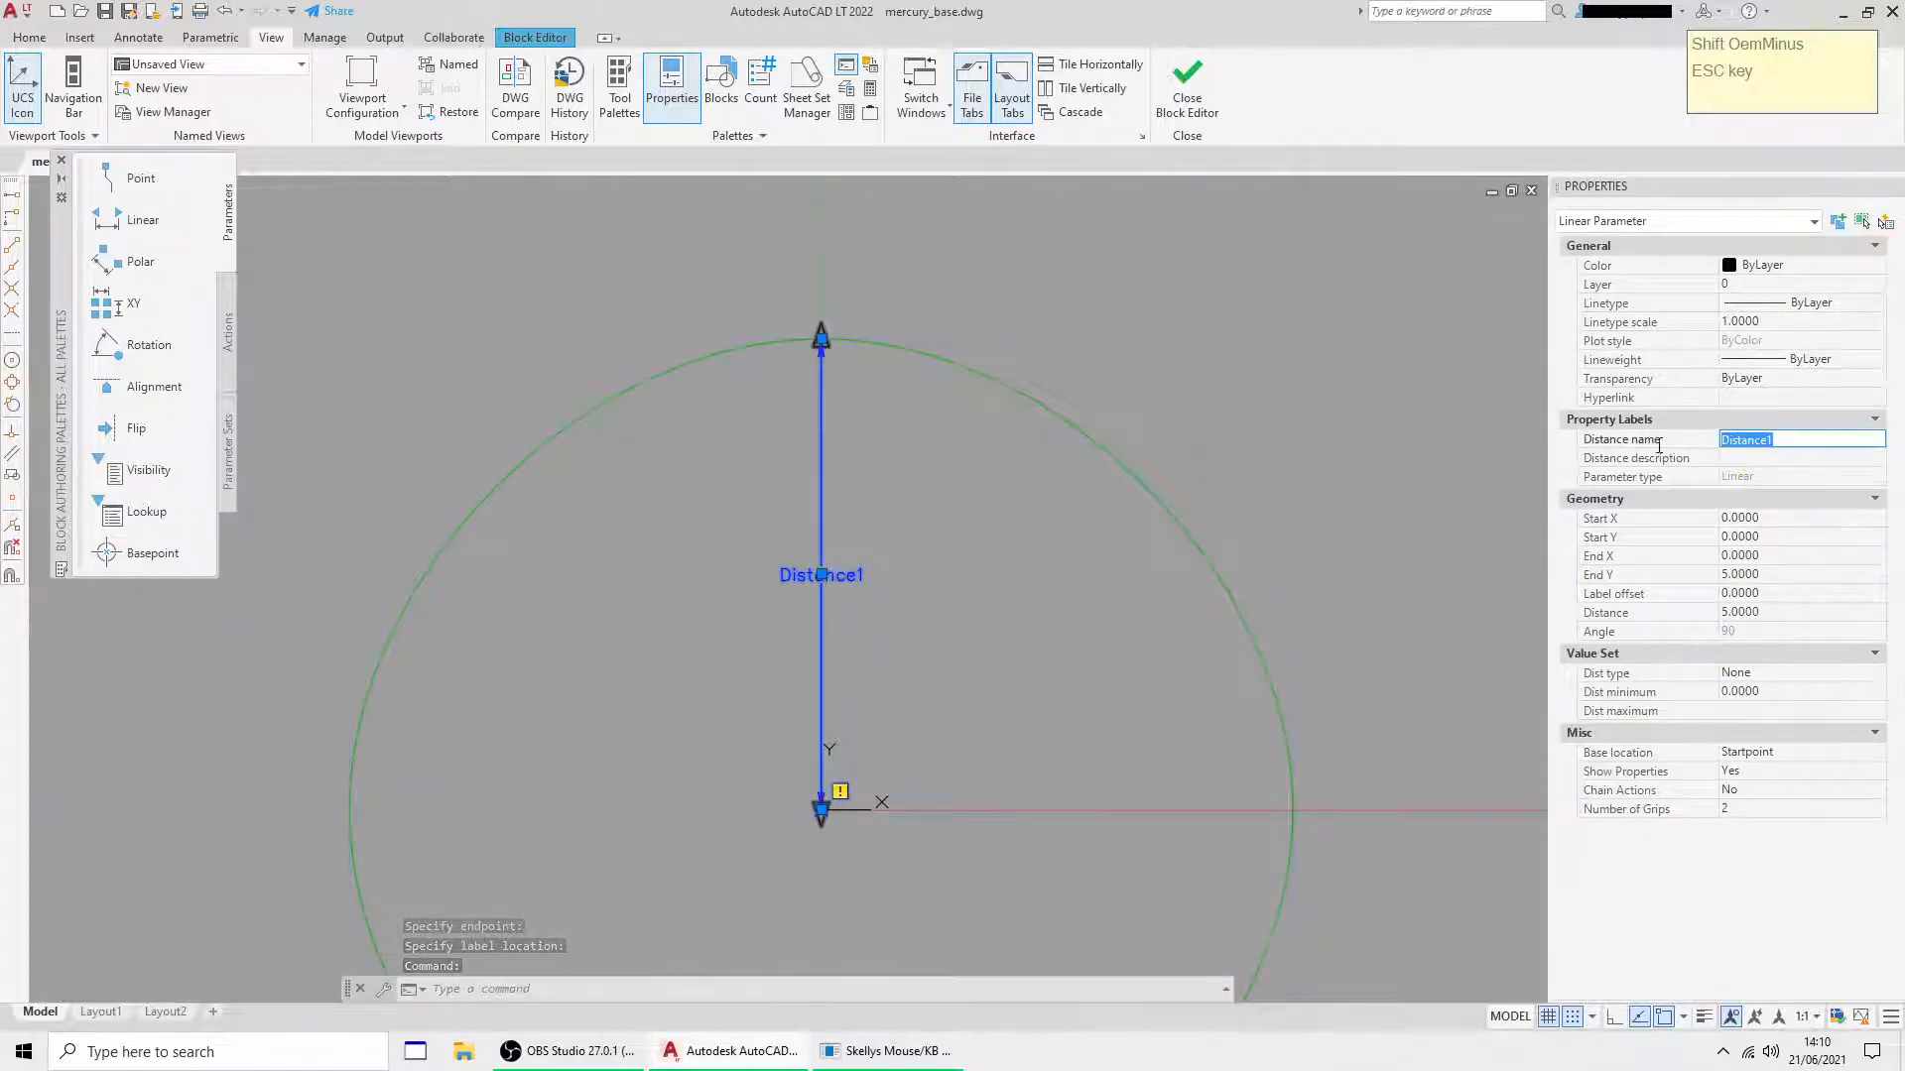
pyautogui.write('north')
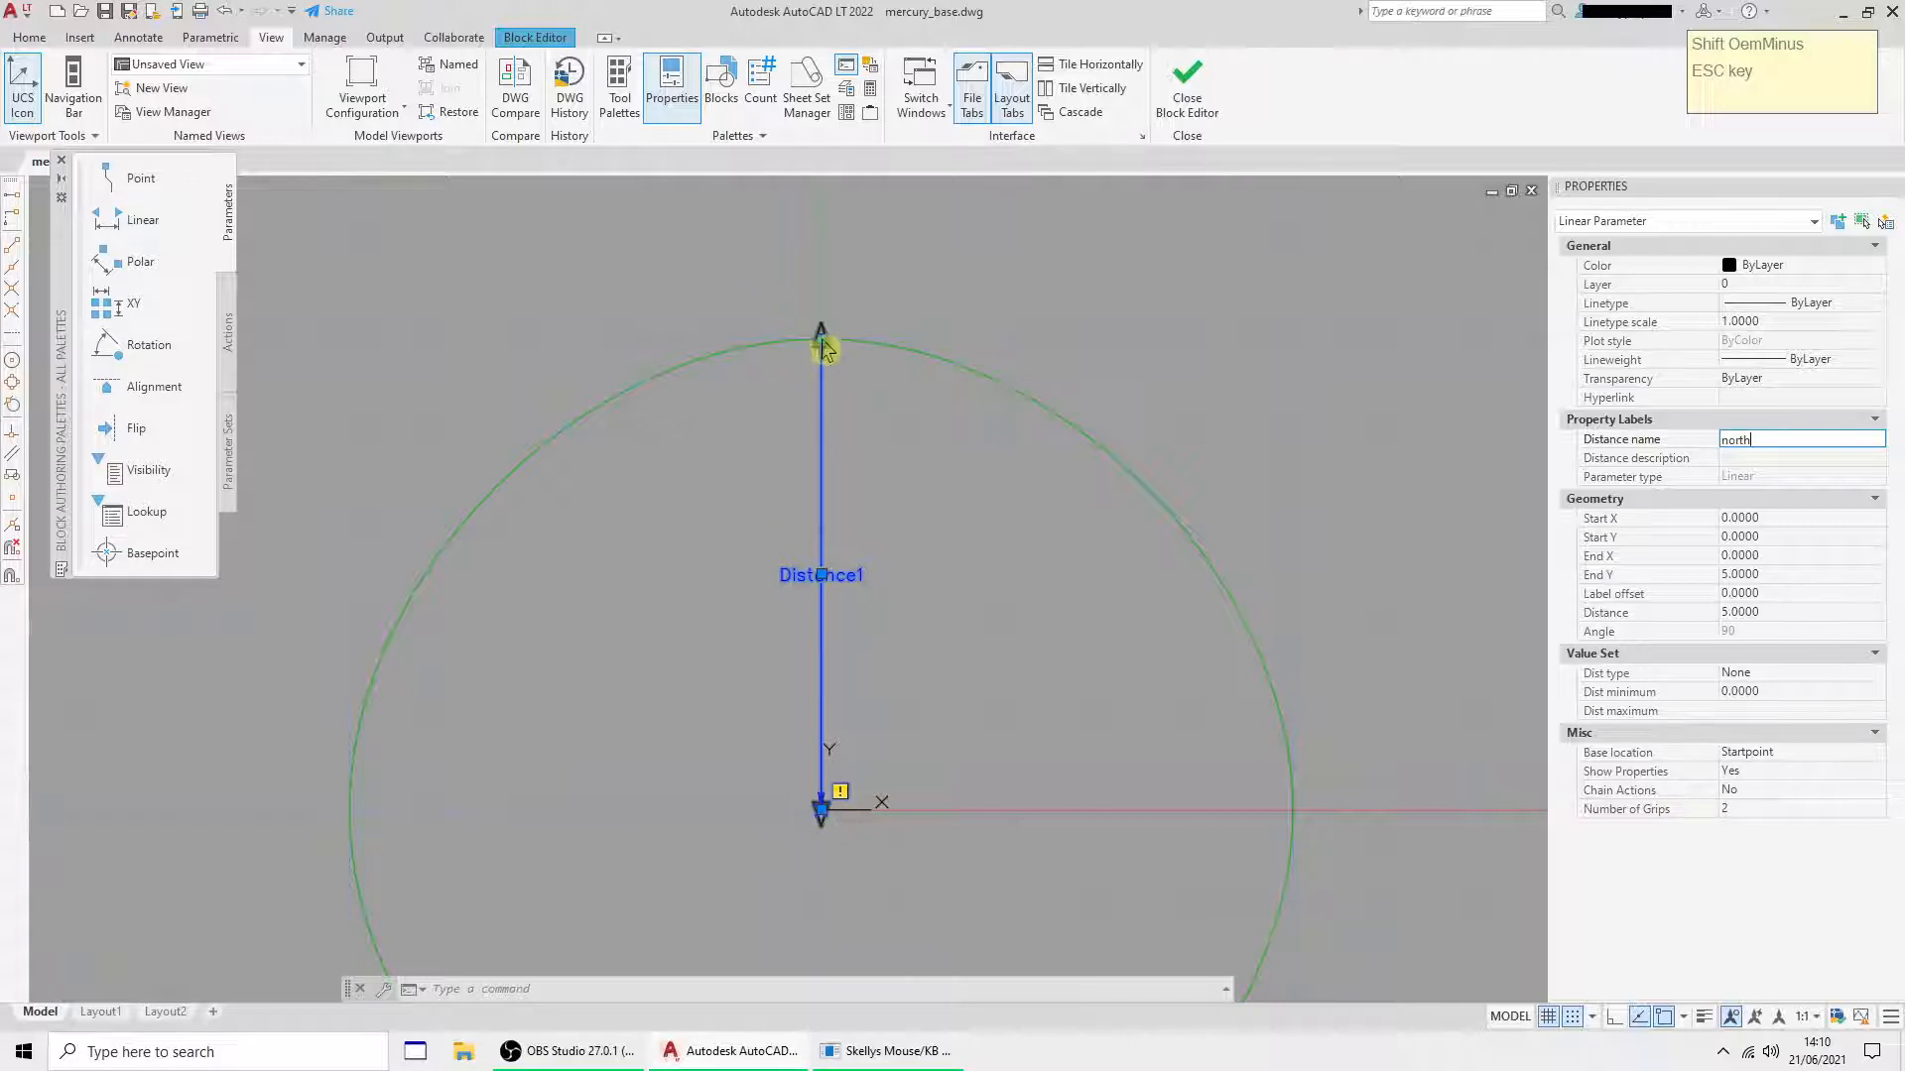
pyautogui.moveTo(1870, 763)
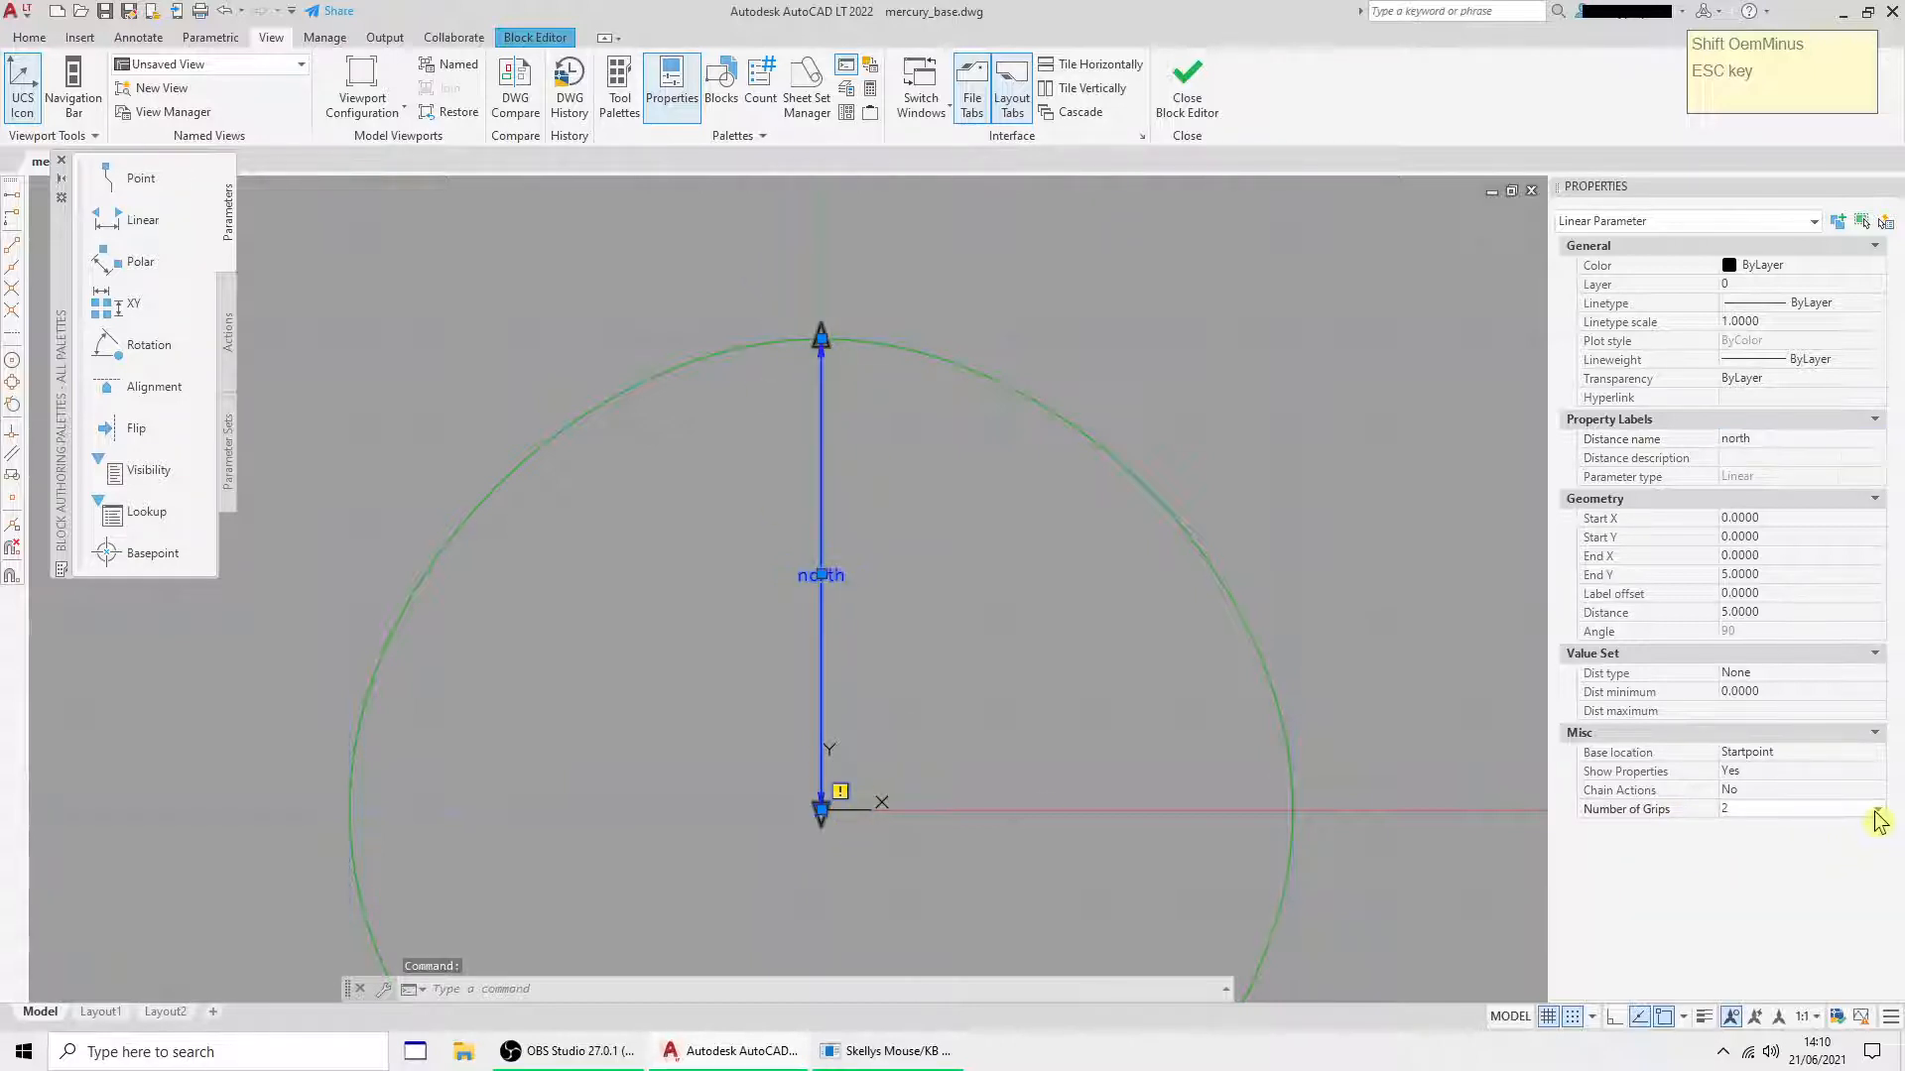
pyautogui.click(1877, 808)
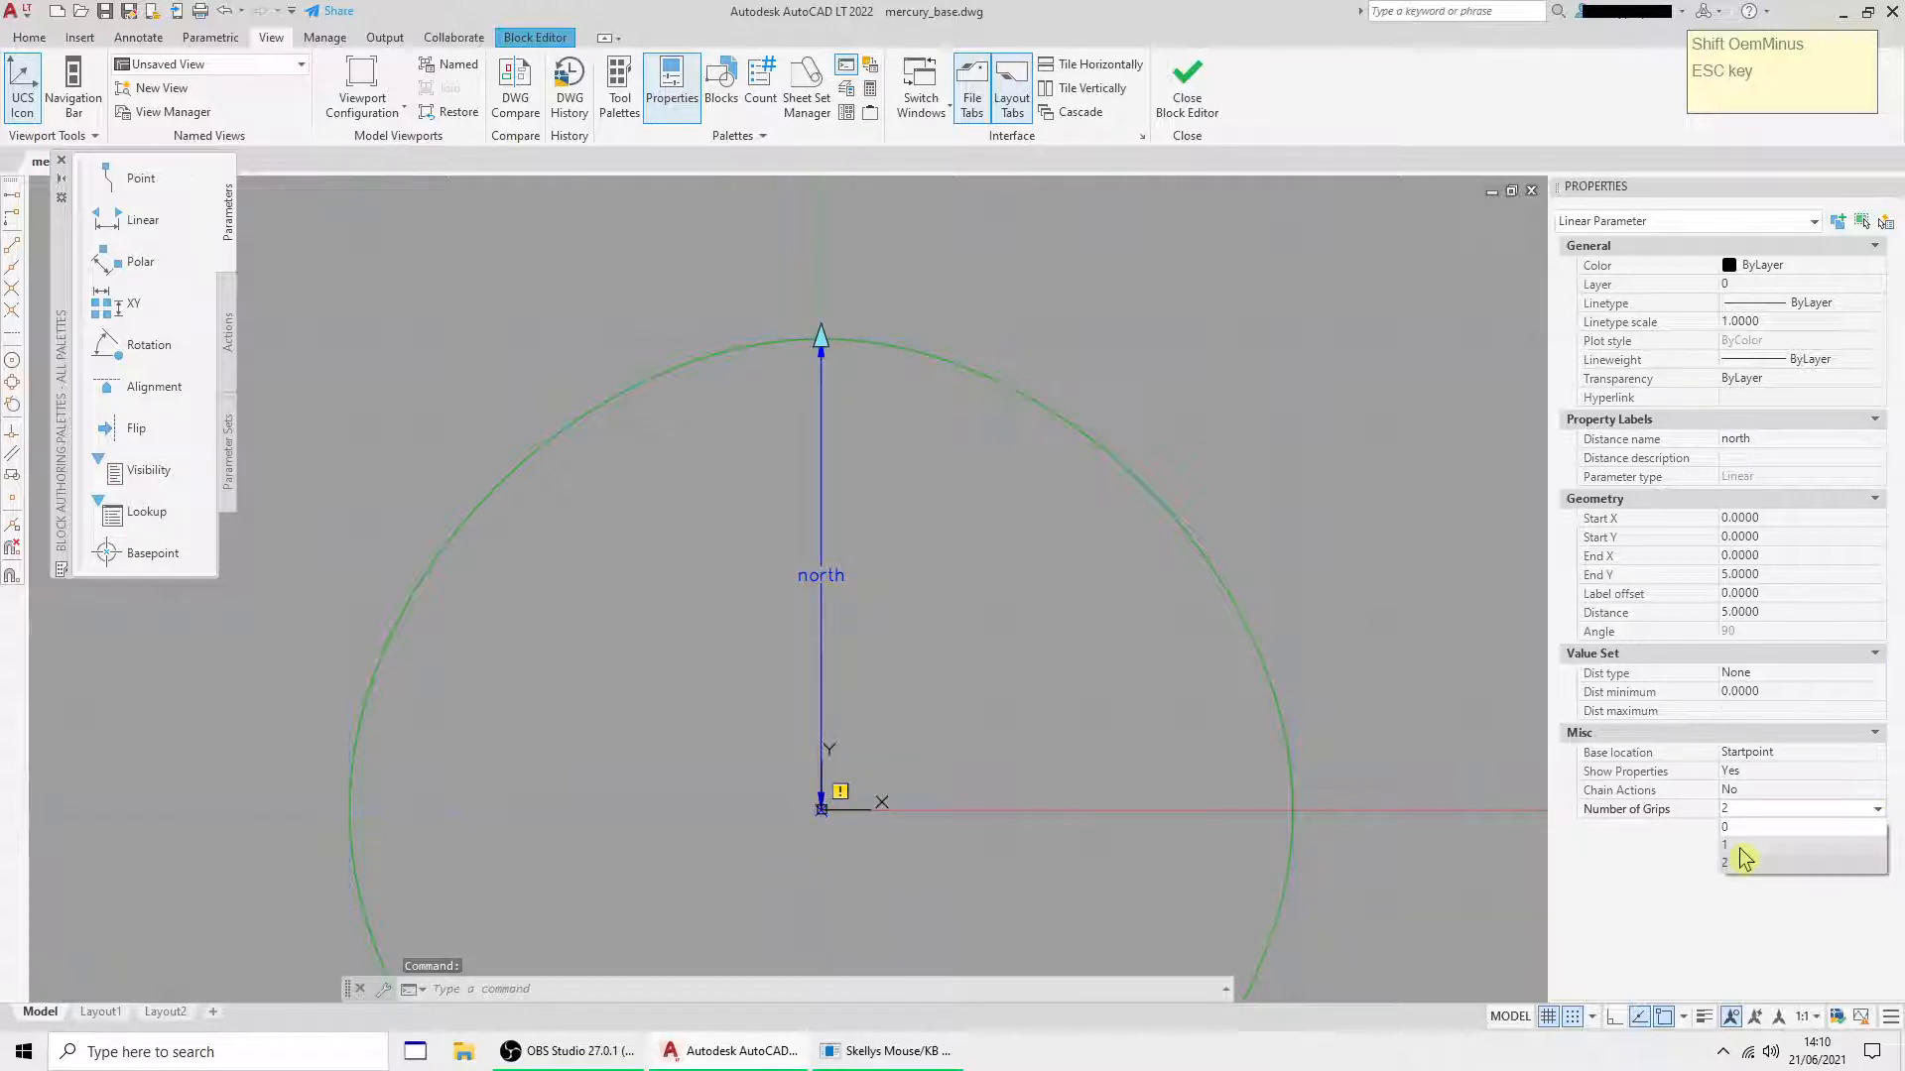
pyautogui.click(1725, 844)
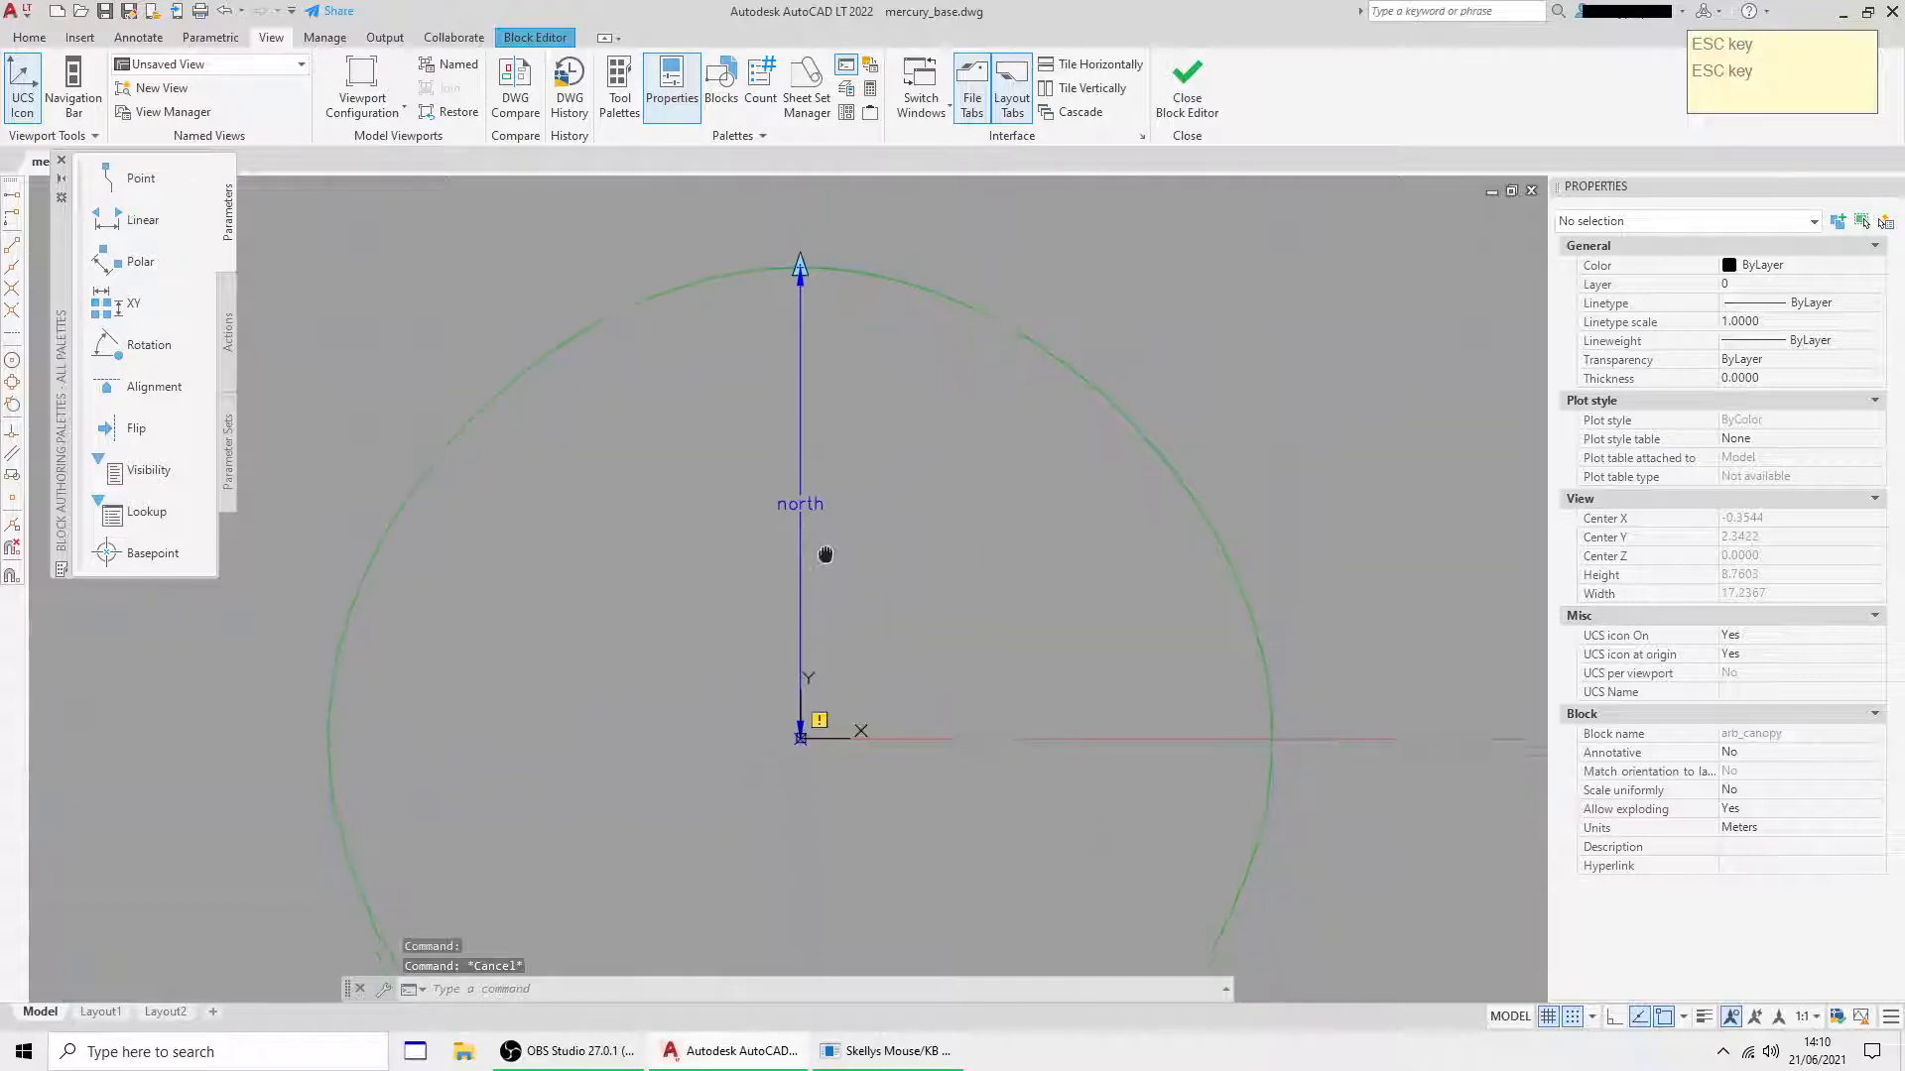
# - Add a Stretch action on 'north', framing the top of the circle and selecting the canopy circle
pyautogui.scroll(-3)
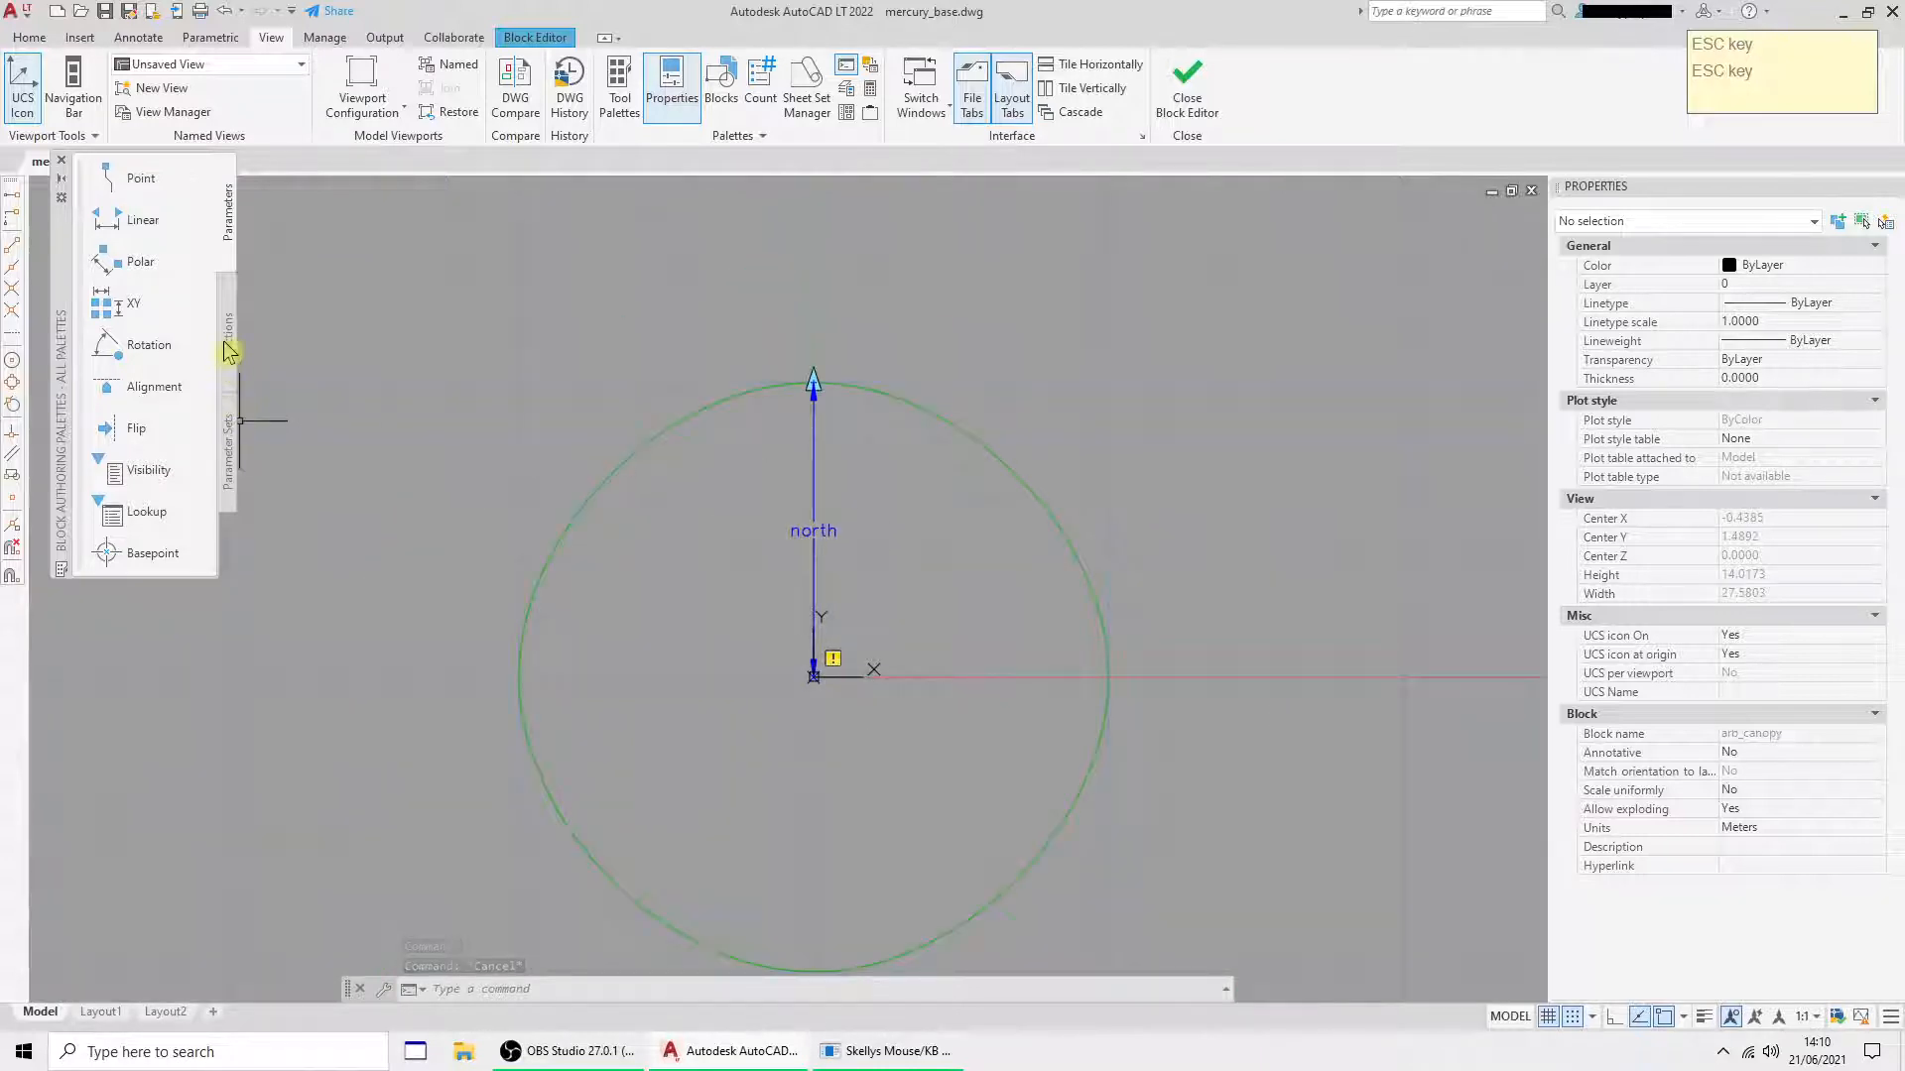
pyautogui.click(227, 328)
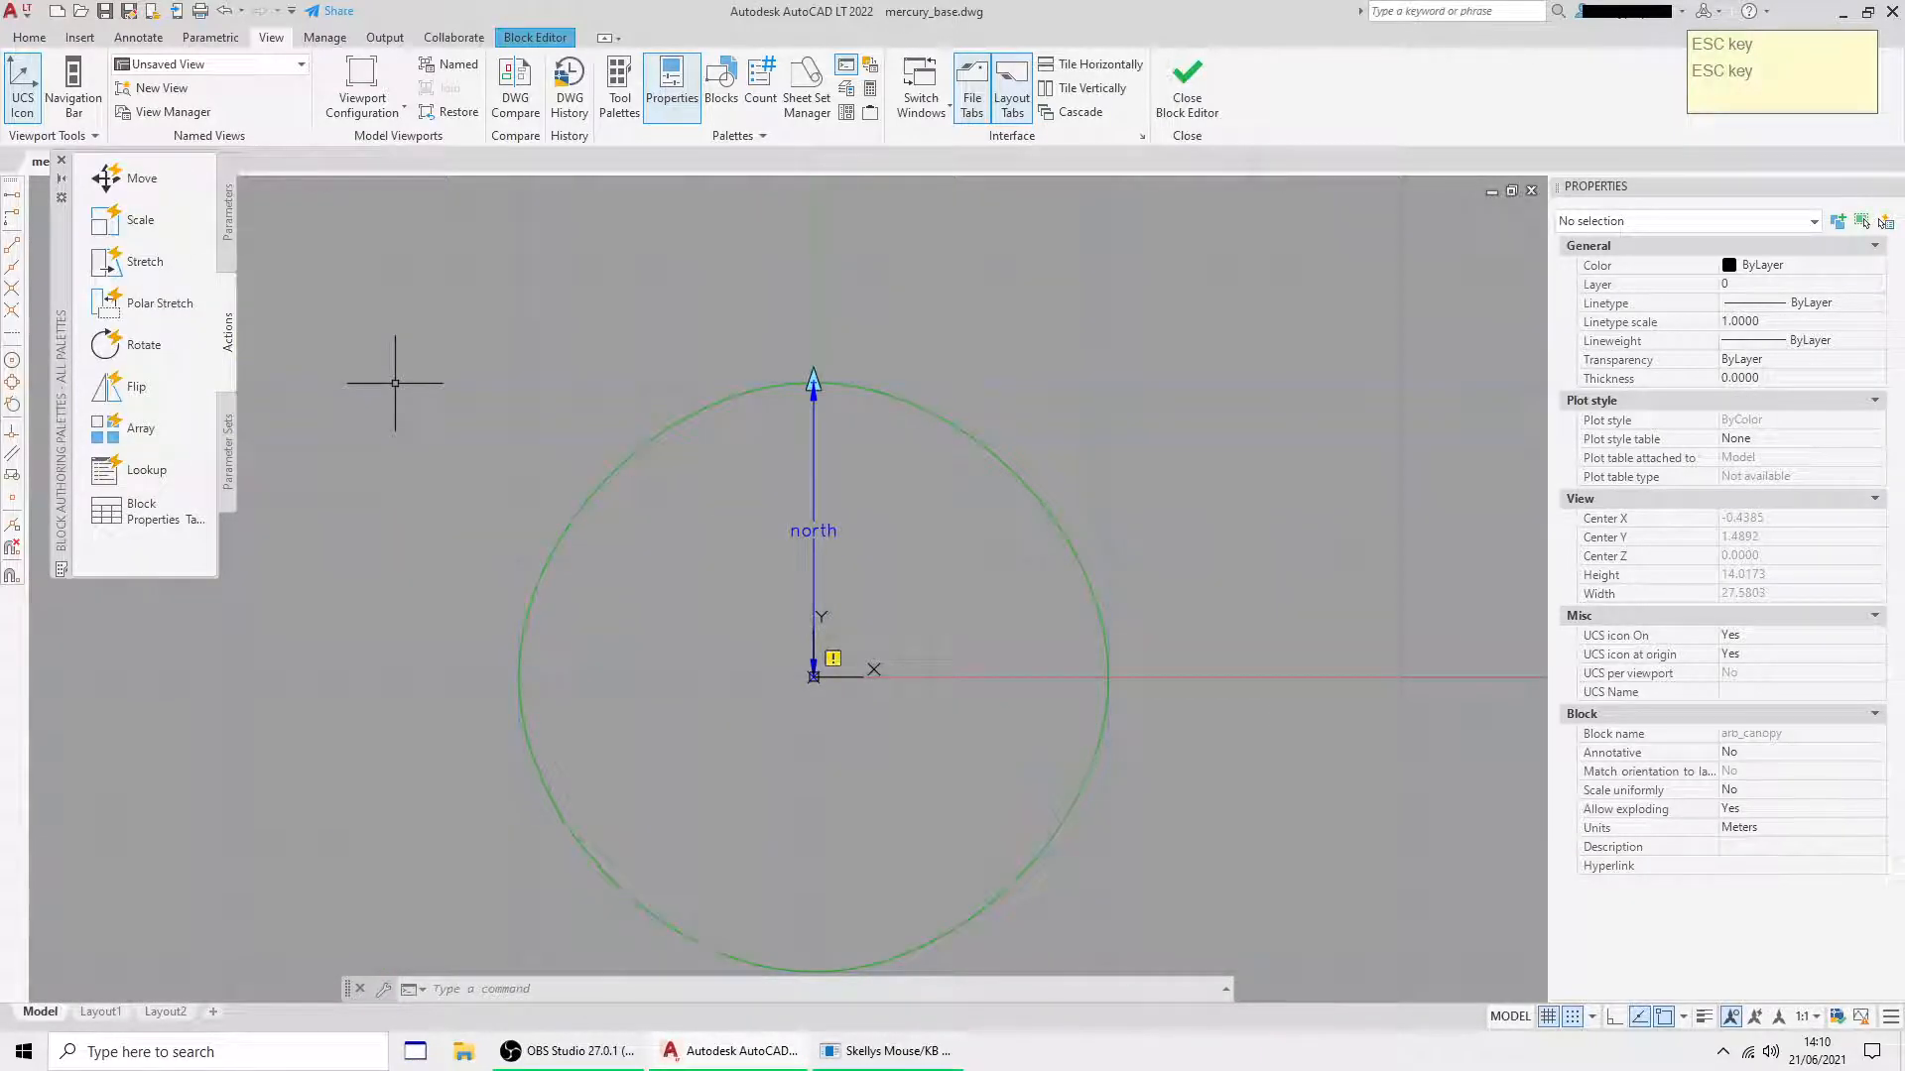
pyautogui.click(145, 261)
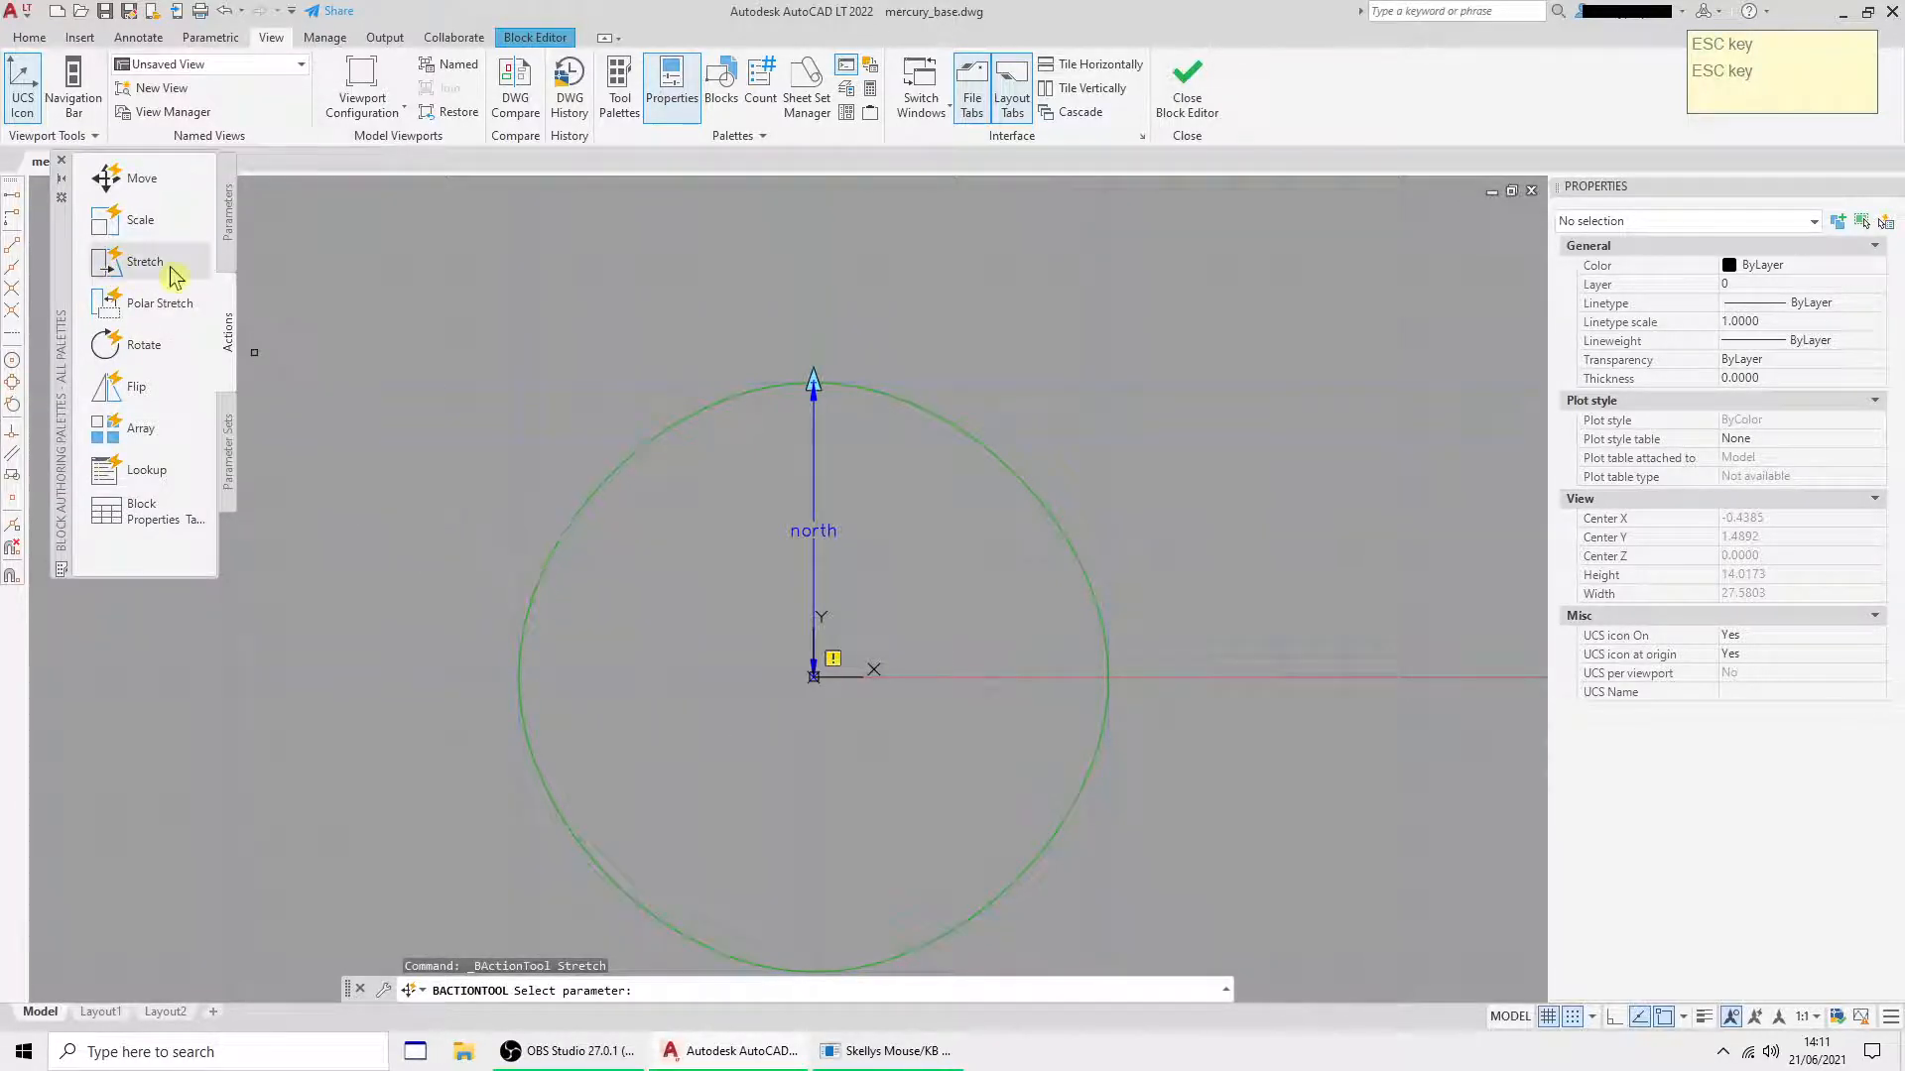
pyautogui.moveTo(143, 285)
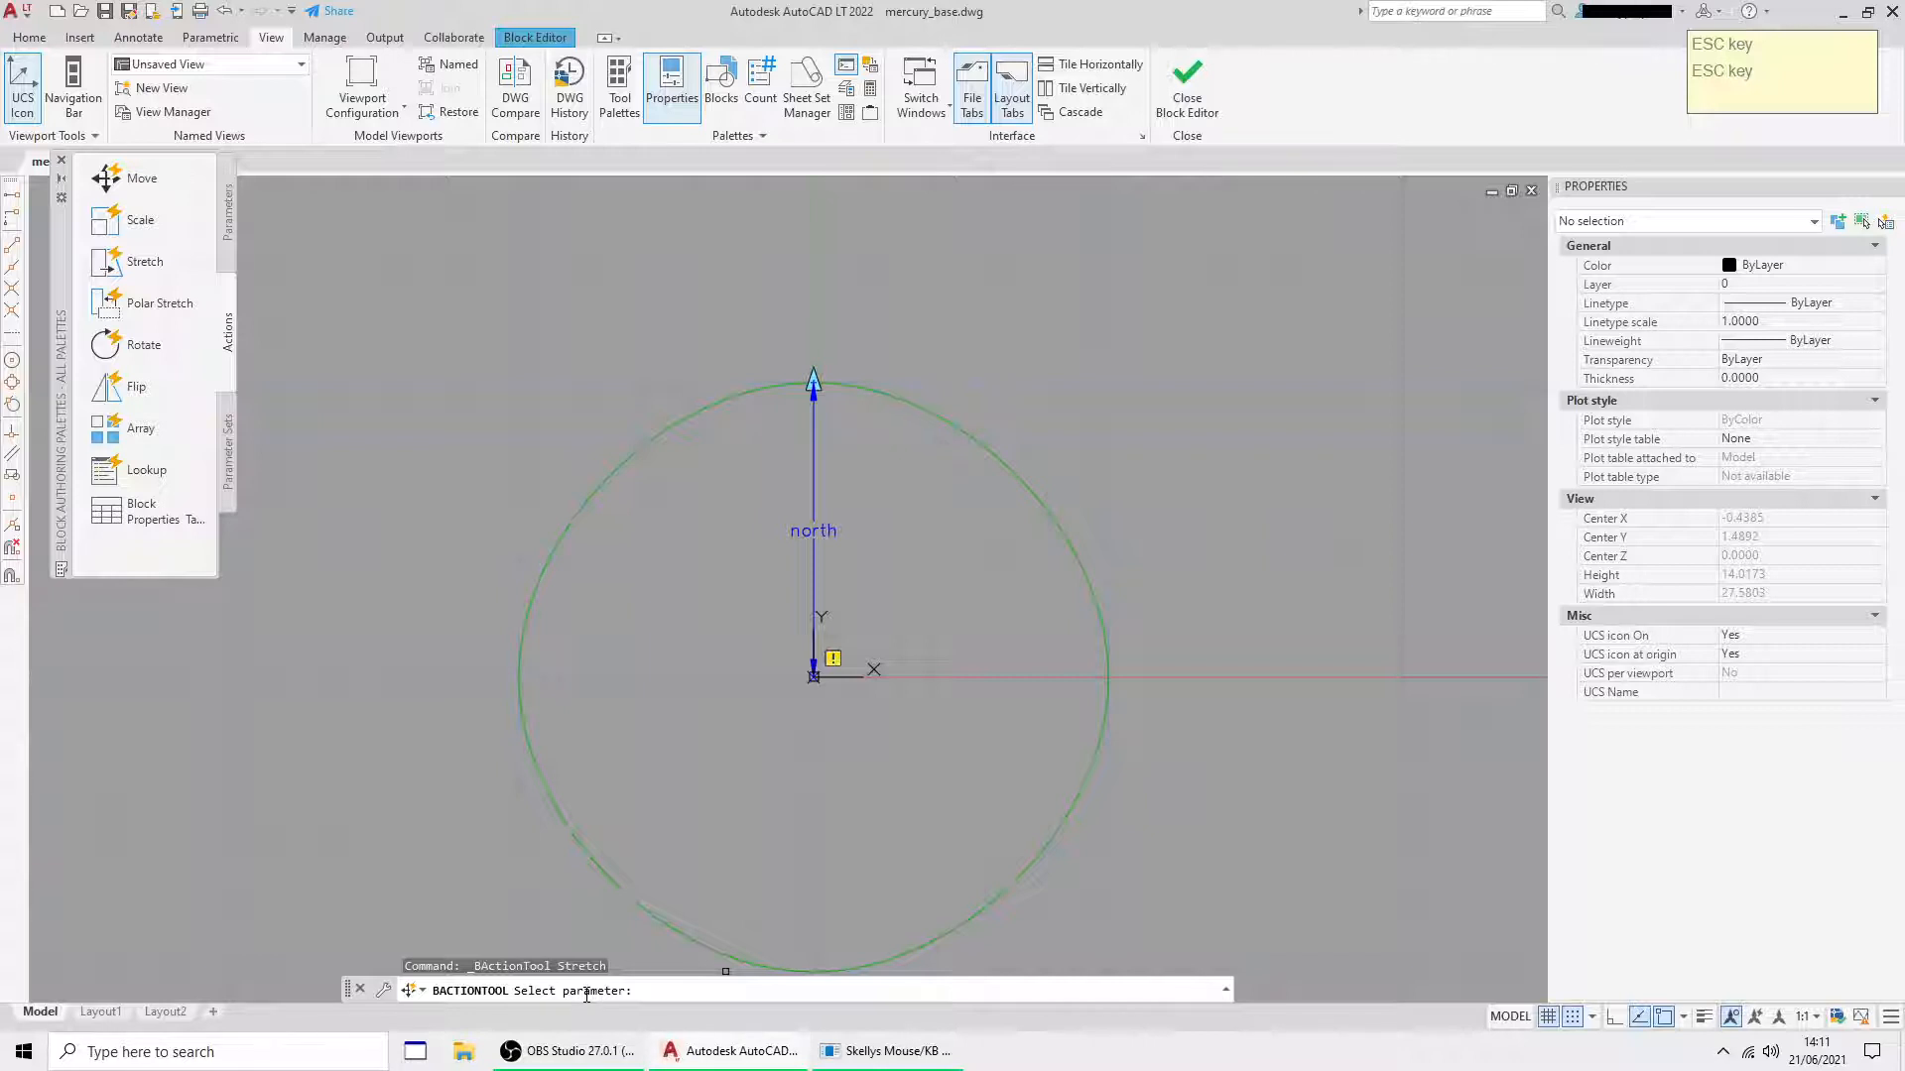
pyautogui.moveTo(1018, 530)
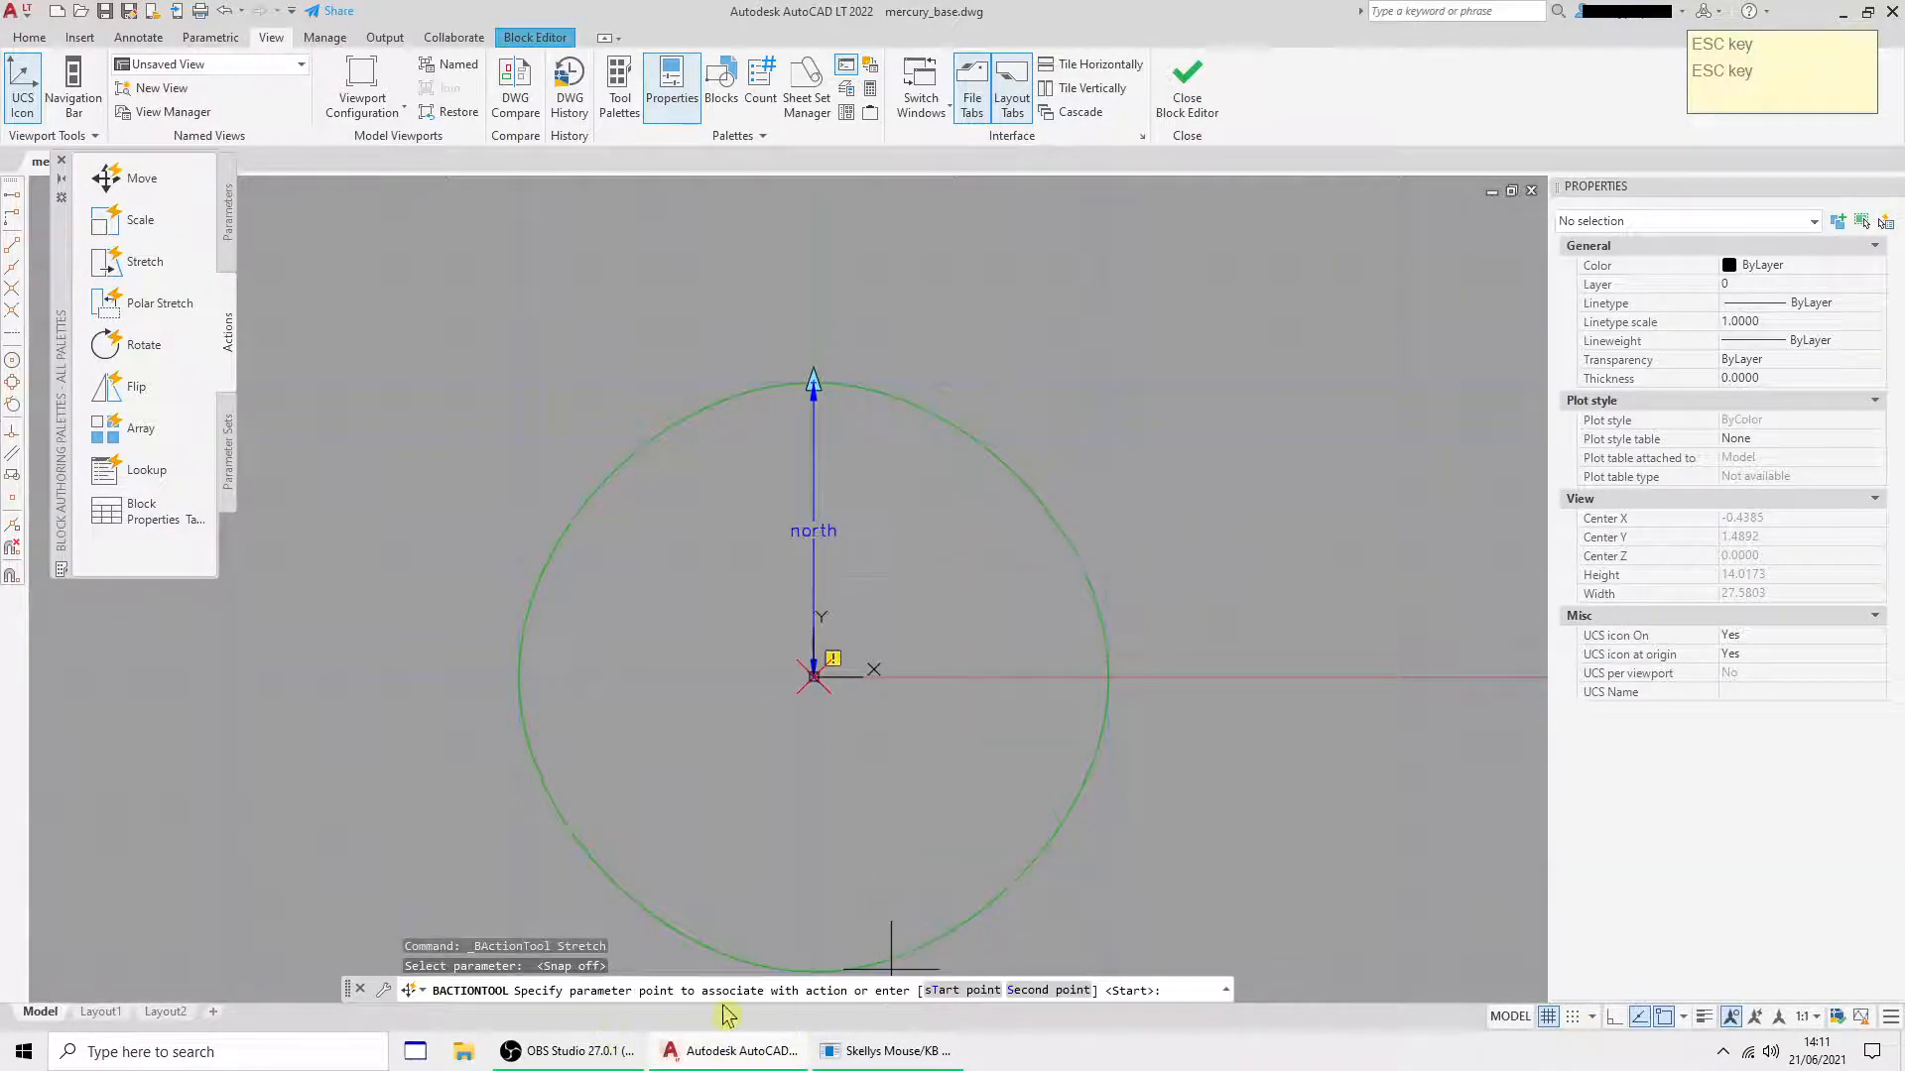
pyautogui.moveTo(1032, 704)
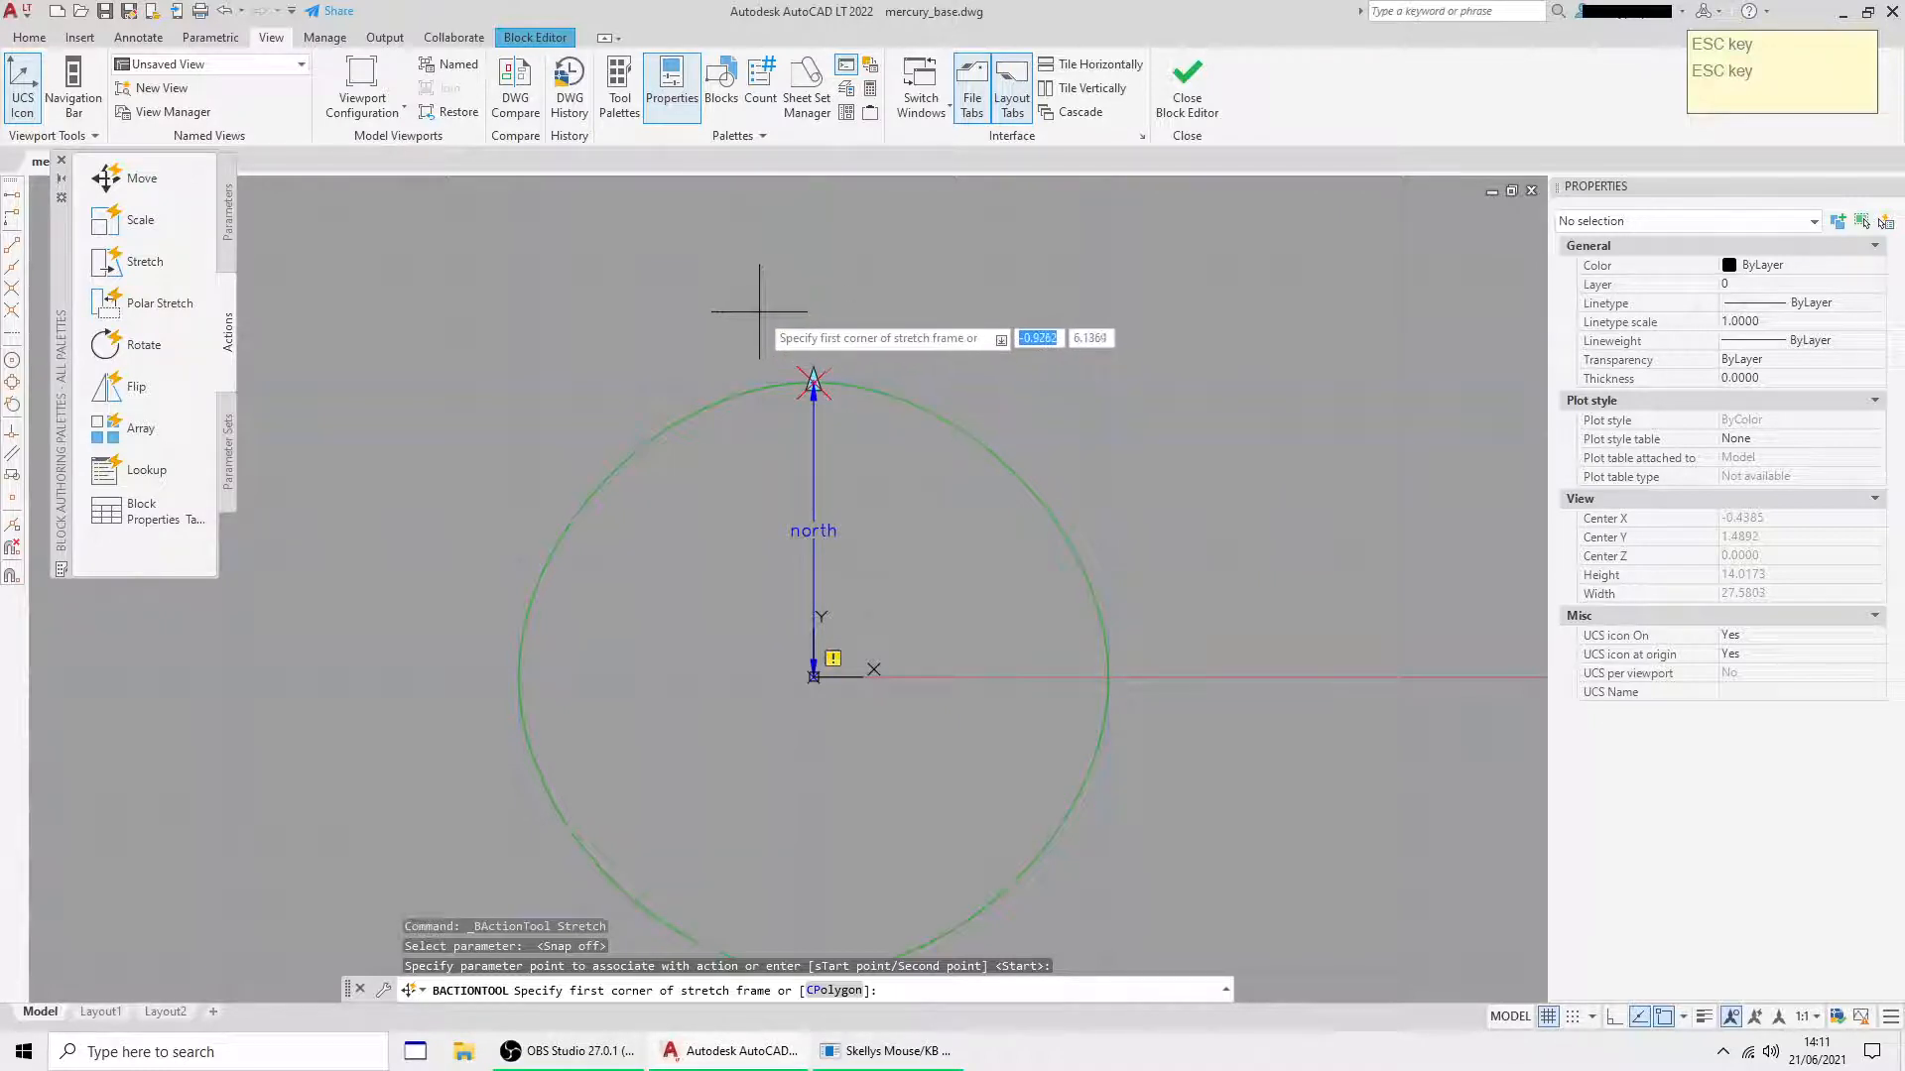
pyautogui.moveTo(759, 319)
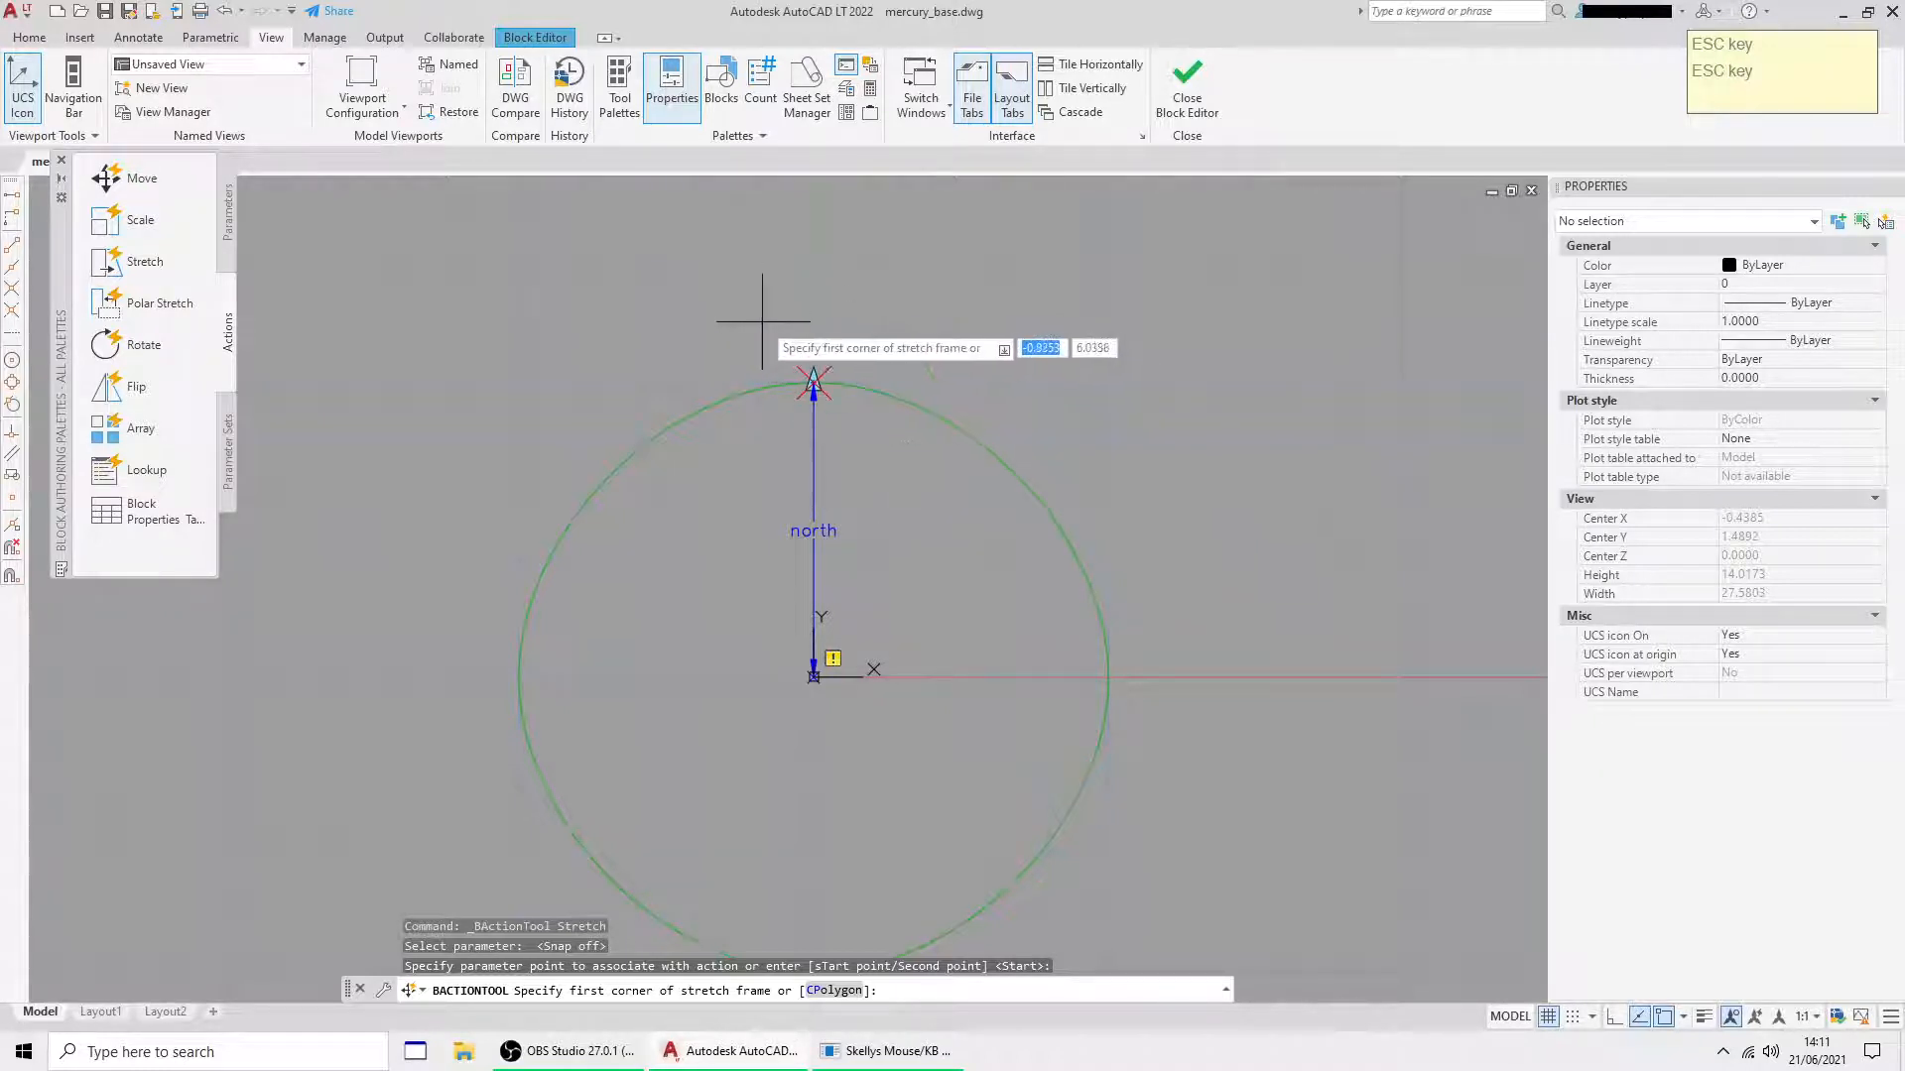
pyautogui.moveTo(759, 303)
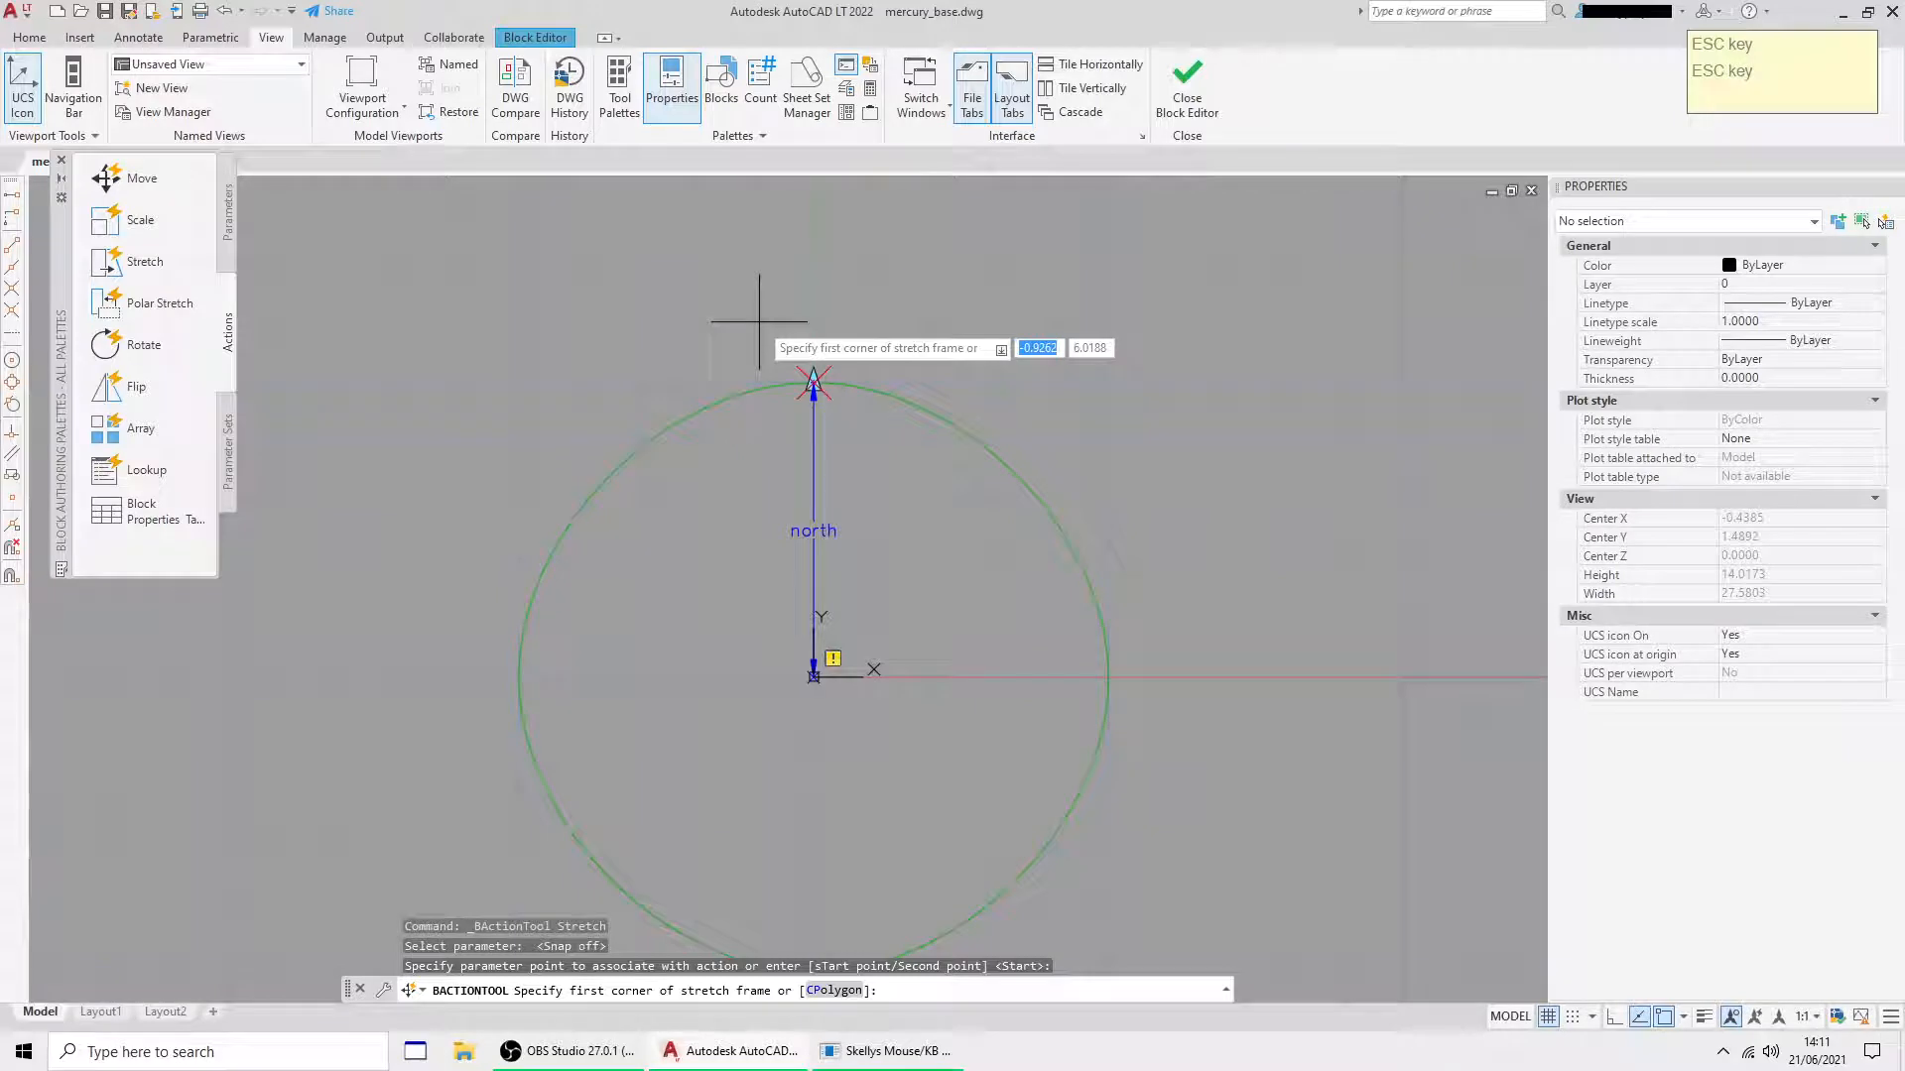
pyautogui.click(759, 321)
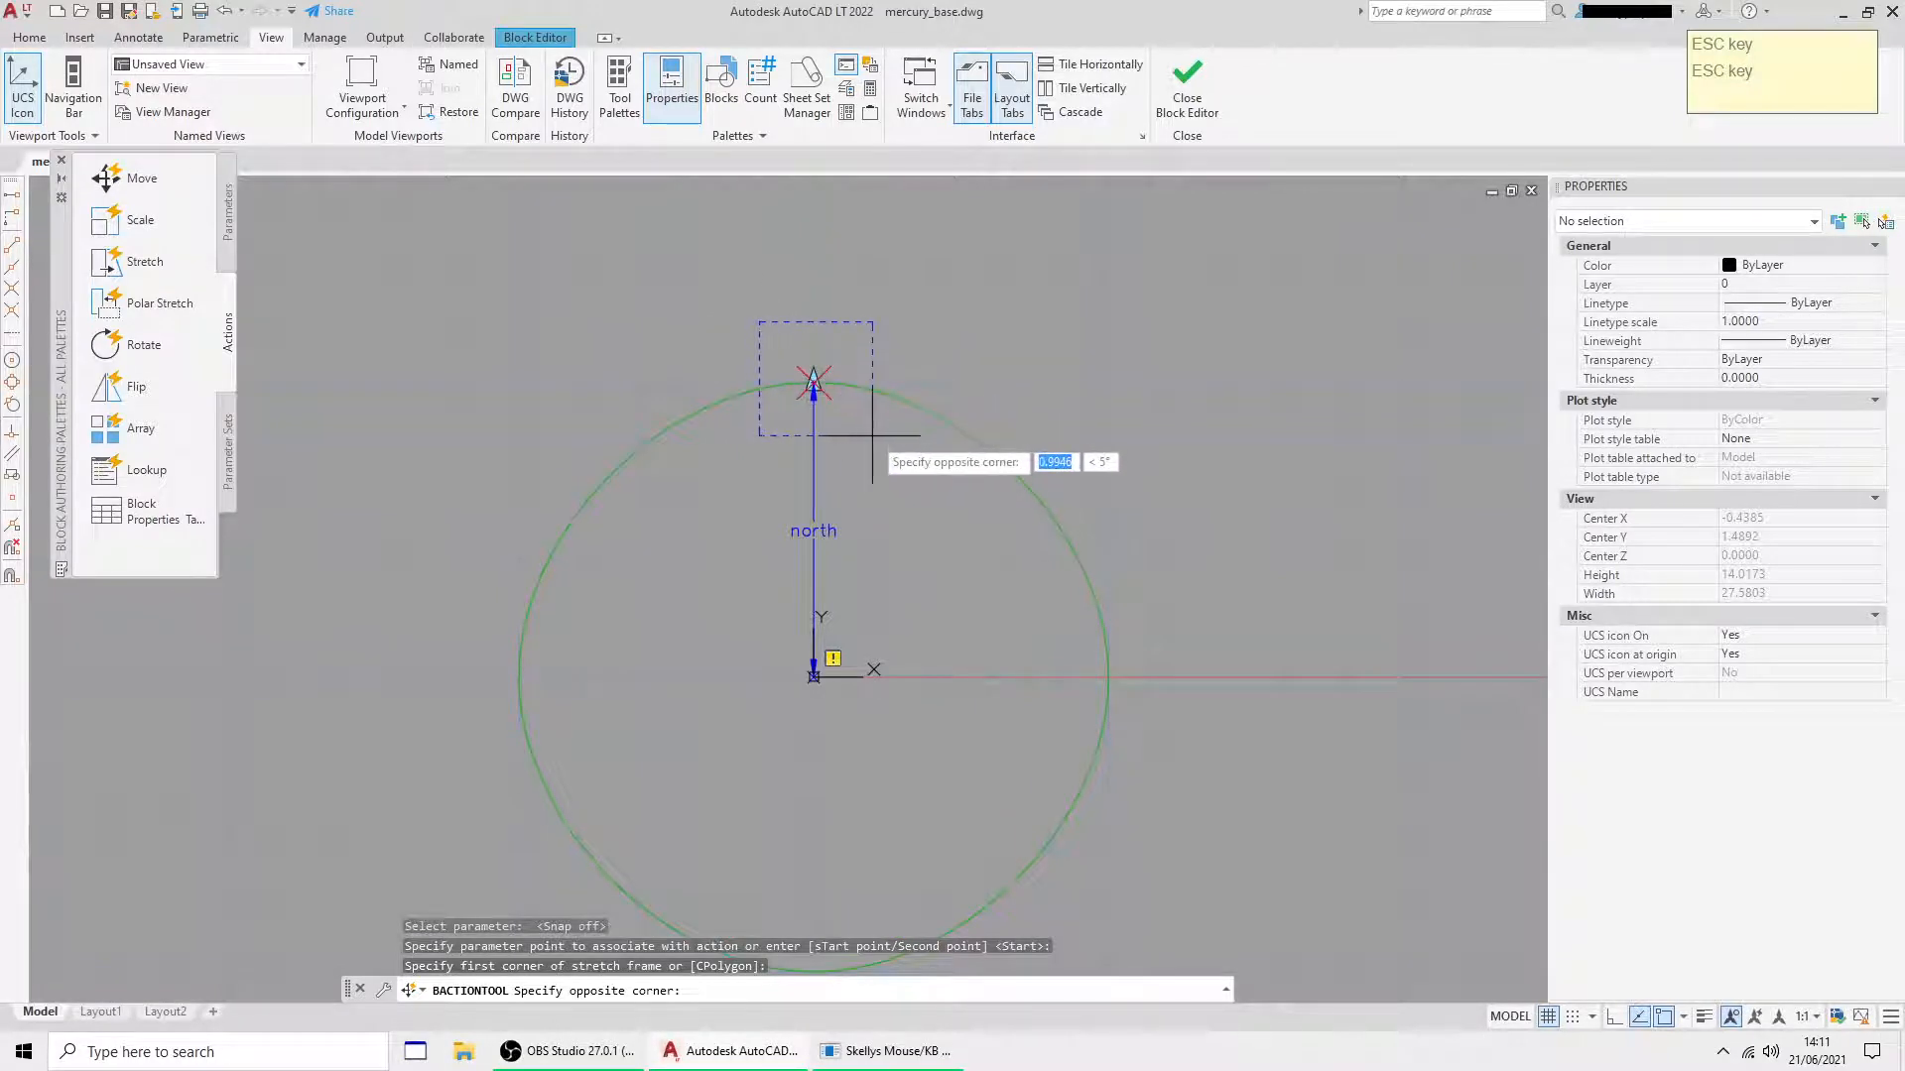
pyautogui.click(1078, 550)
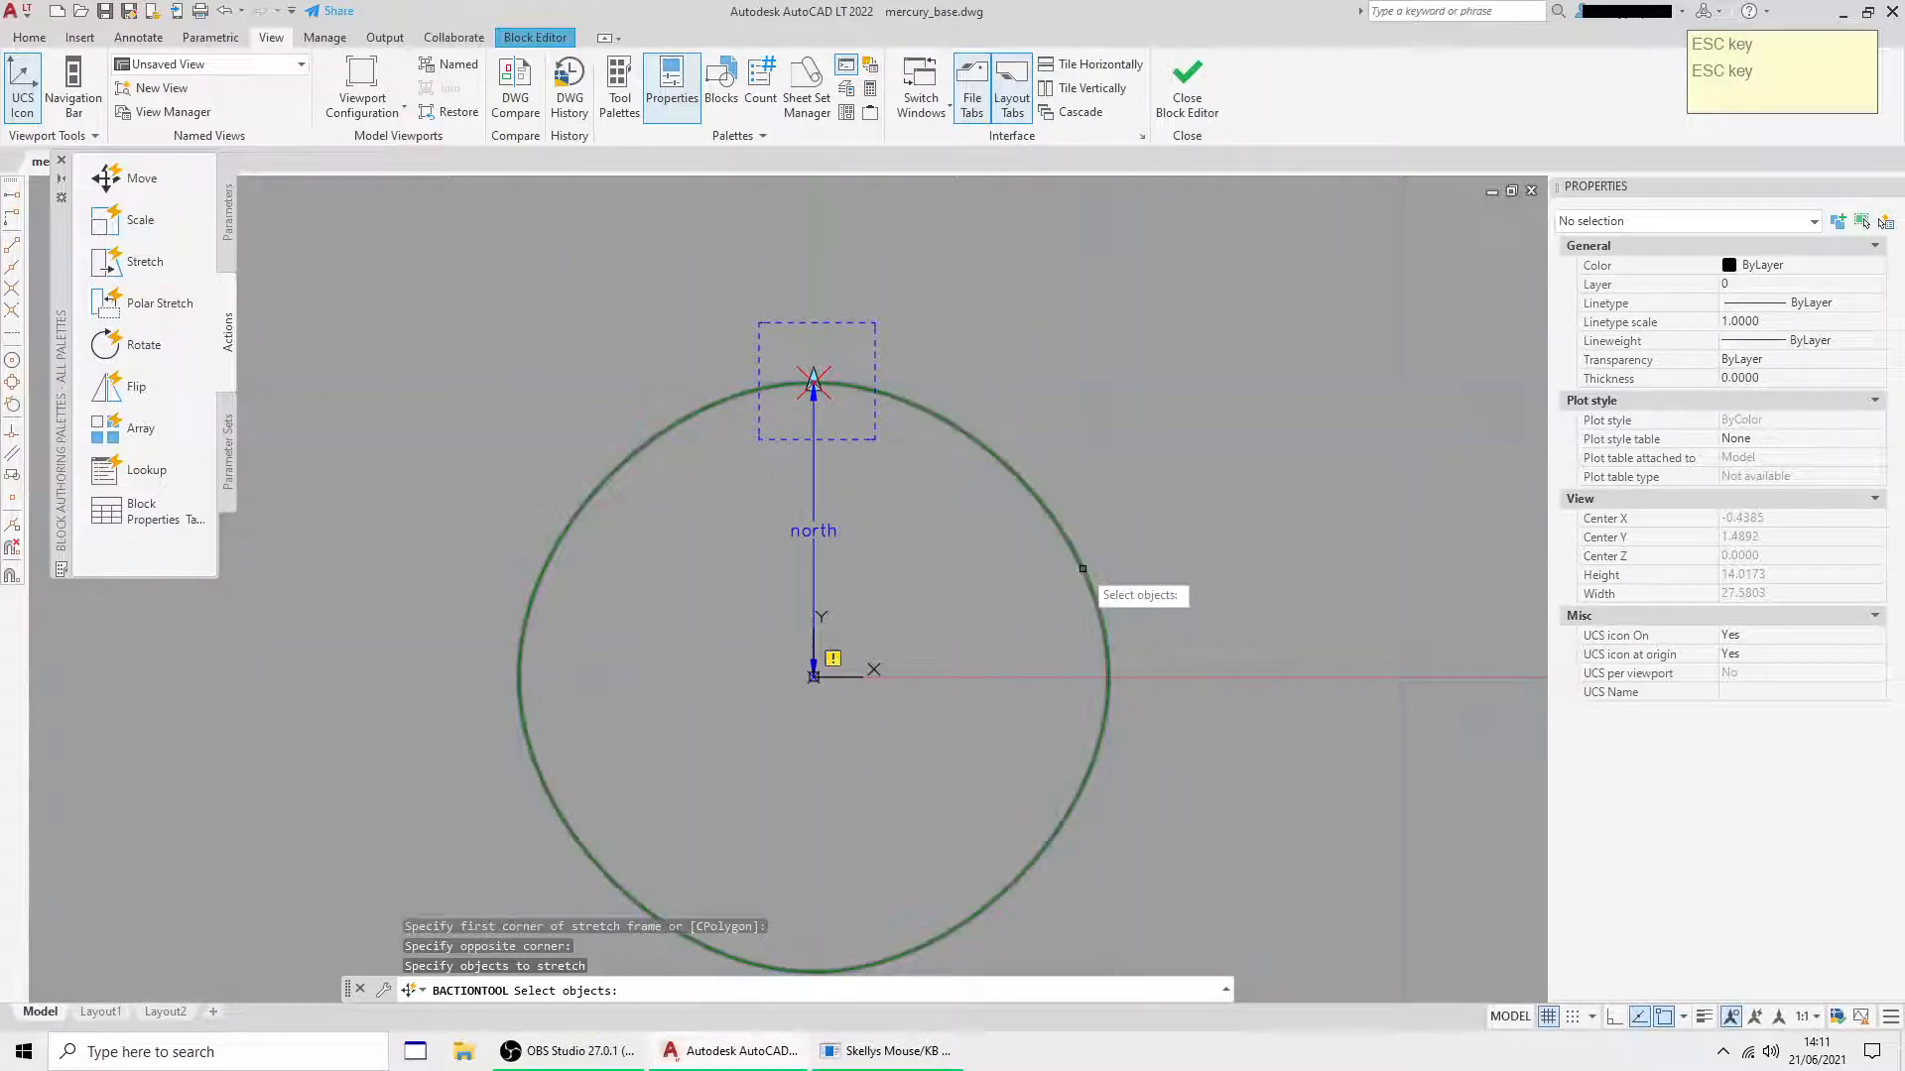
pyautogui.click(1081, 571)
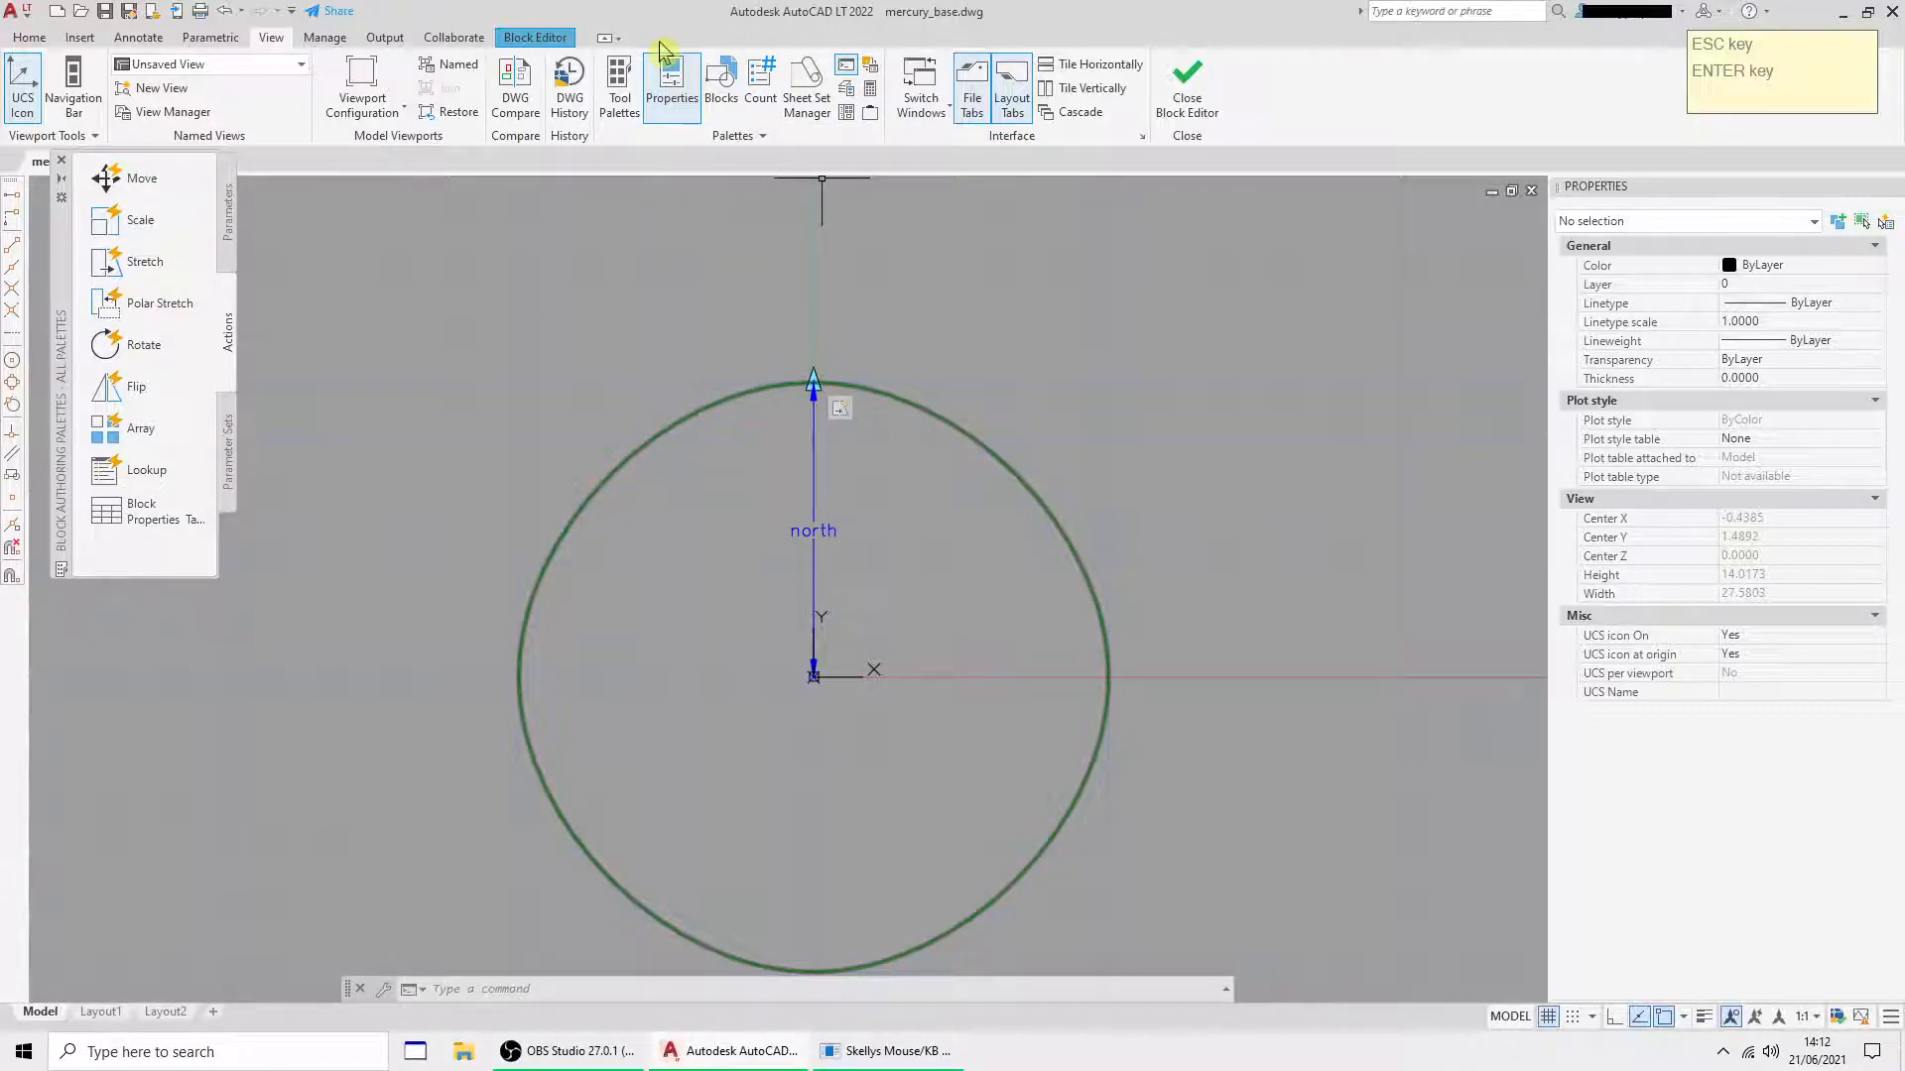
pyautogui.moveTo(496, 152)
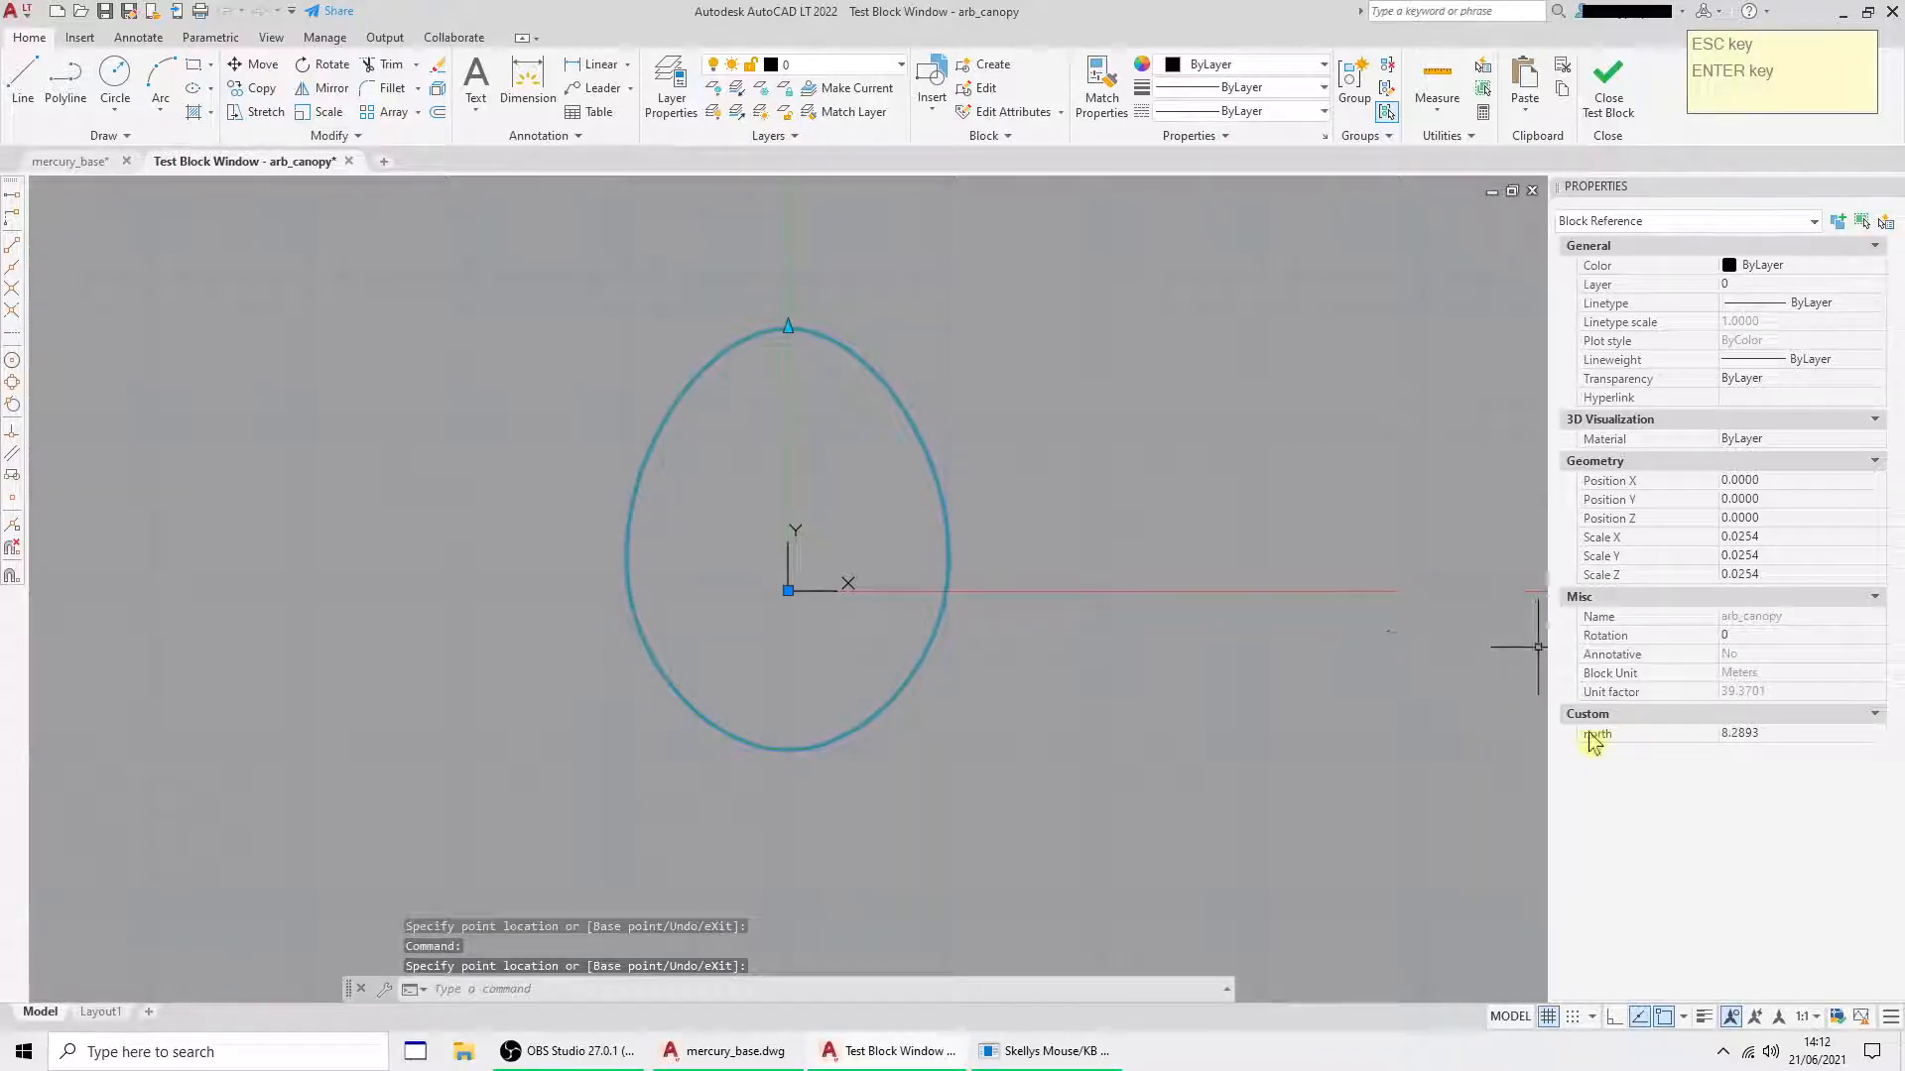
pyautogui.moveTo(1628, 765)
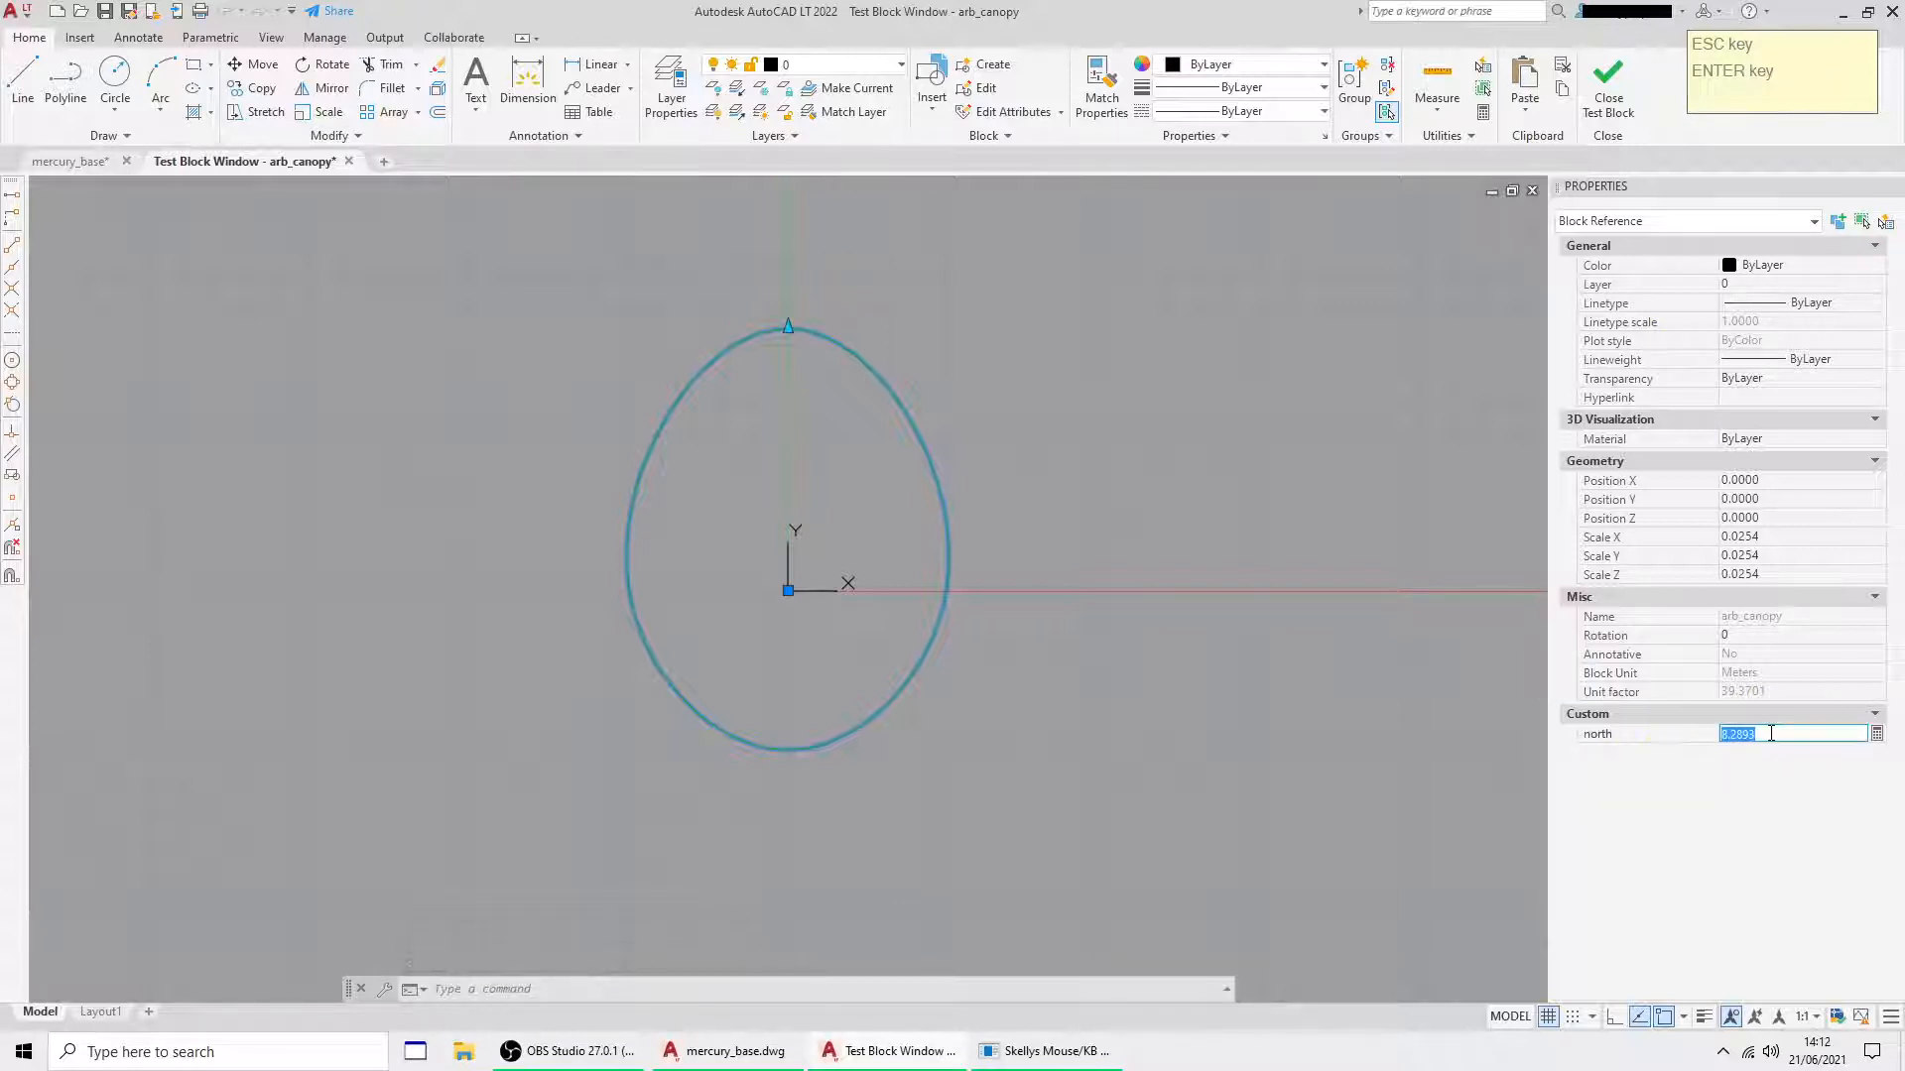
# - Test the block by entering a new north value, then close Test Block
pyautogui.write('4')
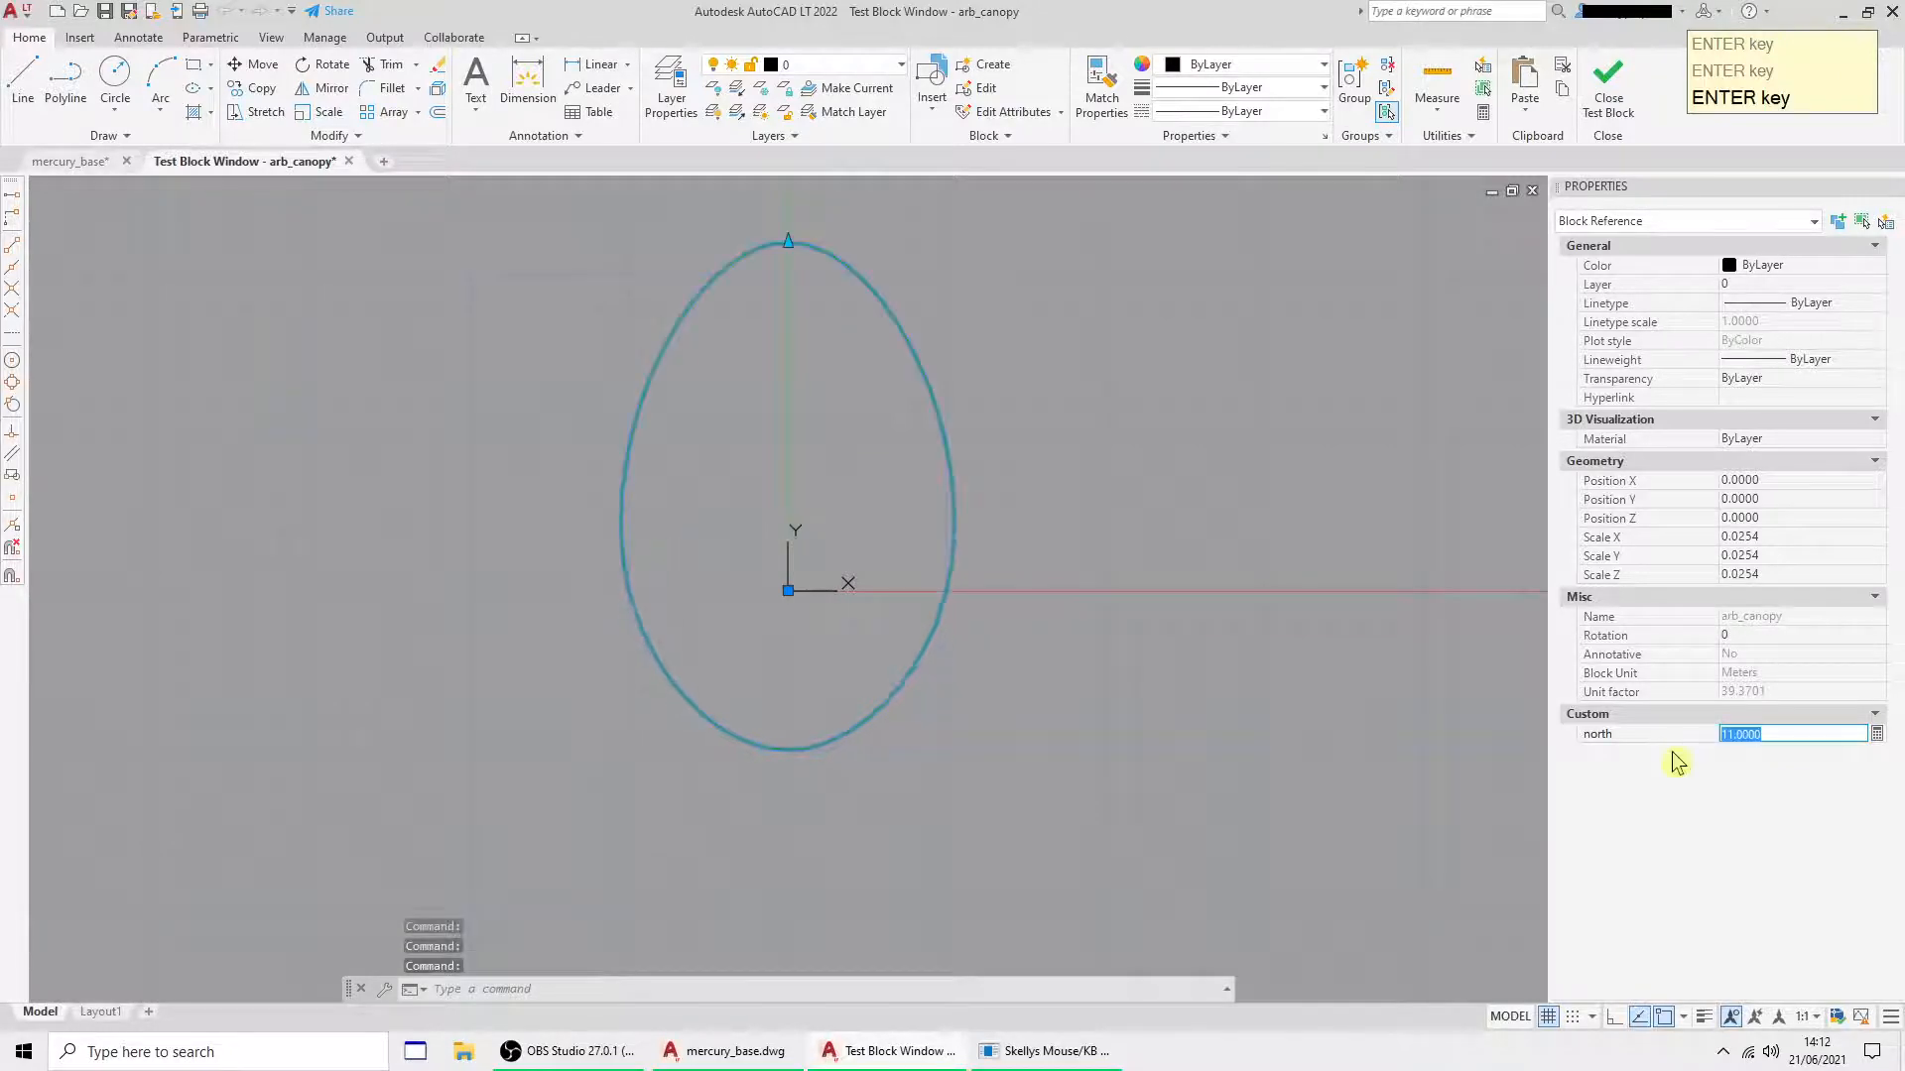
pyautogui.press('enter')
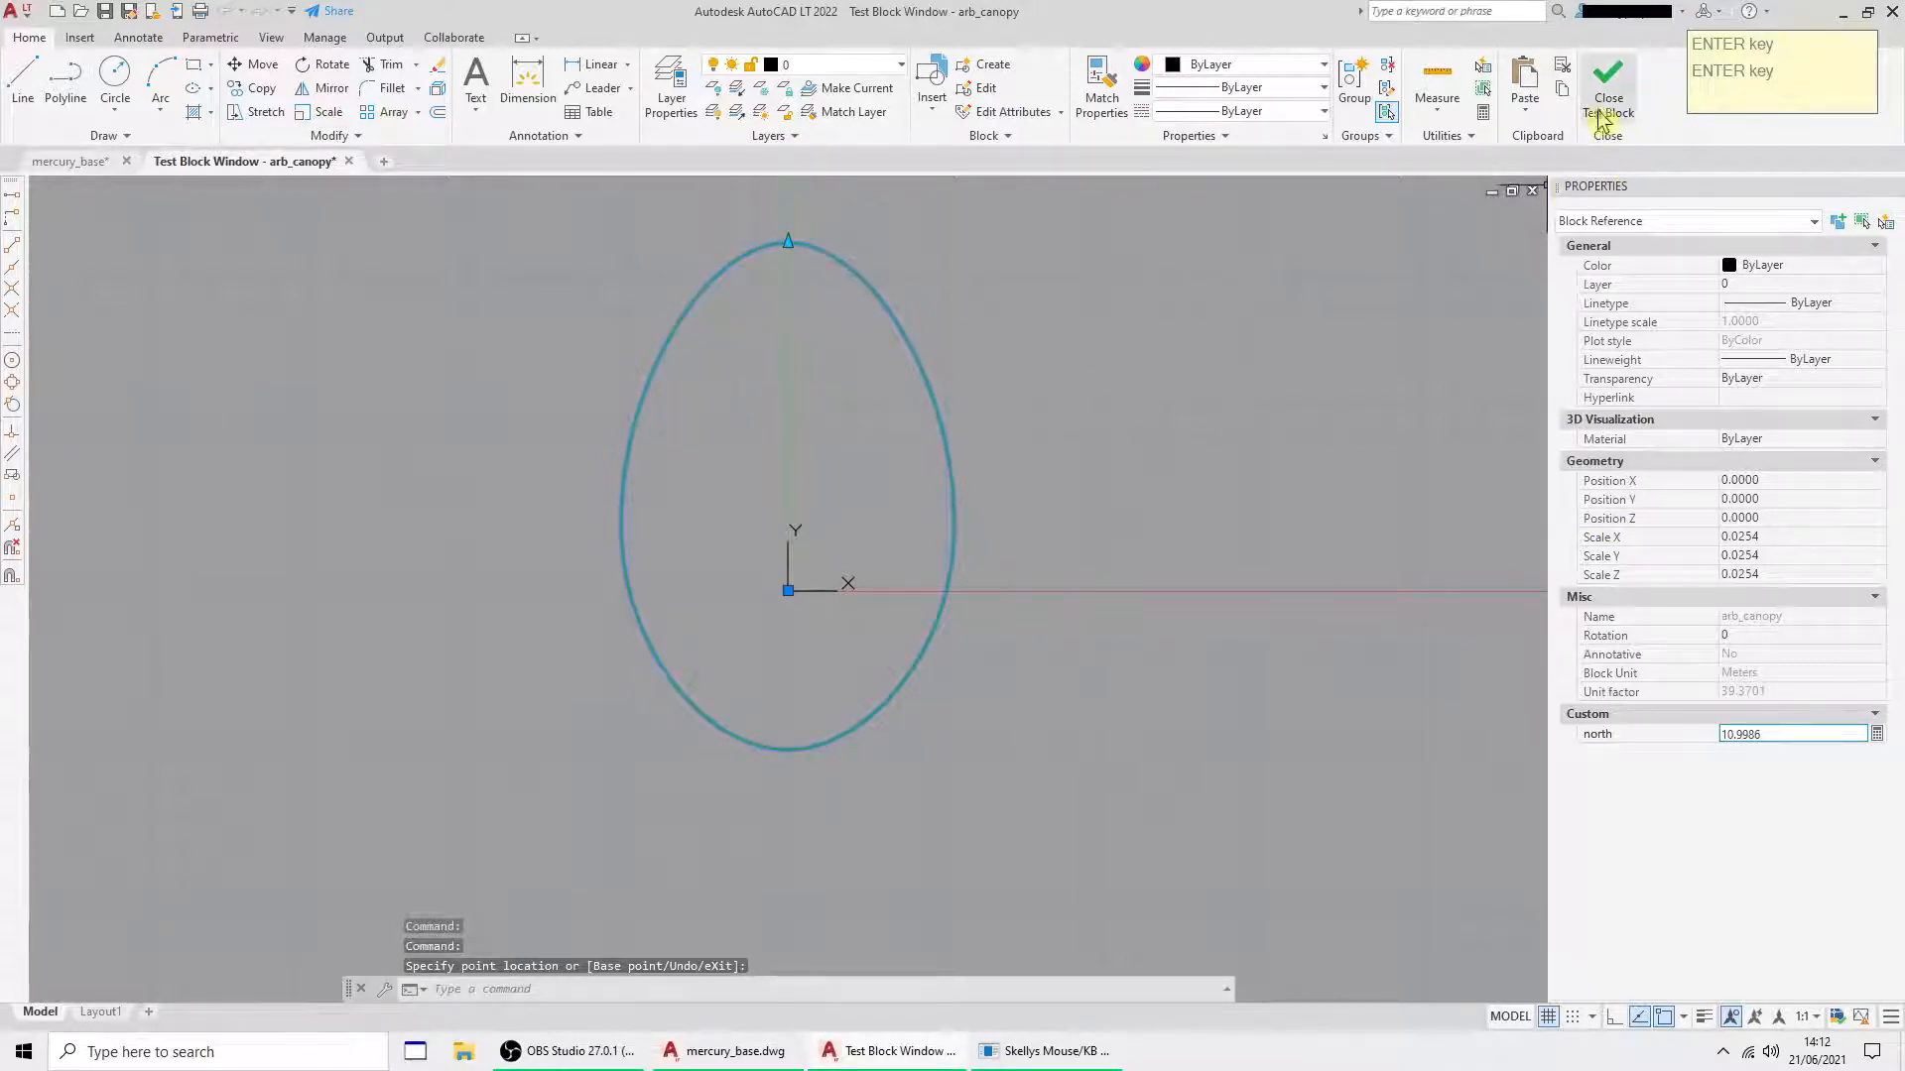
pyautogui.click(1607, 98)
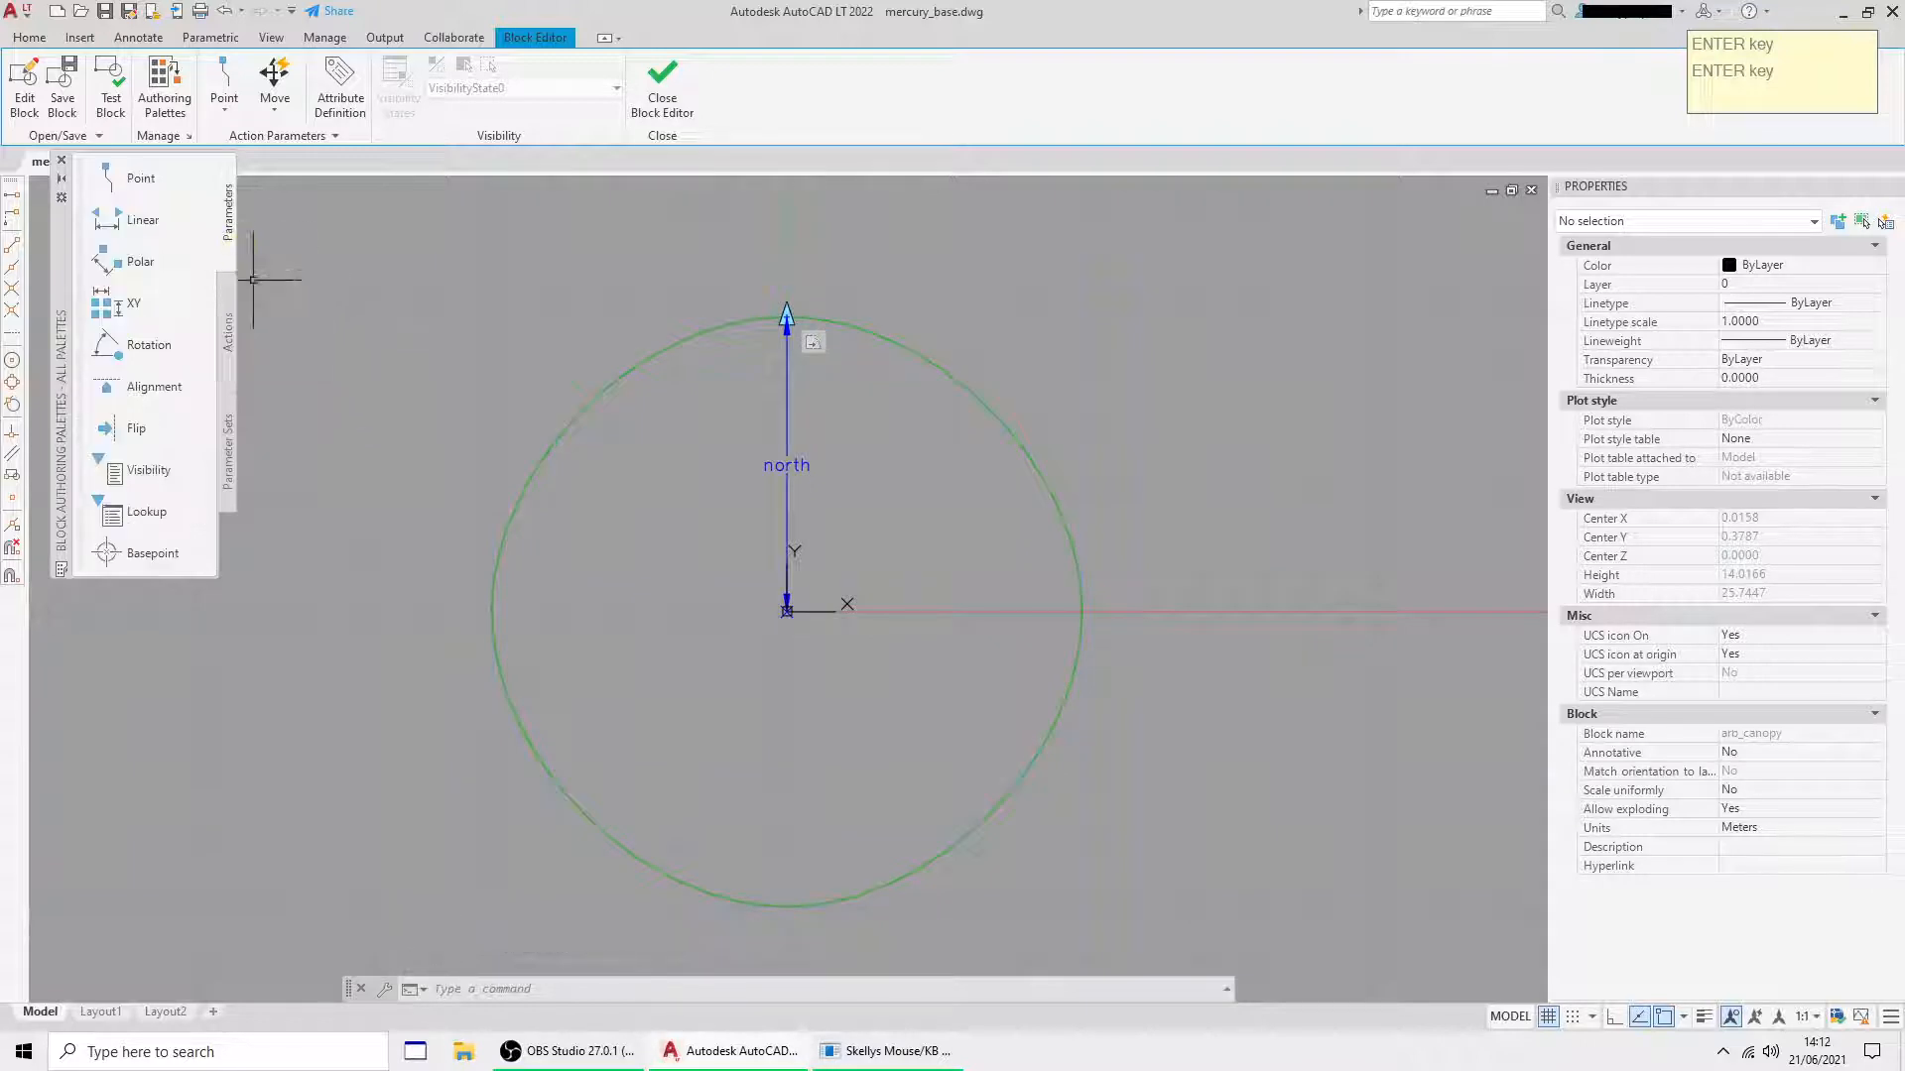
# - Add a one-grip linear parameter named east, with a stretch action on the canopy circle
pyautogui.click(142, 221)
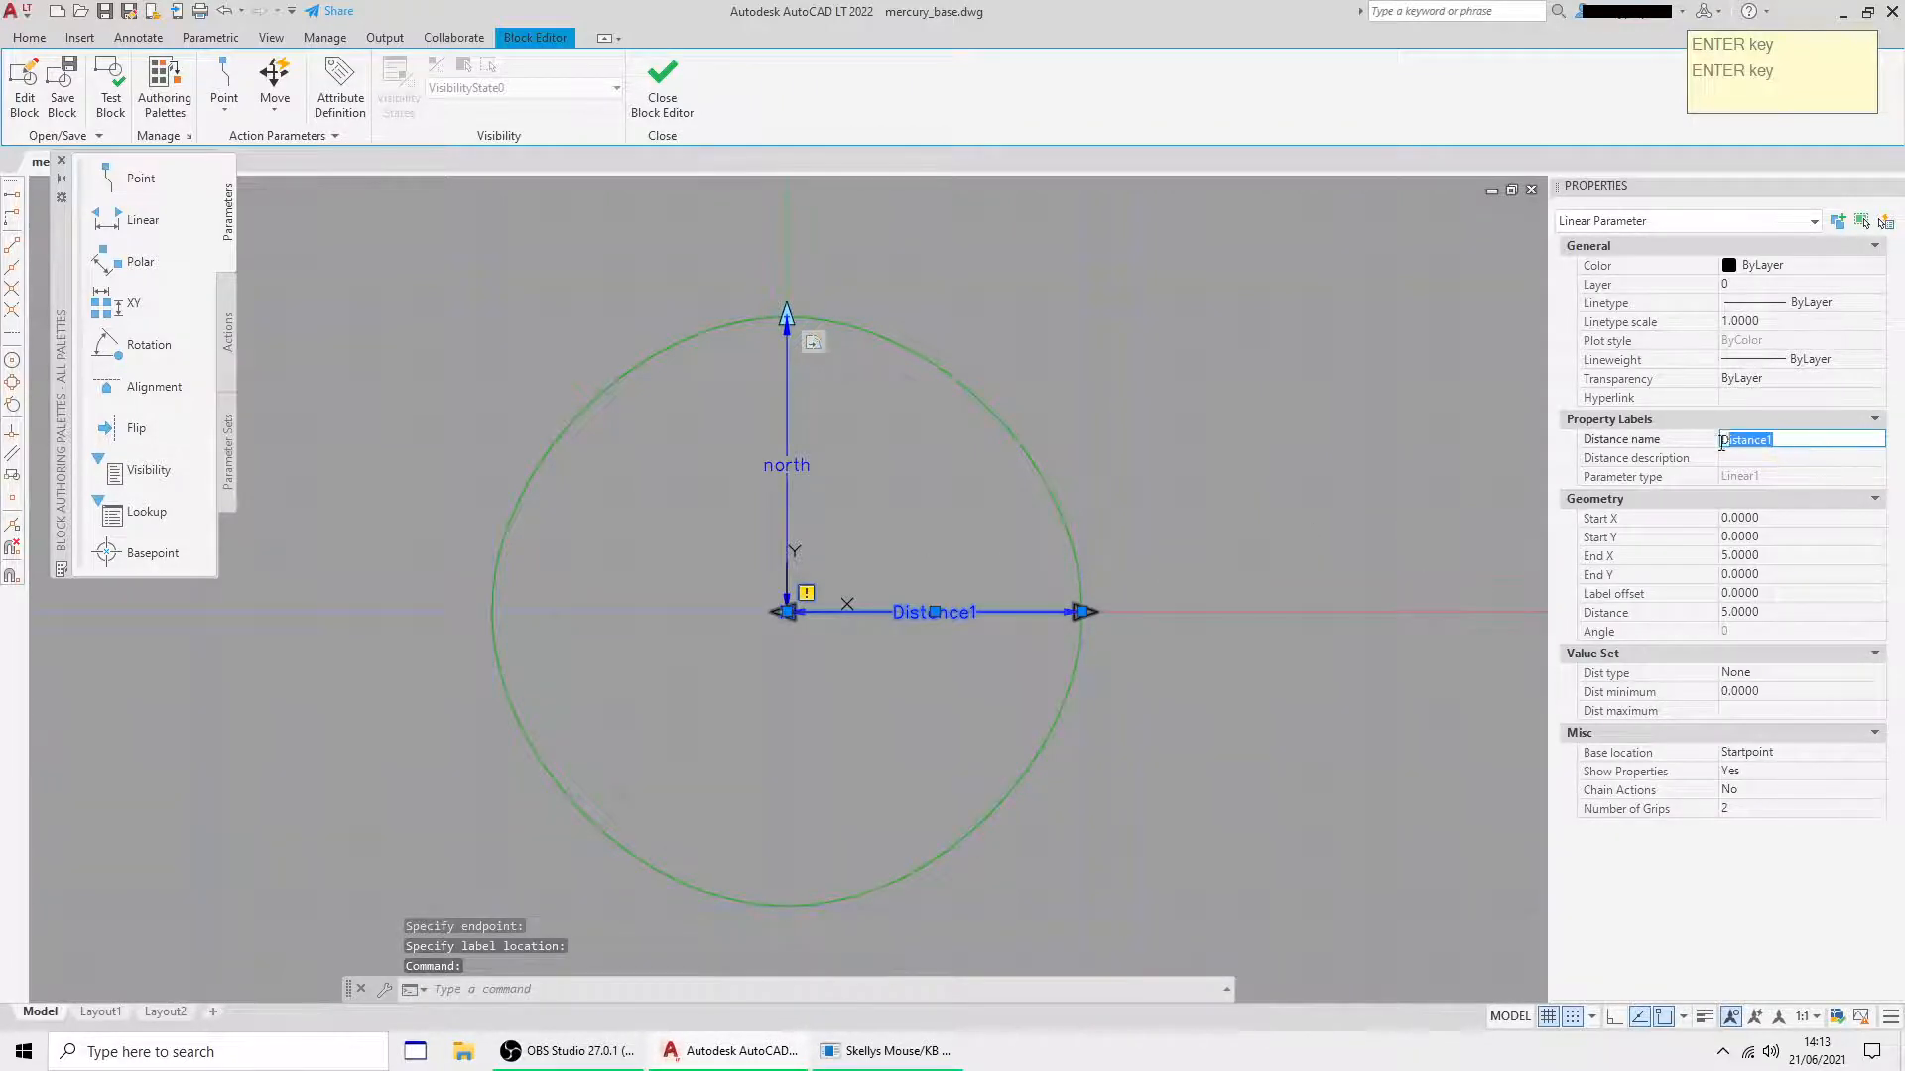
pyautogui.write('east')
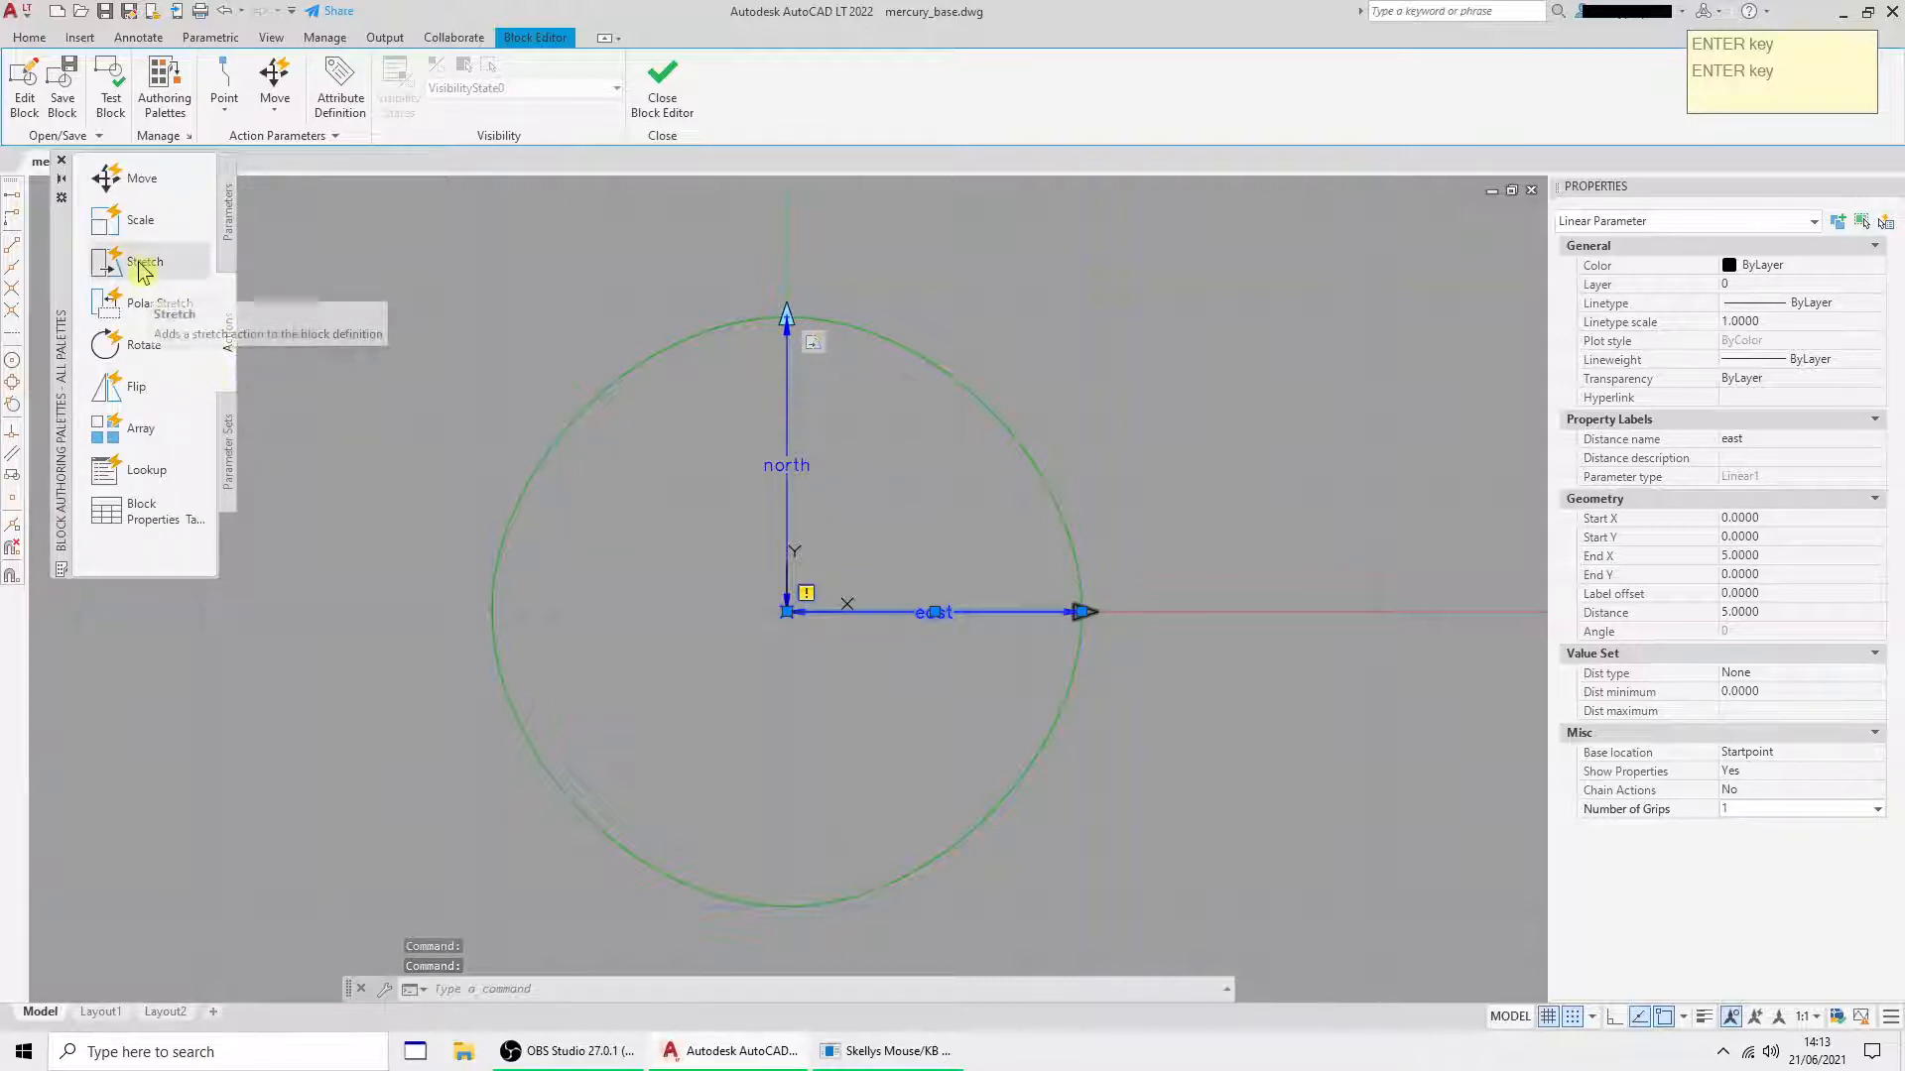
pyautogui.click(142, 261)
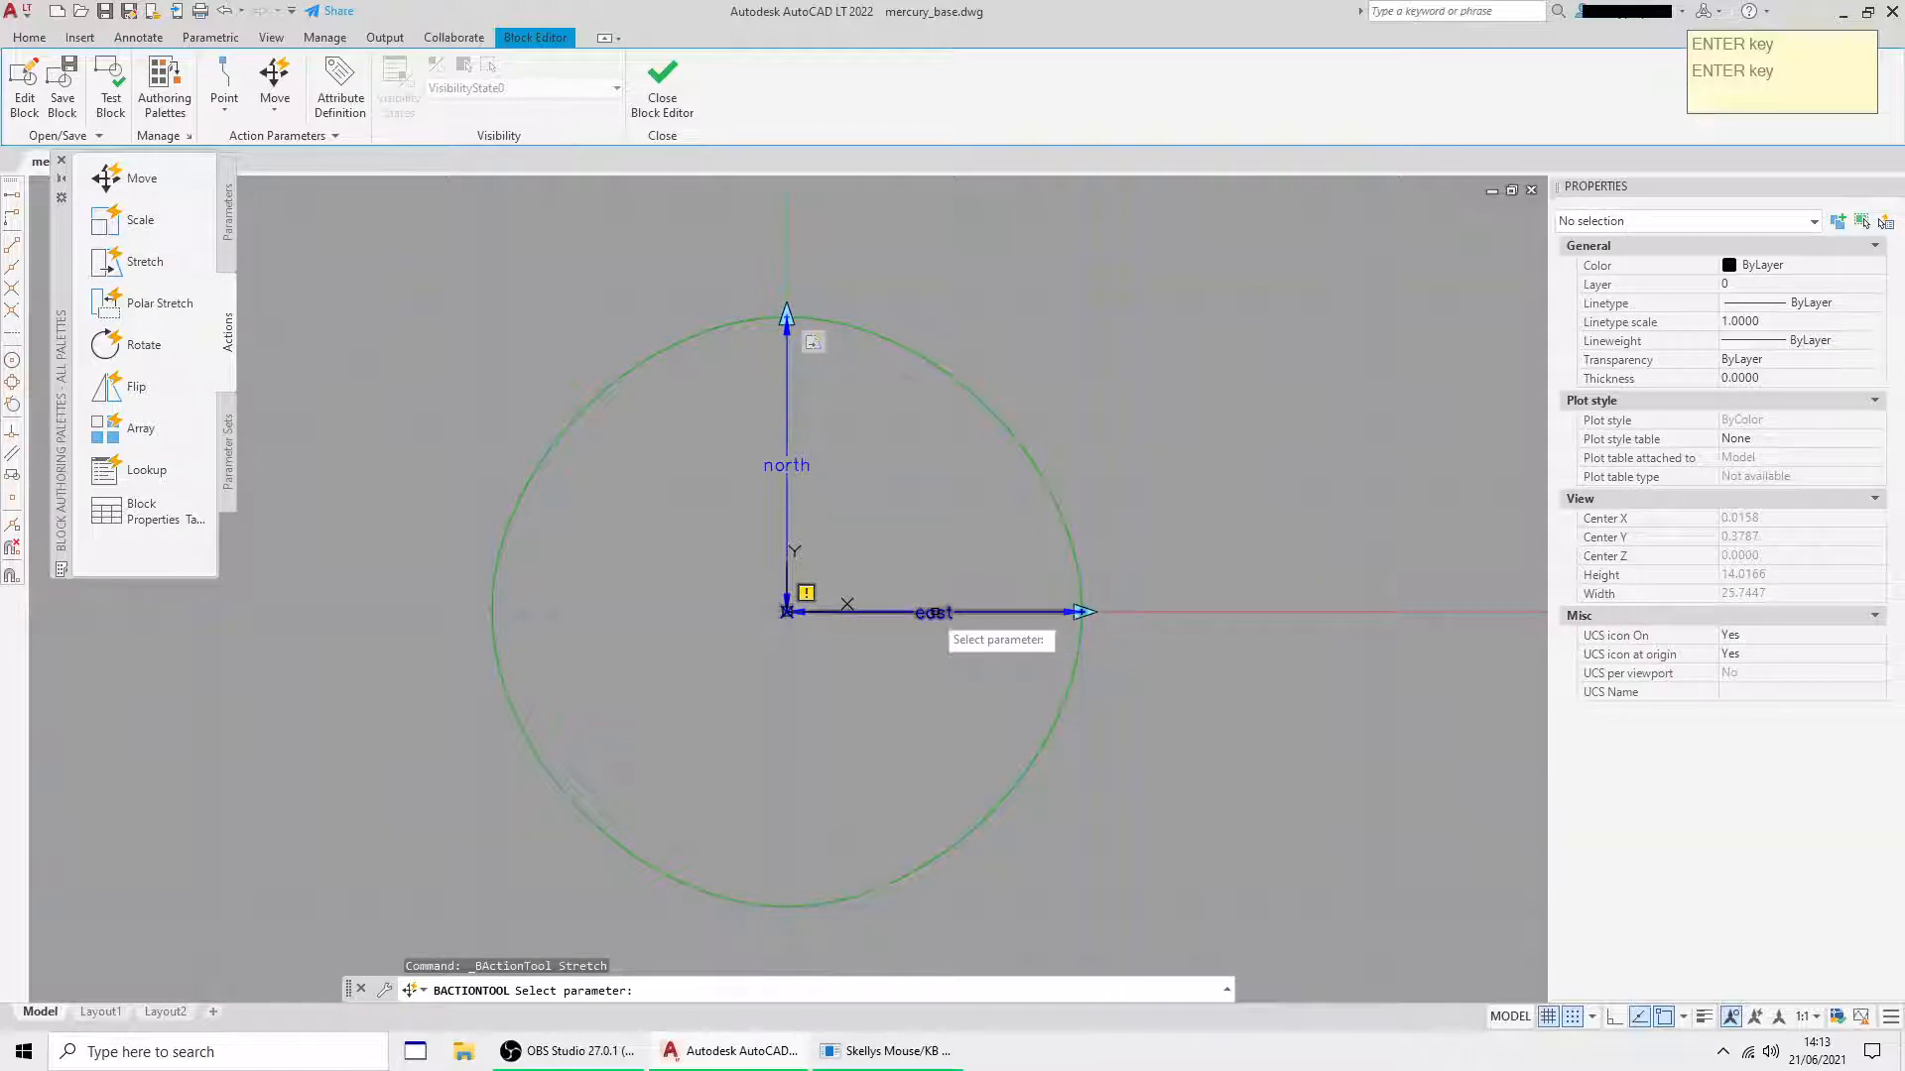
pyautogui.click(1082, 612)
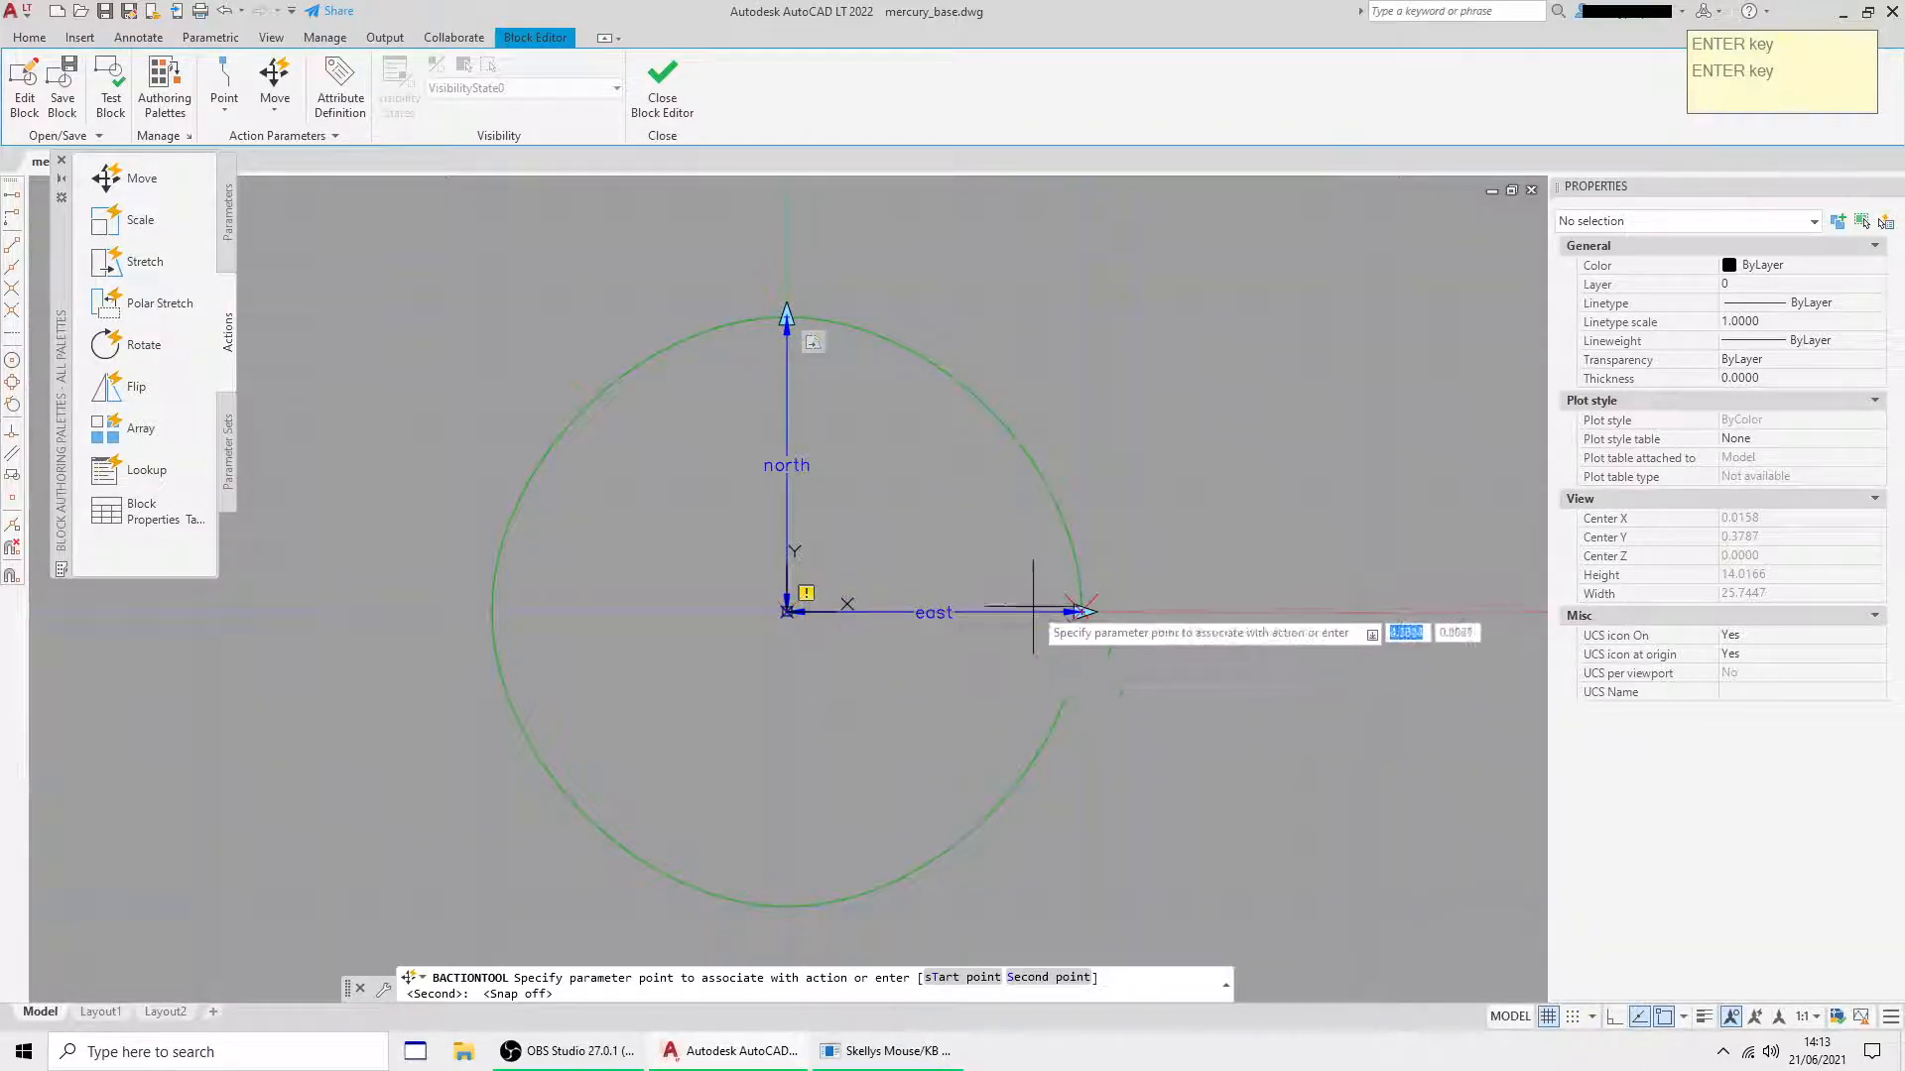
pyautogui.click(1078, 612)
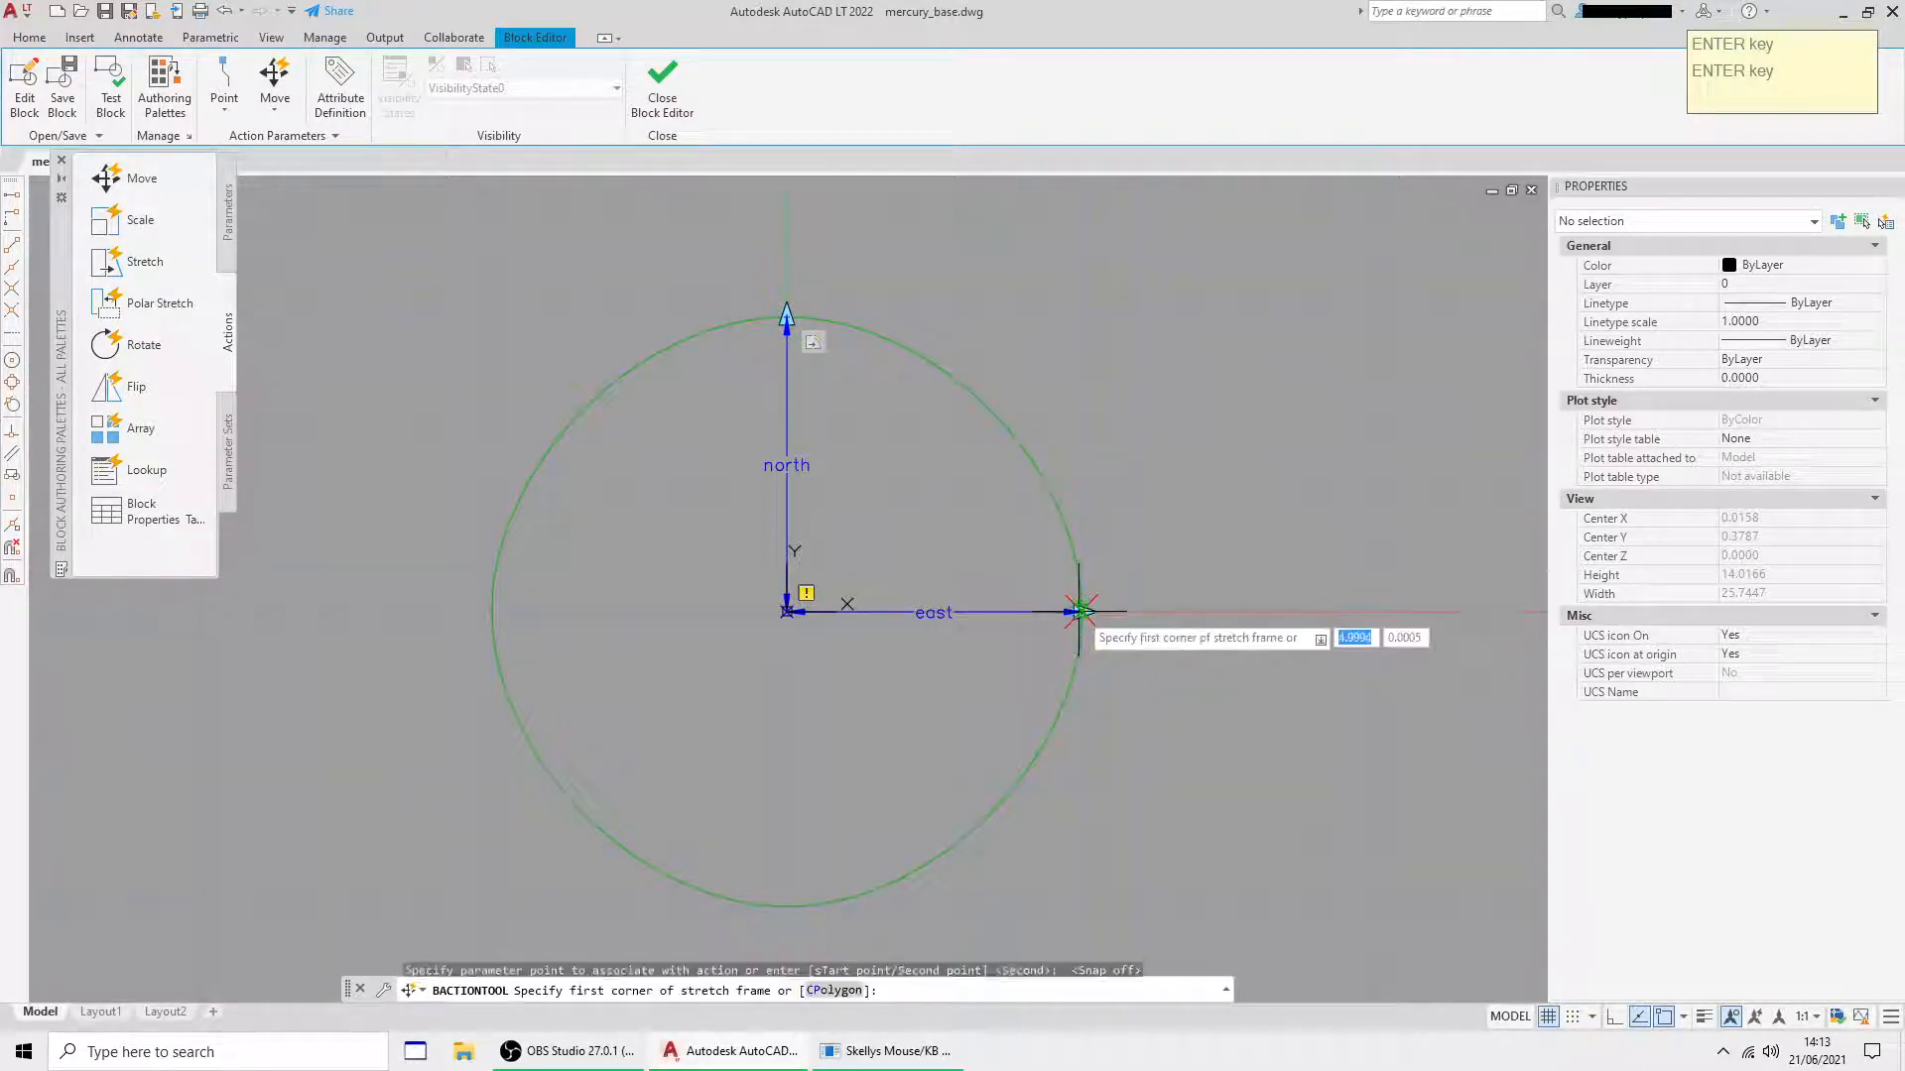
pyautogui.moveTo(1034, 562)
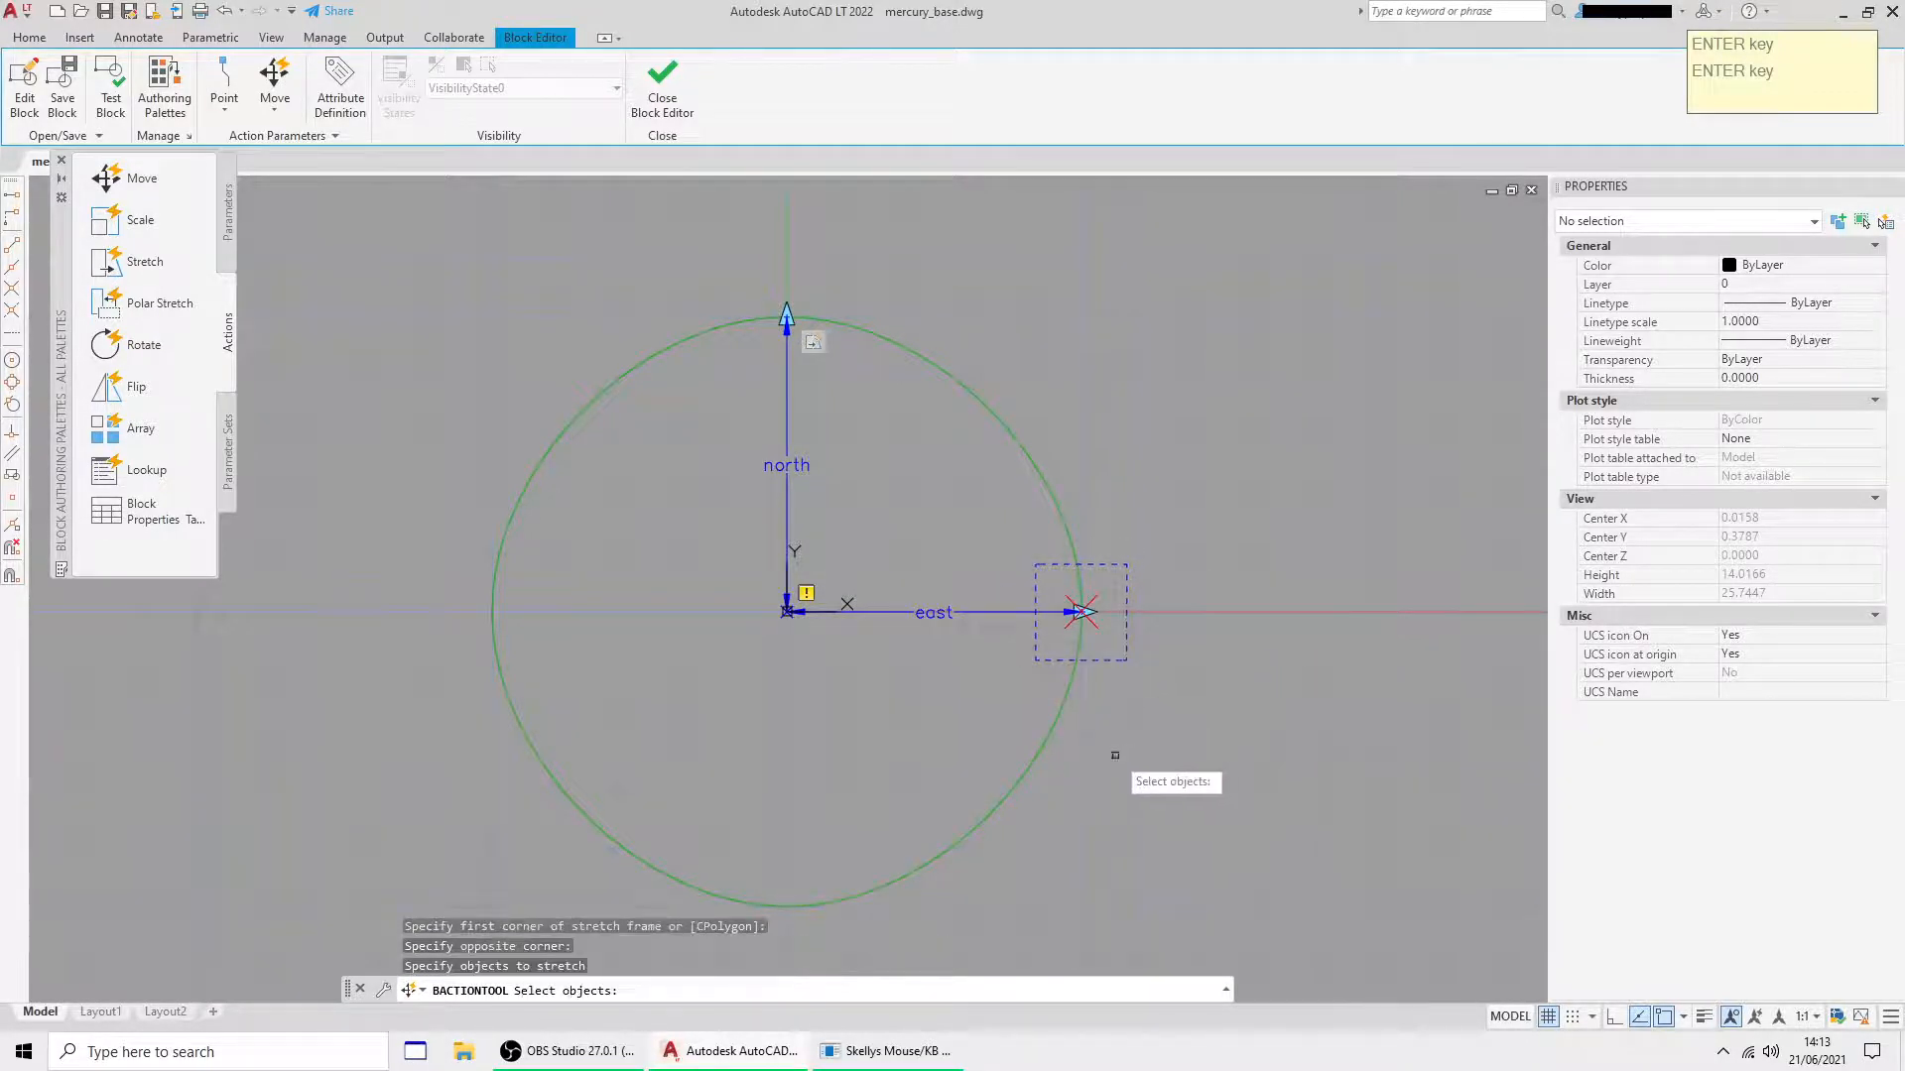
pyautogui.click(1080, 611)
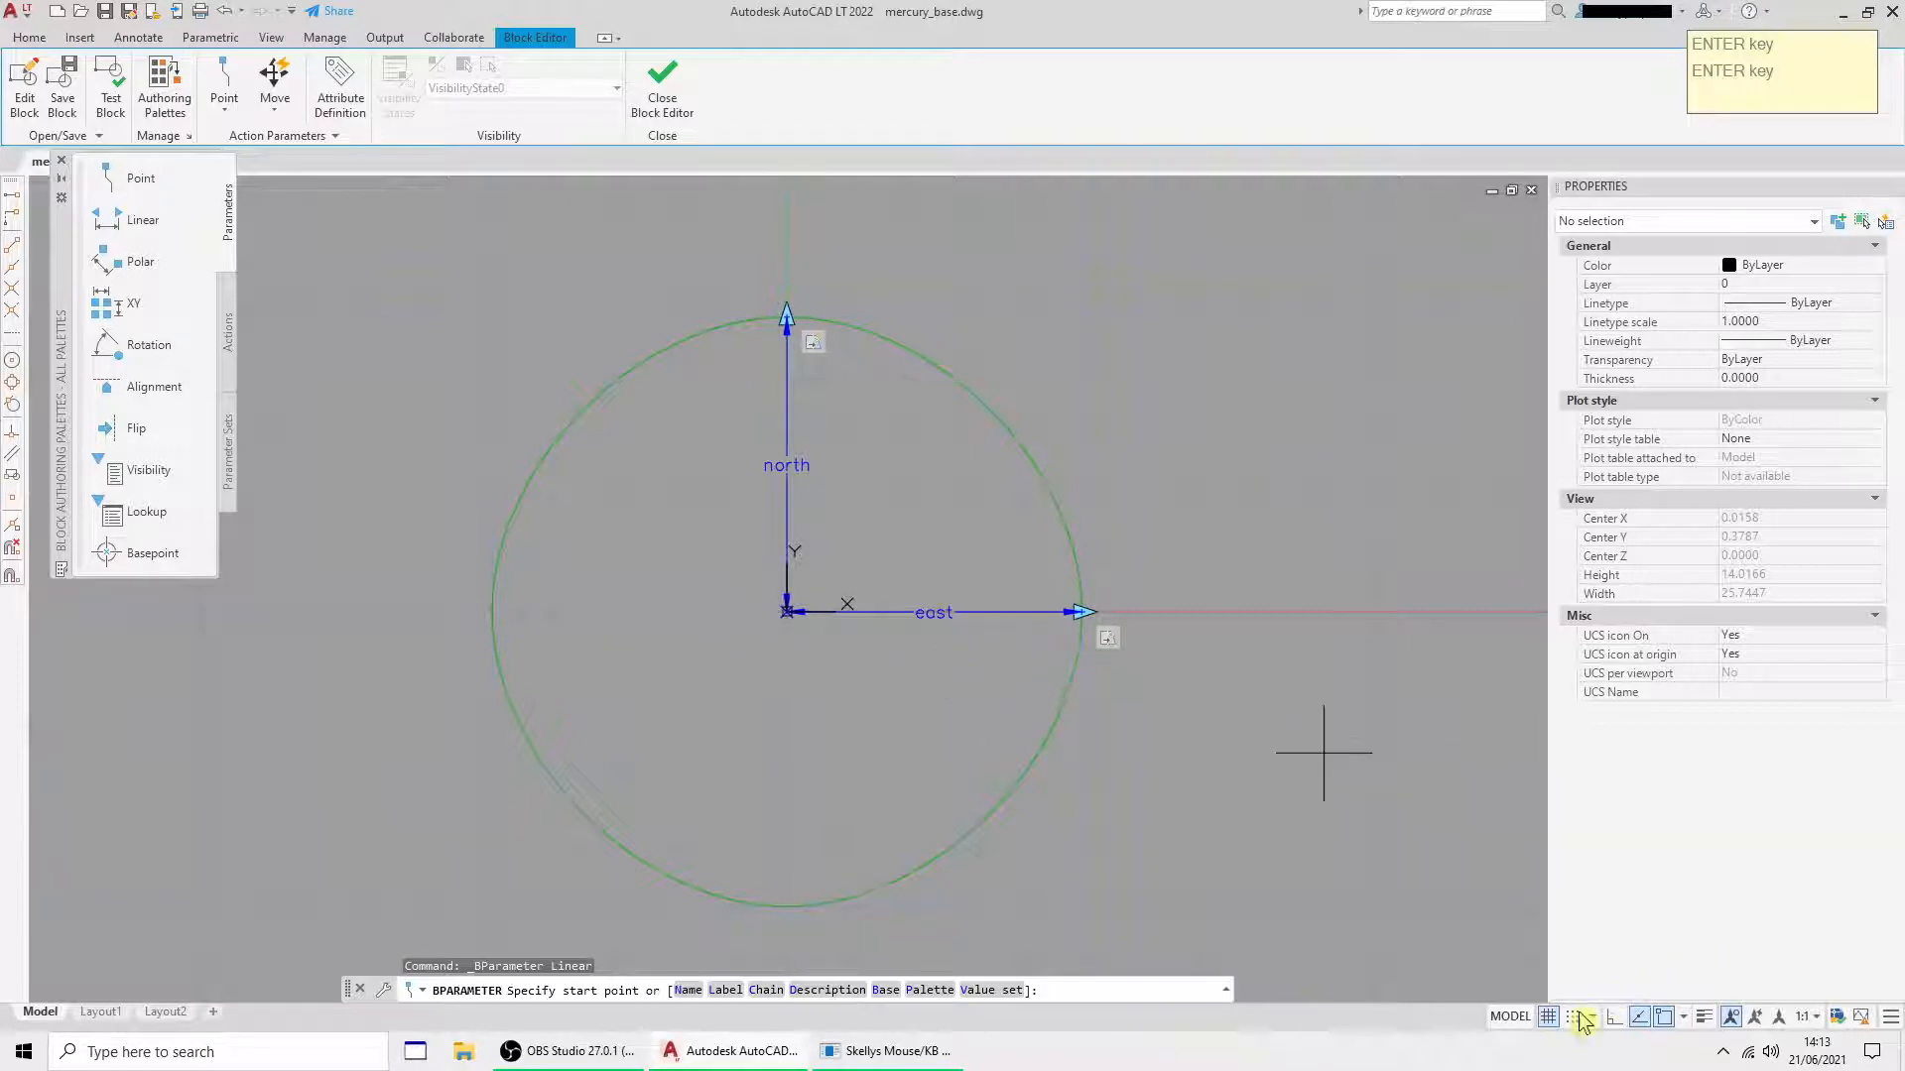
# - Add a one-grip 'south' distance from centre to bottom edge and begin its stretch action
pyautogui.click(787, 611)
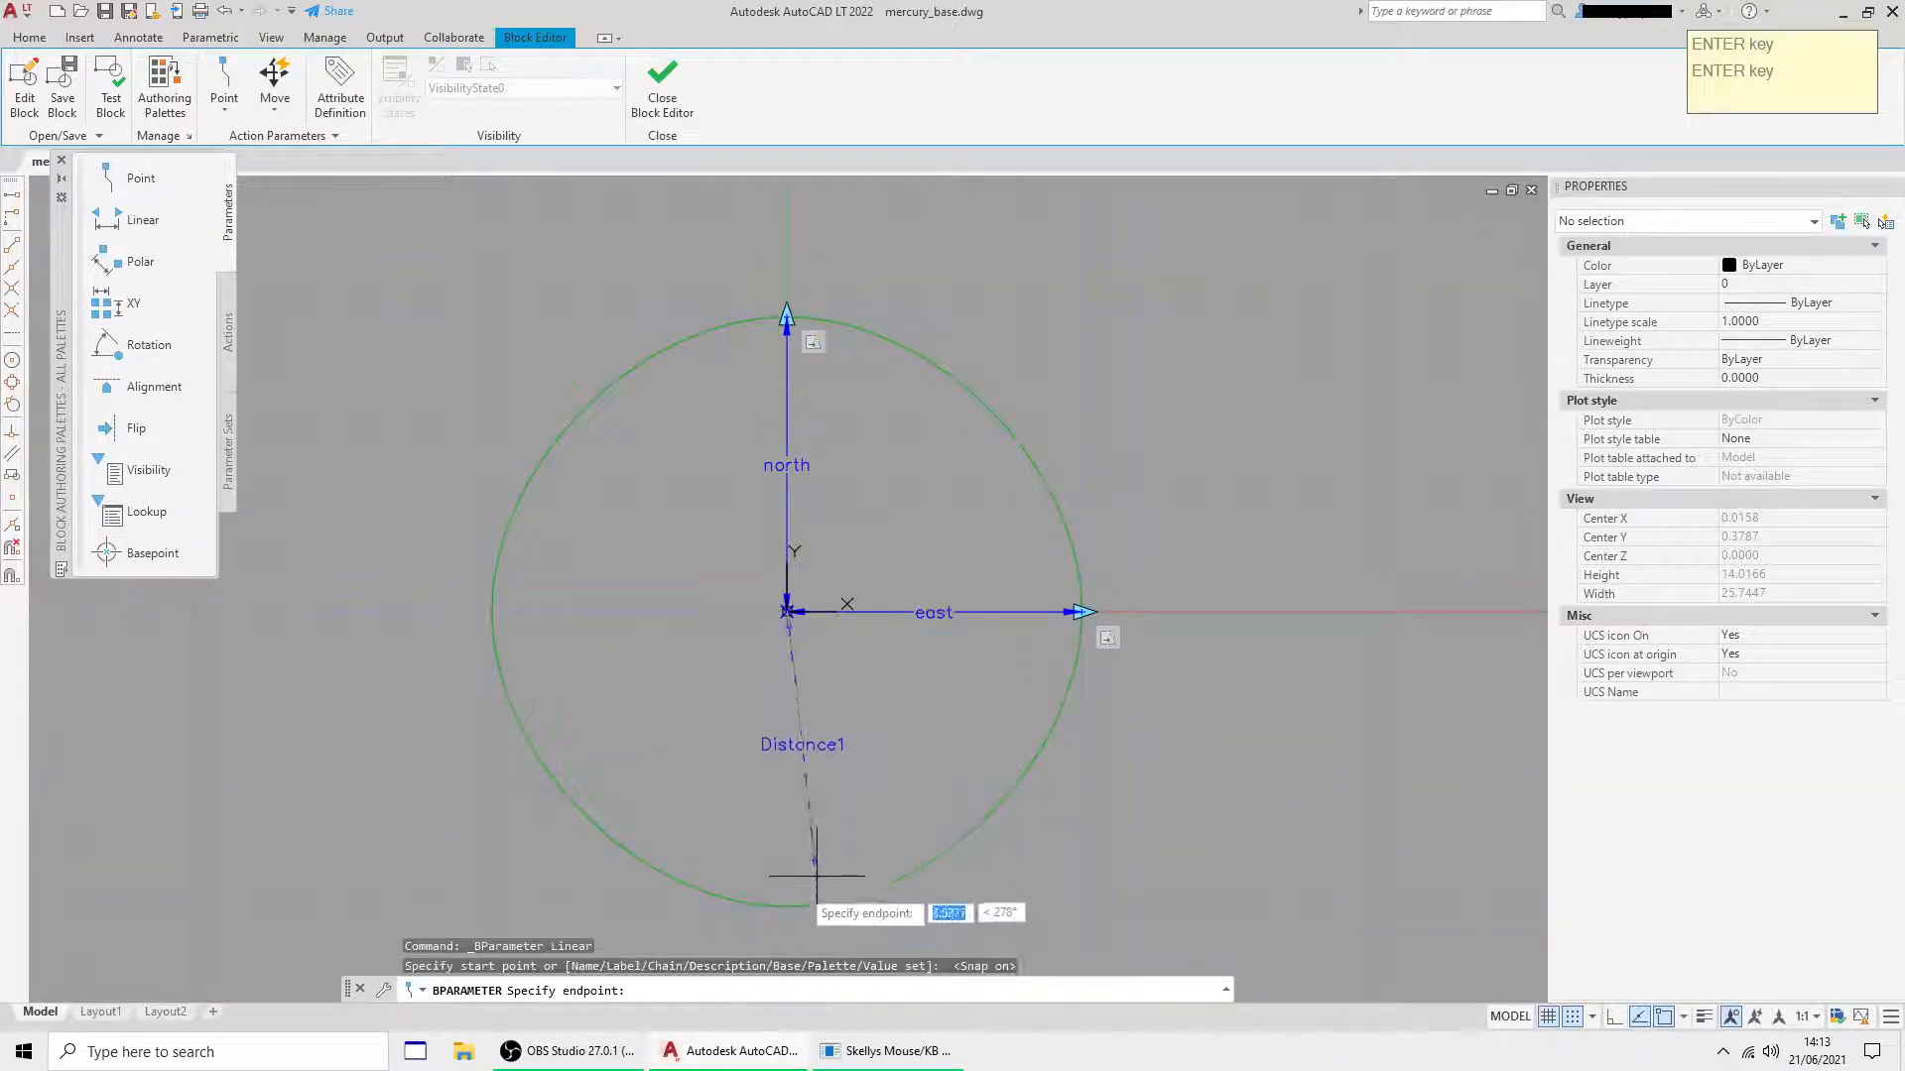
pyautogui.click(787, 904)
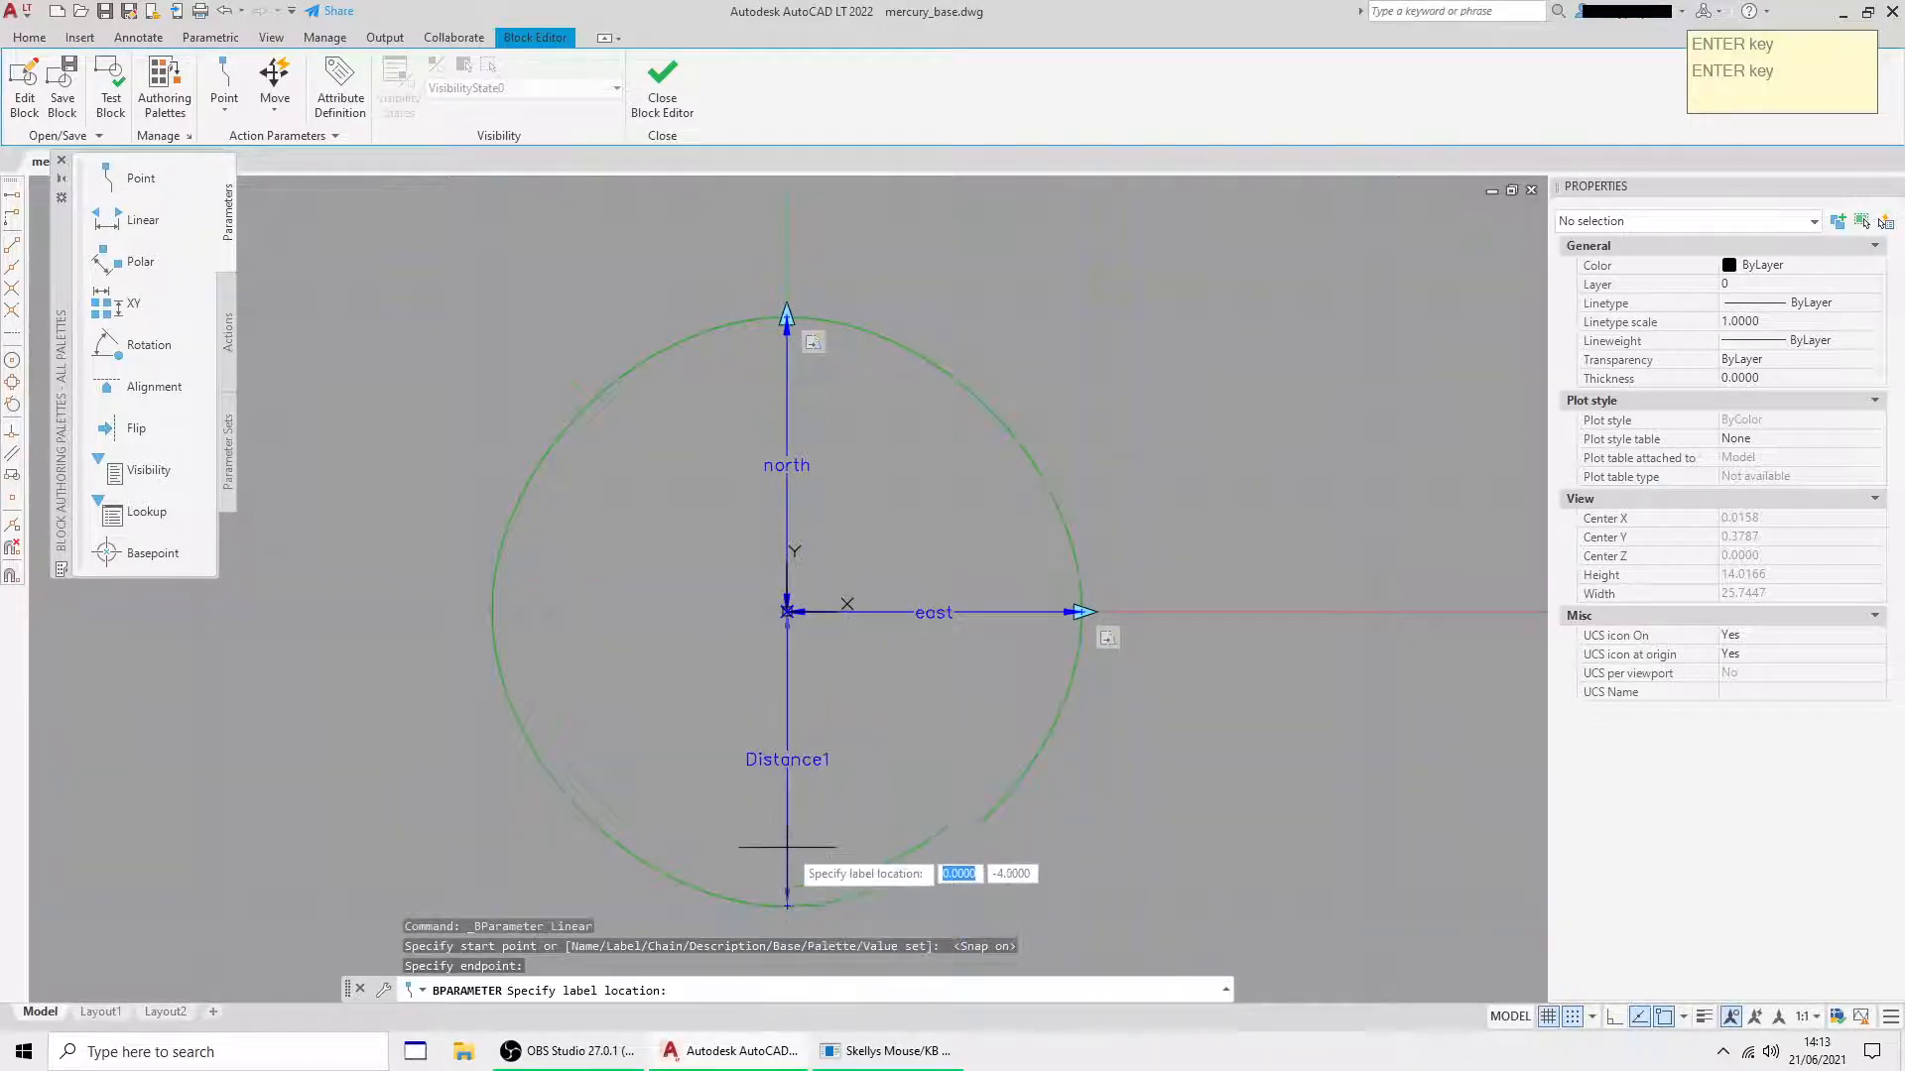
pyautogui.click(826, 758)
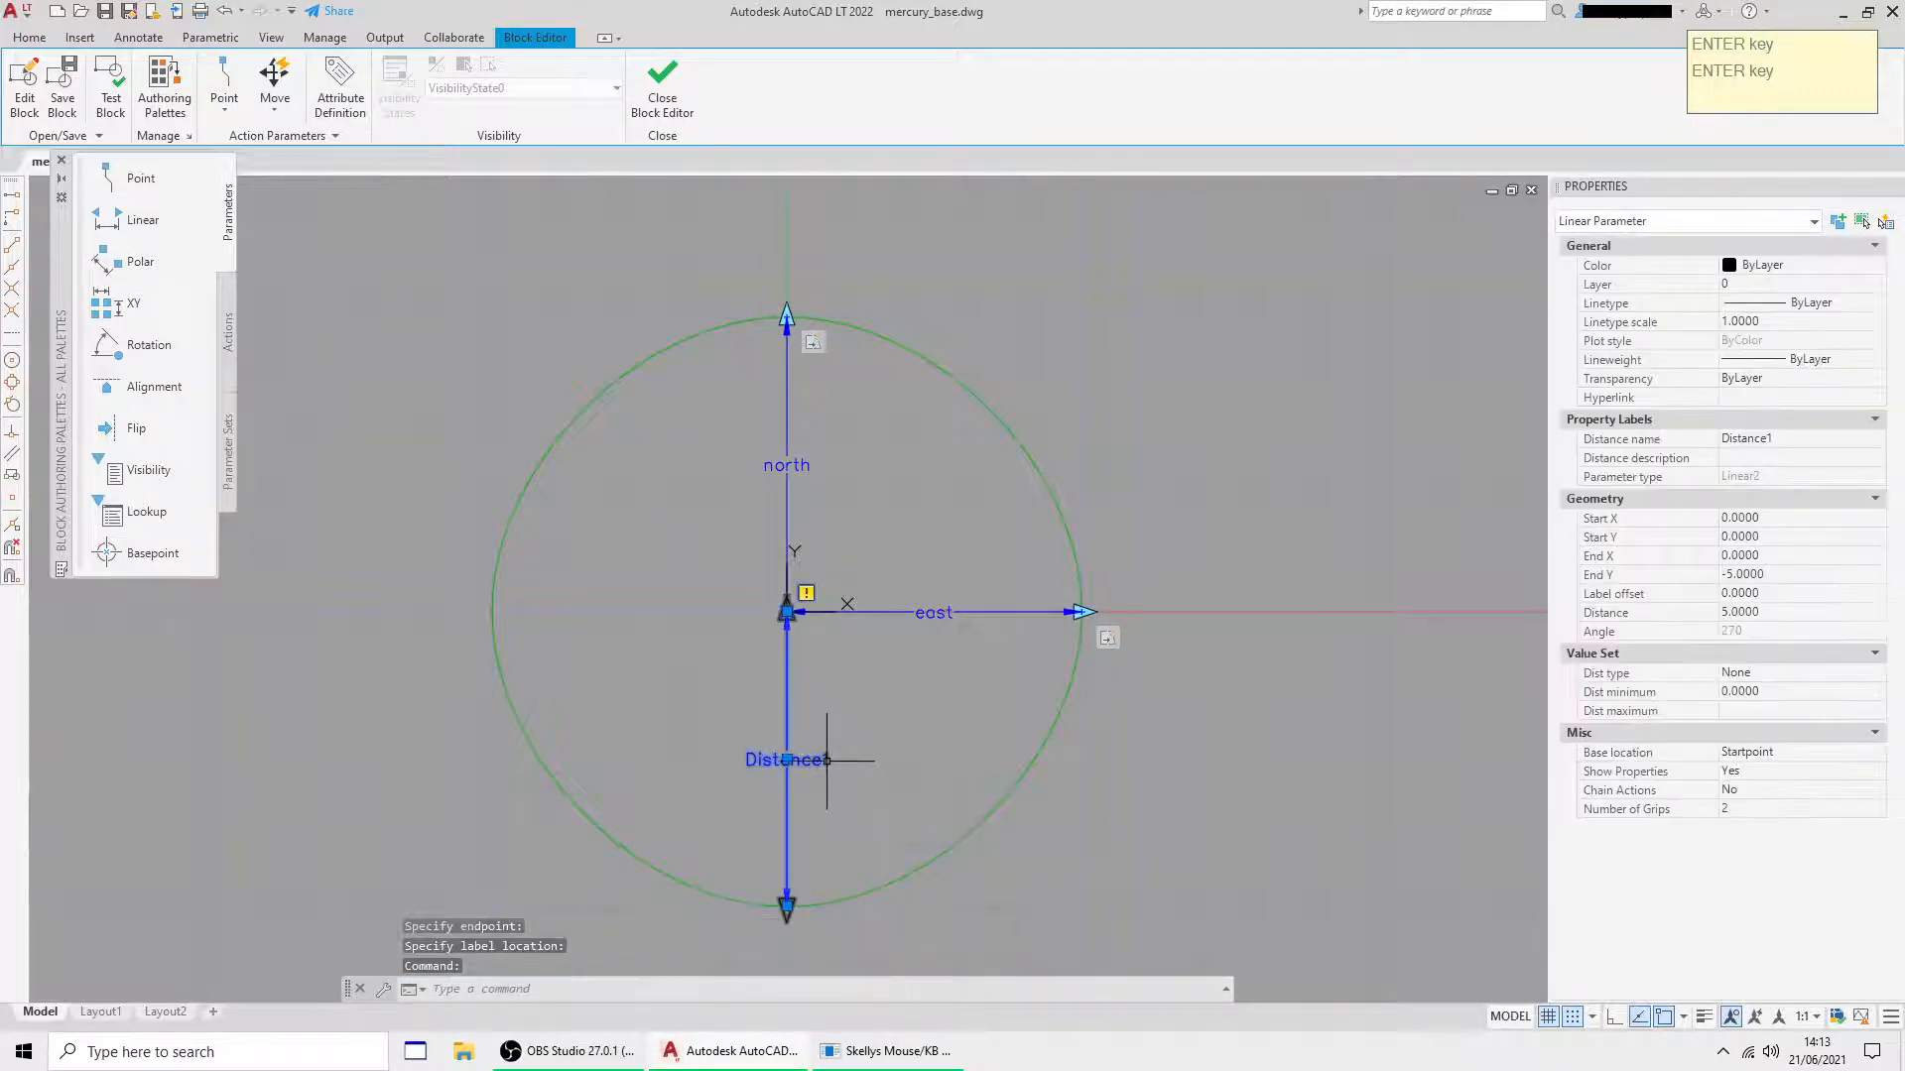
pyautogui.click(1798, 440)
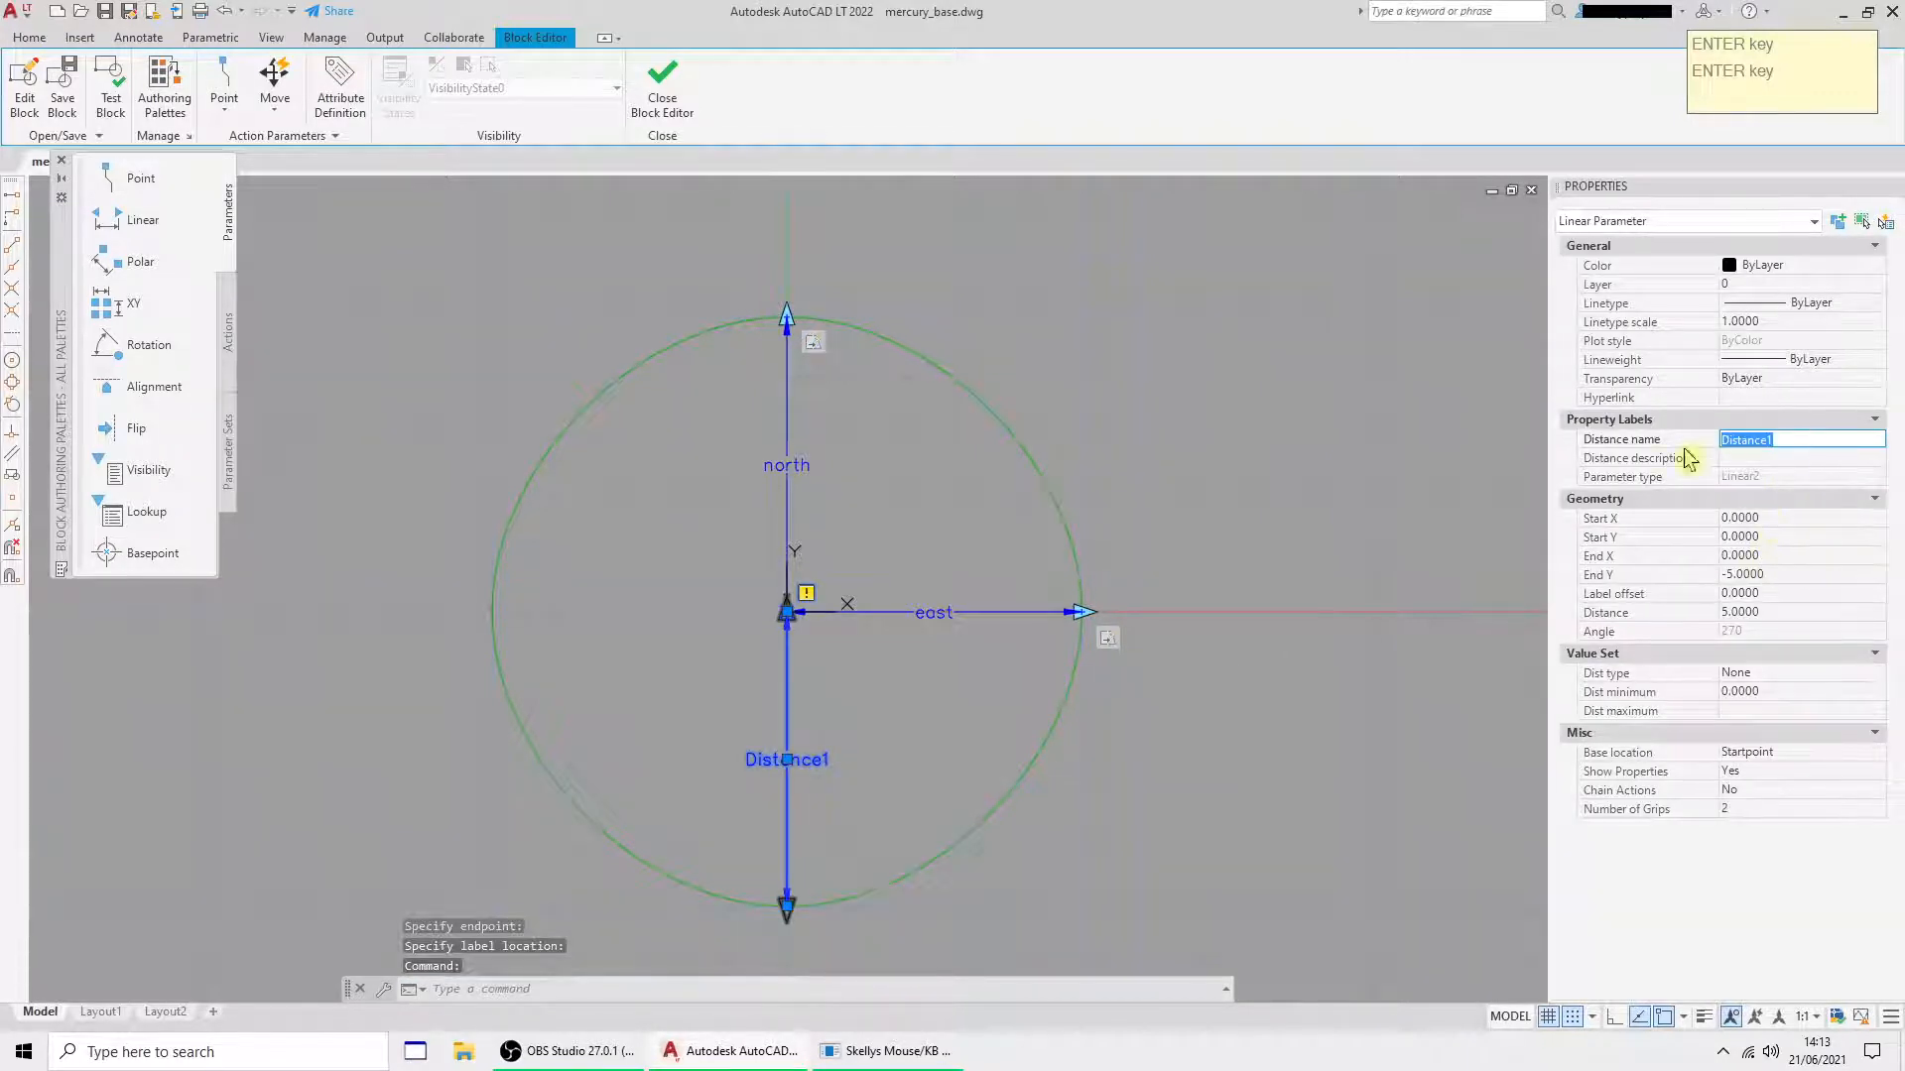
pyautogui.write('south')
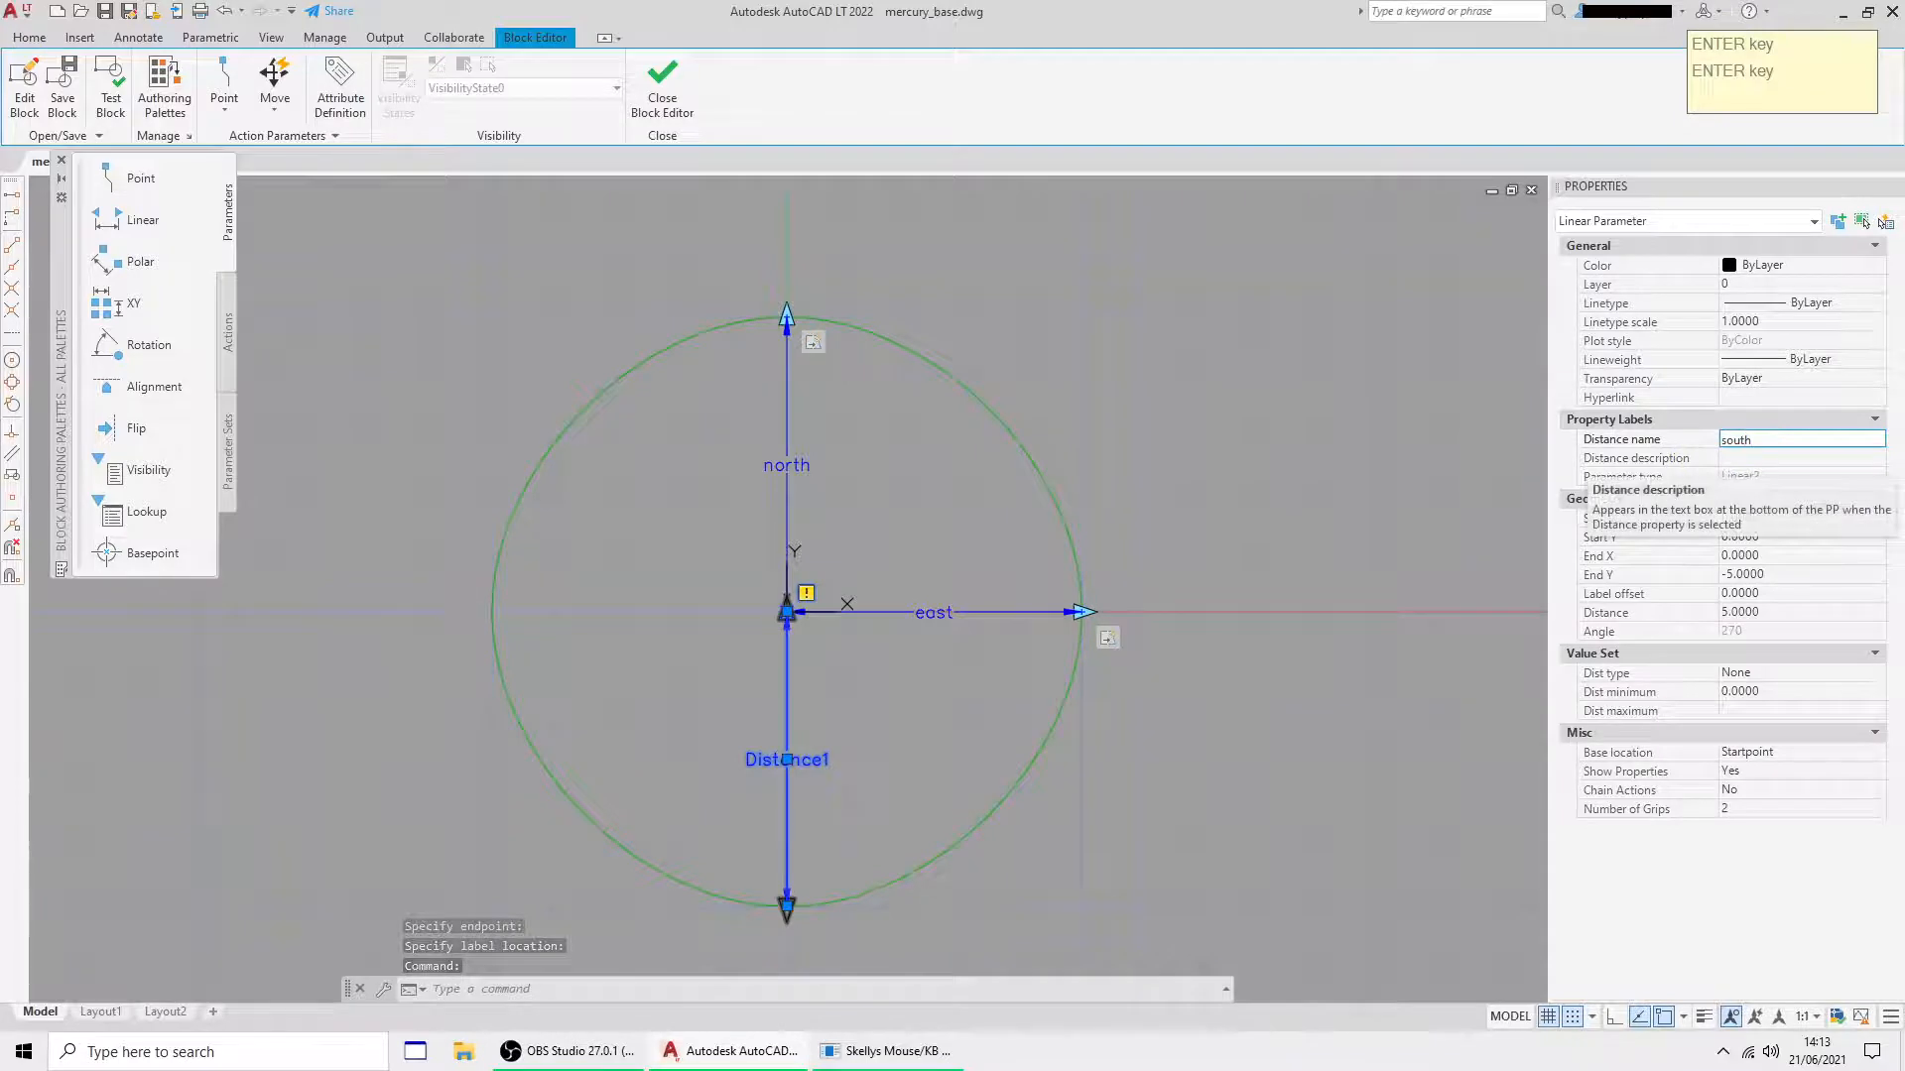
pyautogui.click(1873, 809)
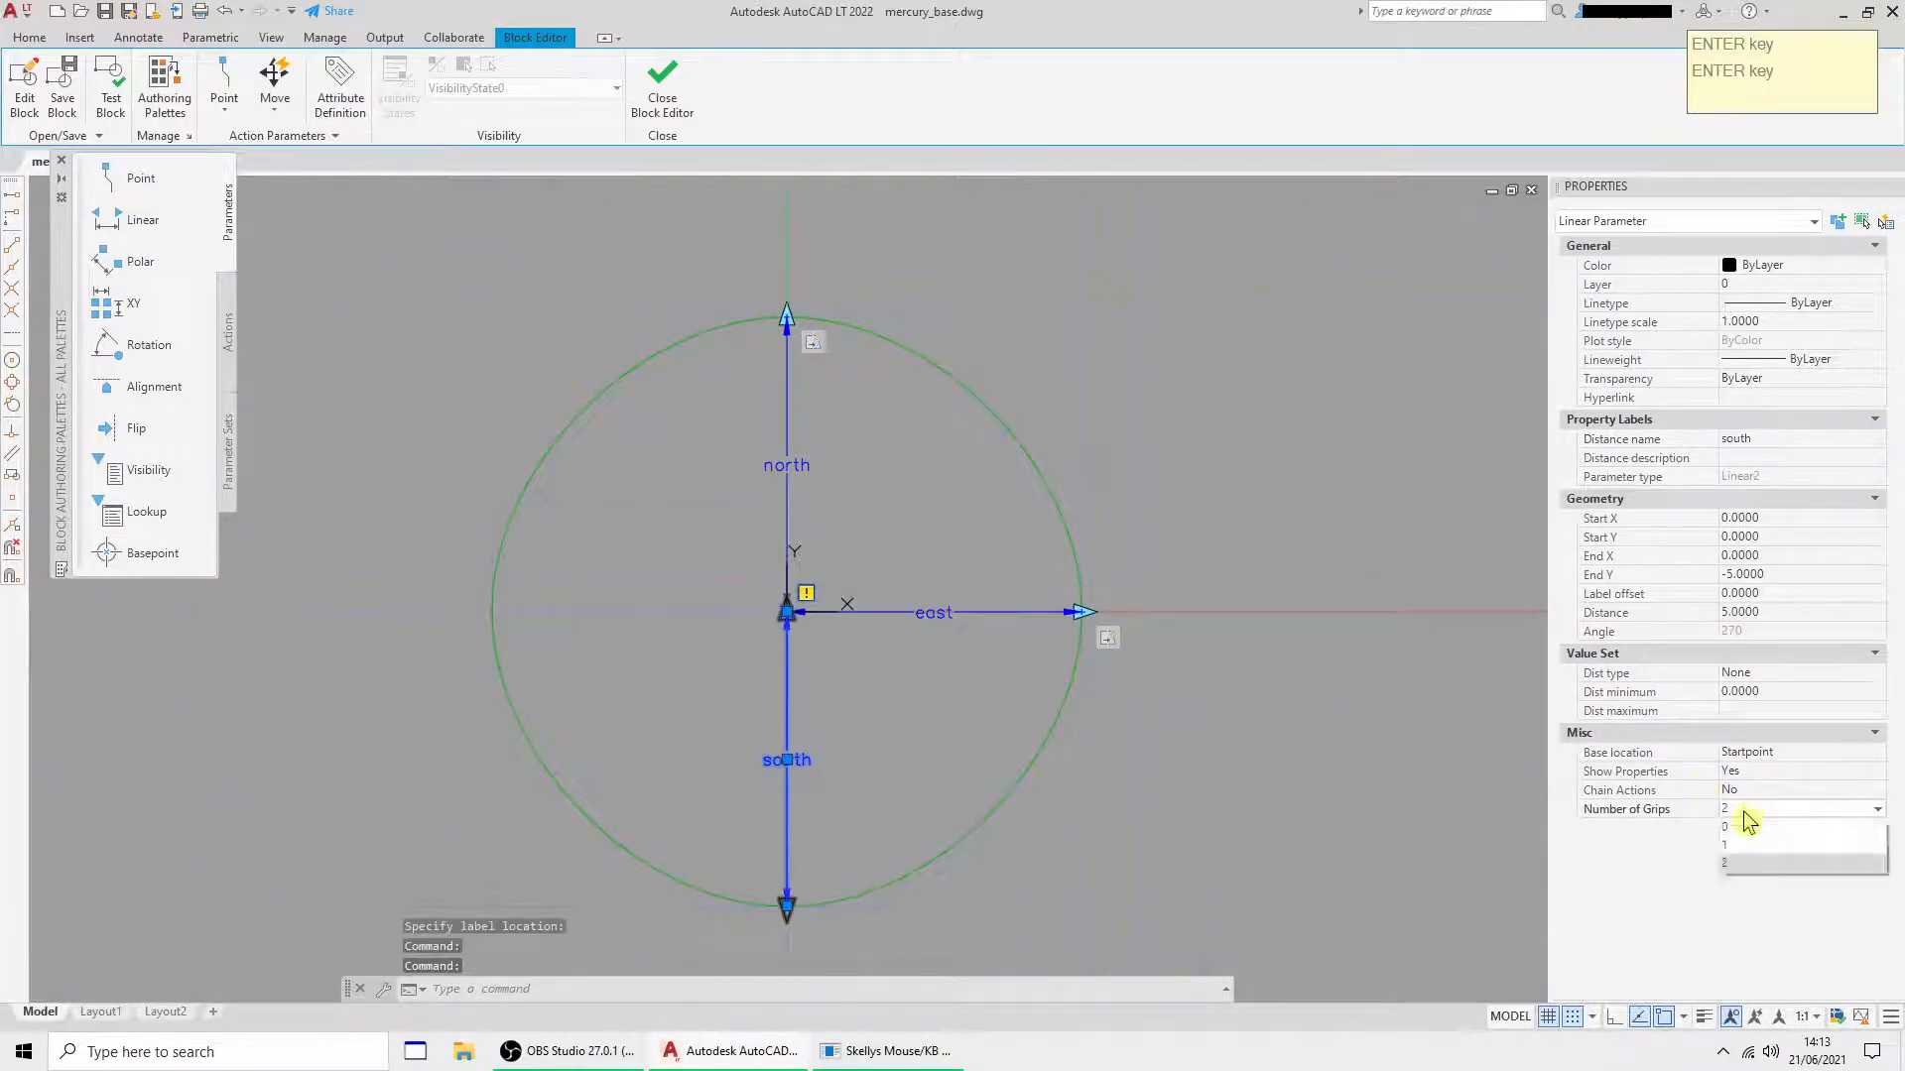
pyautogui.click(1724, 843)
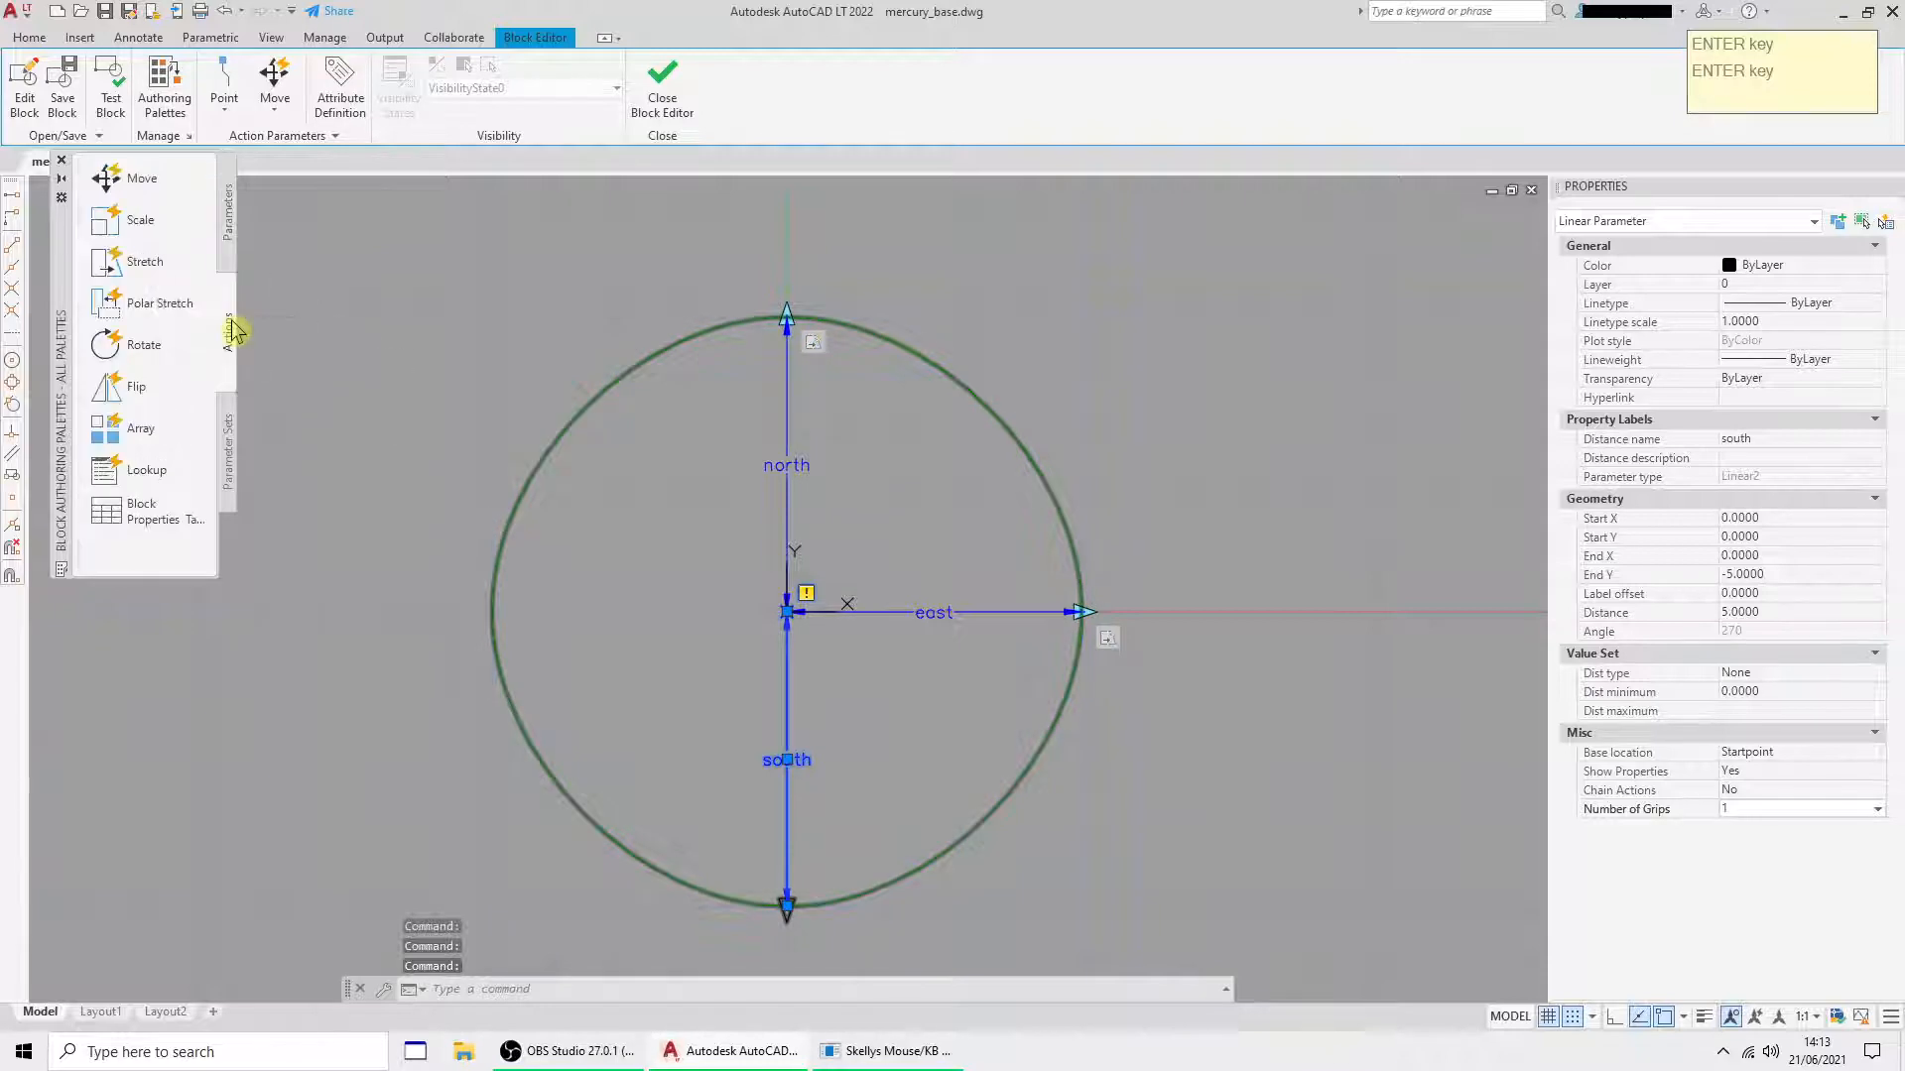
pyautogui.click(145, 261)
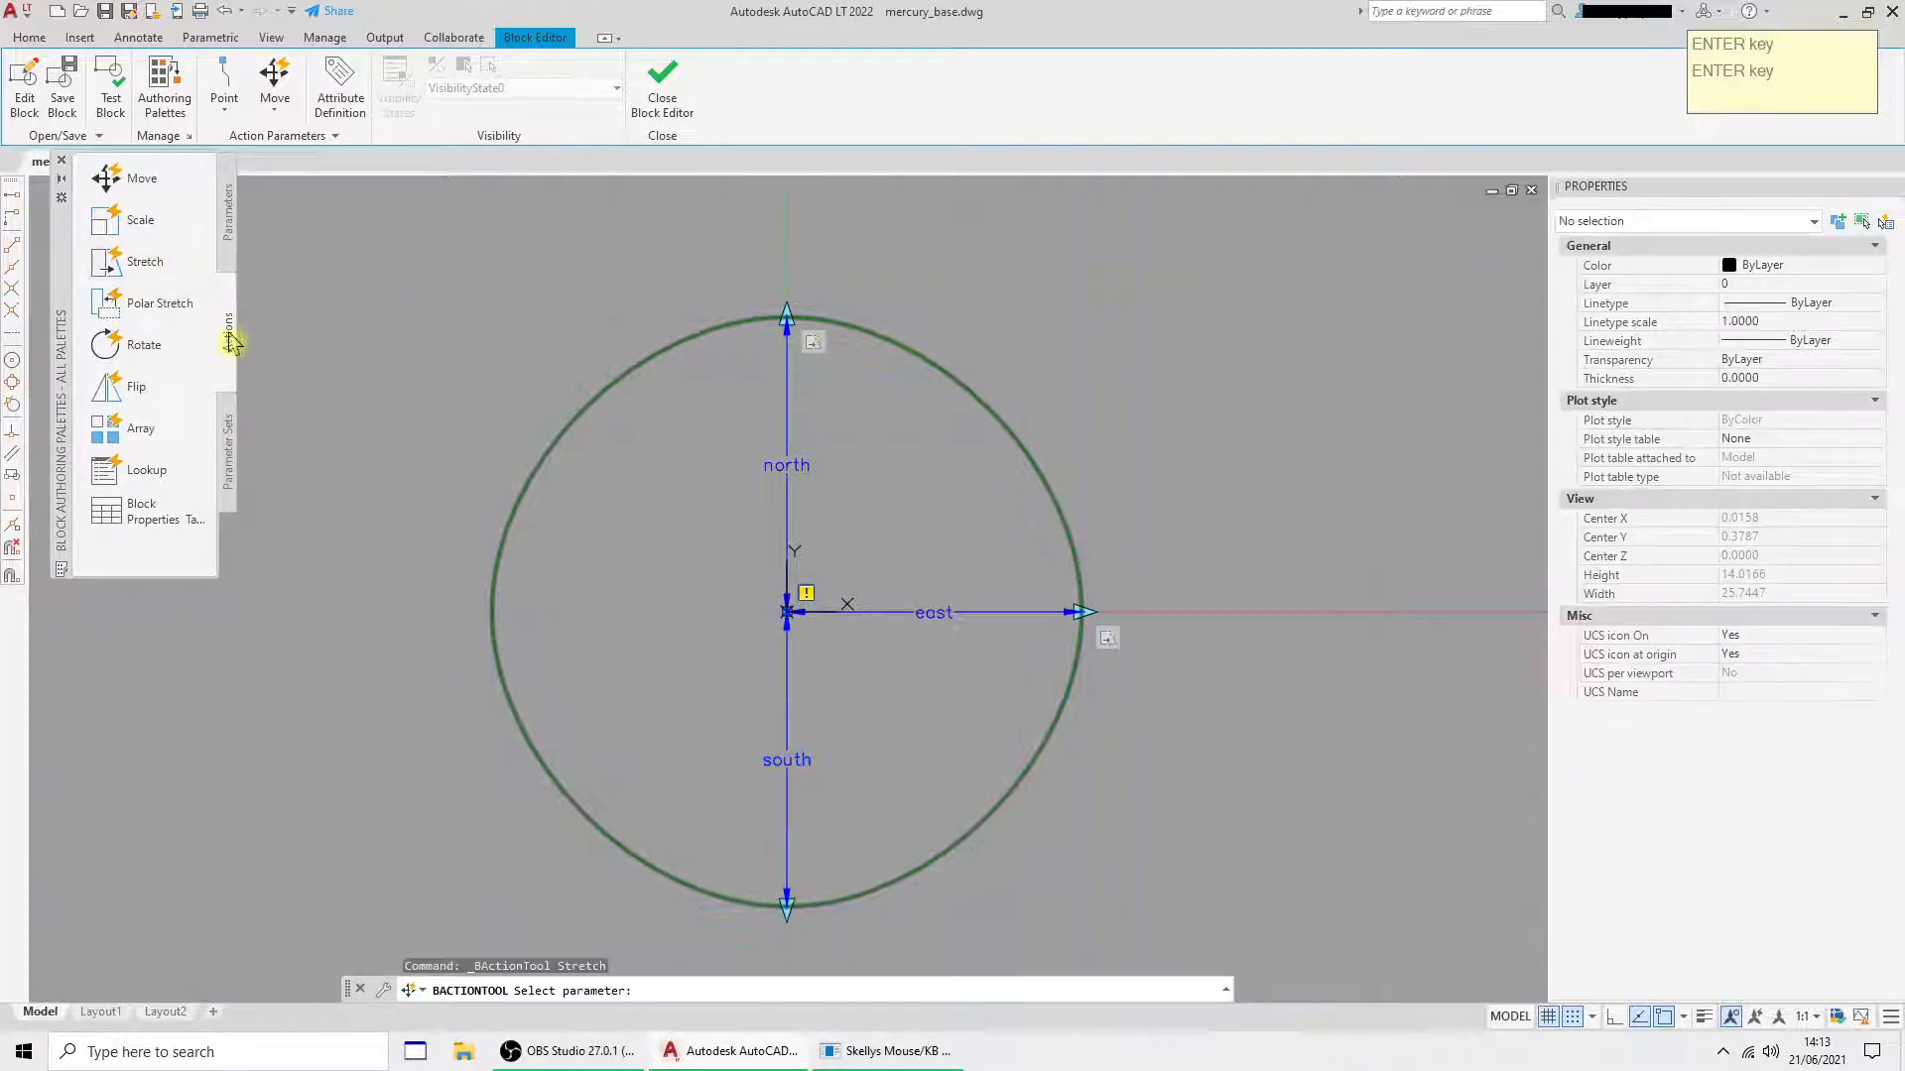
pyautogui.click(787, 614)
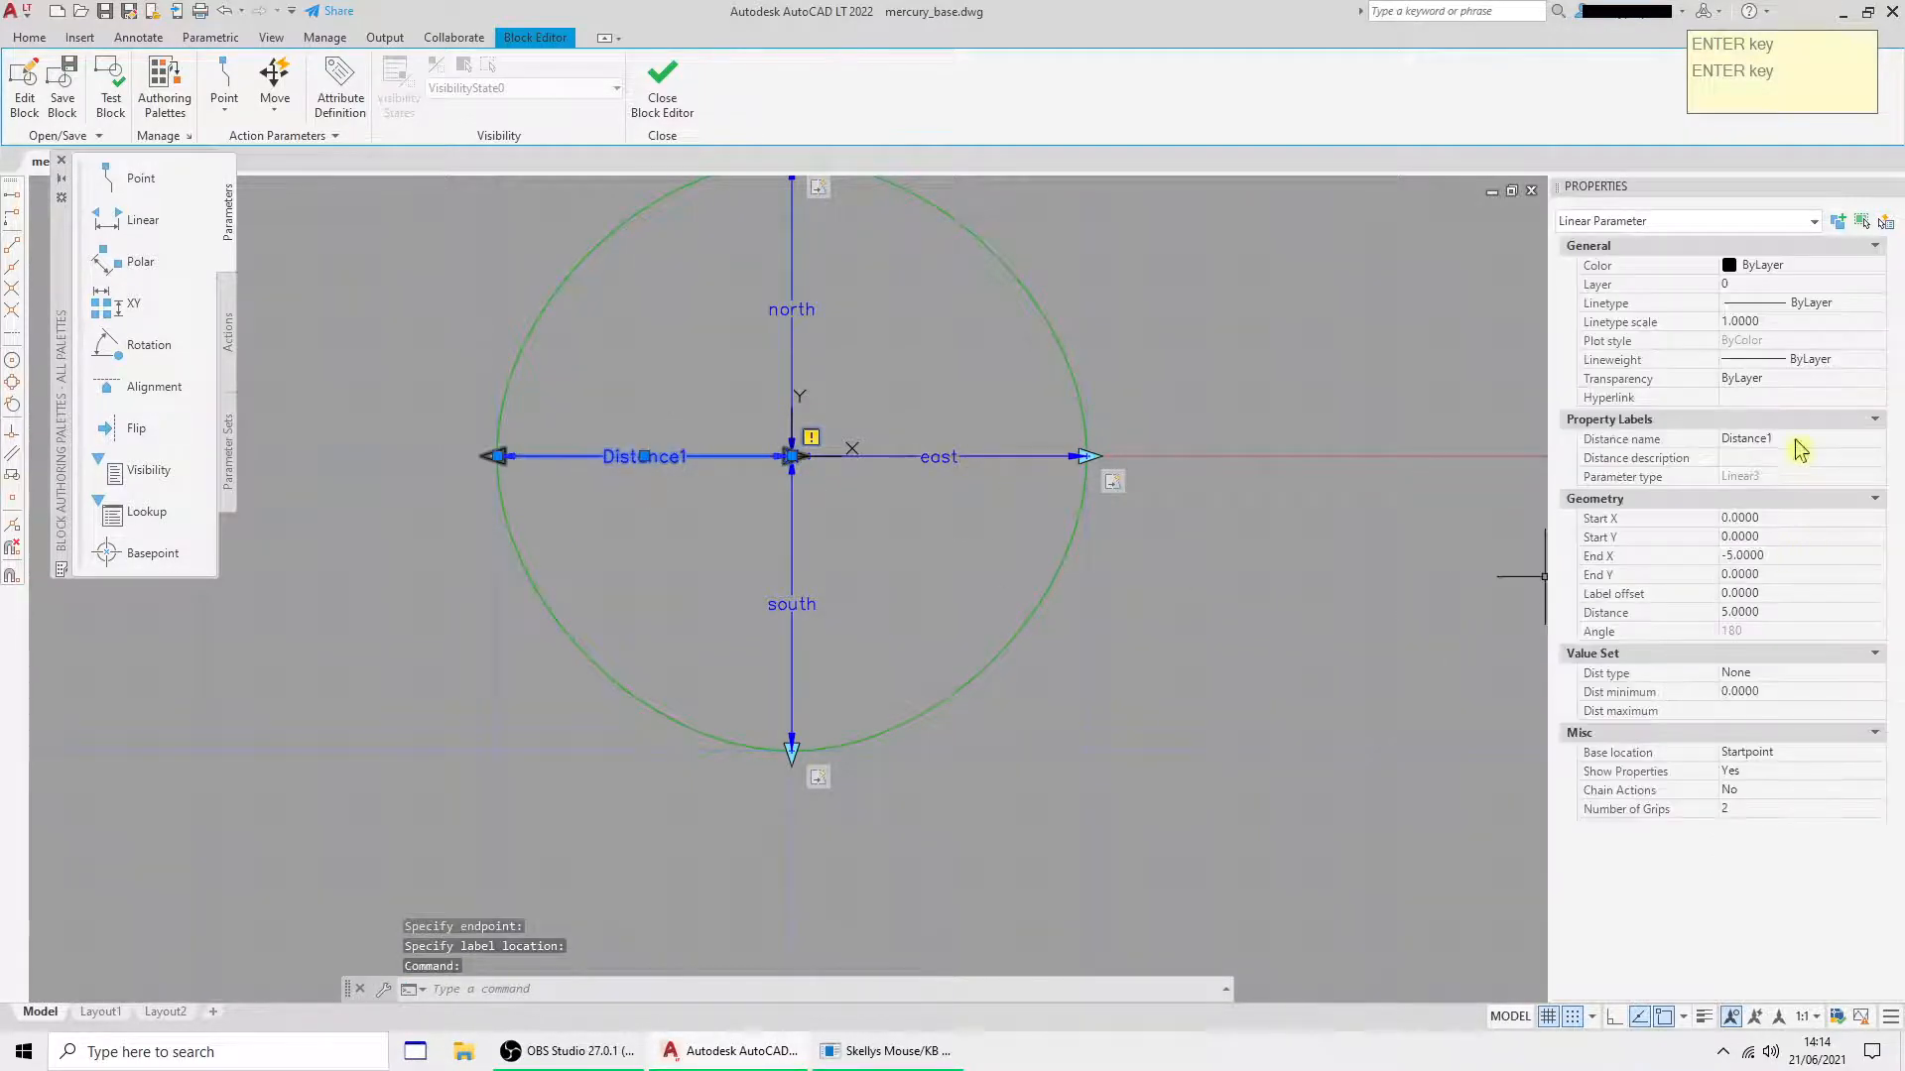
# - Name the leftward distance parameter 'west' and start a stretch action for it
pyautogui.write('west')
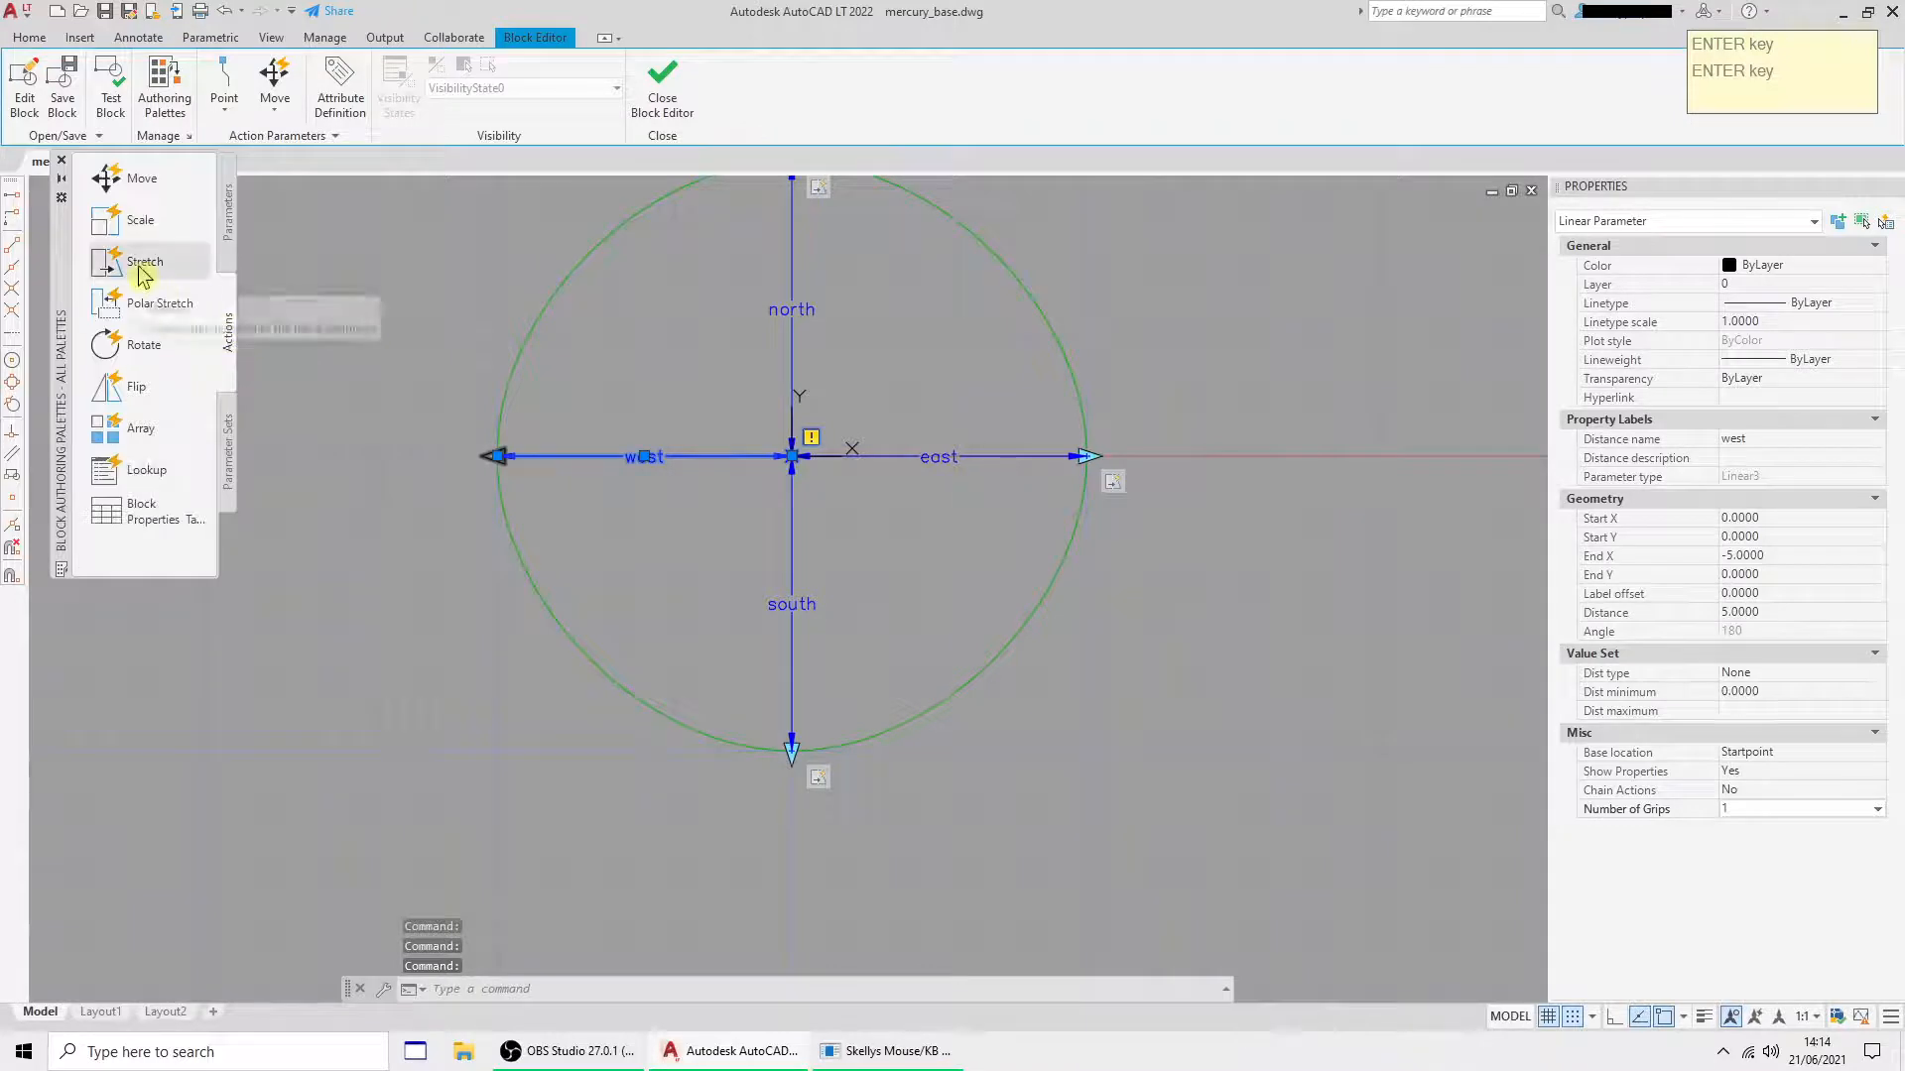
pyautogui.click(143, 261)
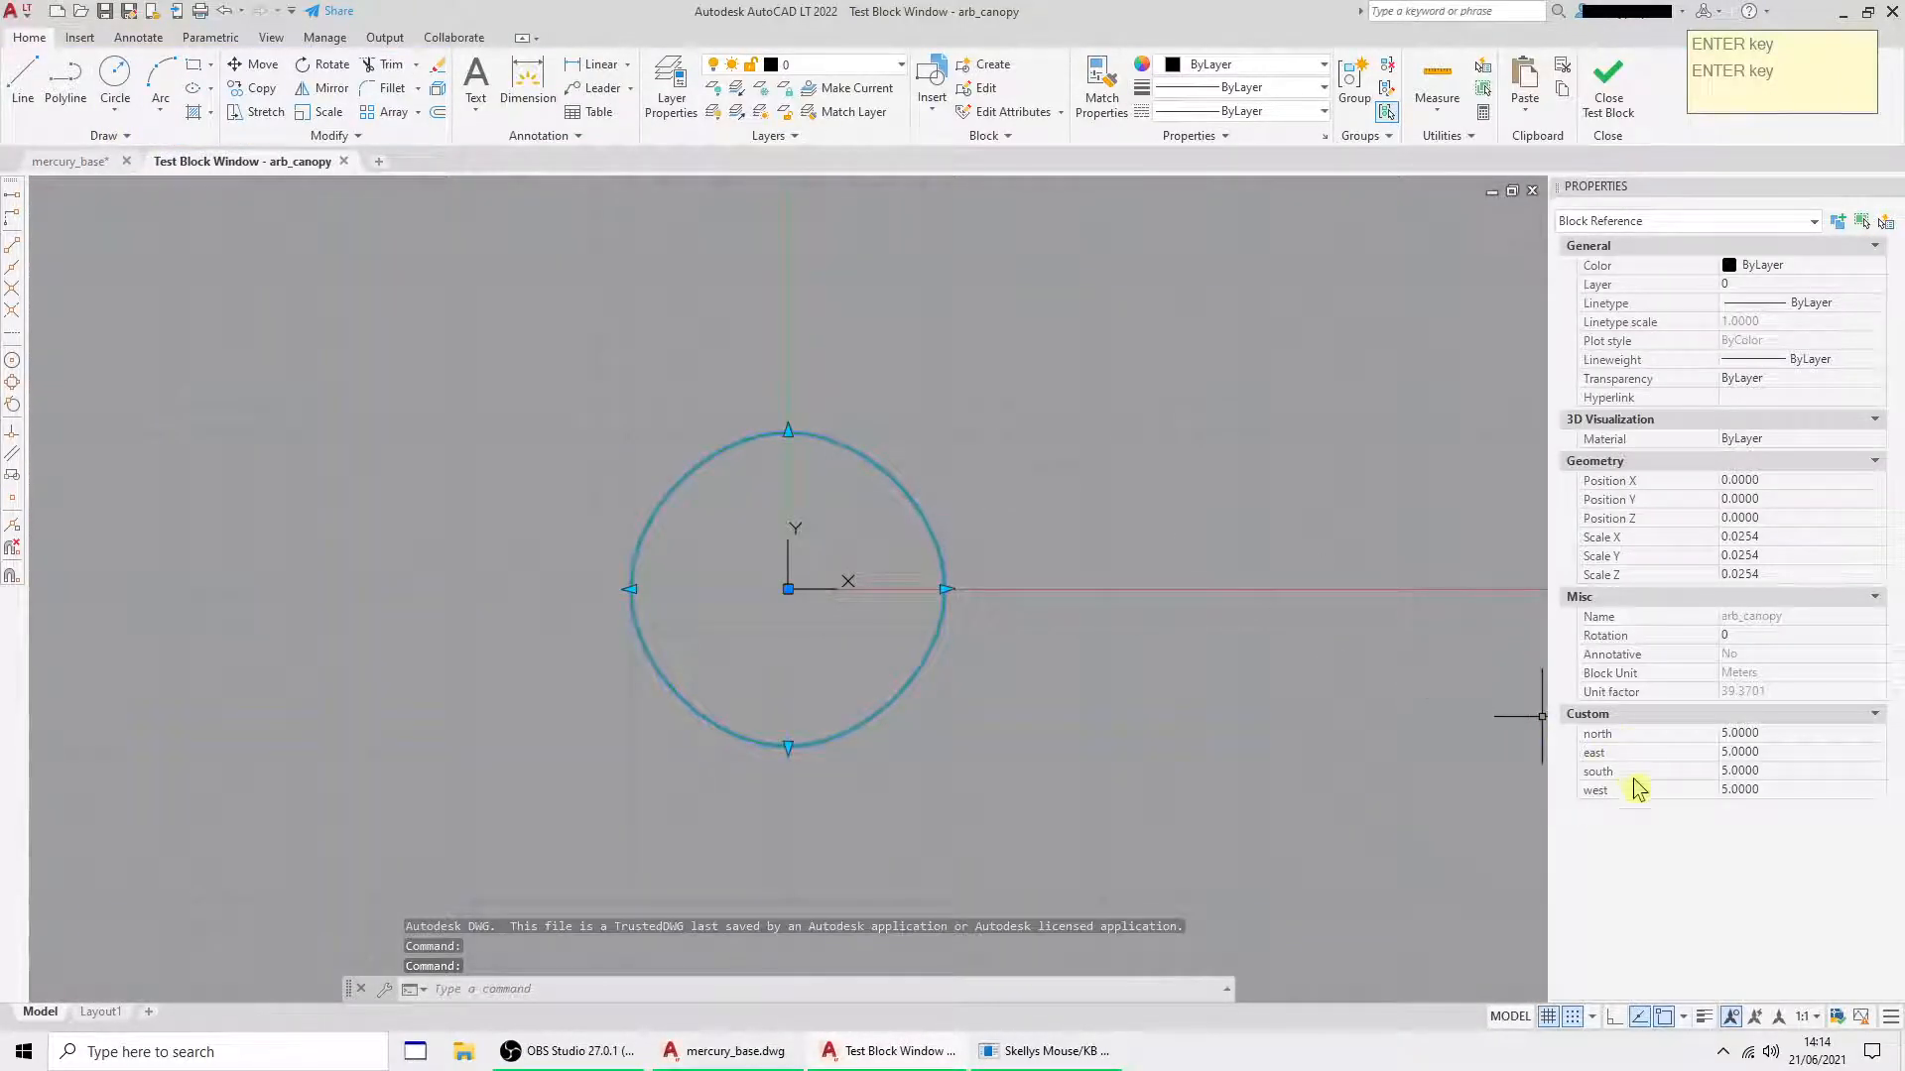
# - Test-run the canopy by entering east 12, a value of 4, and west 5.5
pyautogui.click(1791, 752)
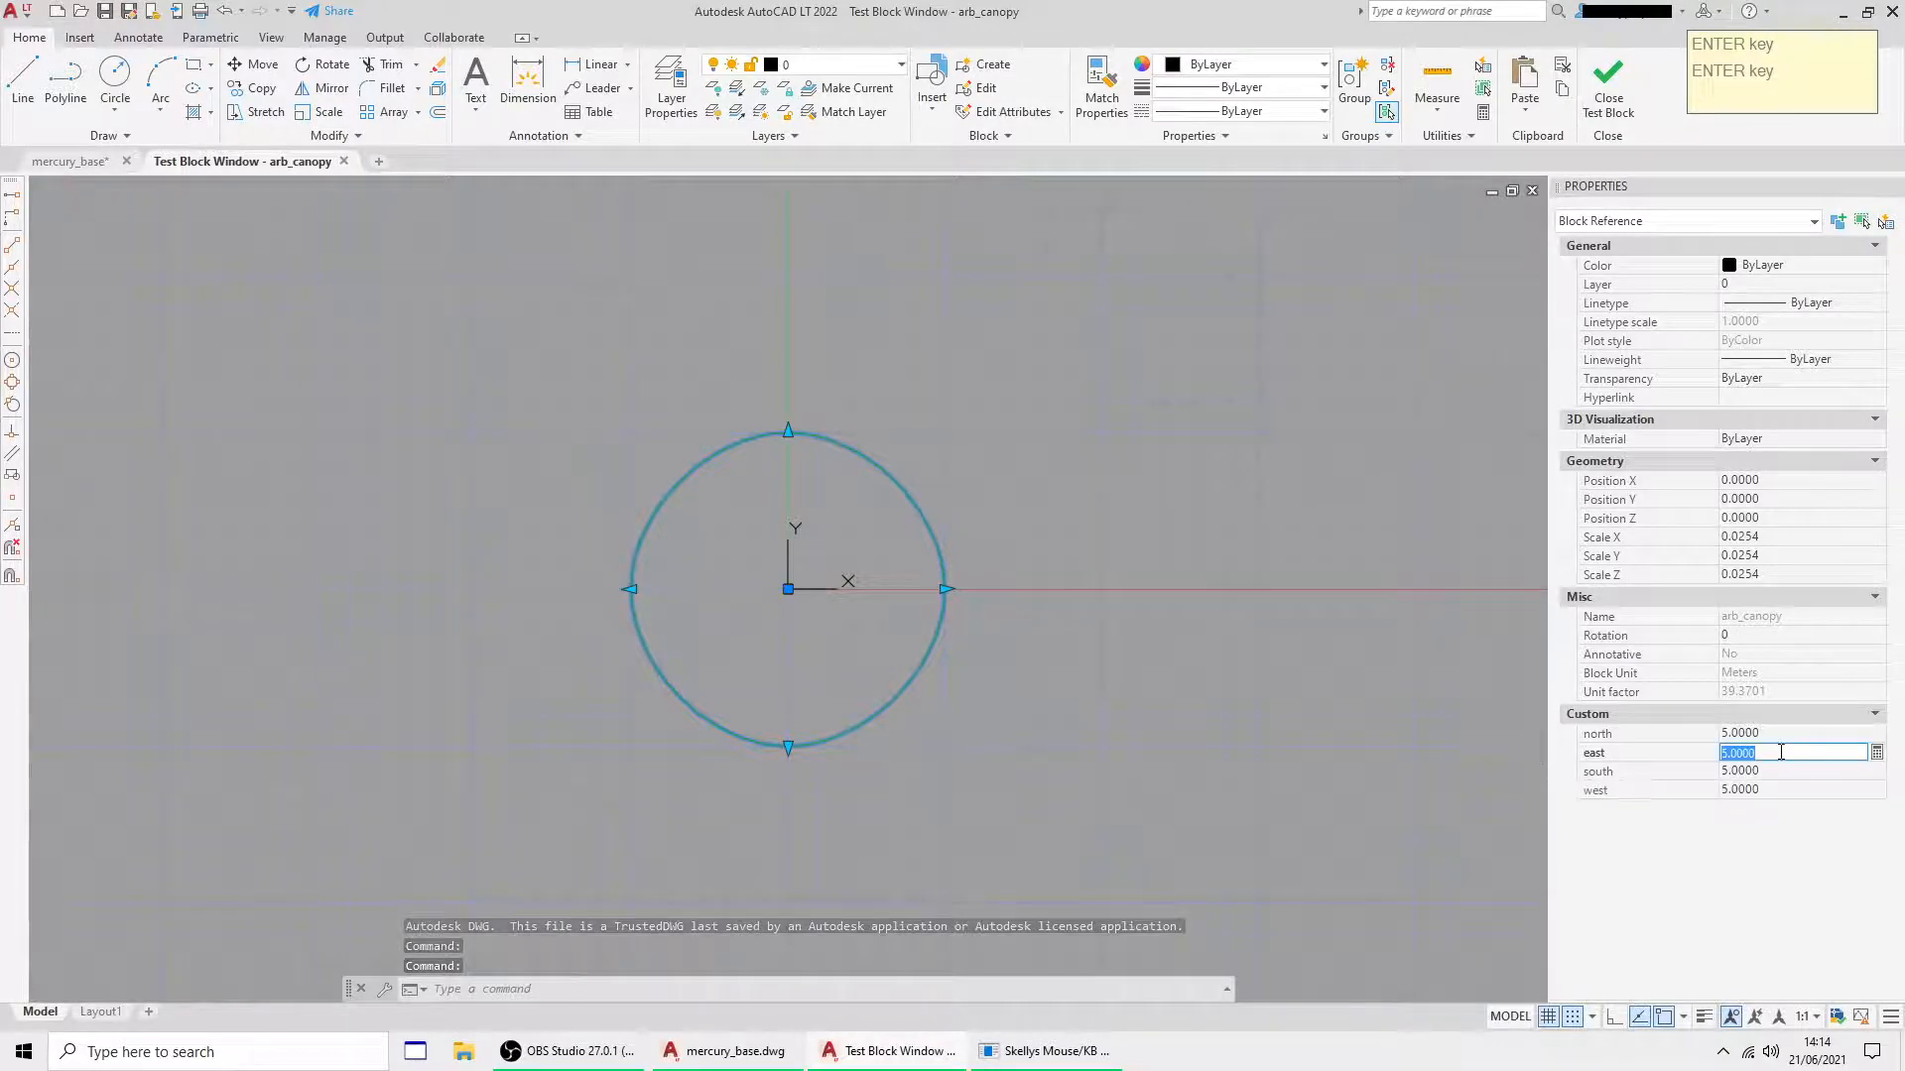
pyautogui.write('12')
pyautogui.click(1793, 771)
pyautogui.write('3.0000')
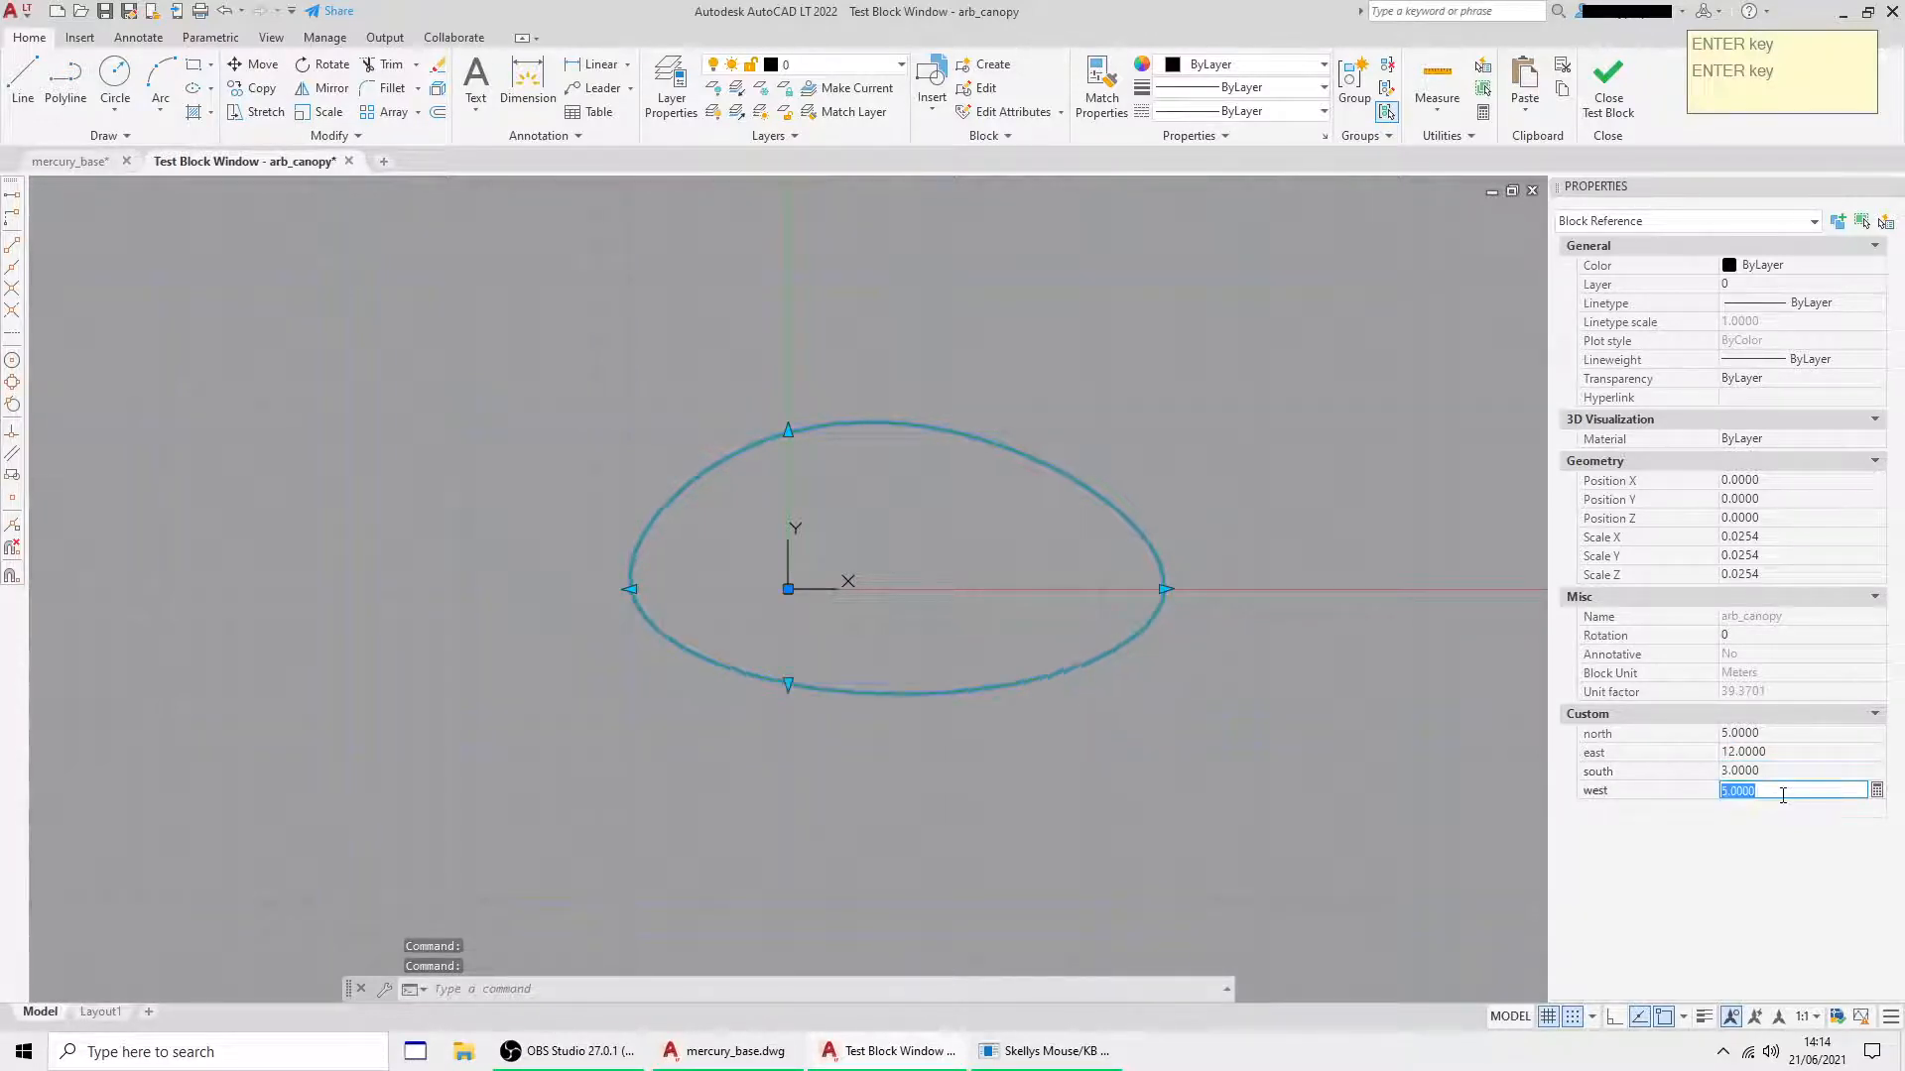
pyautogui.write('4')
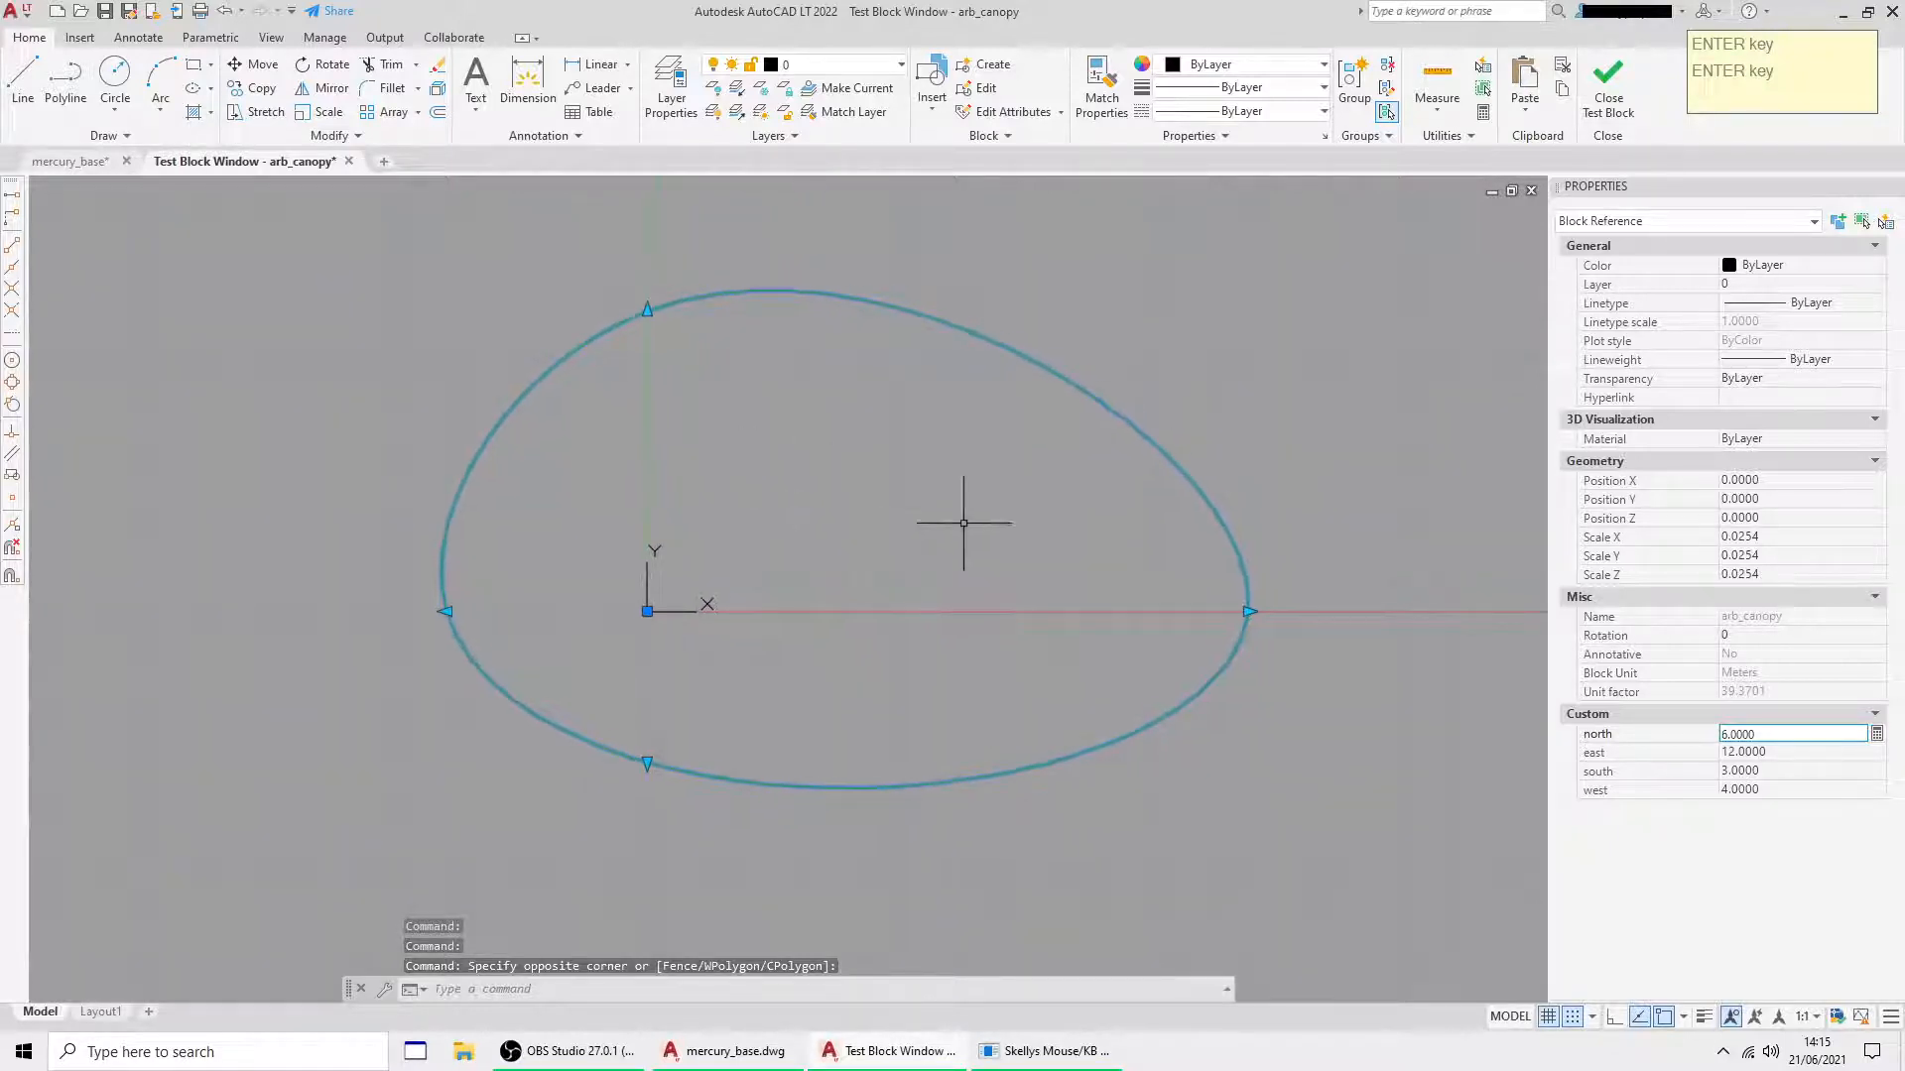
pyautogui.moveTo(592, 285)
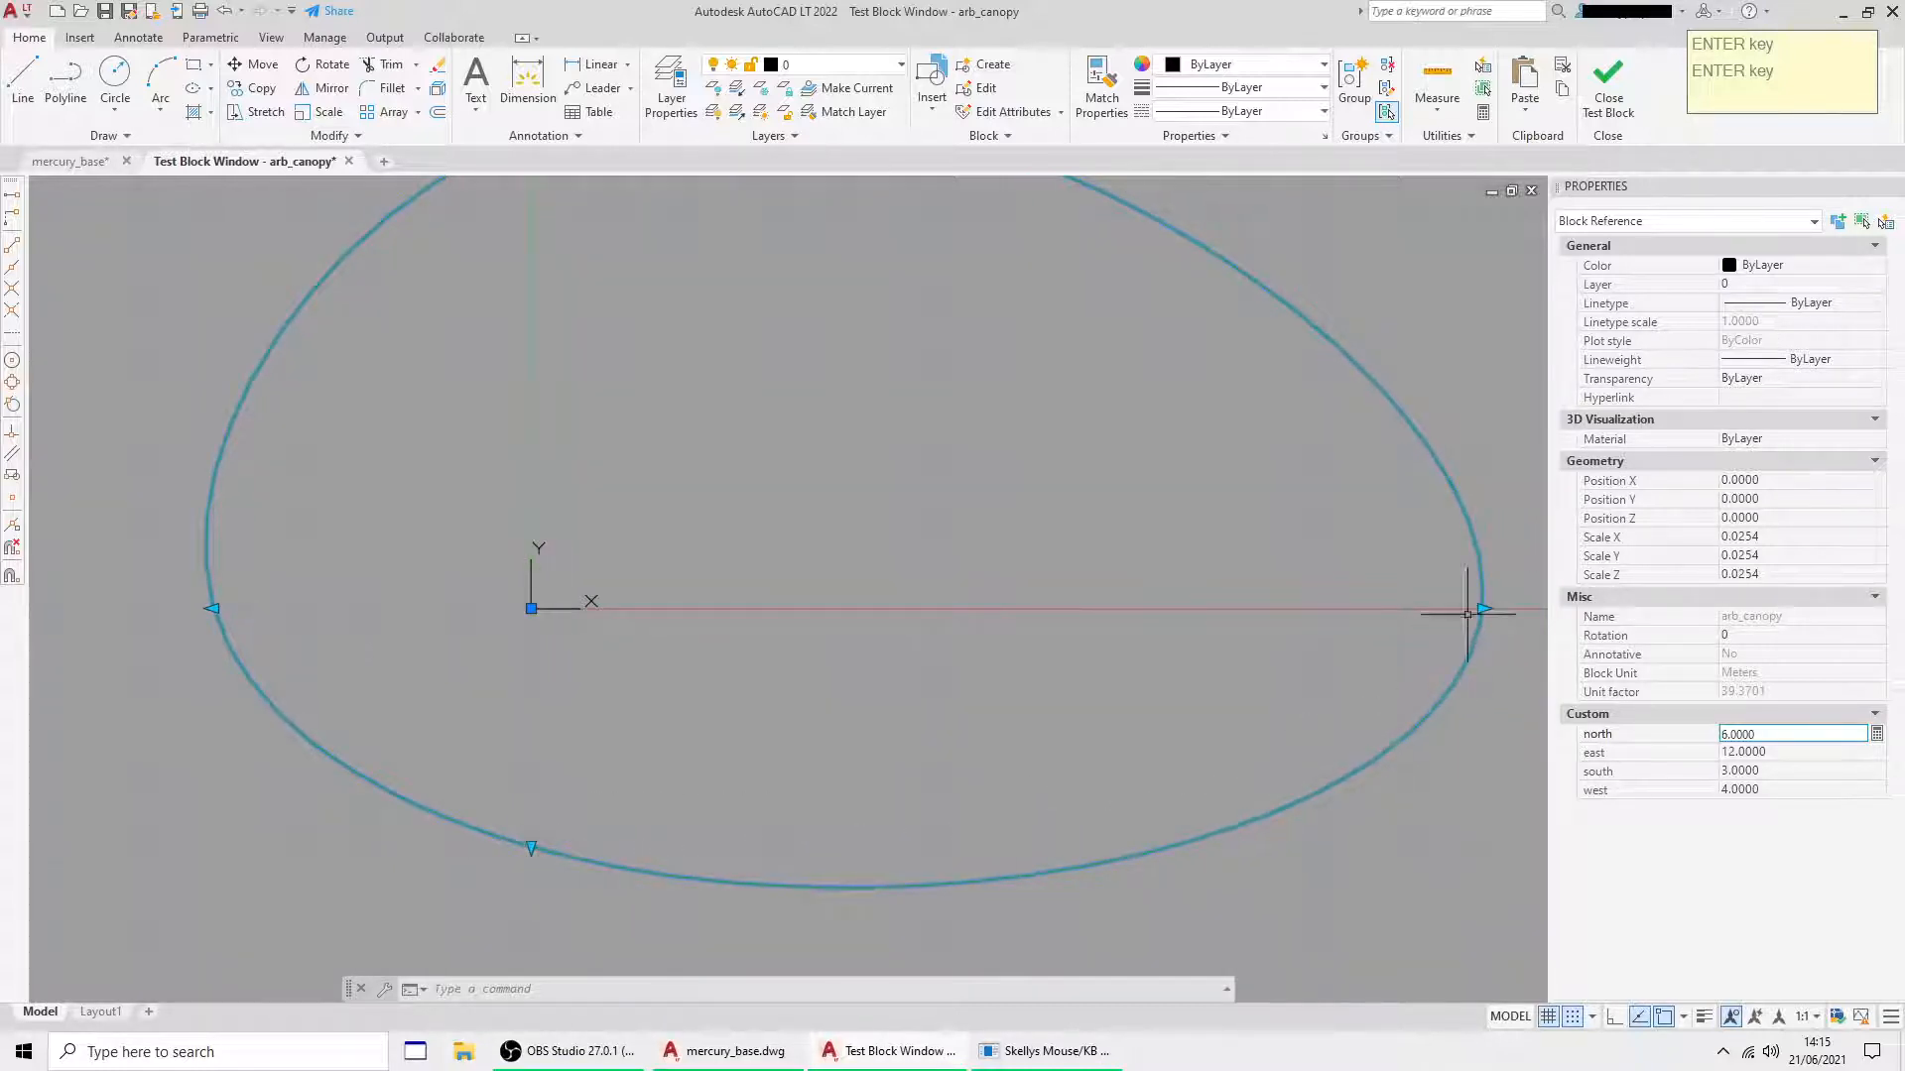
pyautogui.moveTo(683, 875)
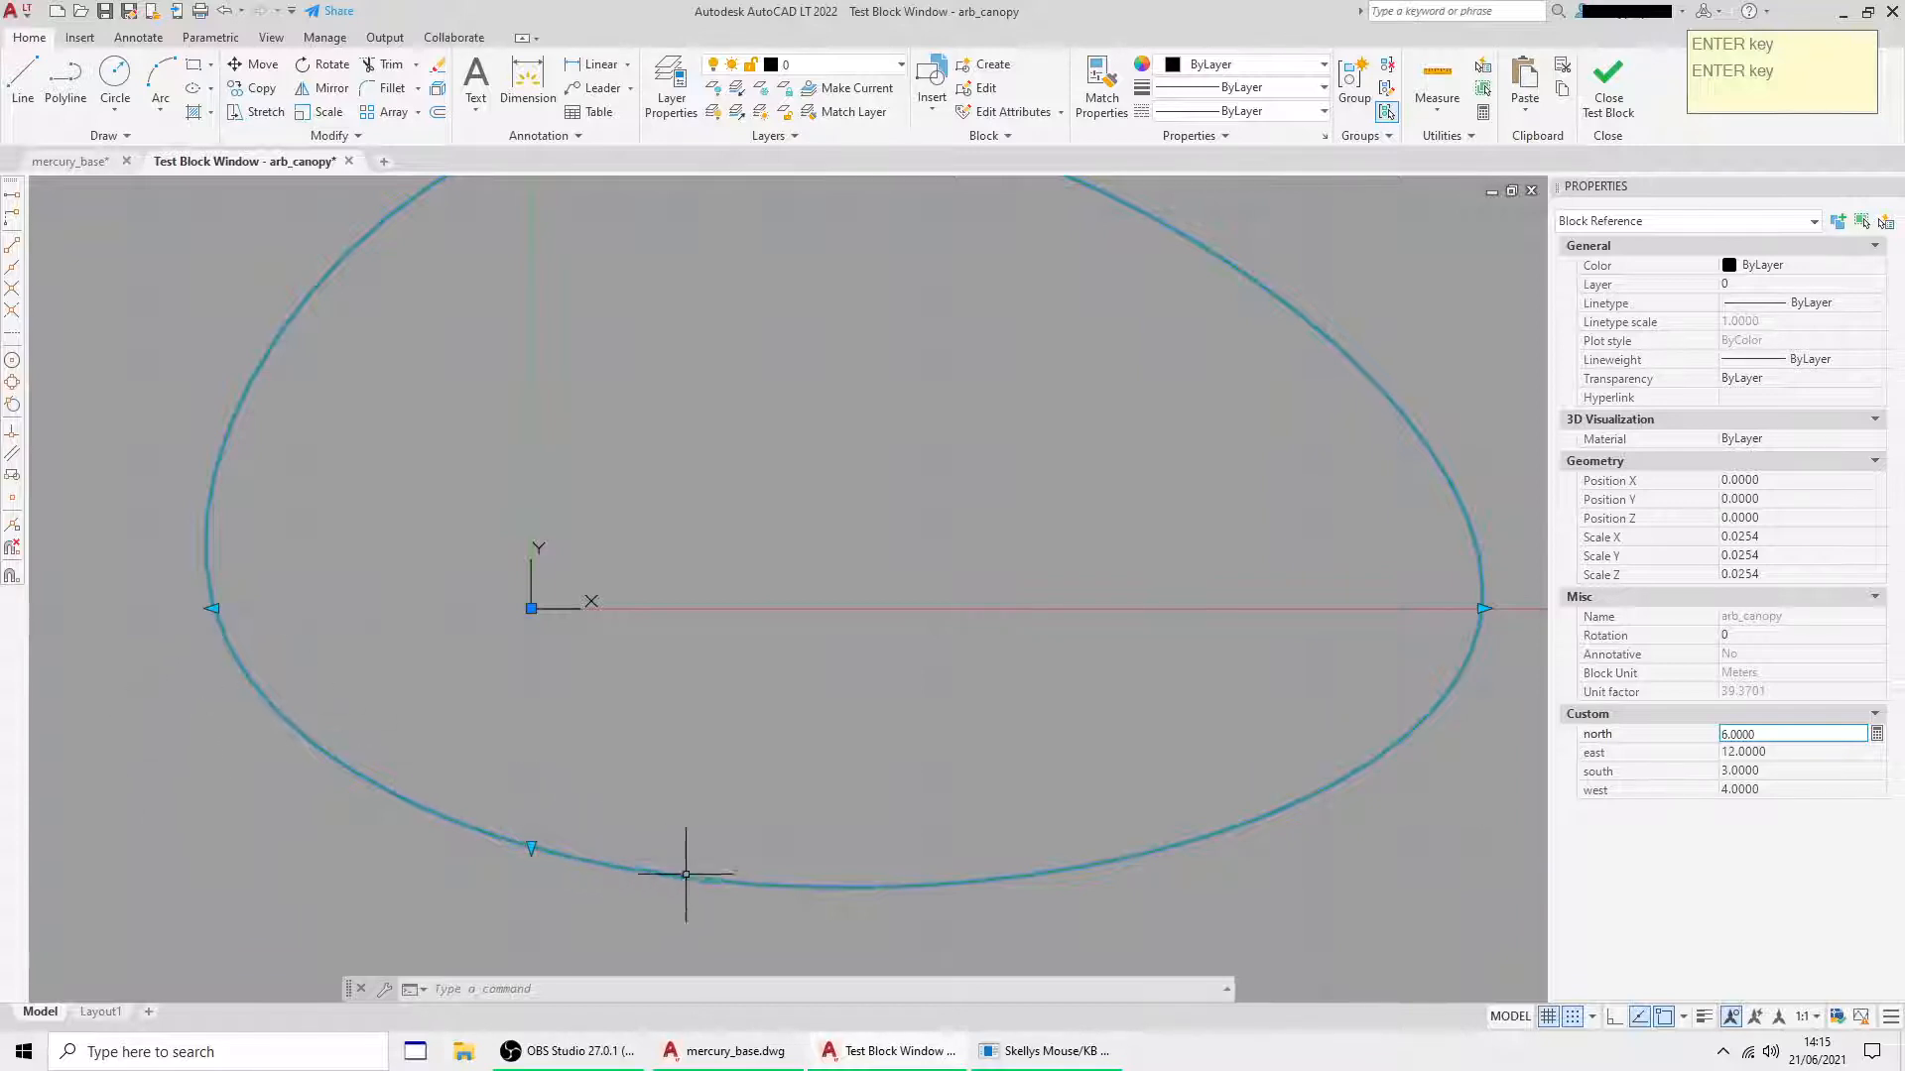
pyautogui.moveTo(572, 854)
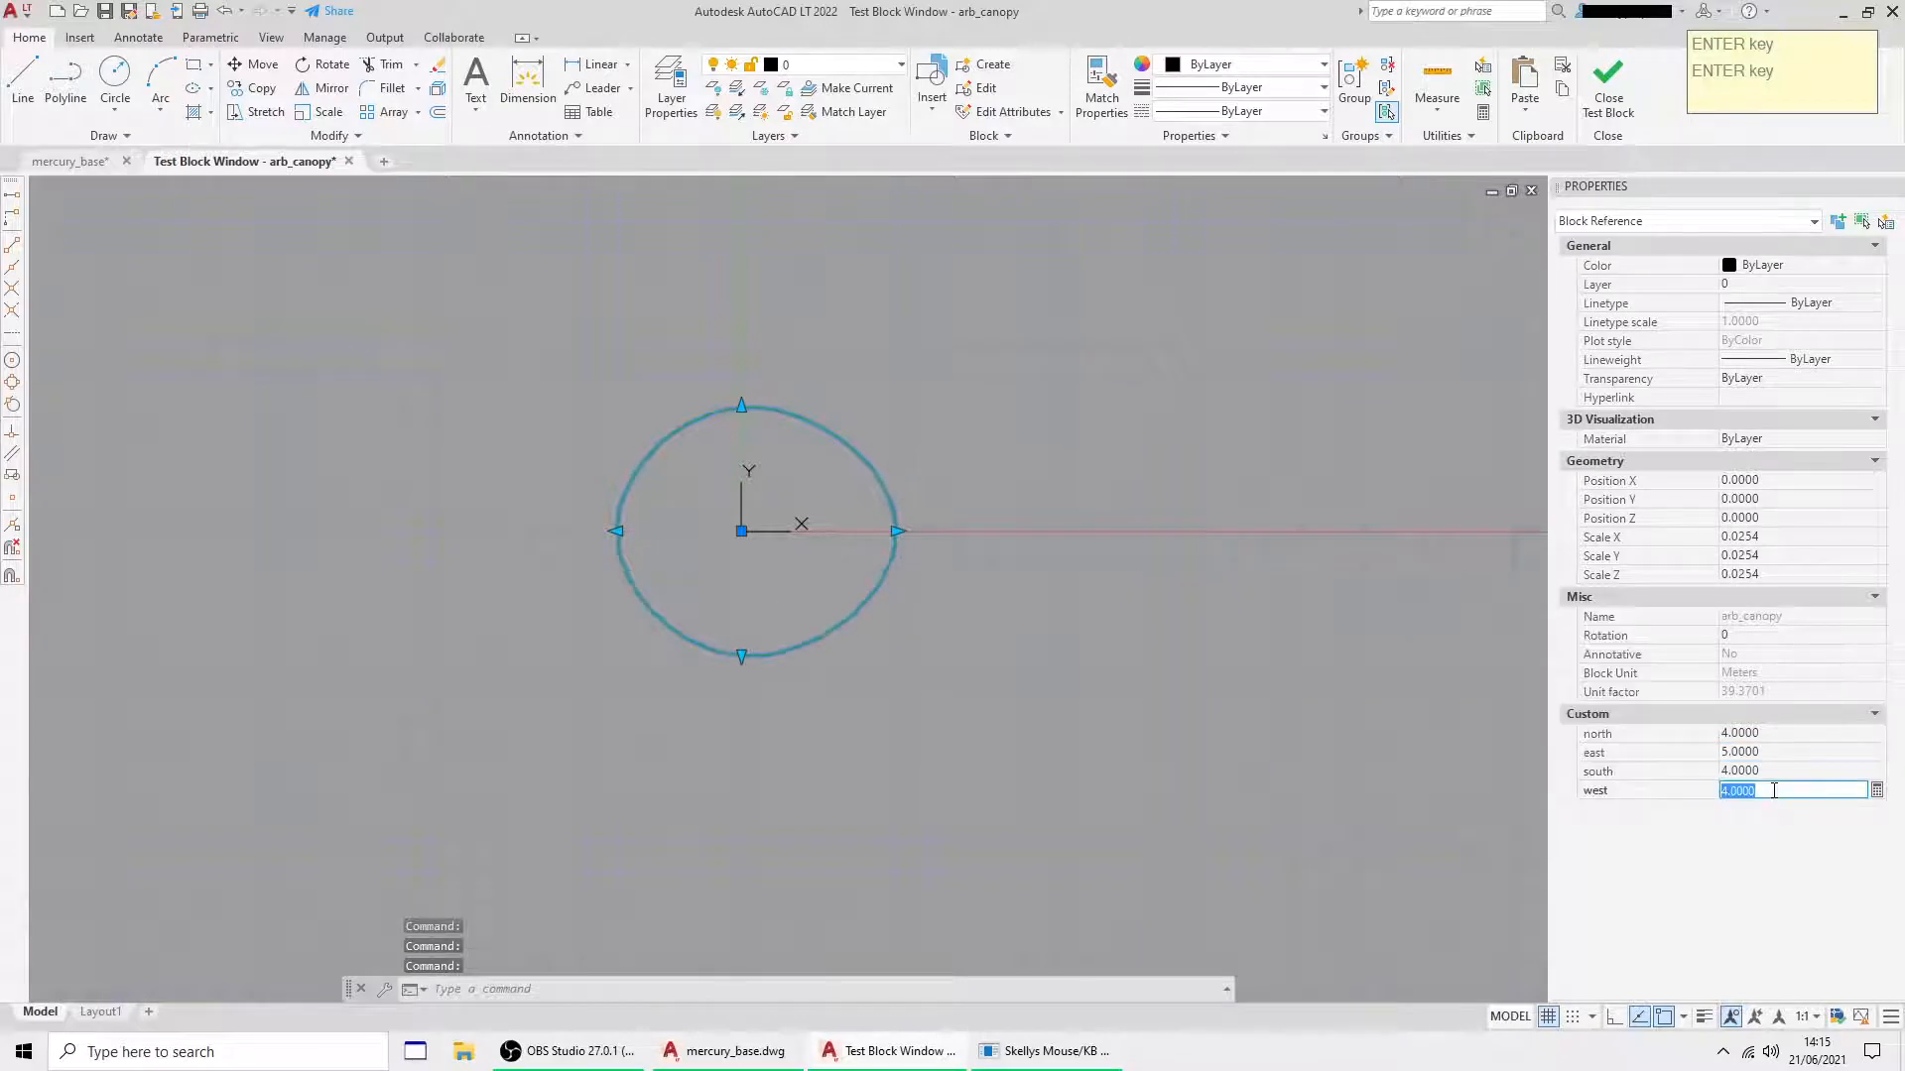
pyautogui.write('5.5')
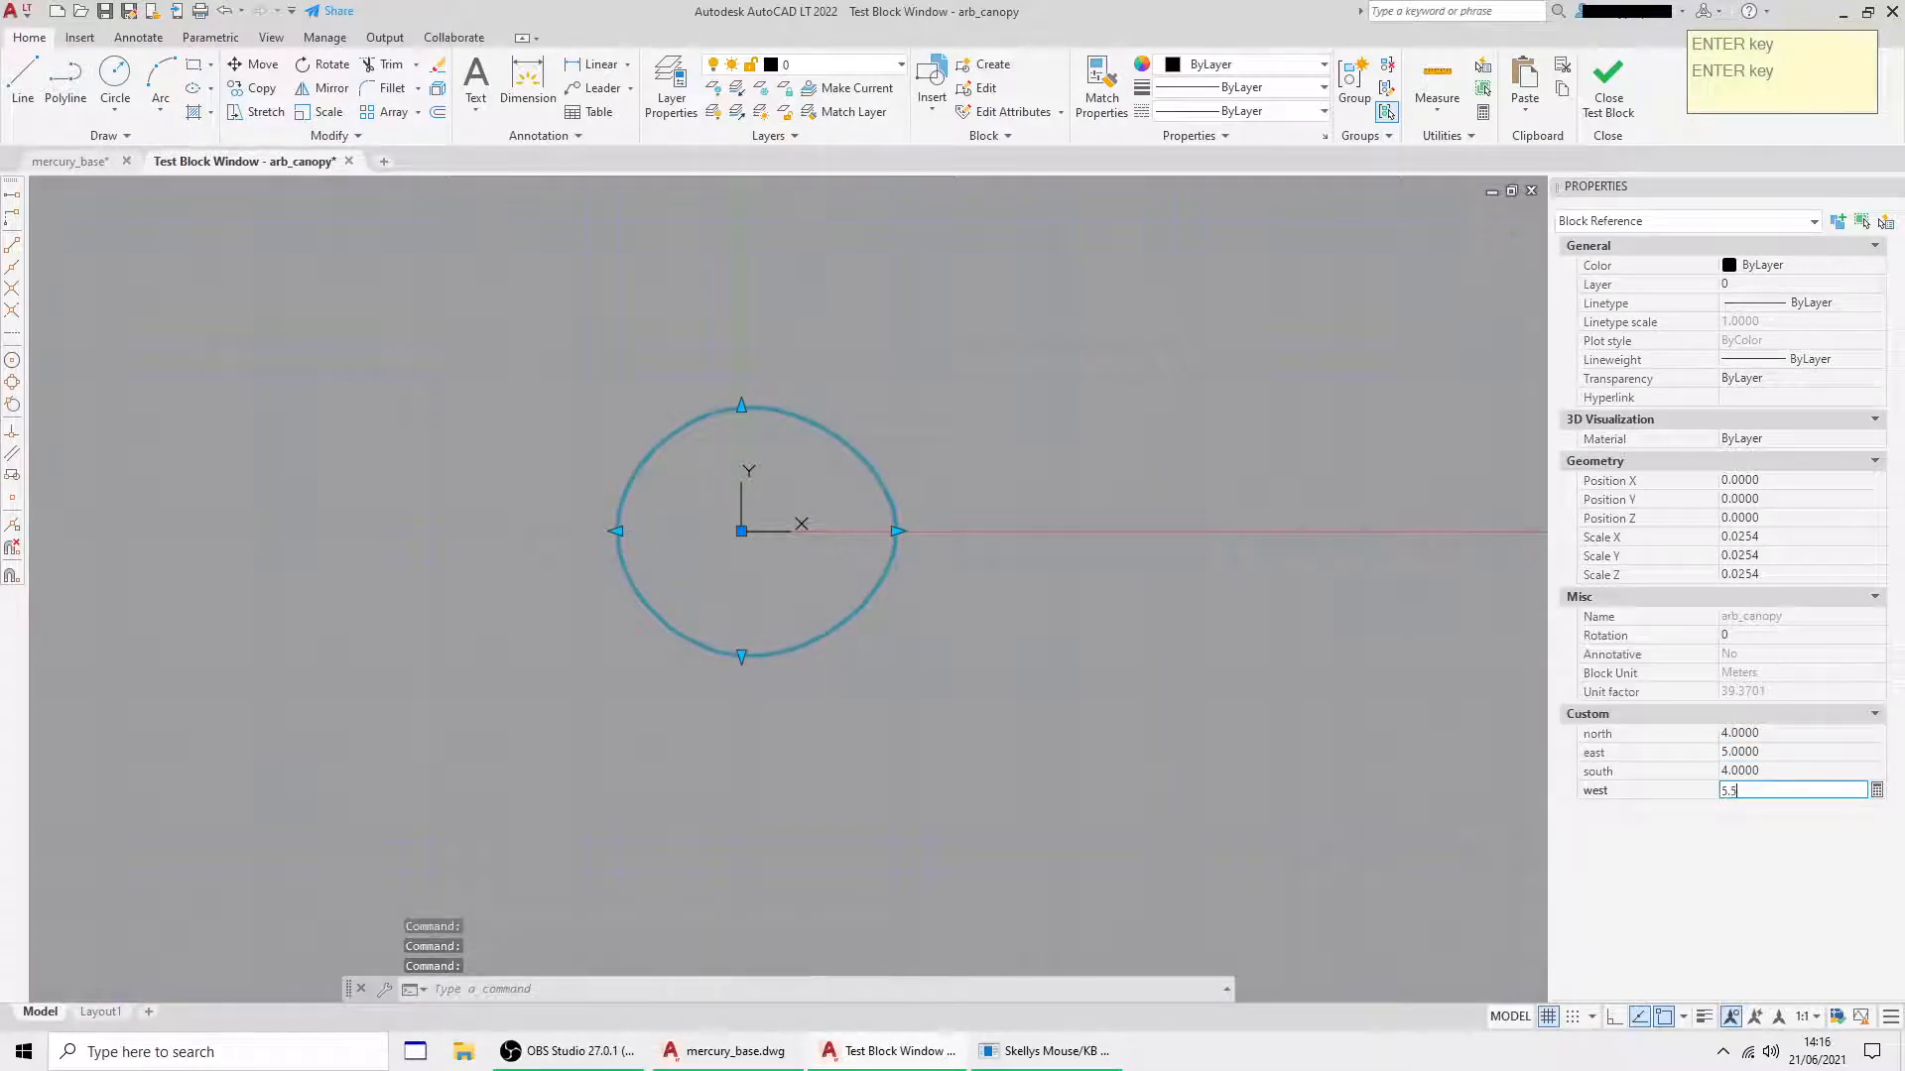
pyautogui.press('enter')
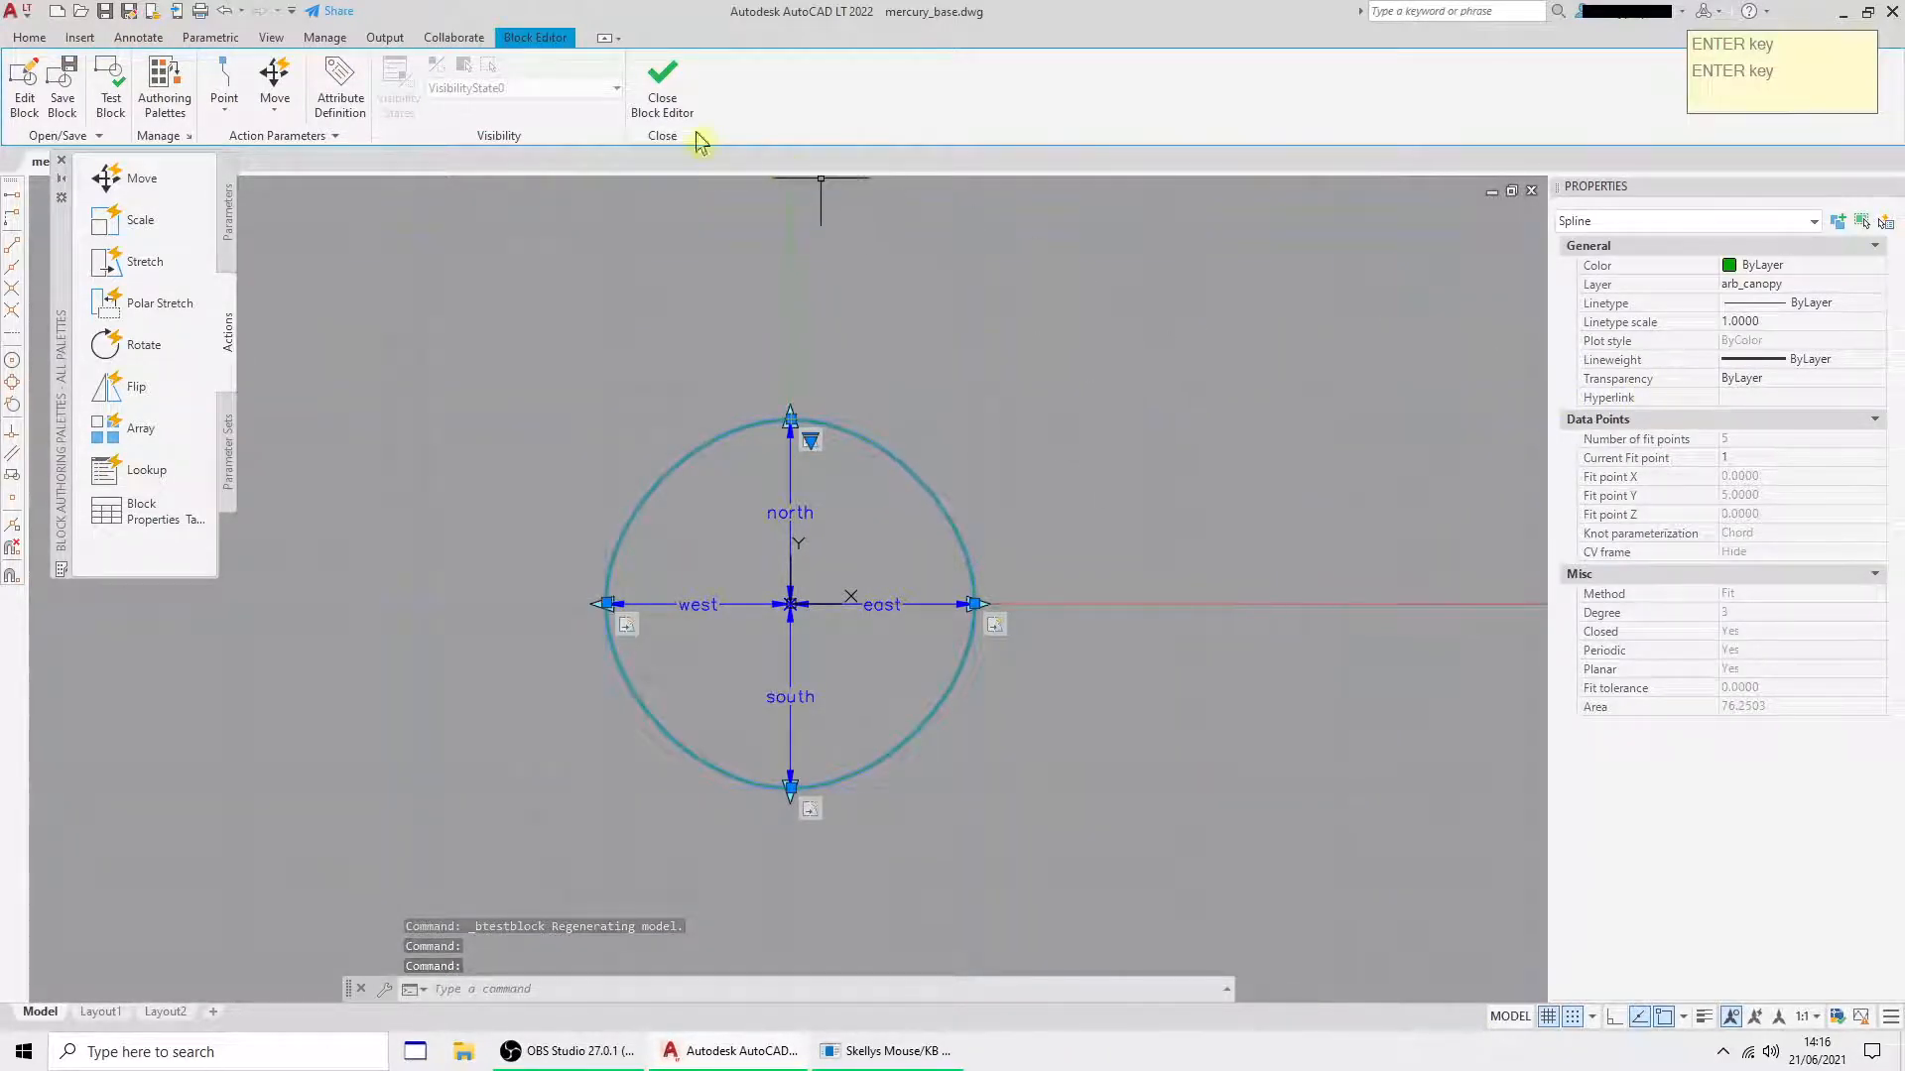
# - Leave the Block Editor for mercury_base and start the UNITS command
pyautogui.click(661, 79)
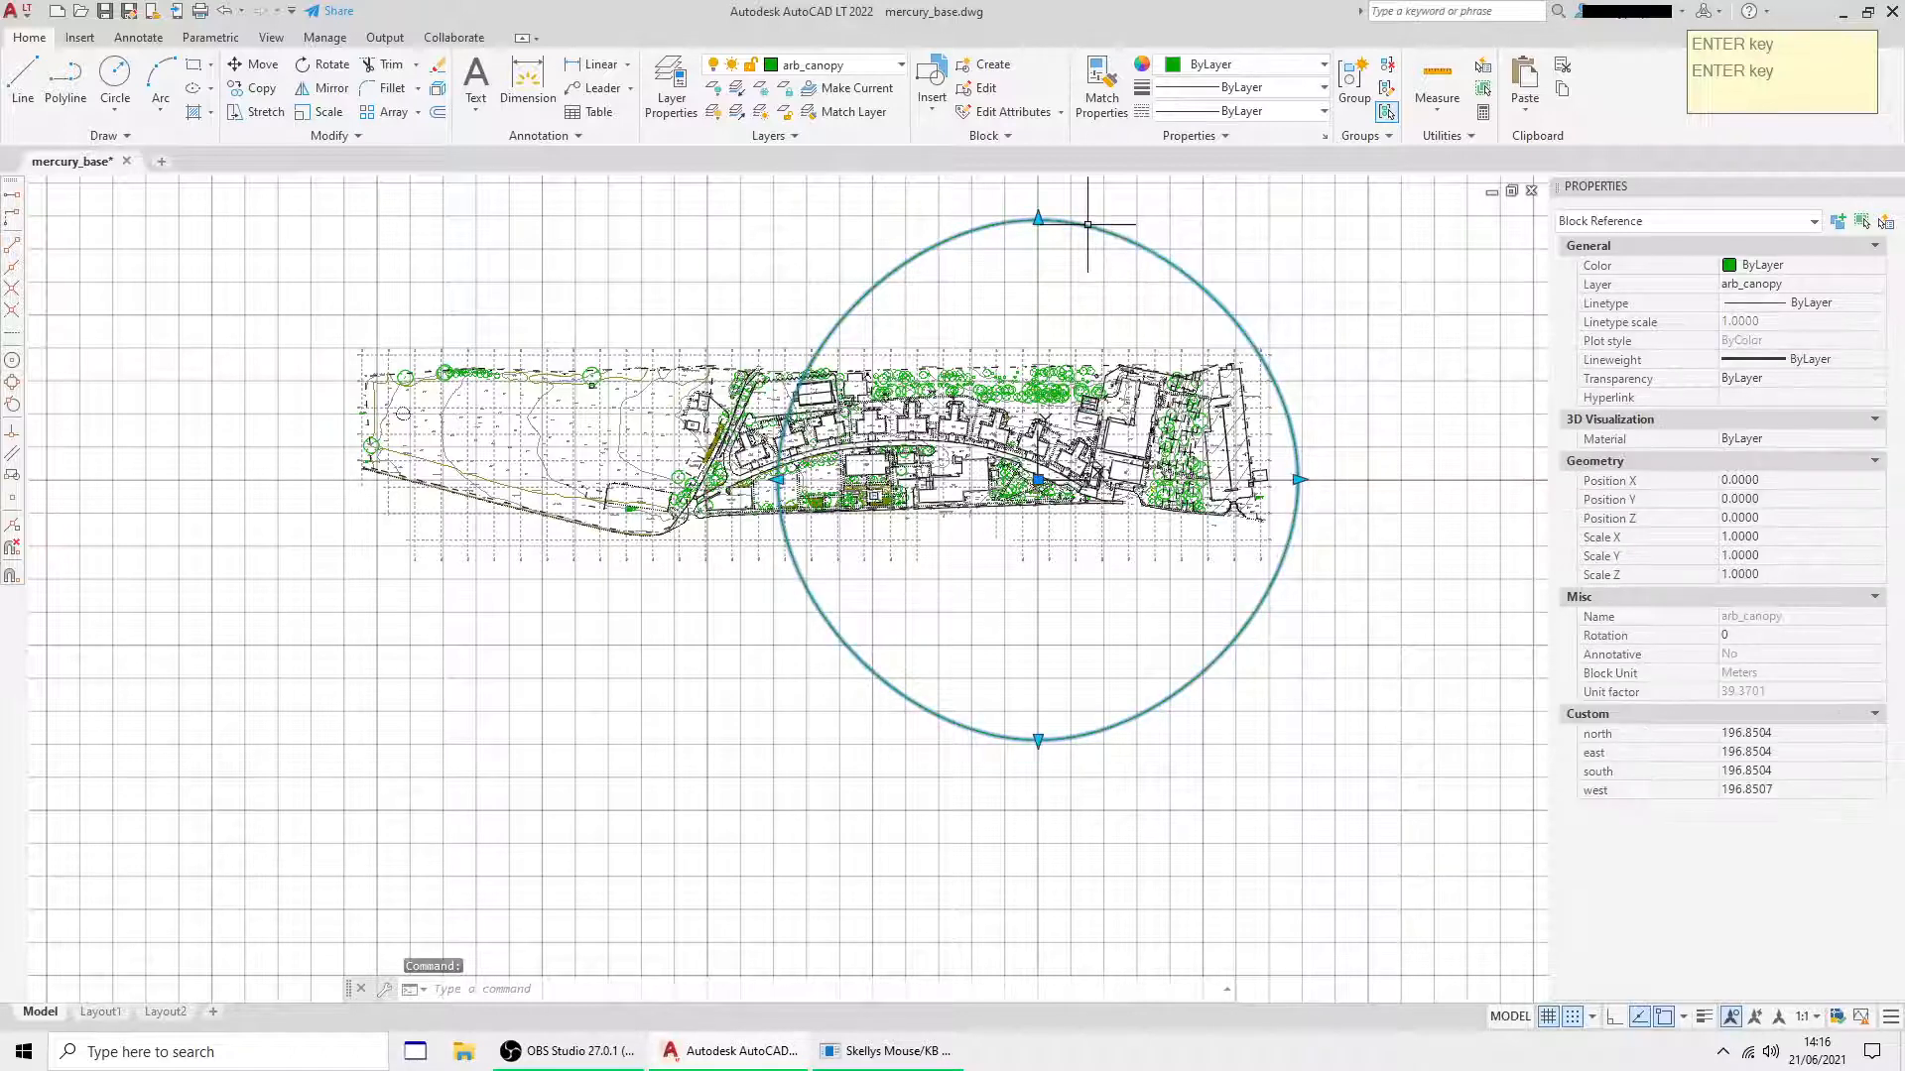
pyautogui.press('Escape')
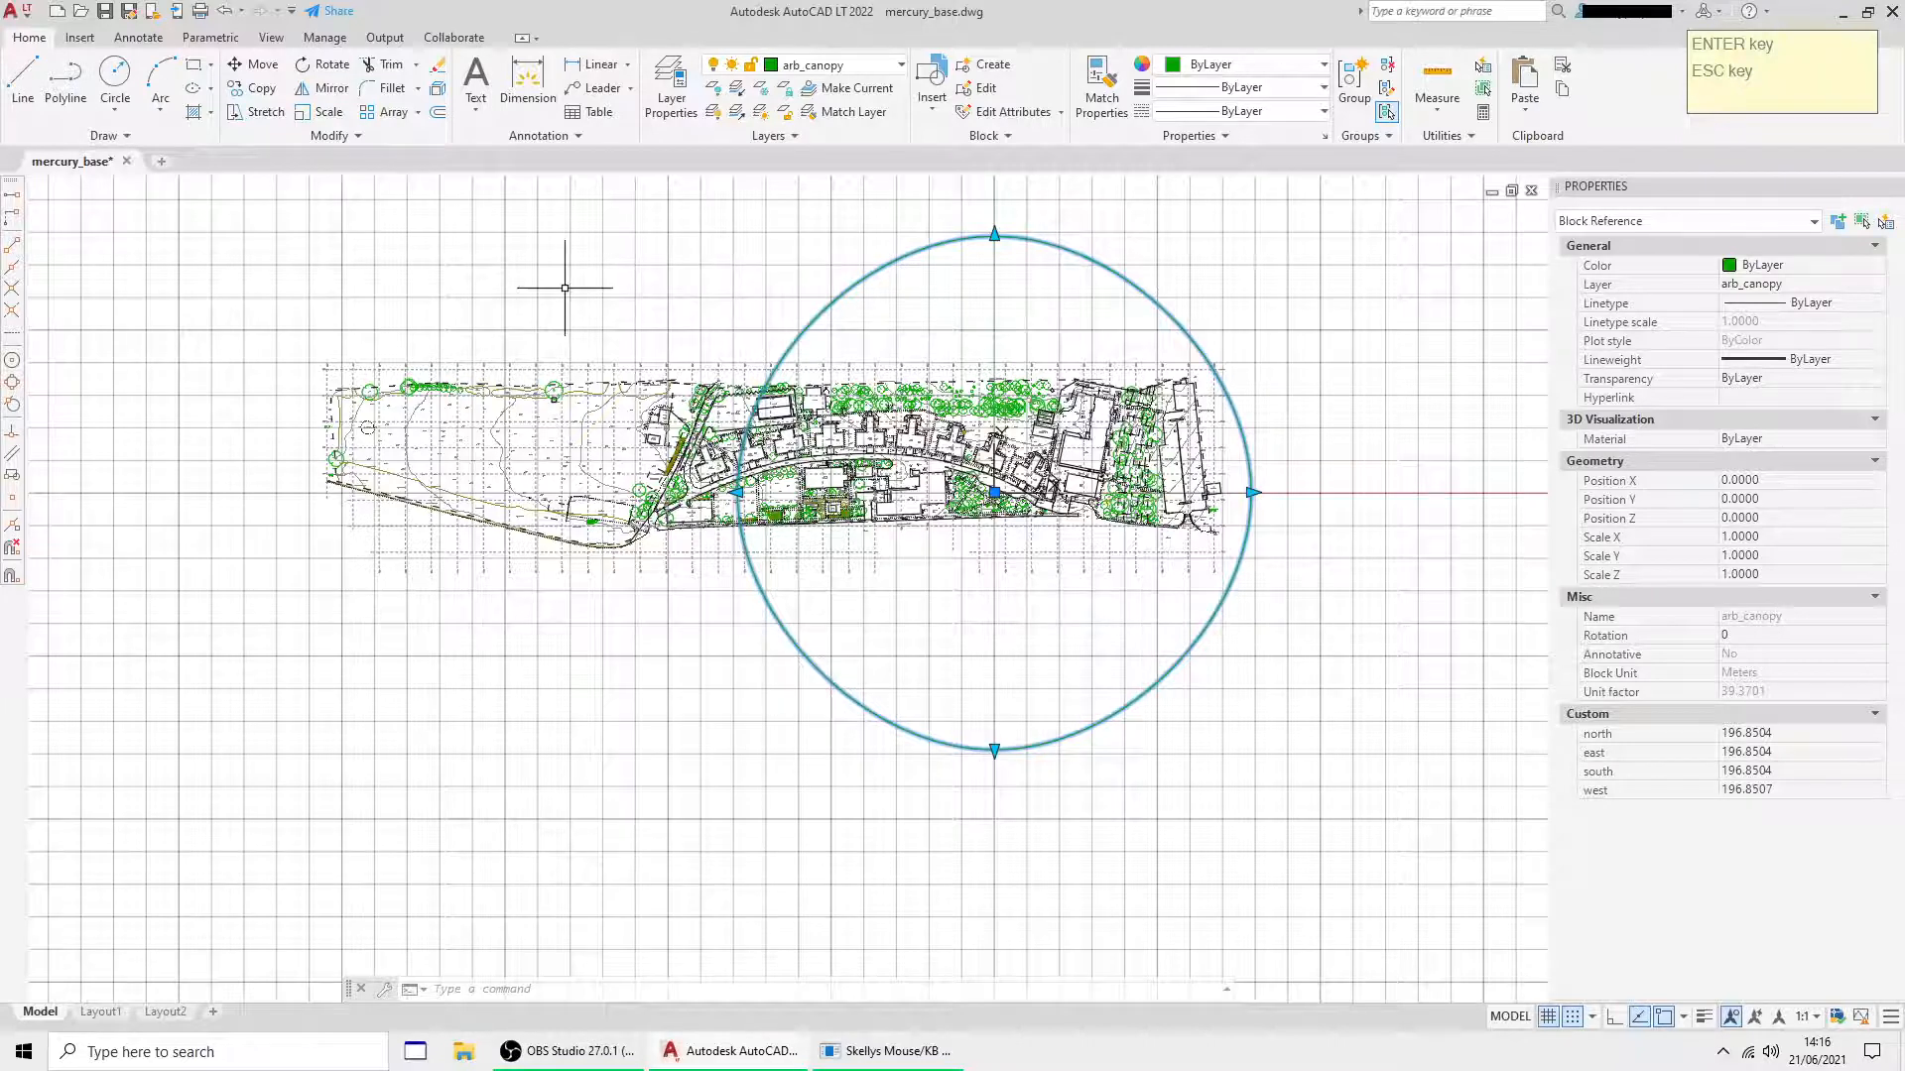
pyautogui.write('units')
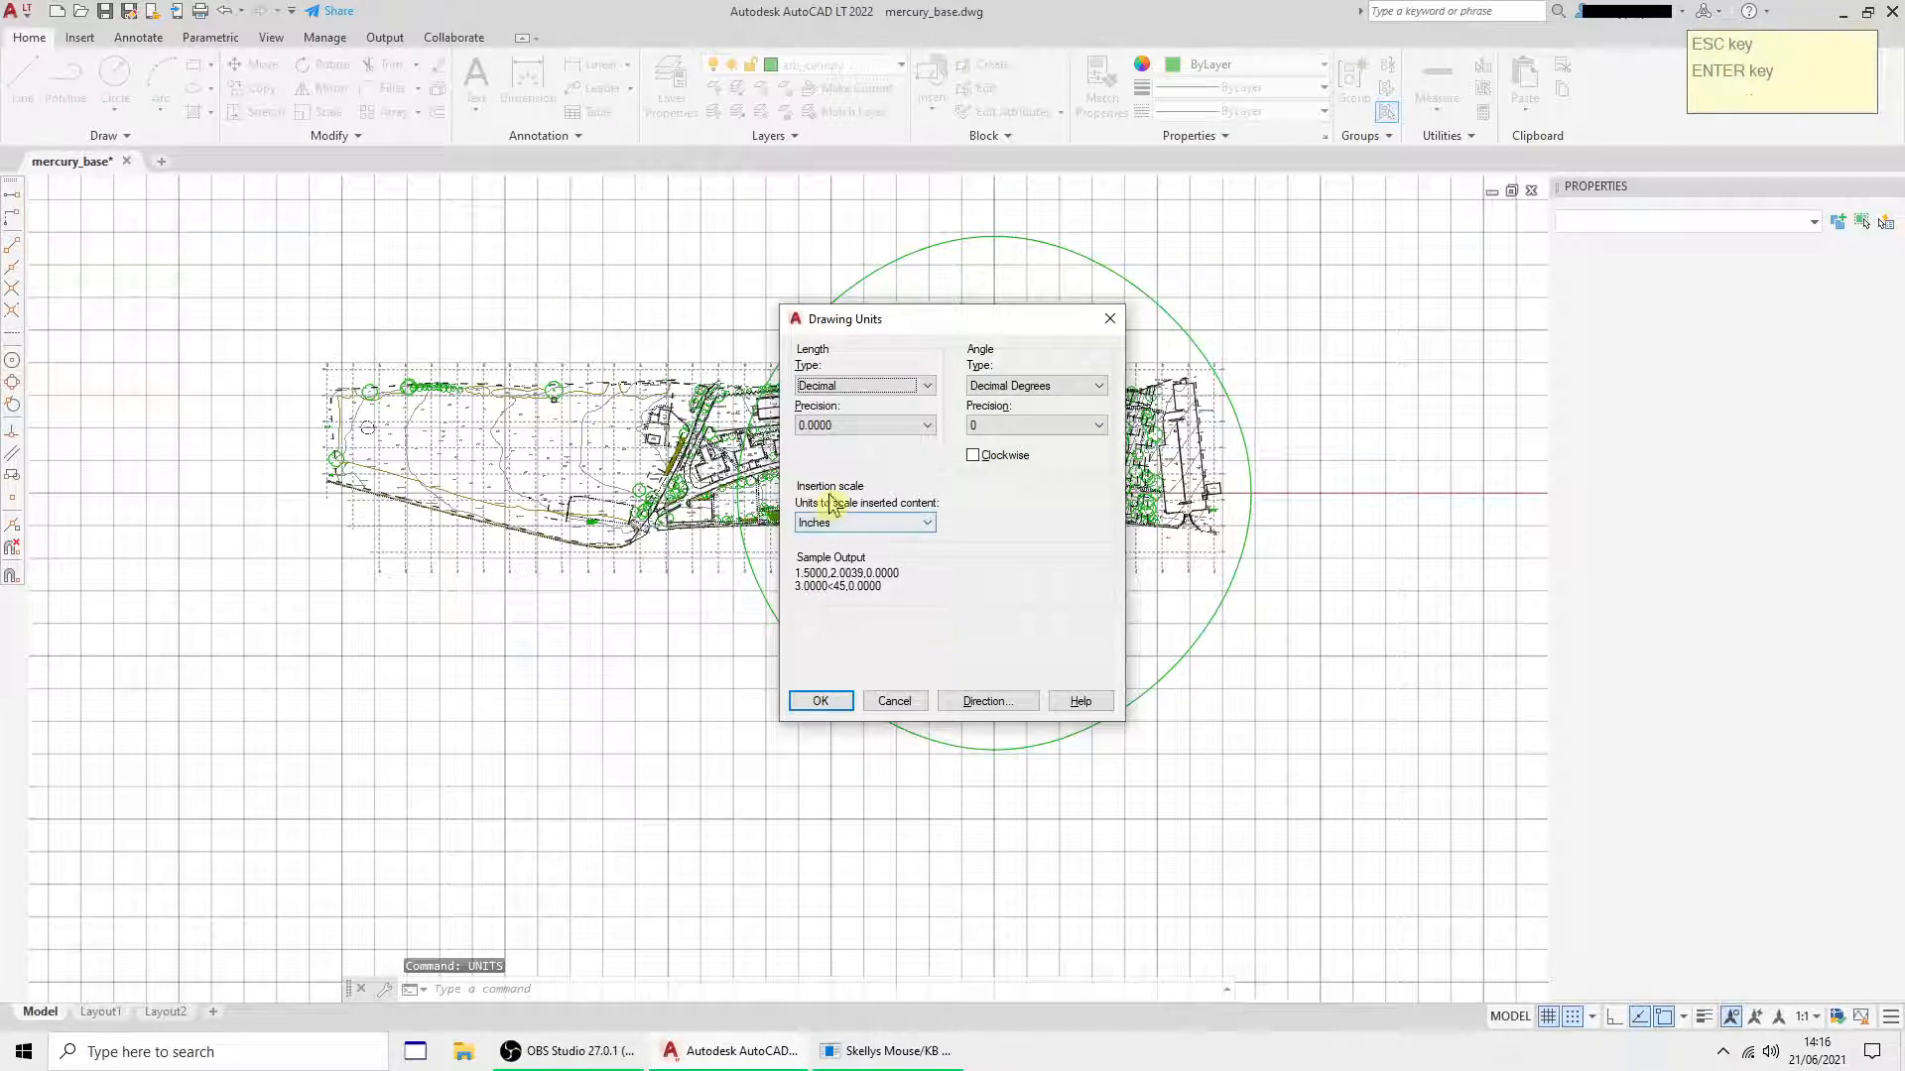
pyautogui.moveTo(930, 535)
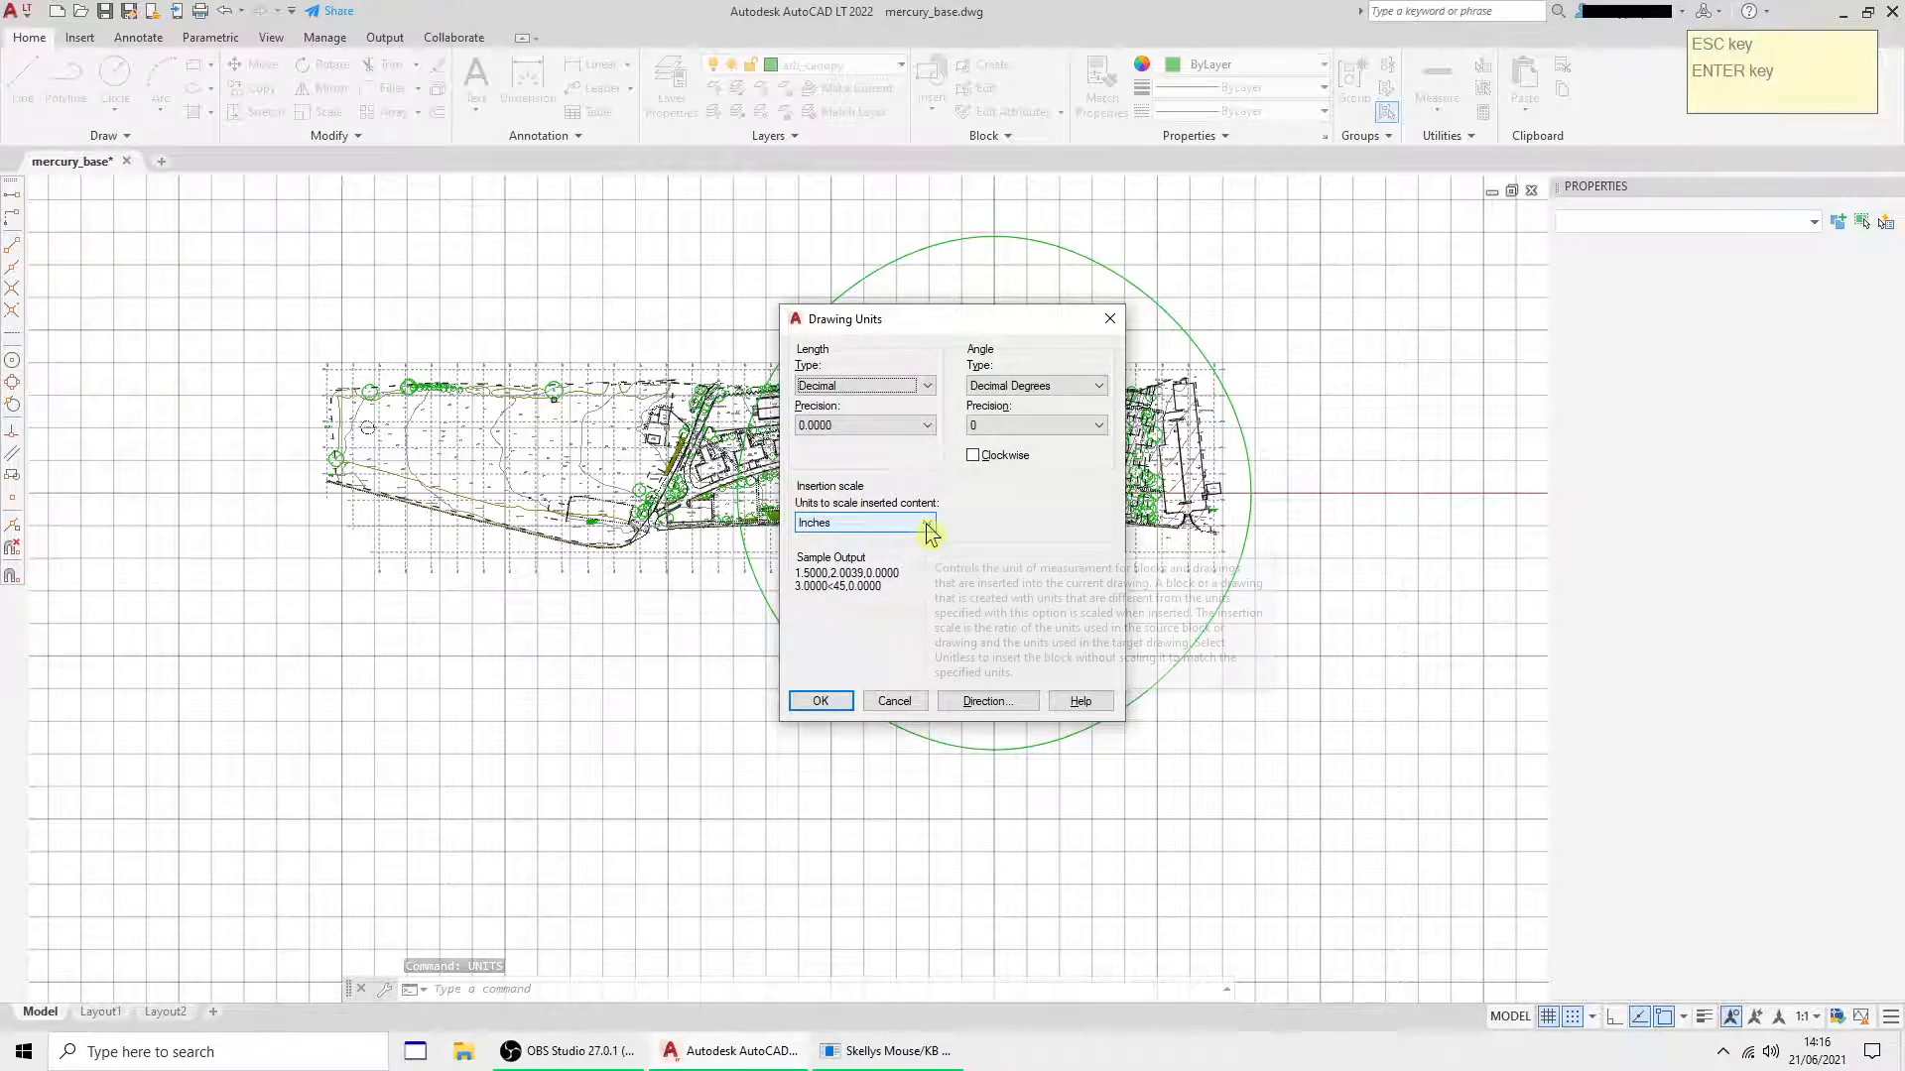
# - Set the insertion scale to metres and delete the oversized arb_canopy block
pyautogui.click(926, 523)
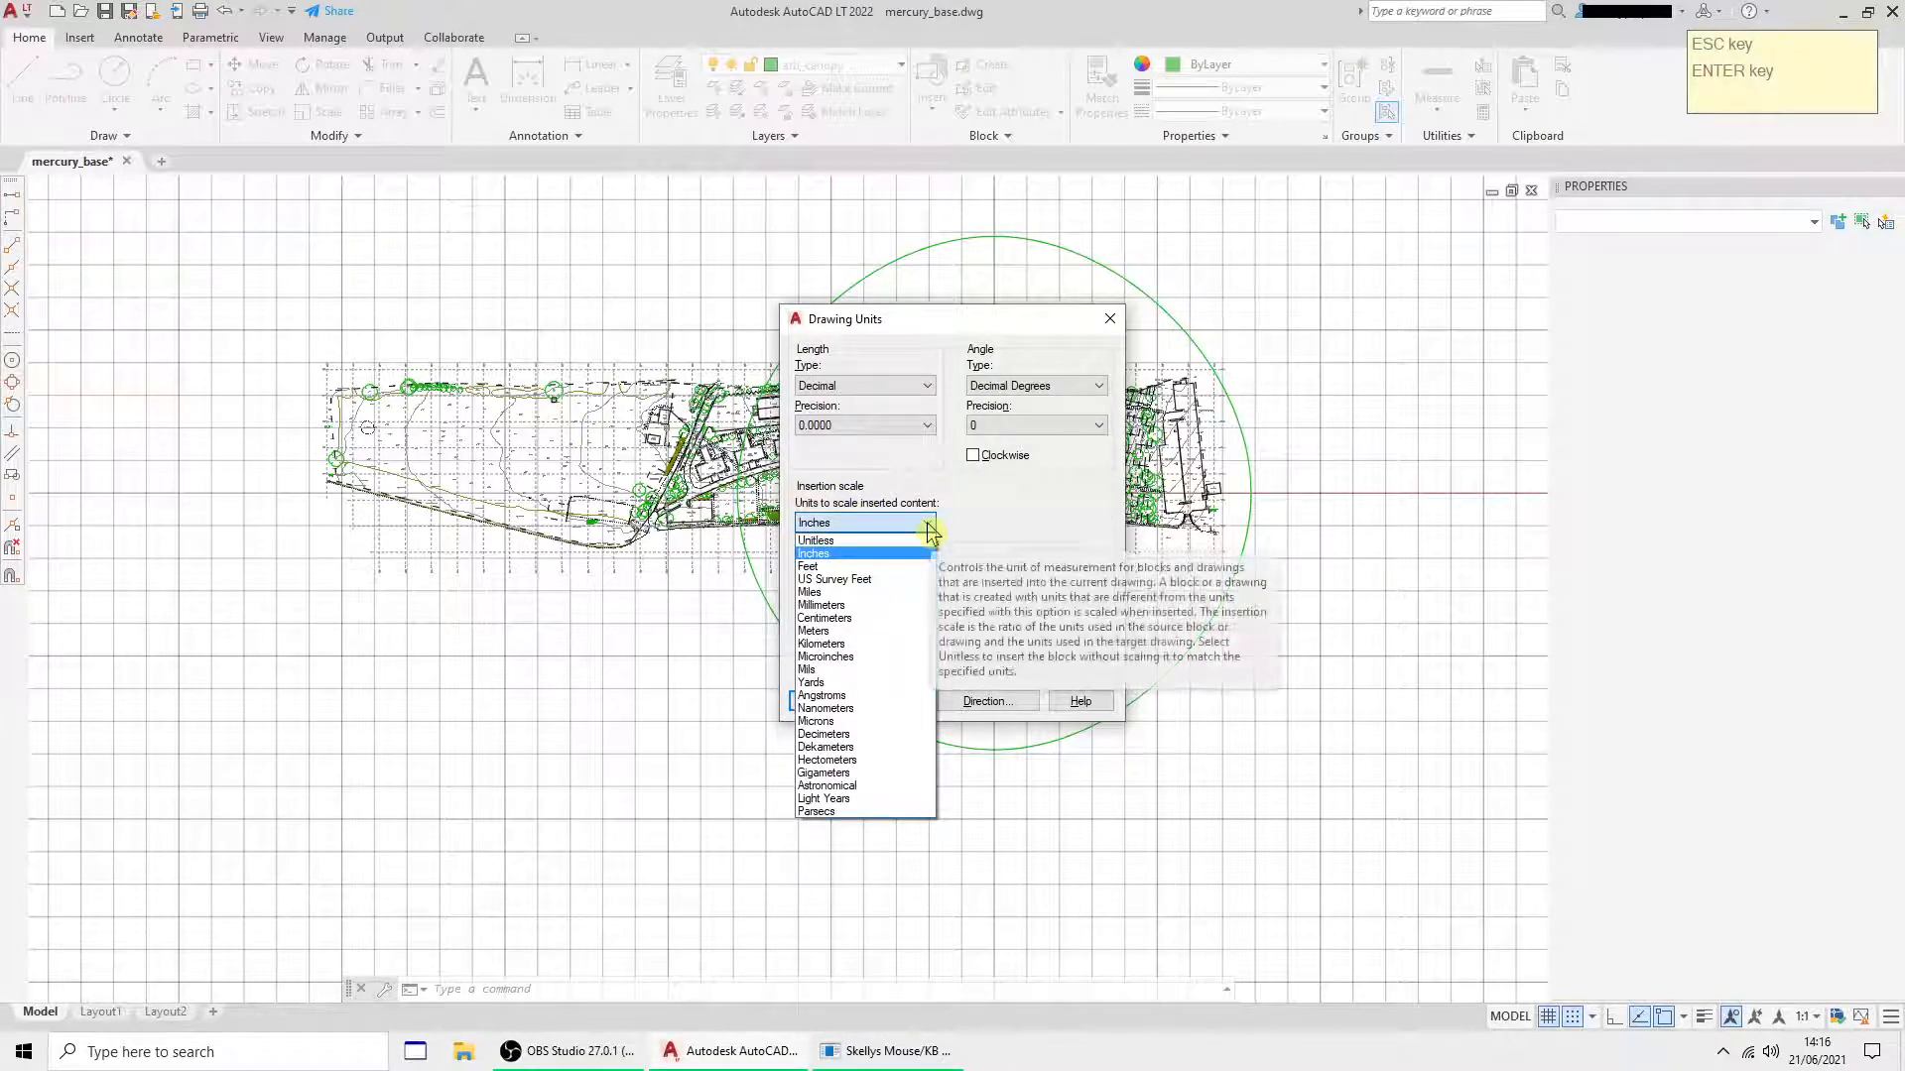
pyautogui.moveTo(826, 618)
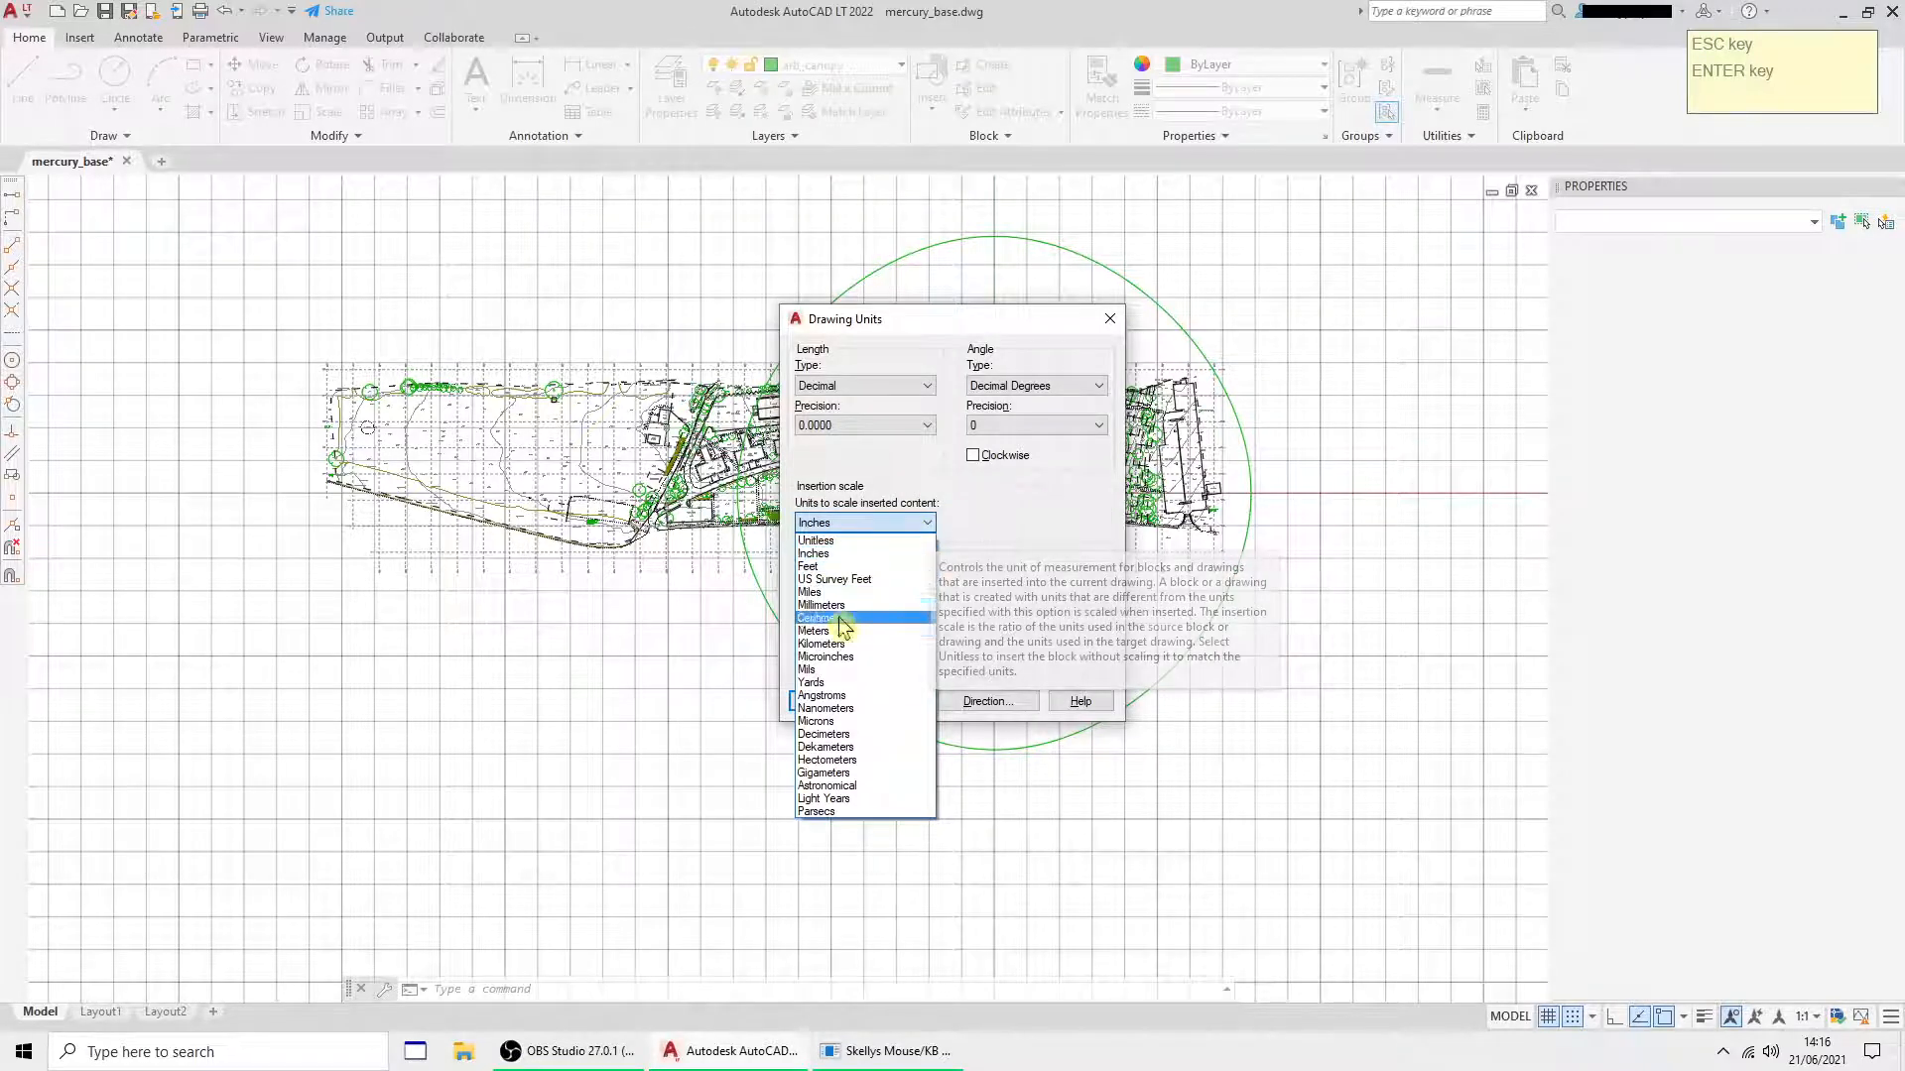
pyautogui.click(814, 631)
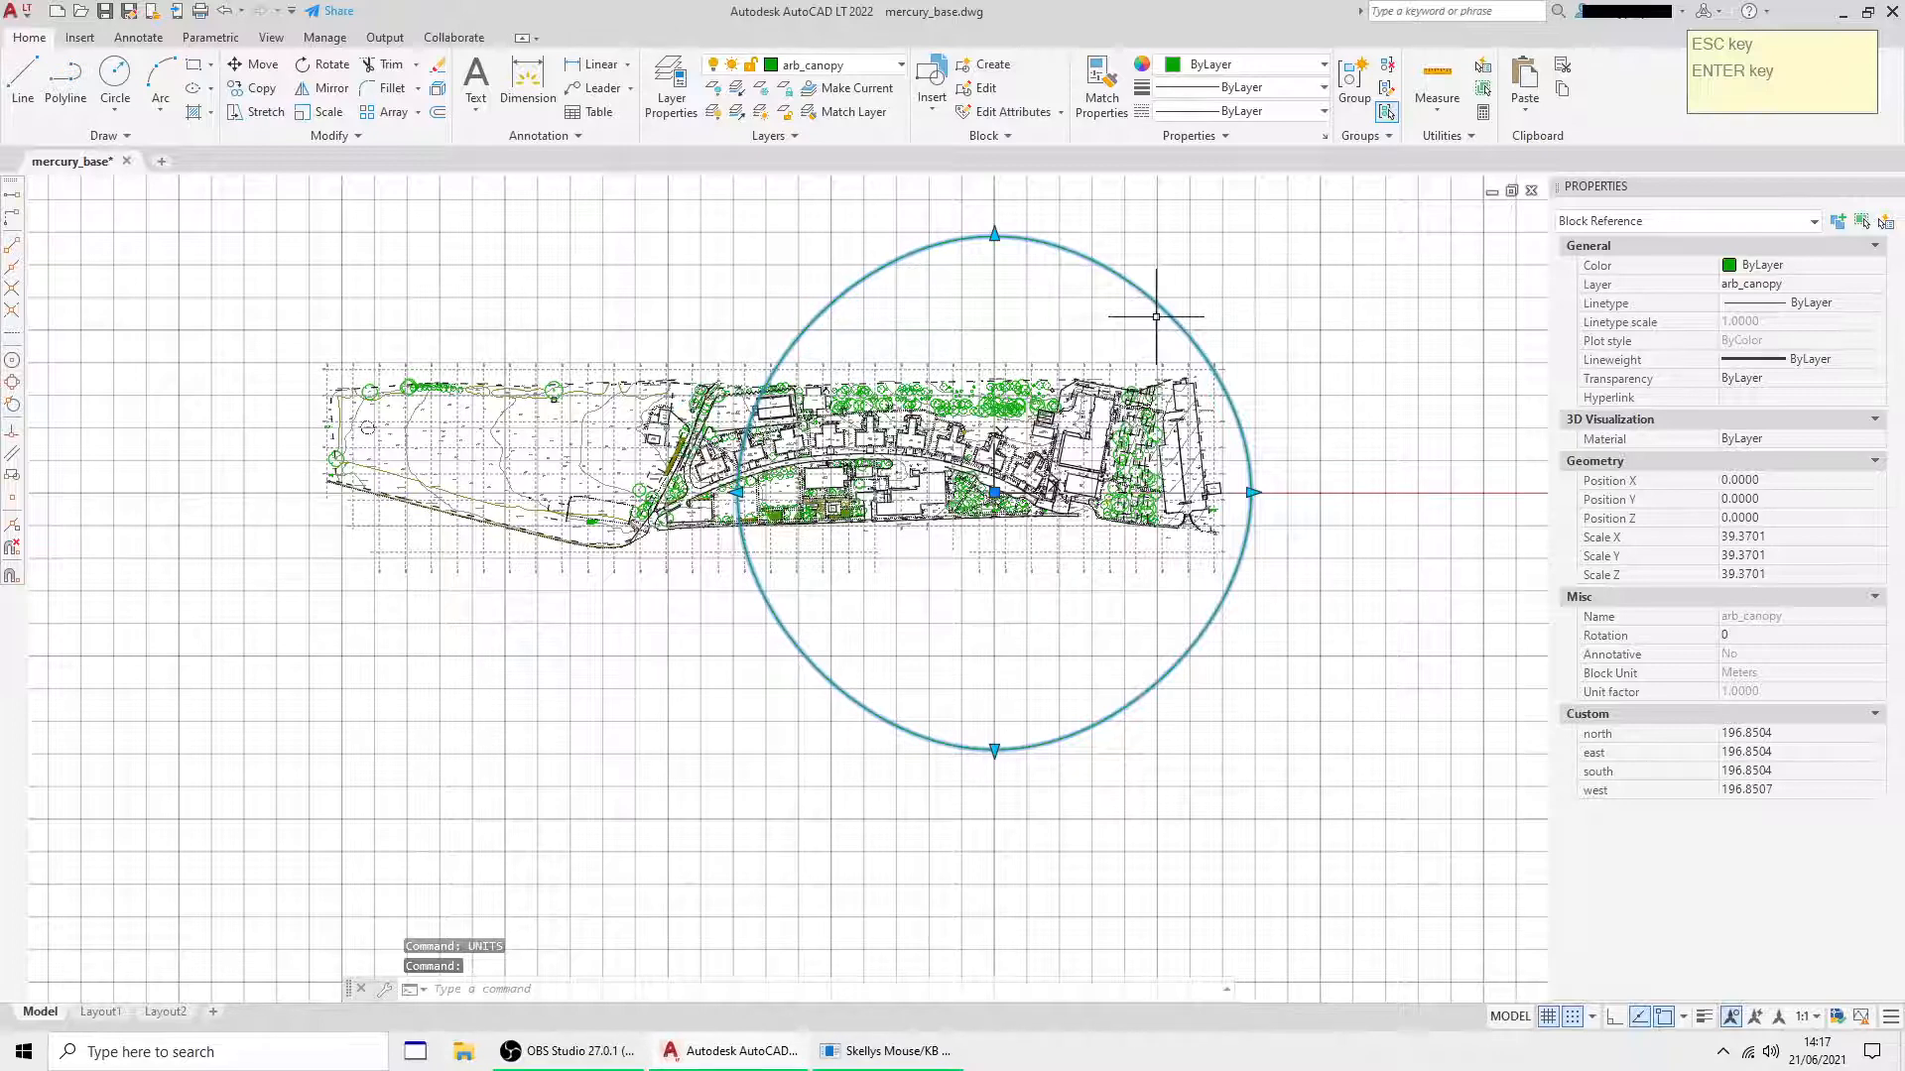
pyautogui.press('Delete')
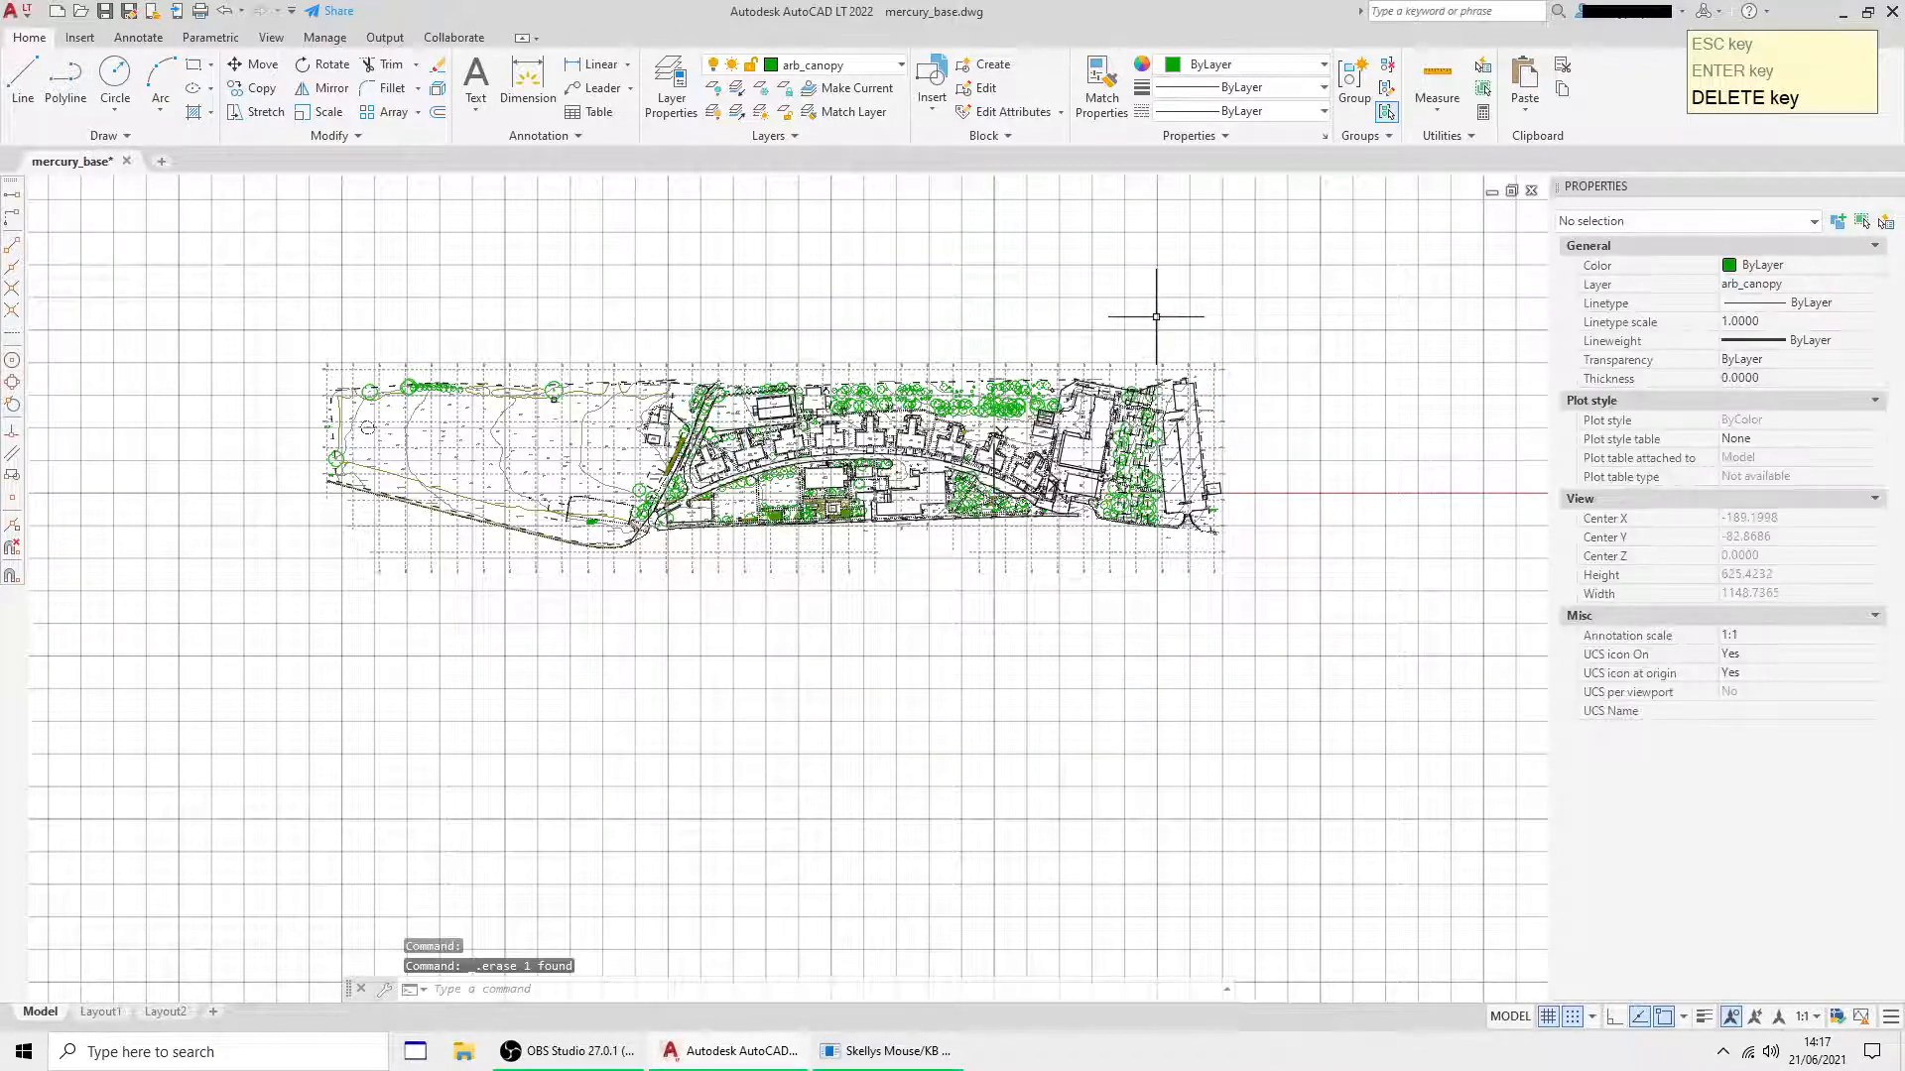
# - Insert arb_canopy at the 8M tree and begin editing its direction distances
pyautogui.click(79, 36)
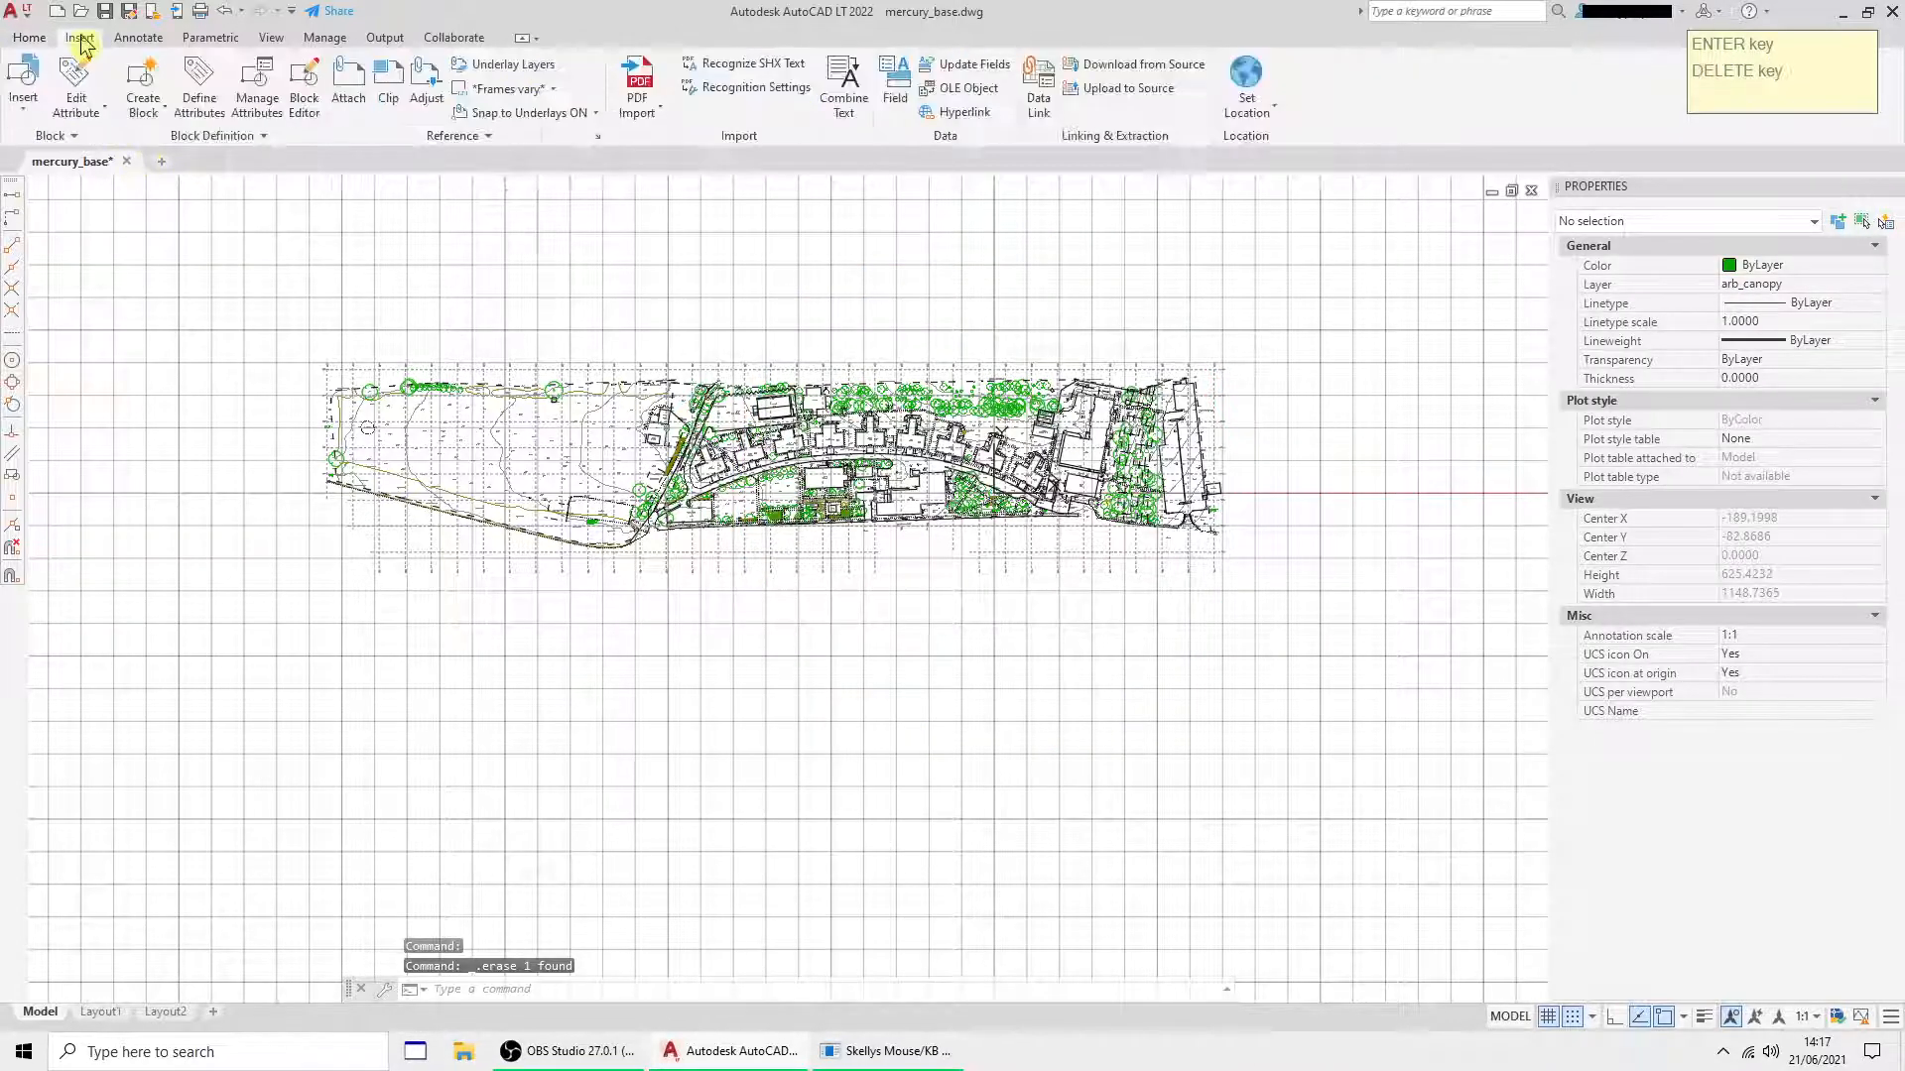
pyautogui.click(23, 88)
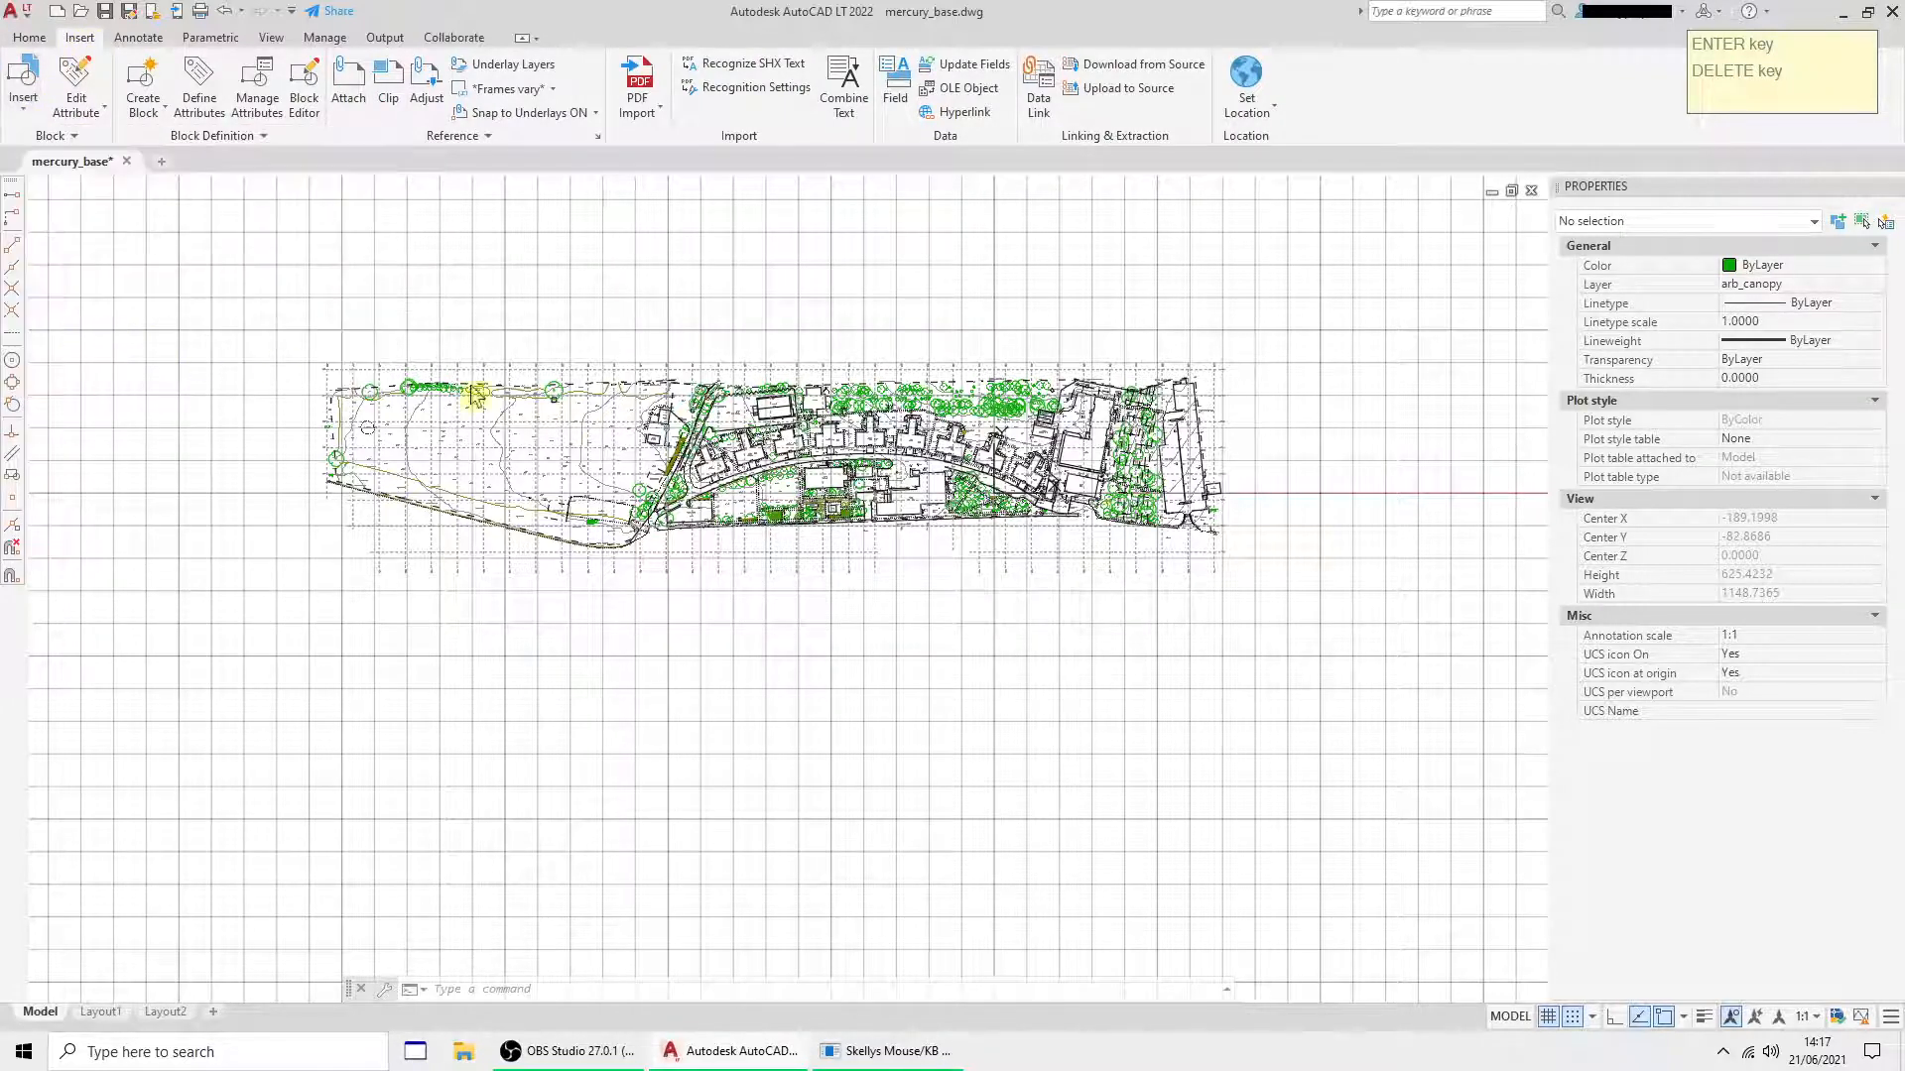
pyautogui.click(22, 87)
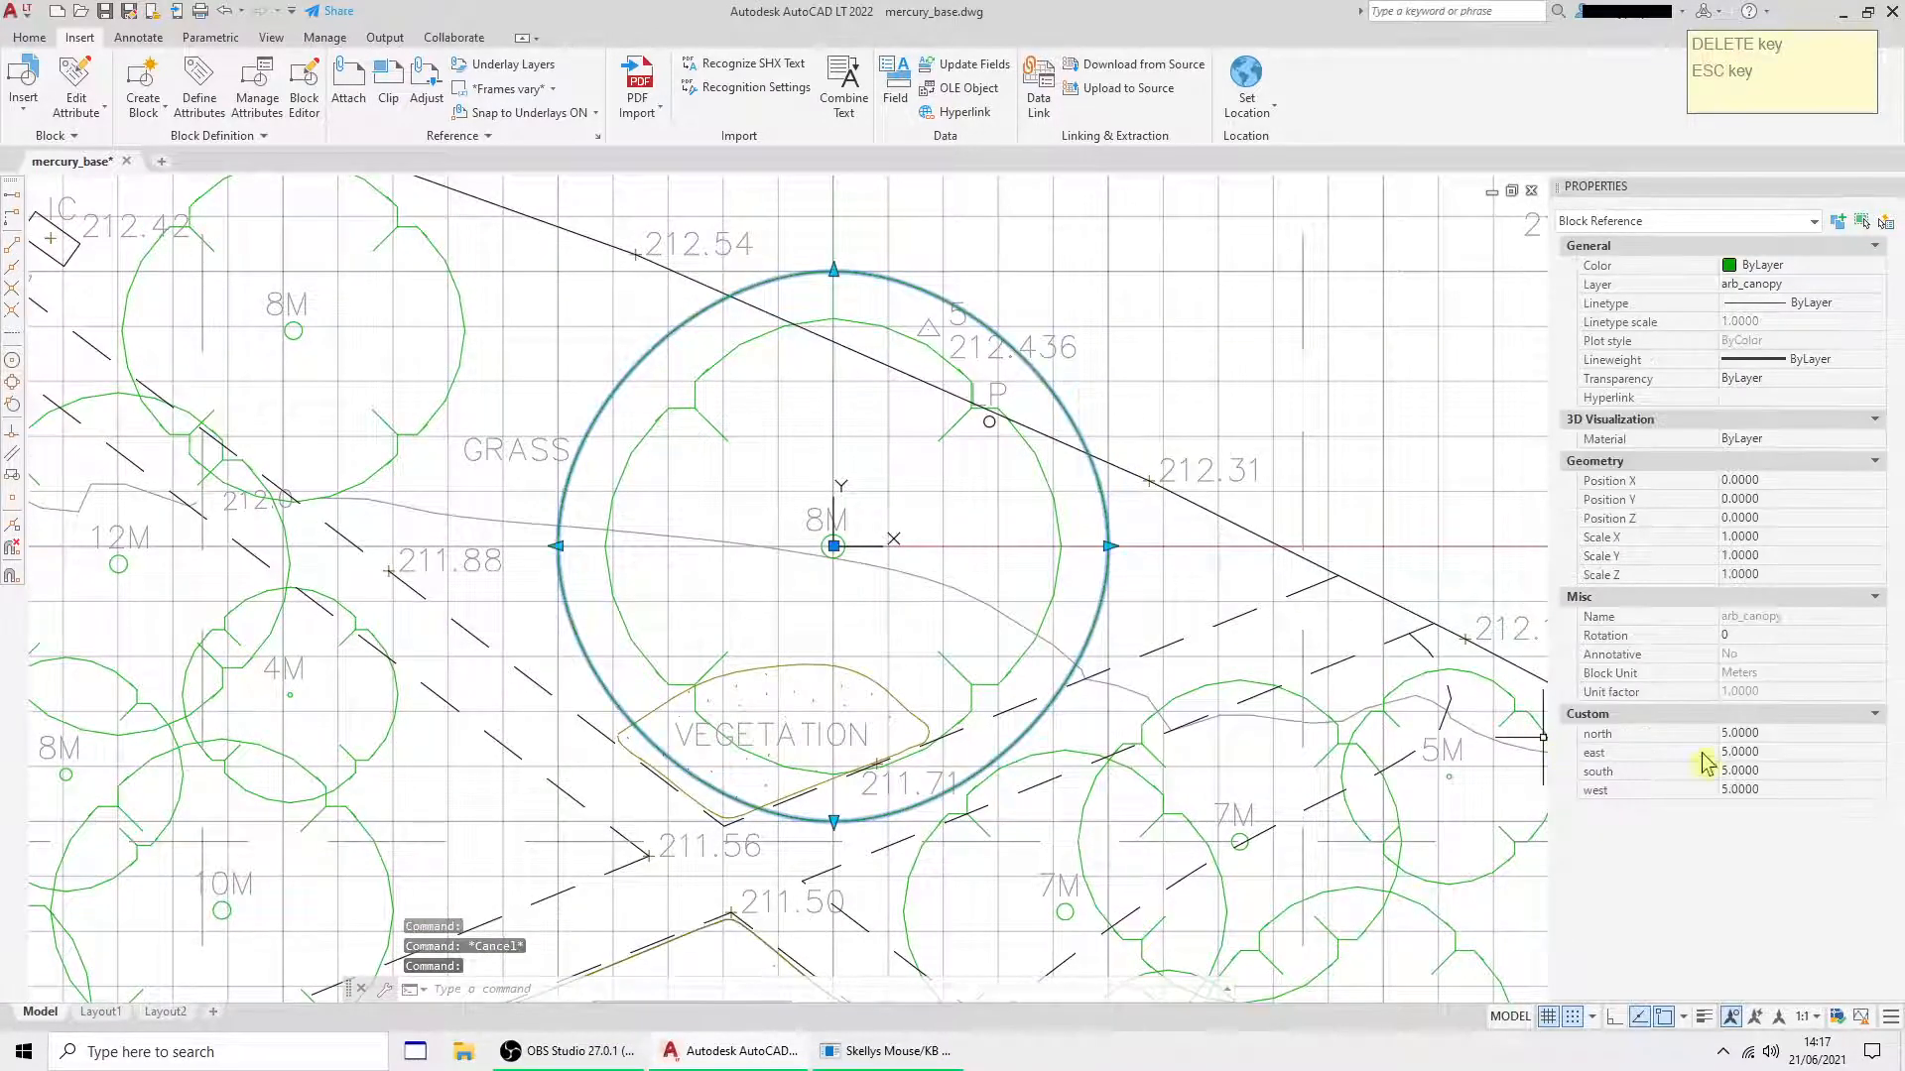
pyautogui.click(1785, 772)
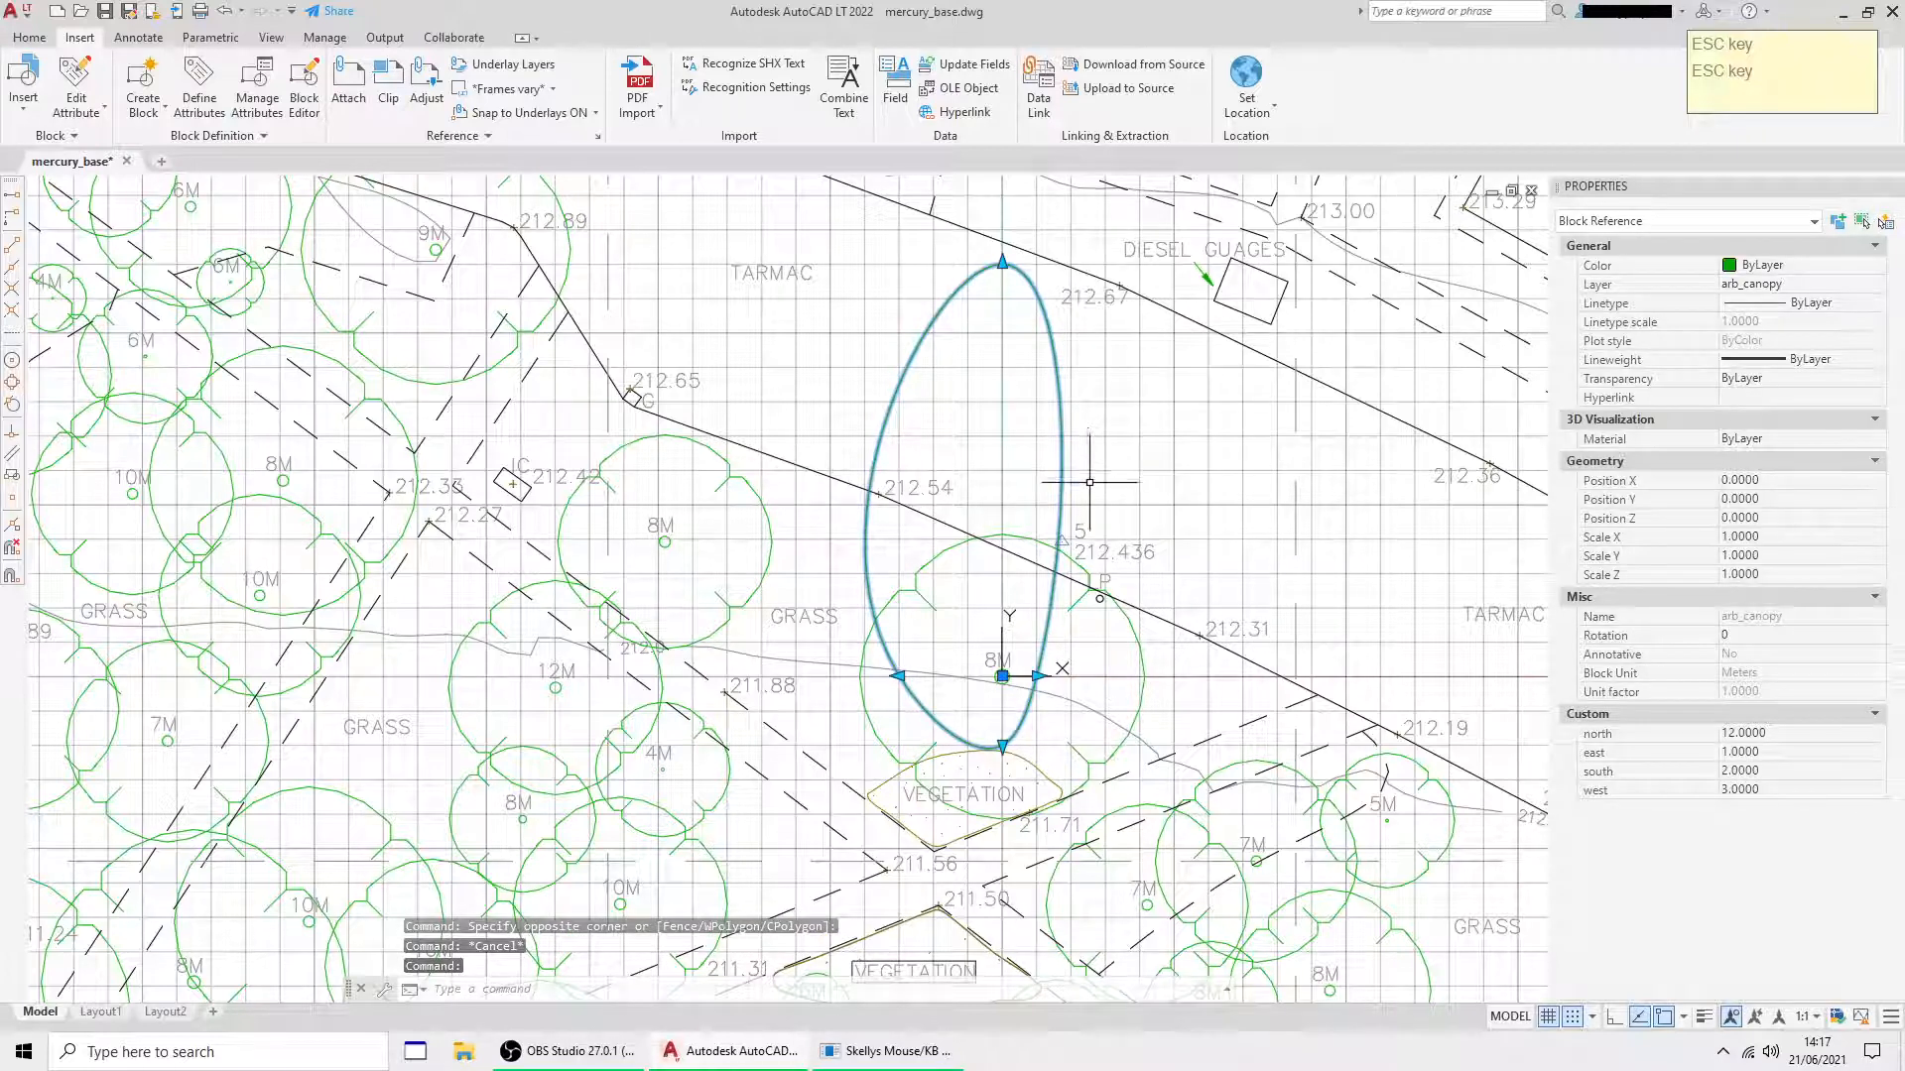
pyautogui.rightClick(1089, 482)
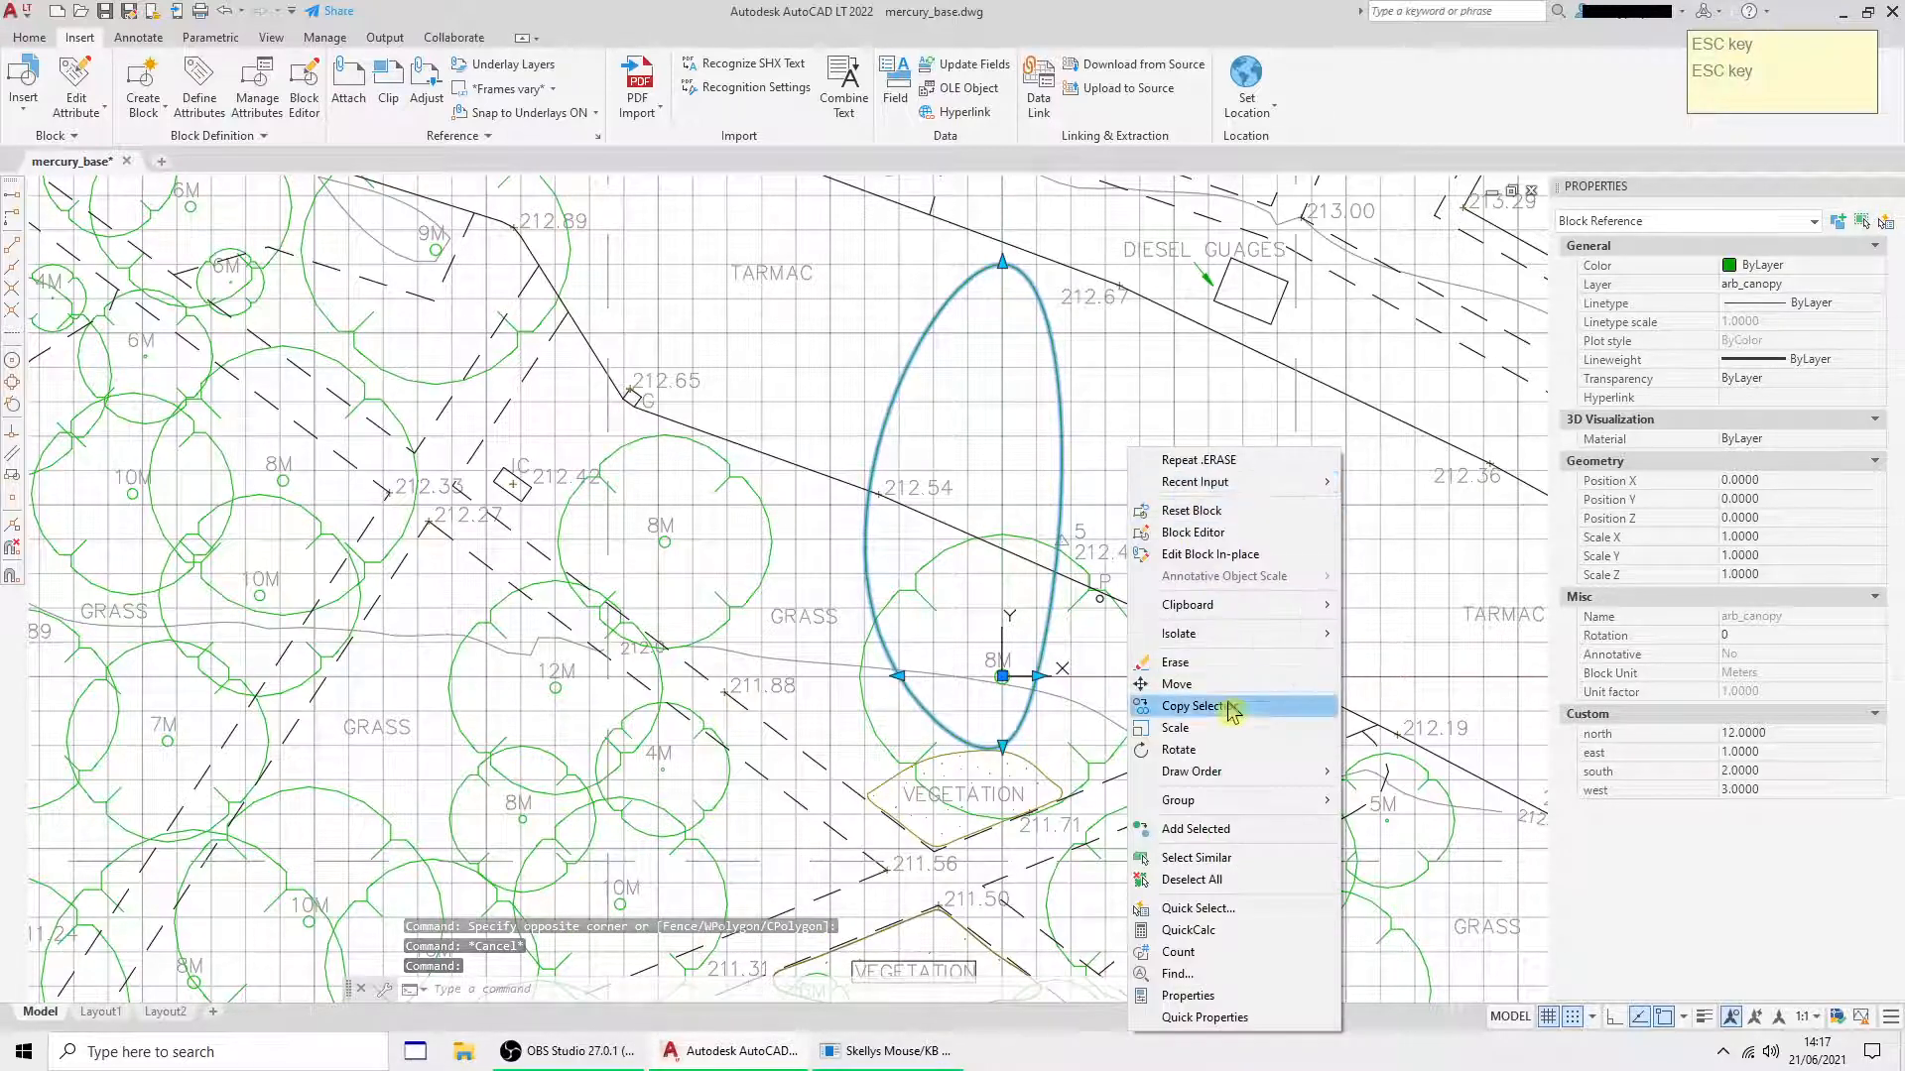
pyautogui.click(1194, 705)
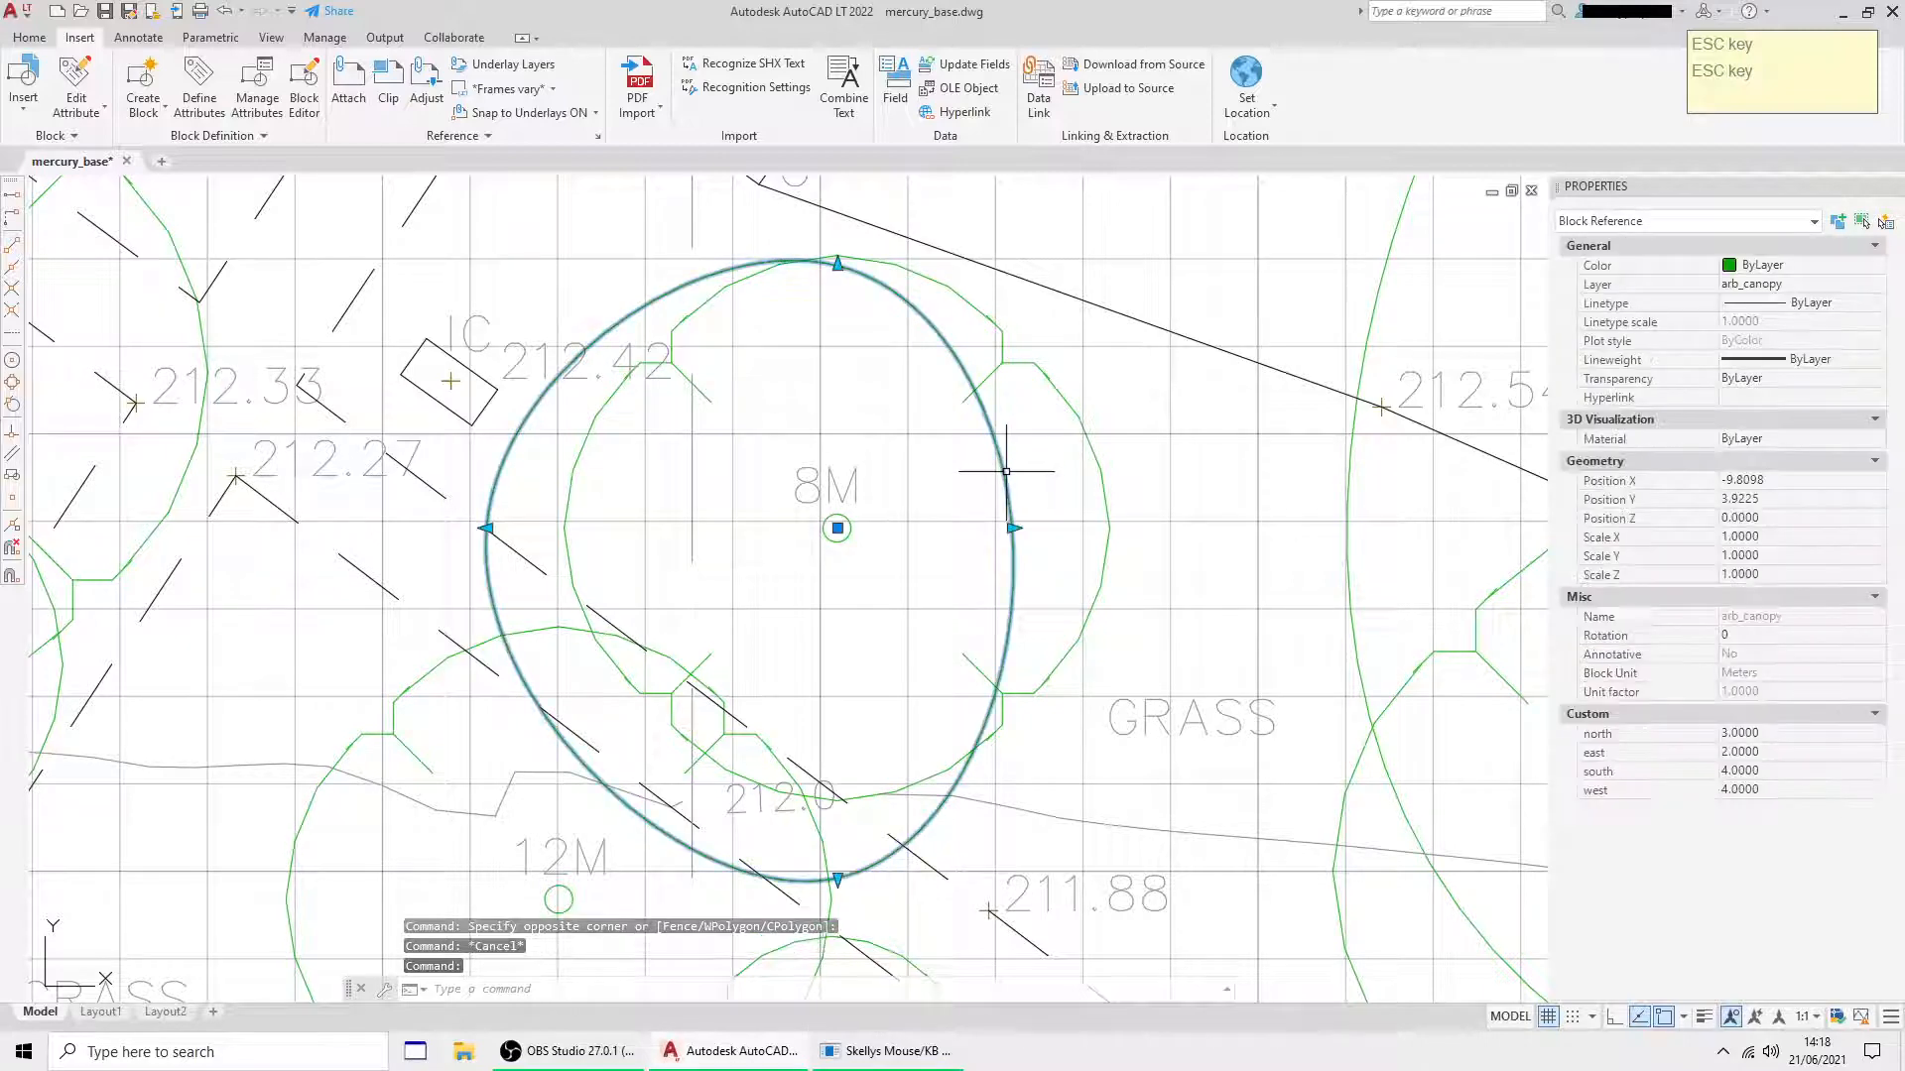
pyautogui.rightClick(1004, 471)
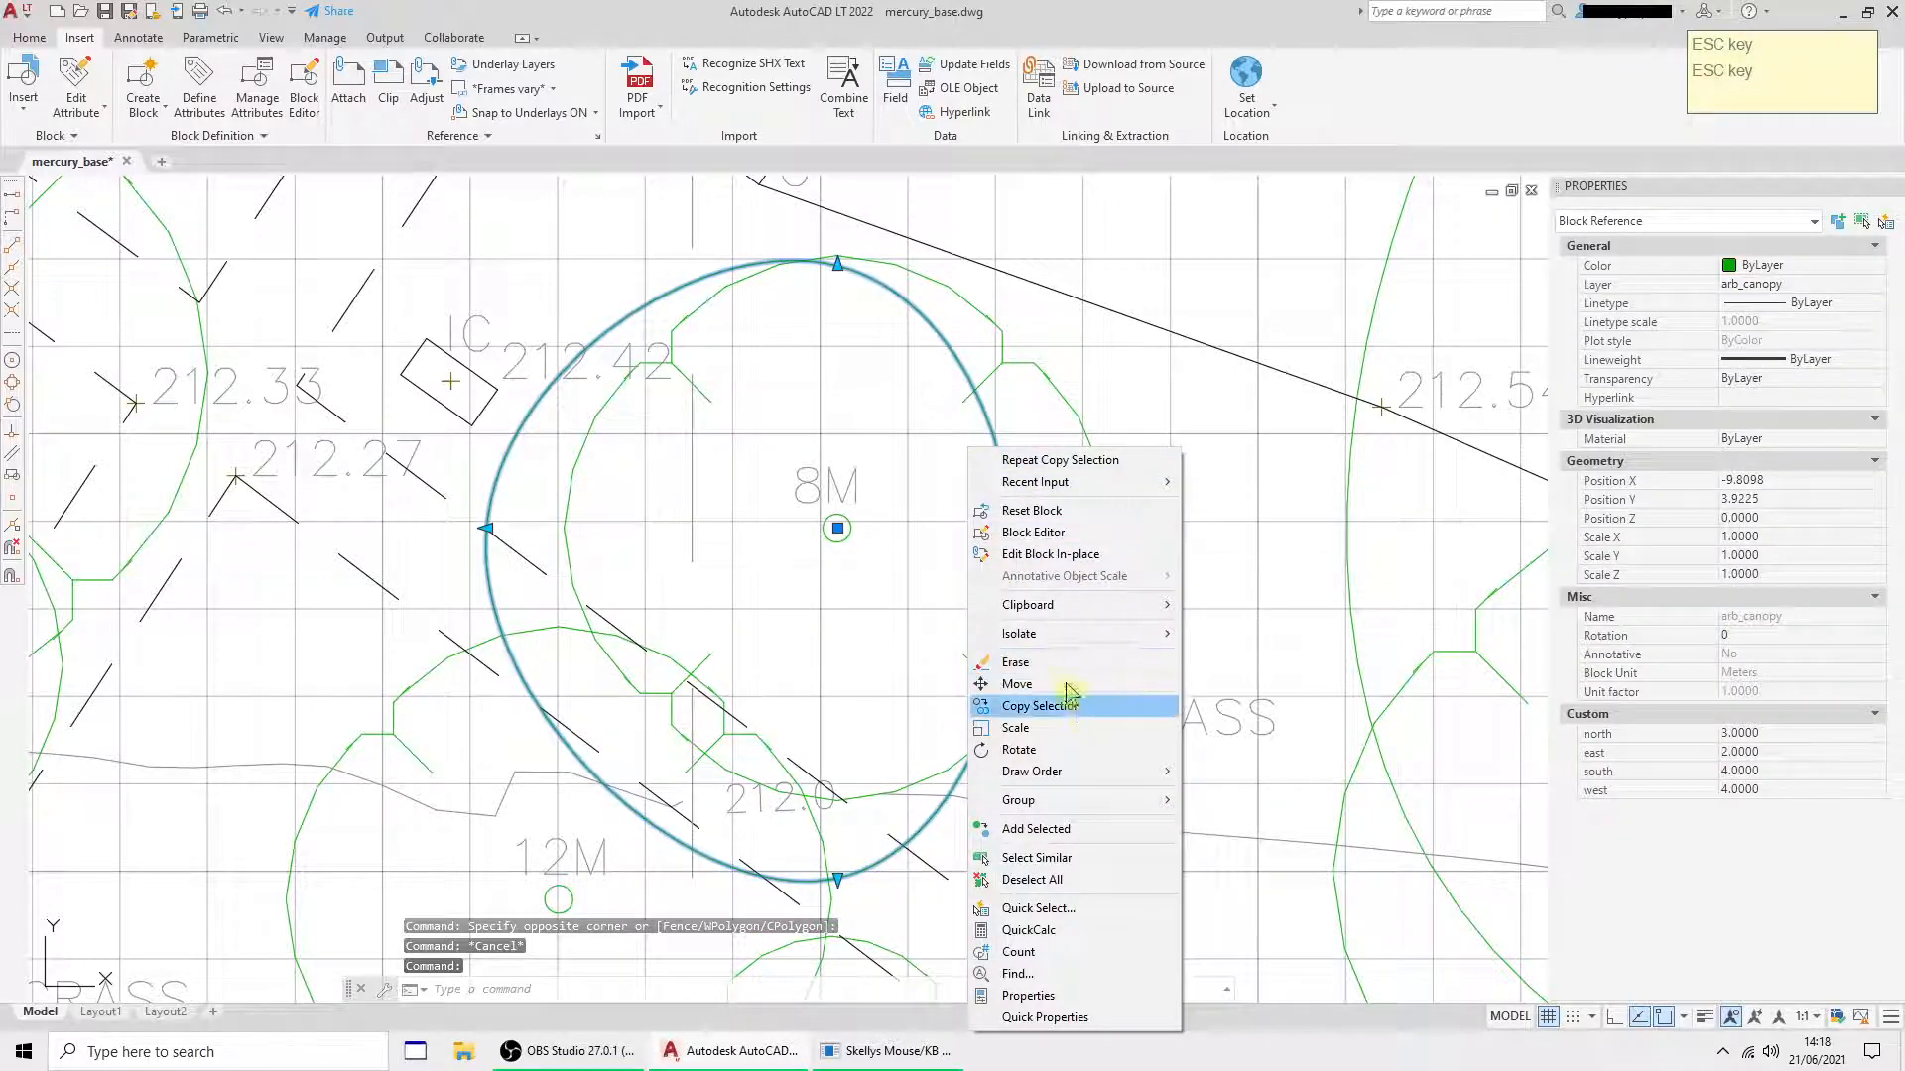
pyautogui.moveTo(1040, 605)
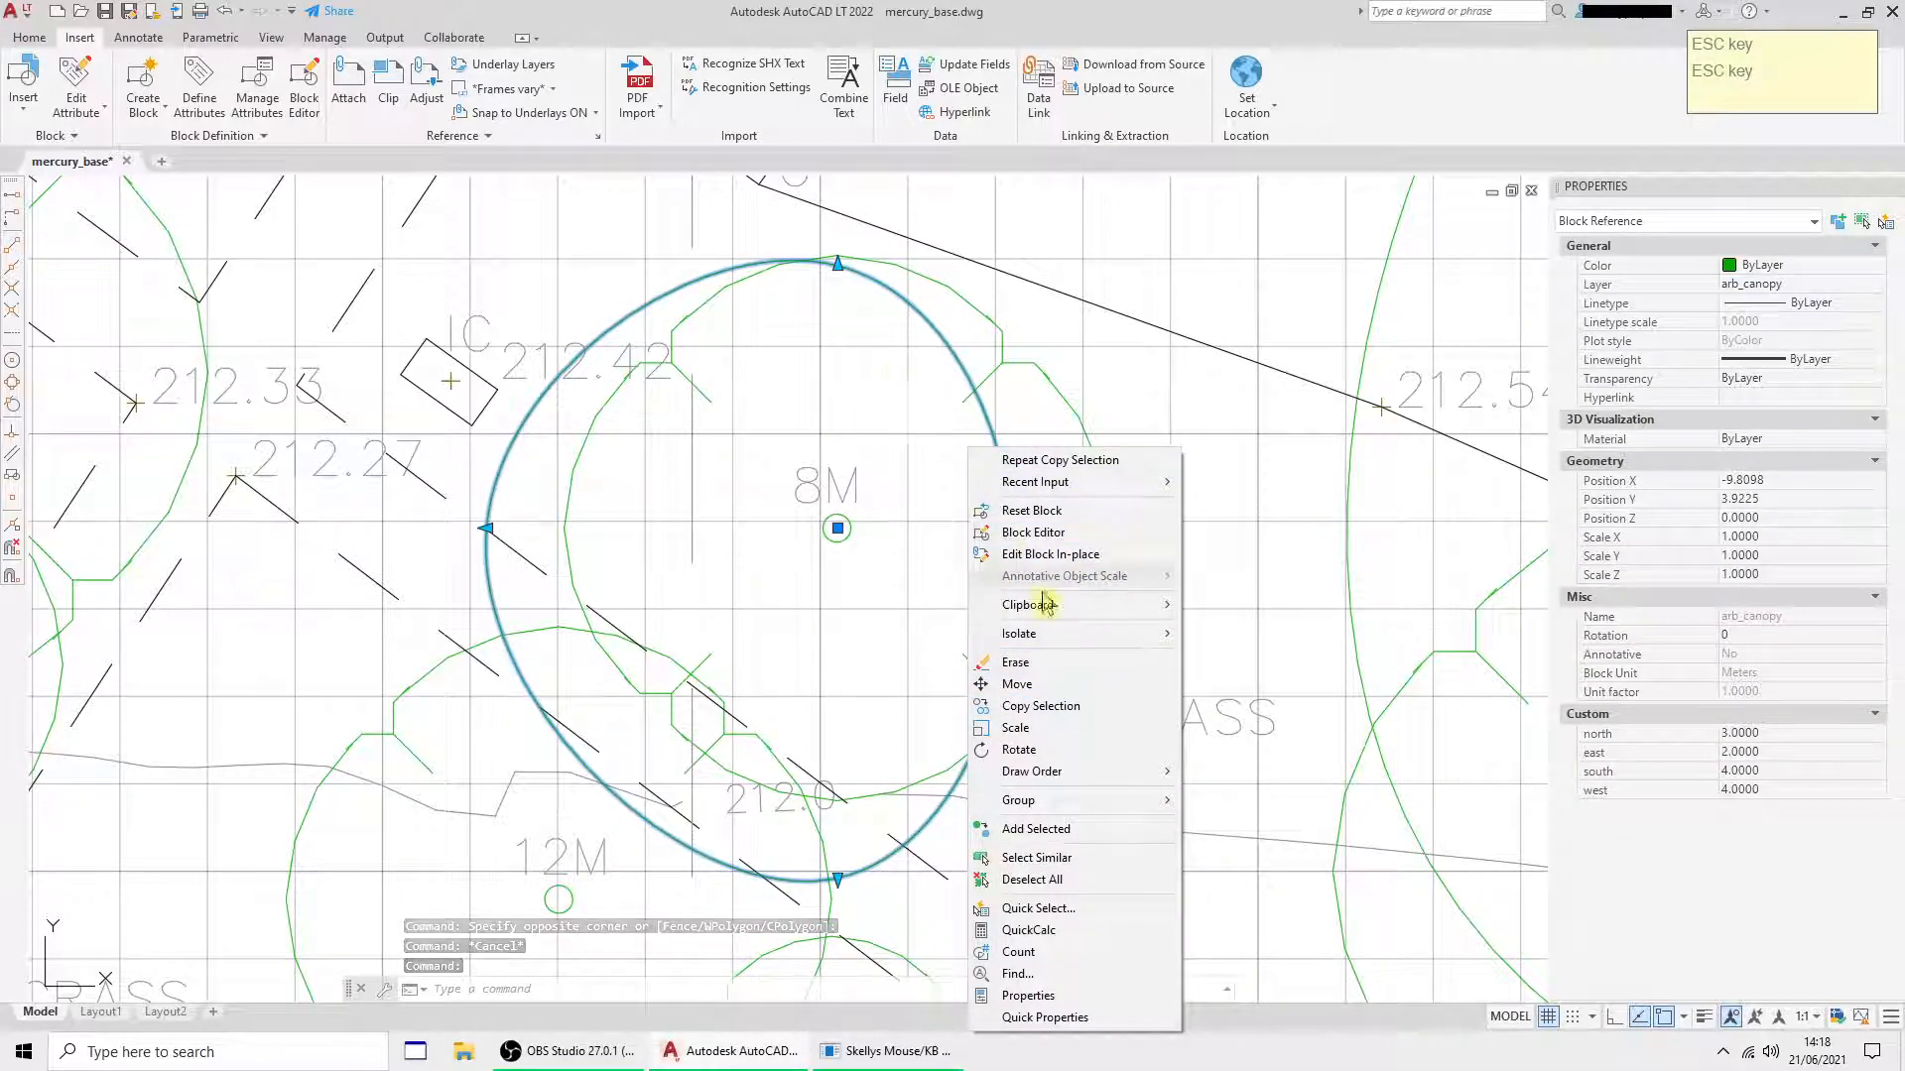
pyautogui.click(1040, 705)
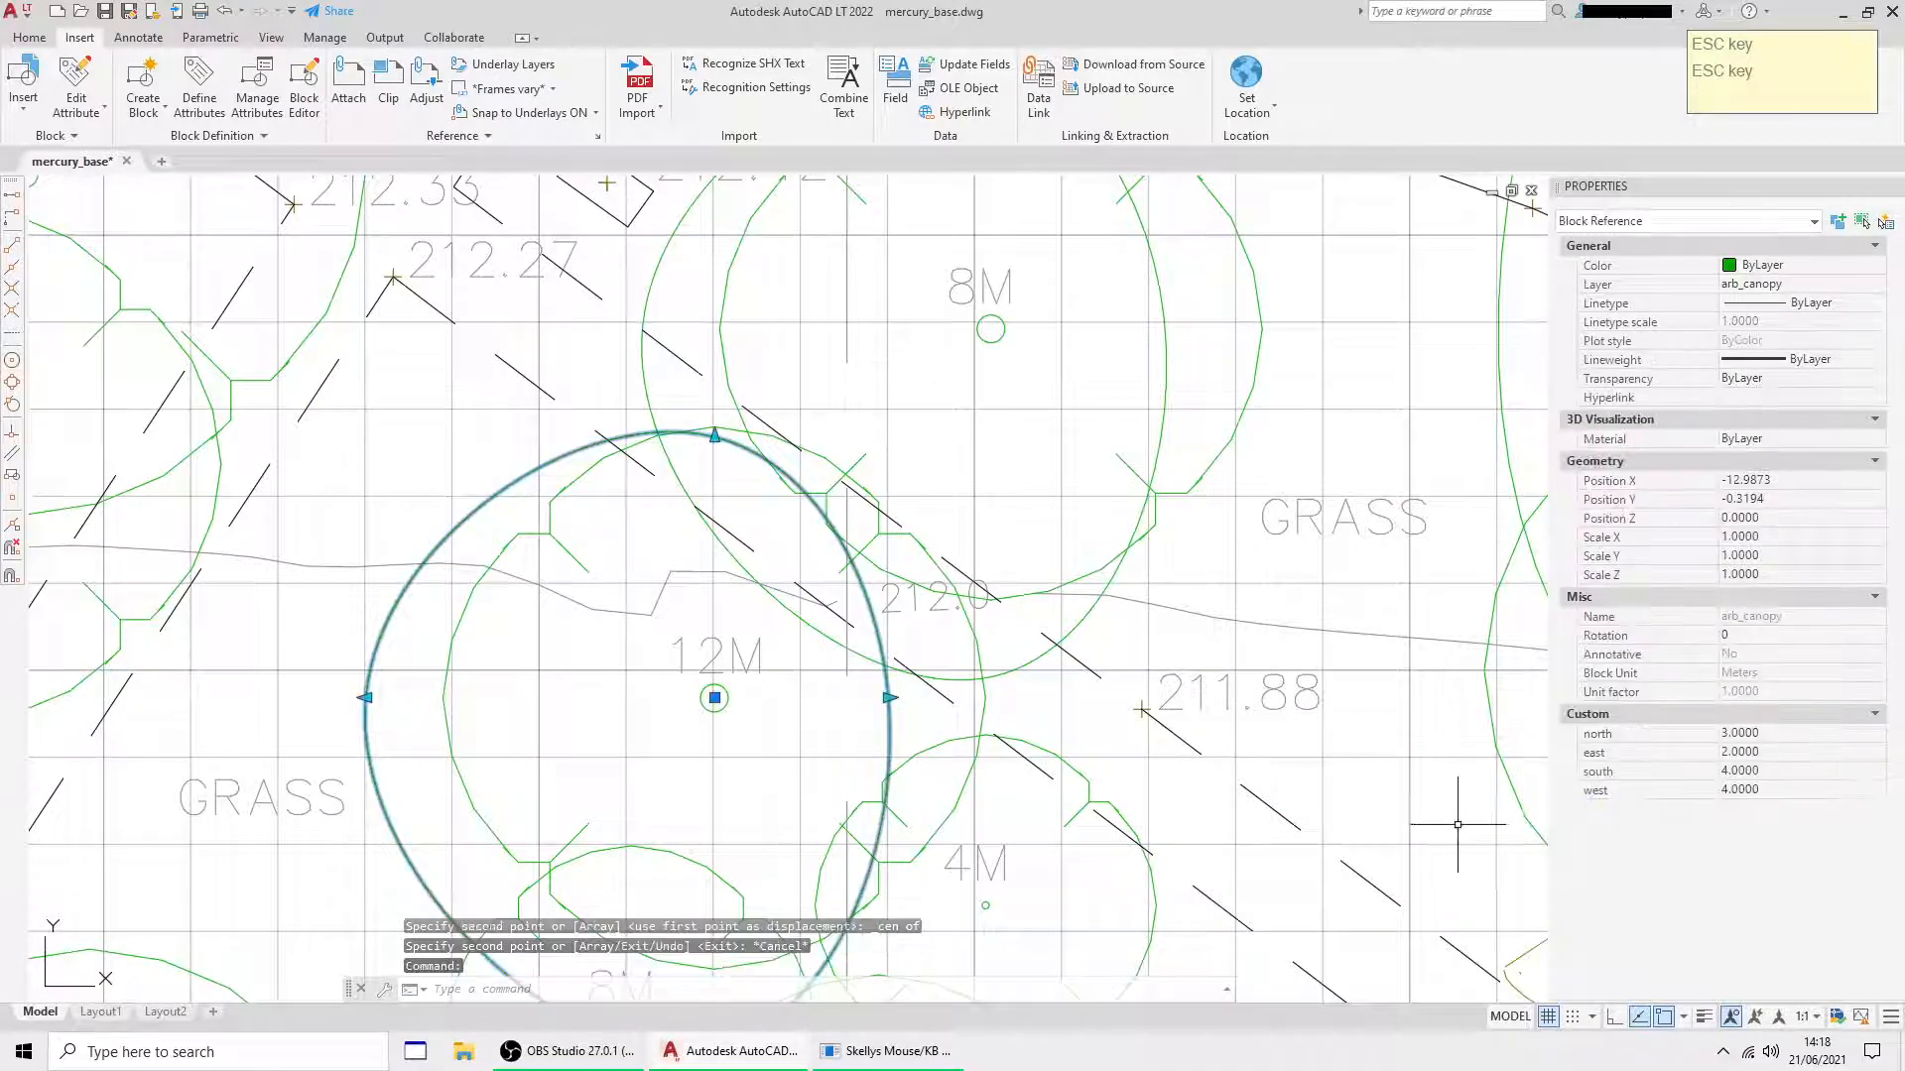
pyautogui.click(1786, 732)
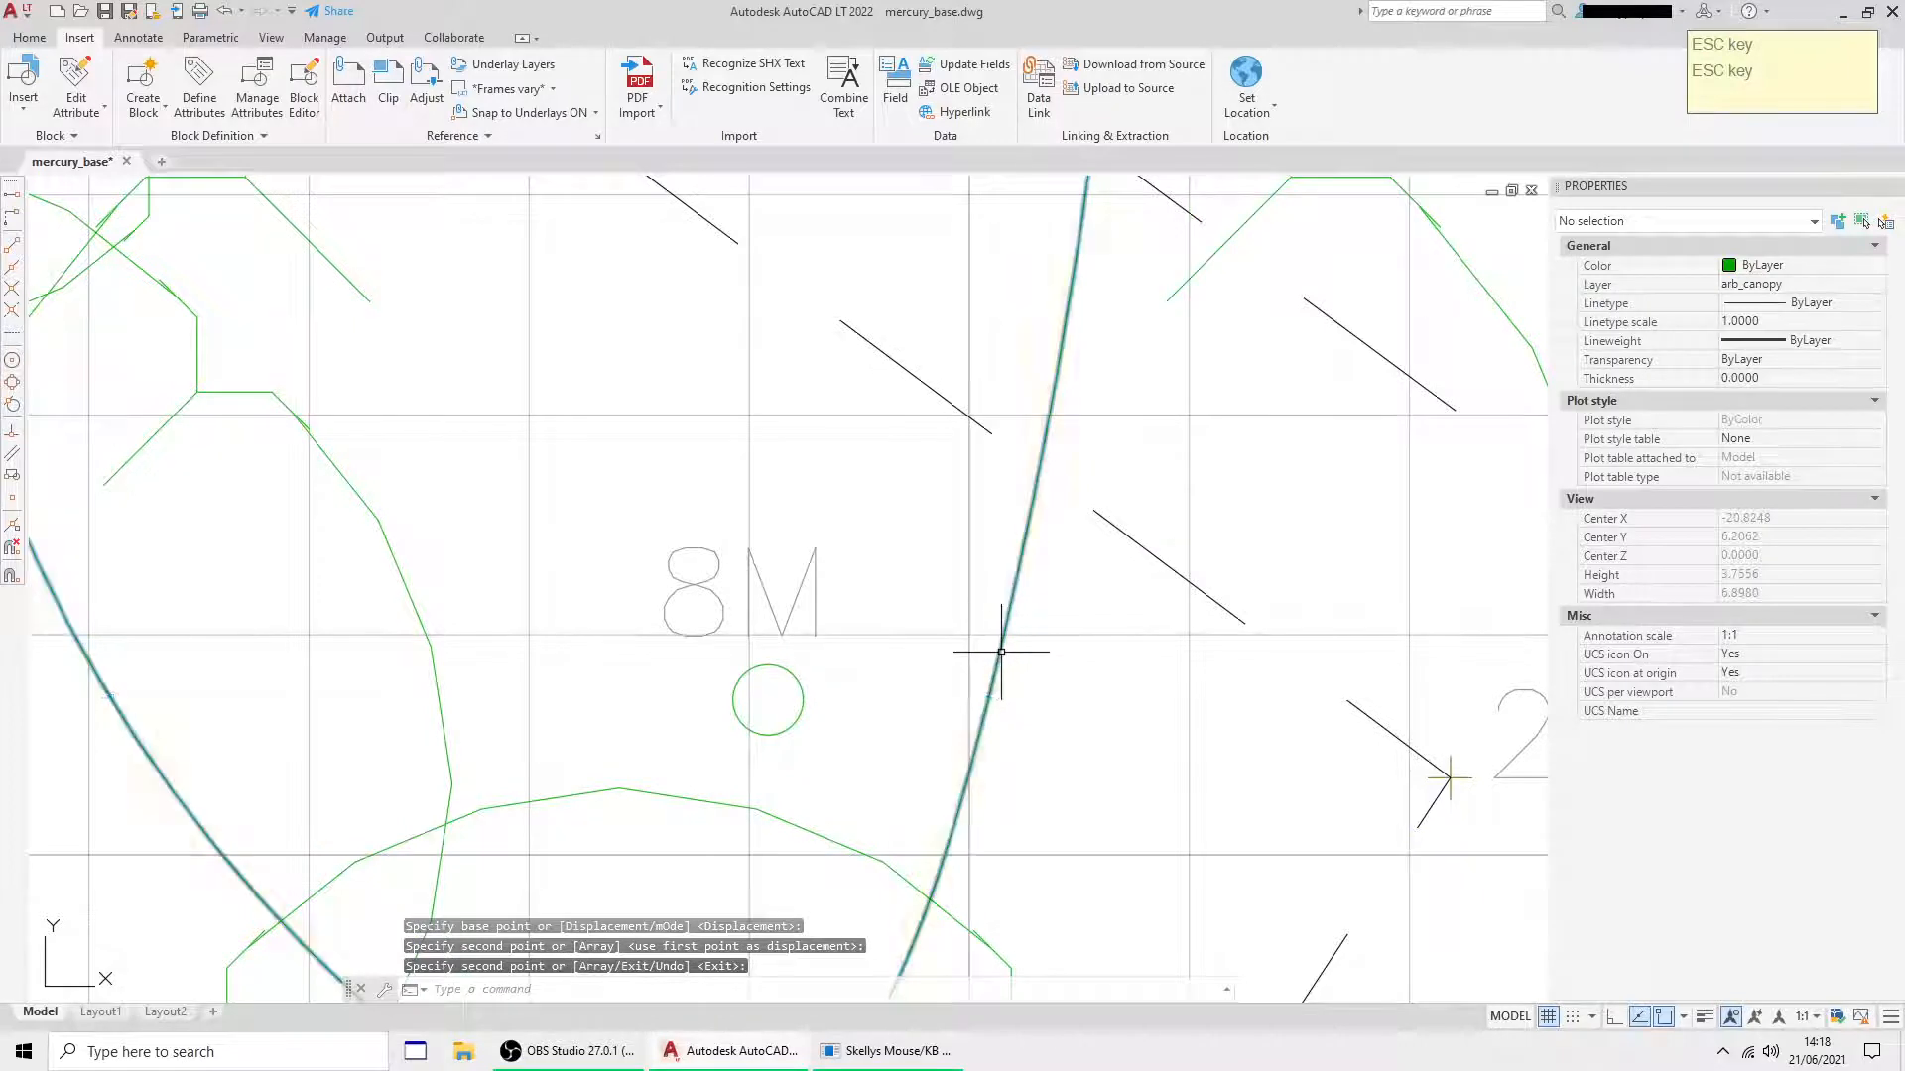
pyautogui.click(767, 698)
pyautogui.write('UCS')
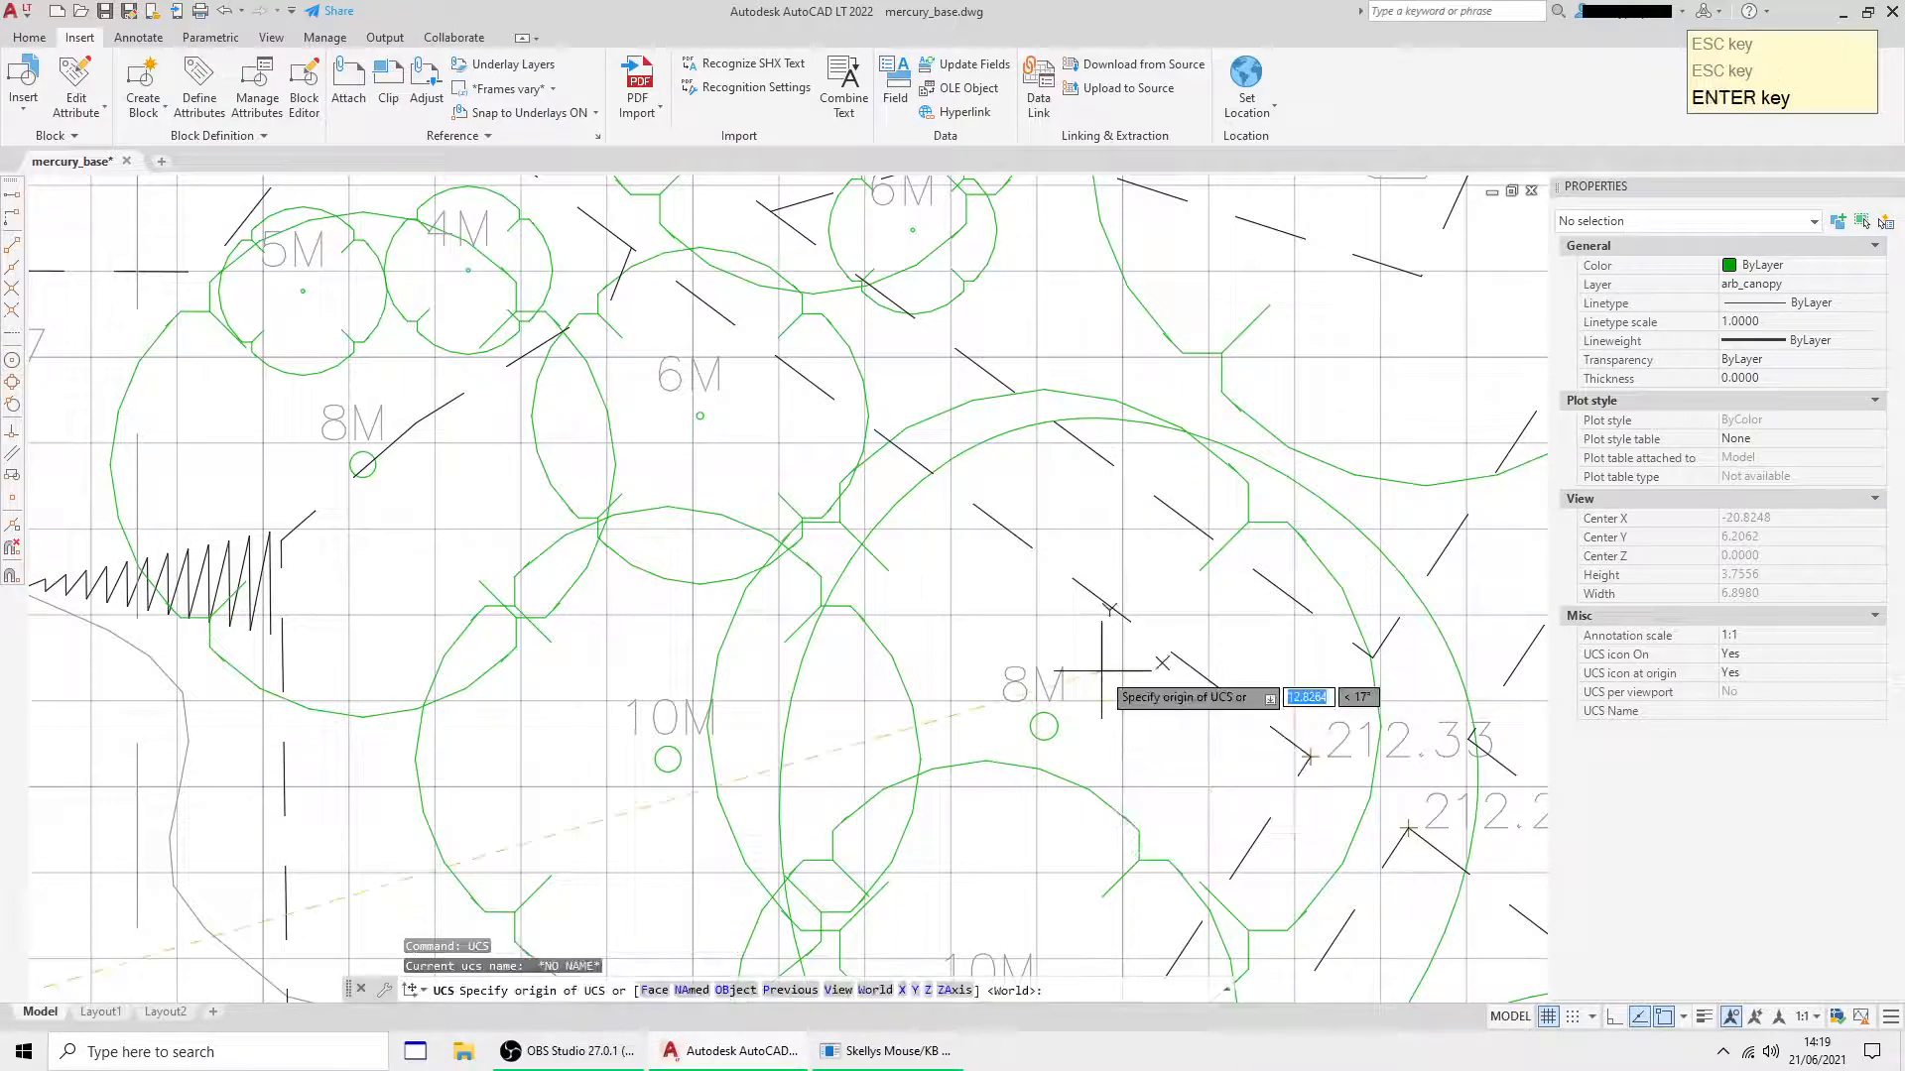
# - Select the canopy block over the 8M tree, then clear the selection
pyautogui.click(1042, 725)
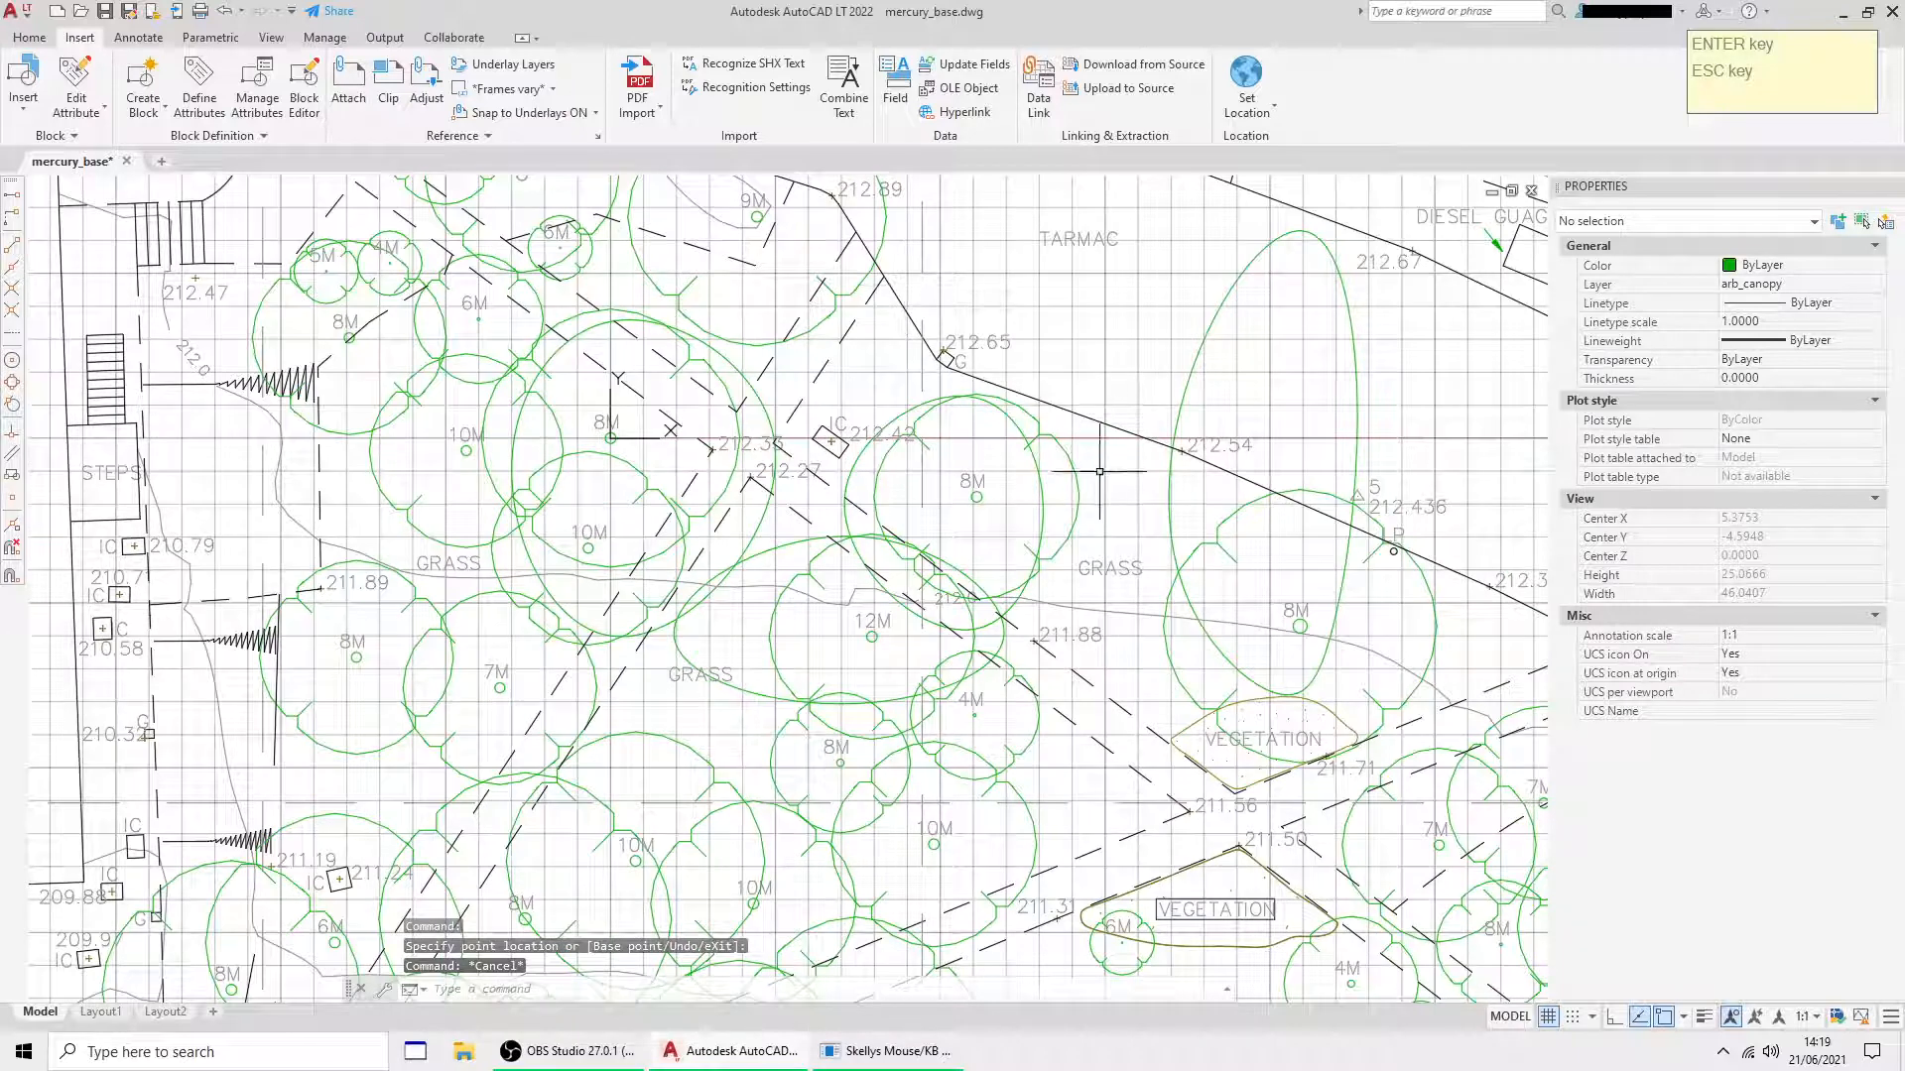
pyautogui.click(972, 498)
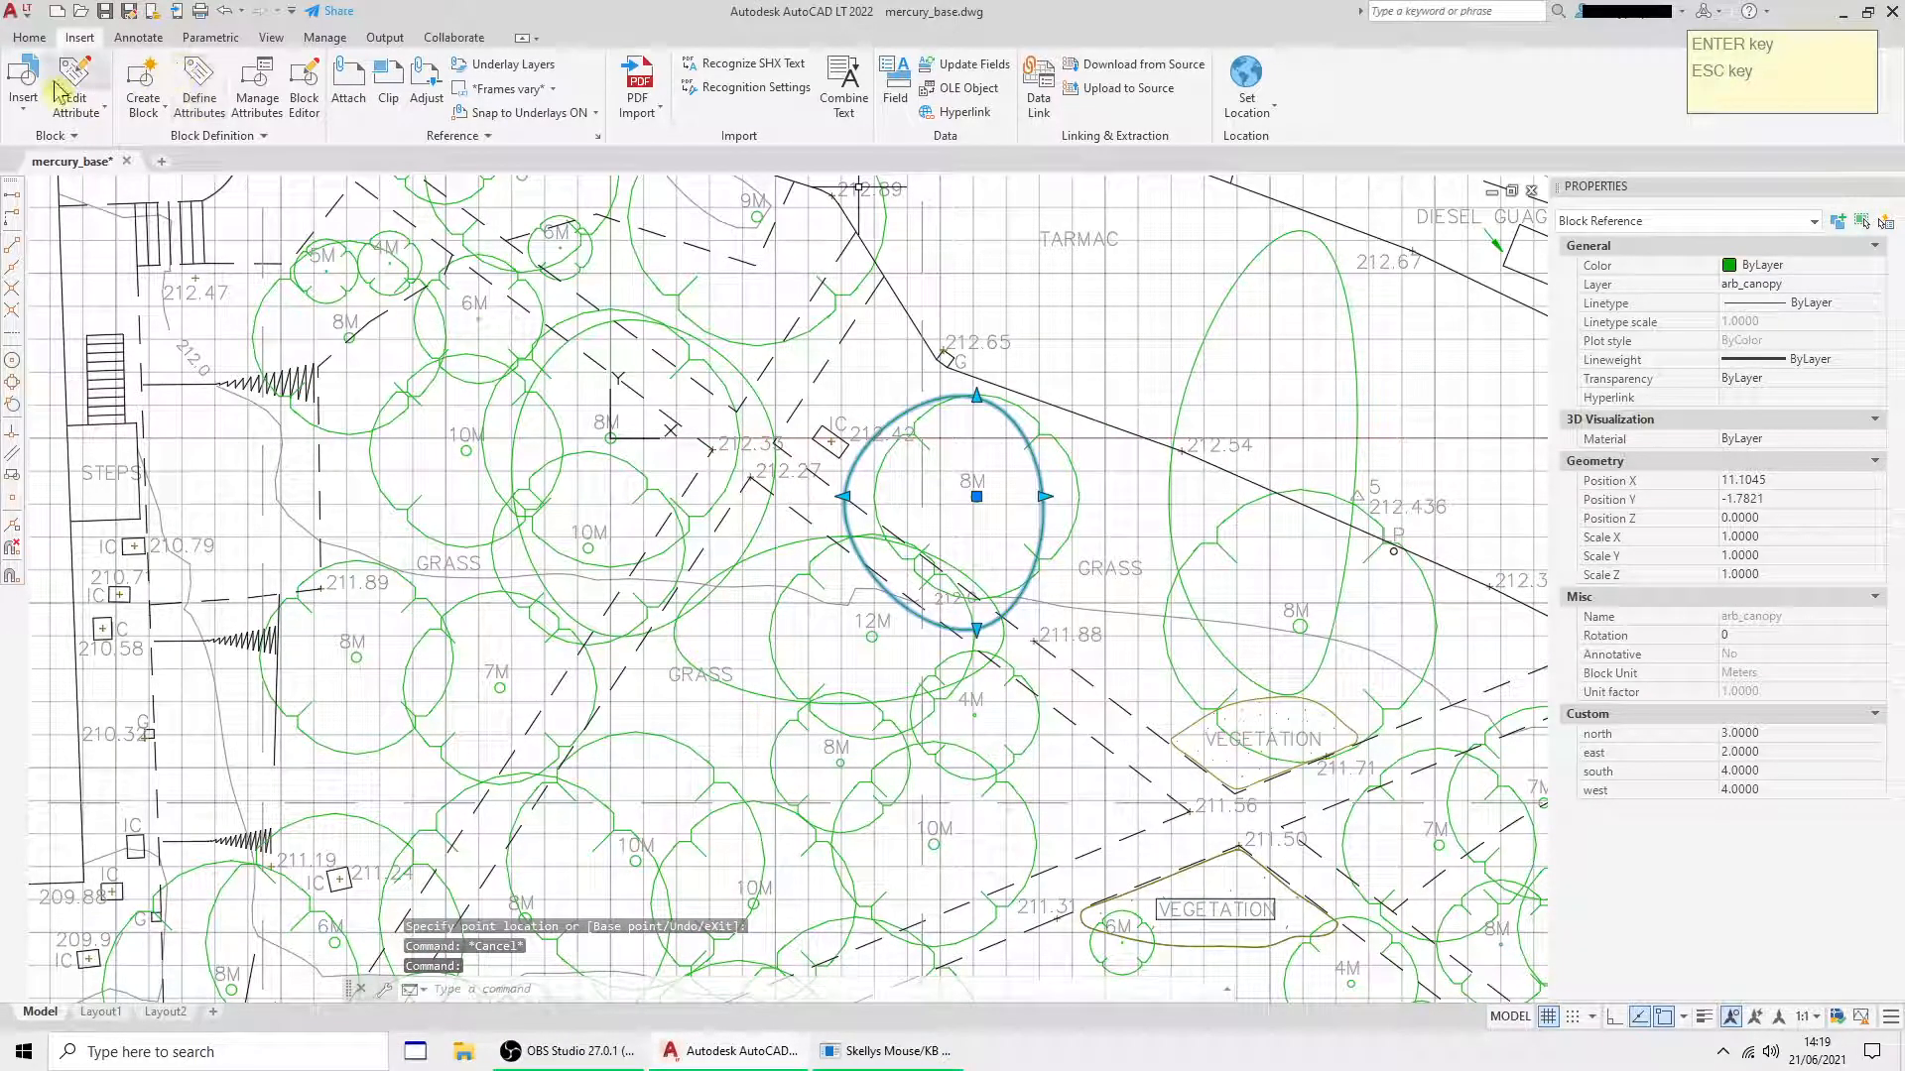
pyautogui.press('Escape')
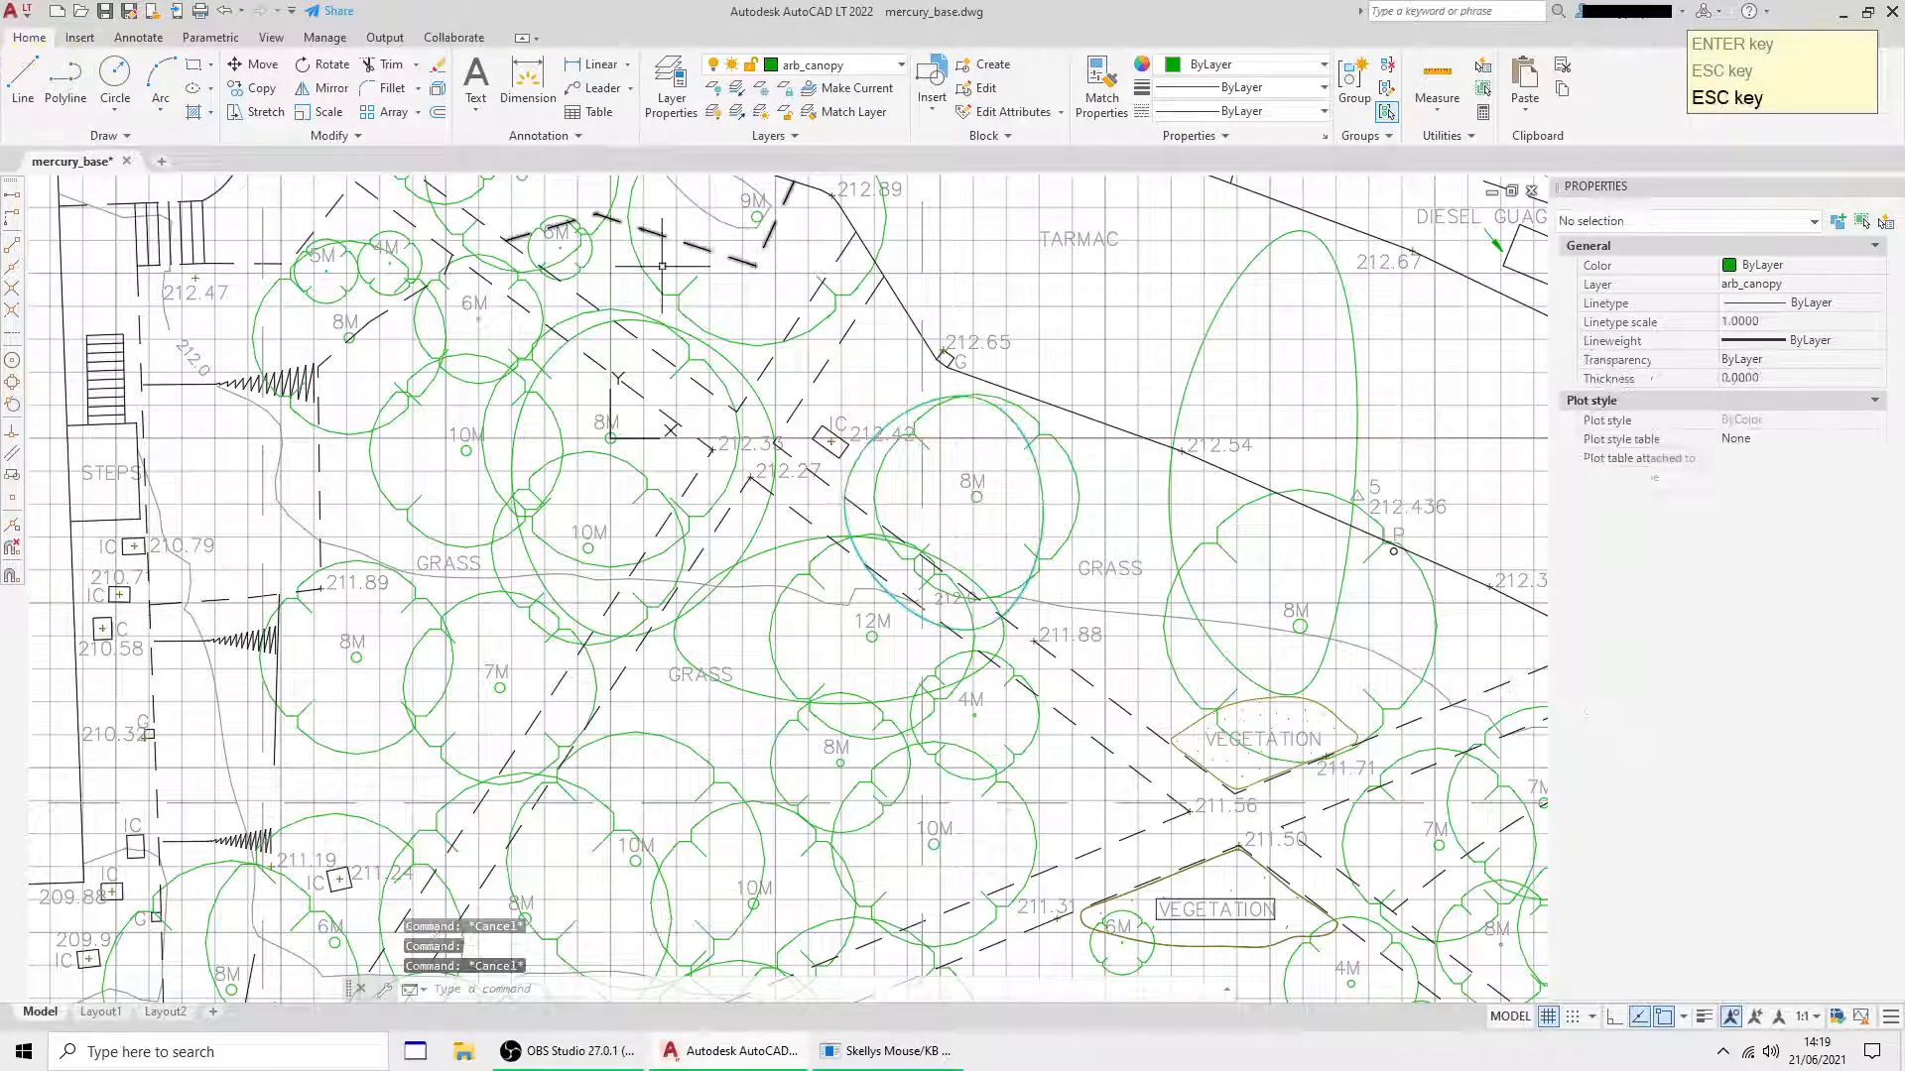
pyautogui.click(972, 496)
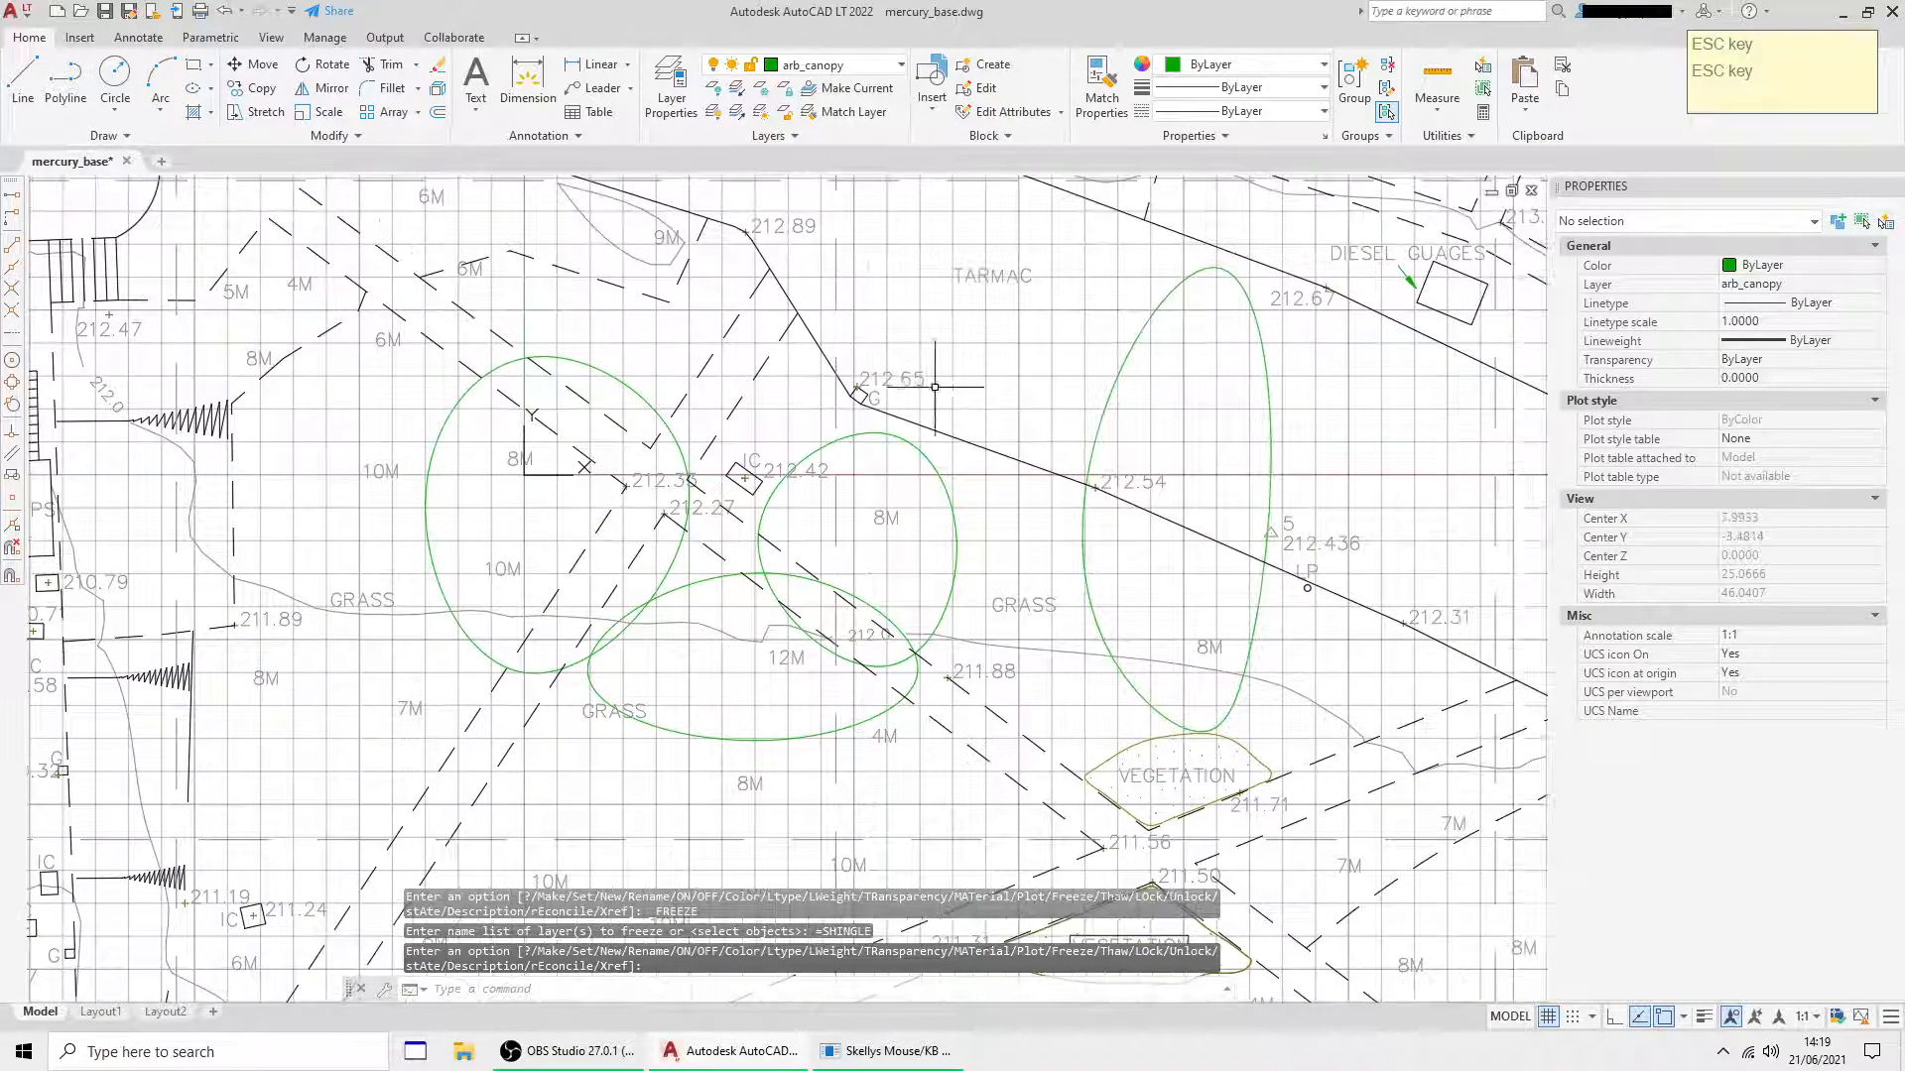
# - Turn the grid off and dismiss the coordinate-system prompt
pyautogui.press('F7')
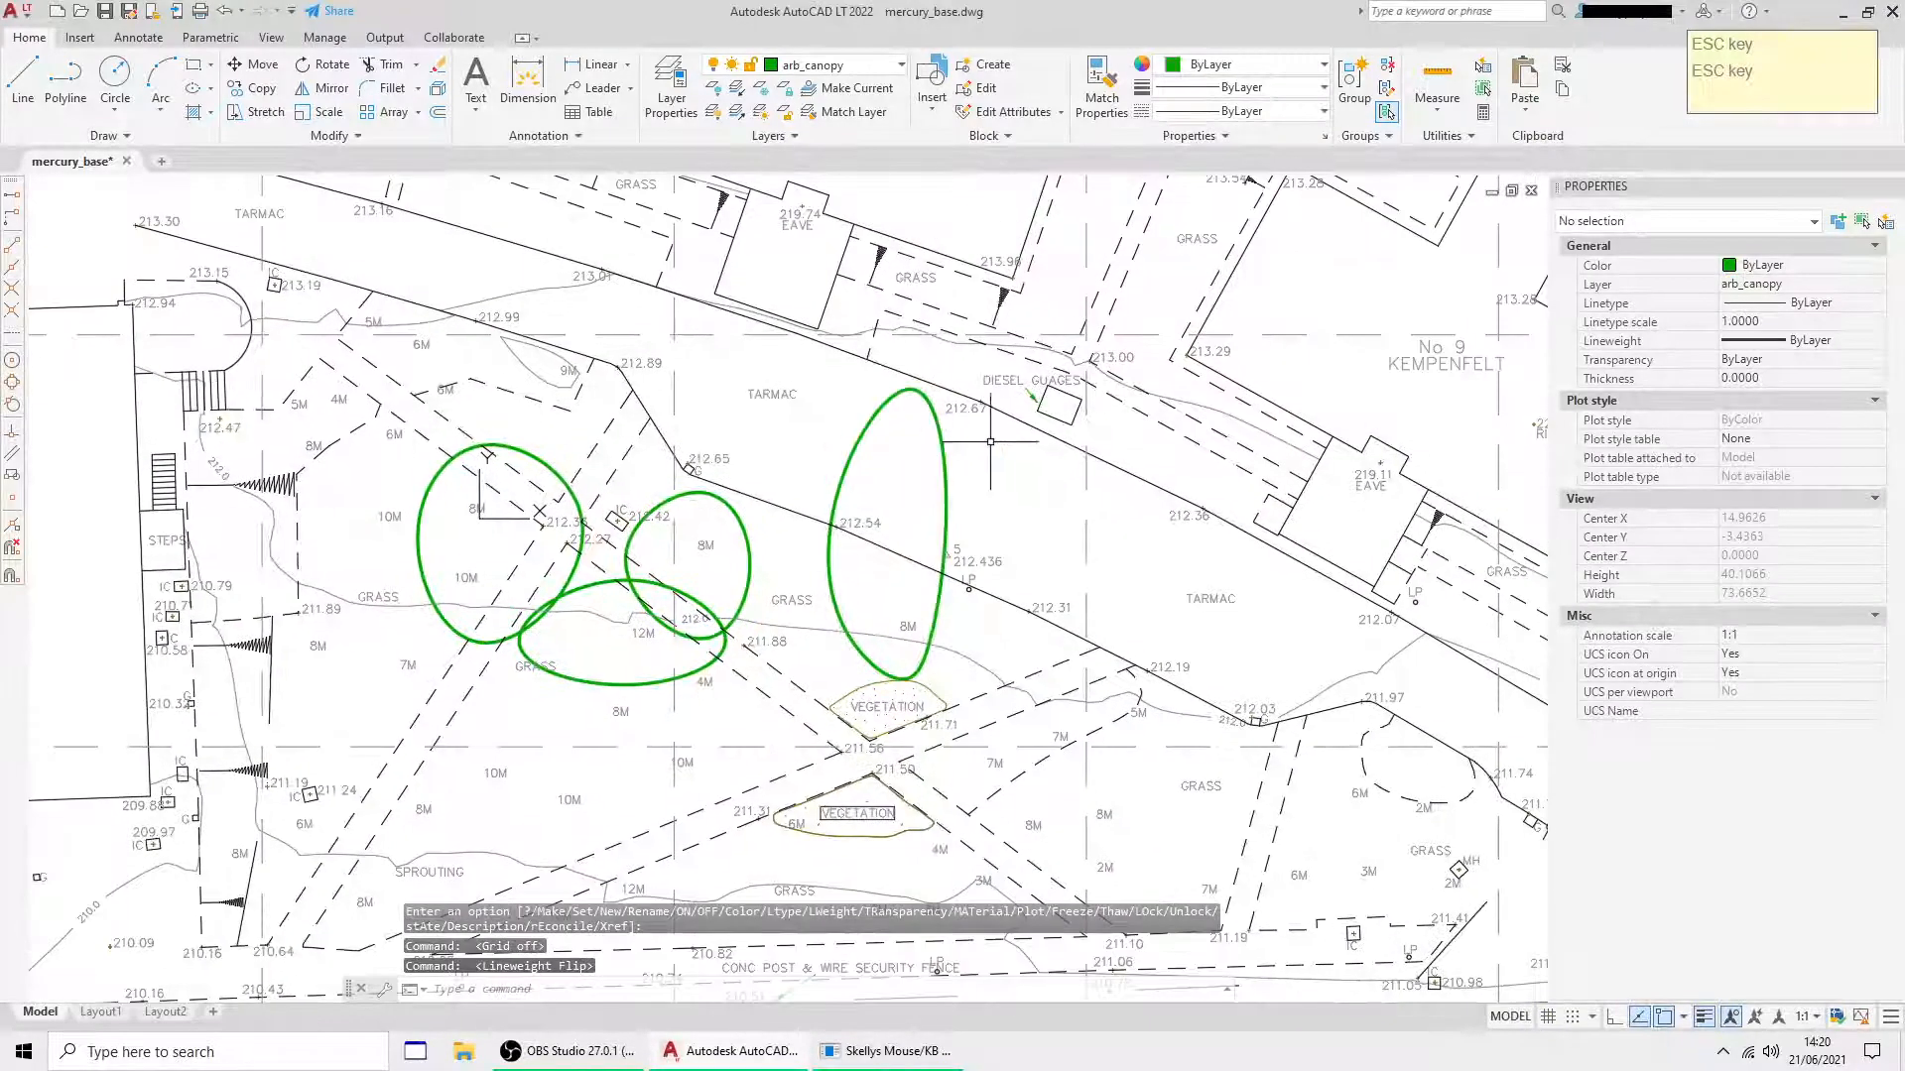
pyautogui.moveTo(704, 456)
pyautogui.write('UCS')
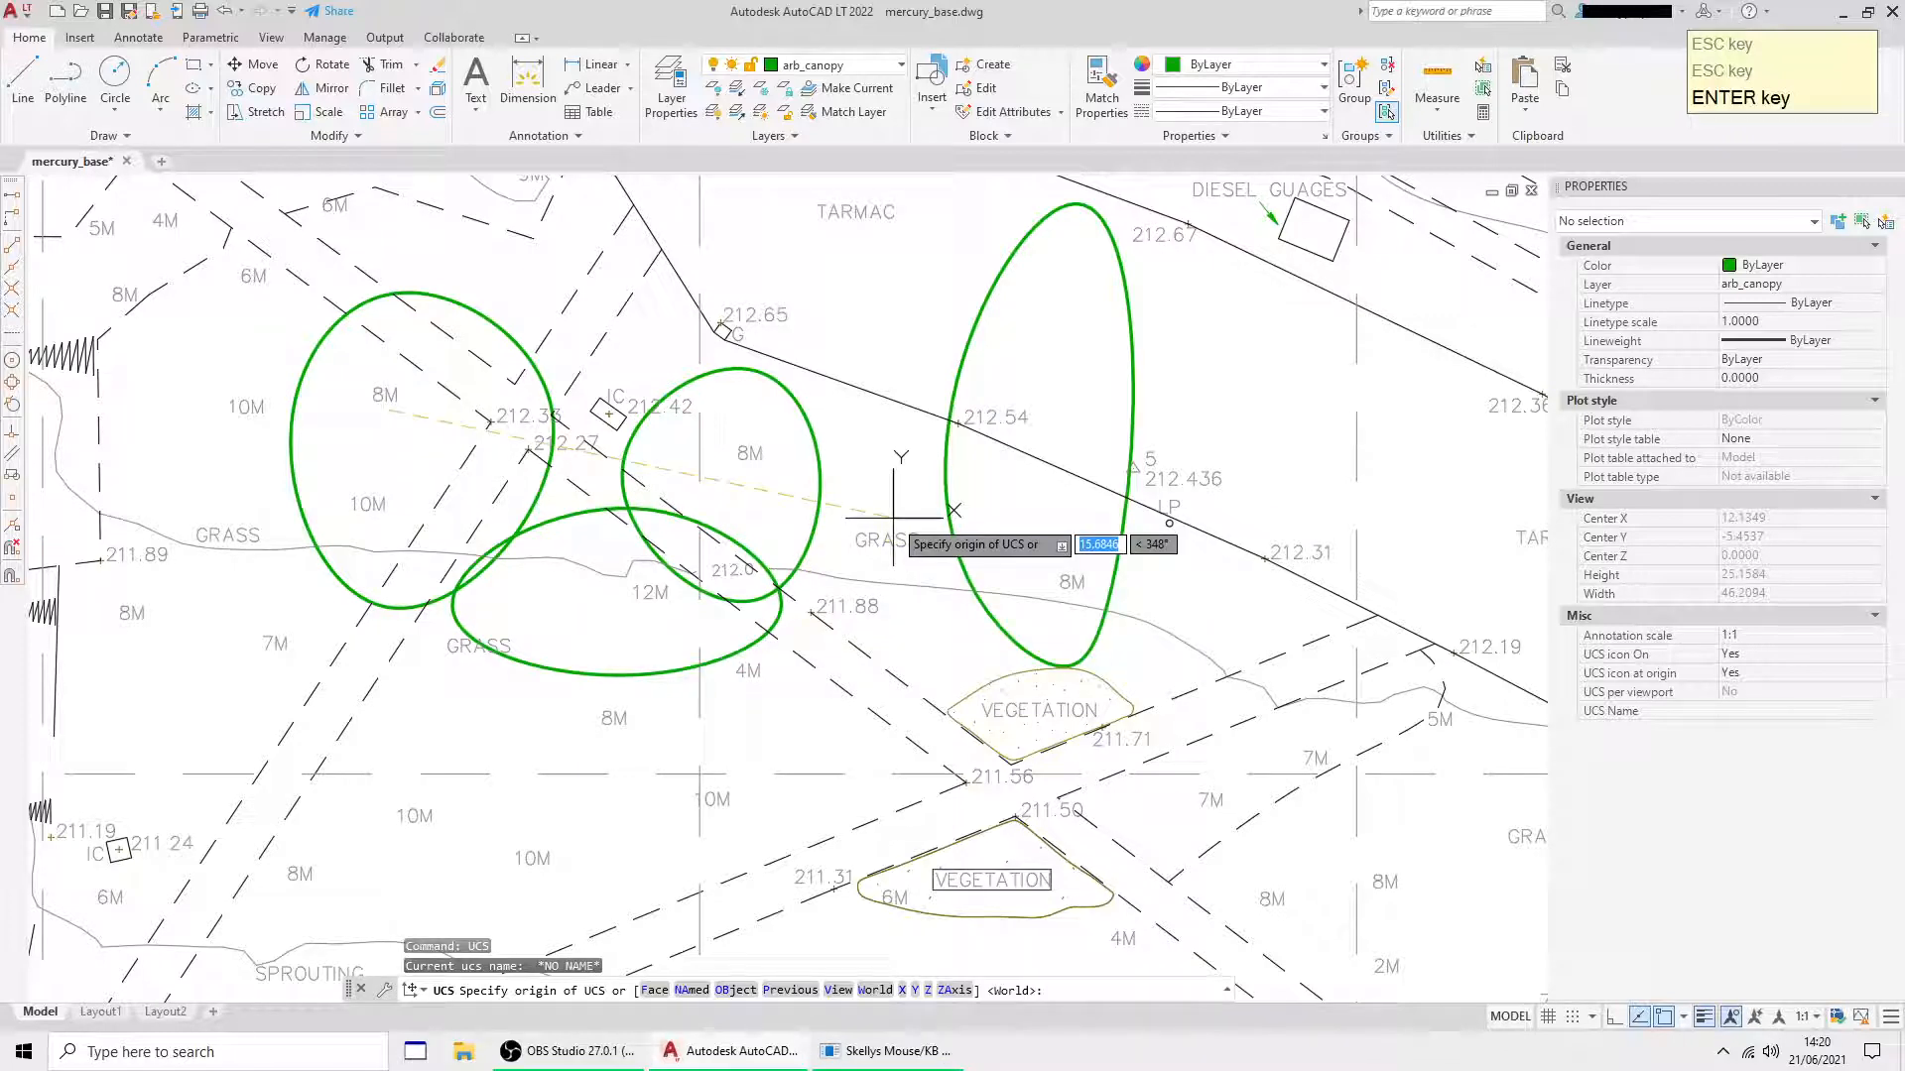
pyautogui.press('enter')
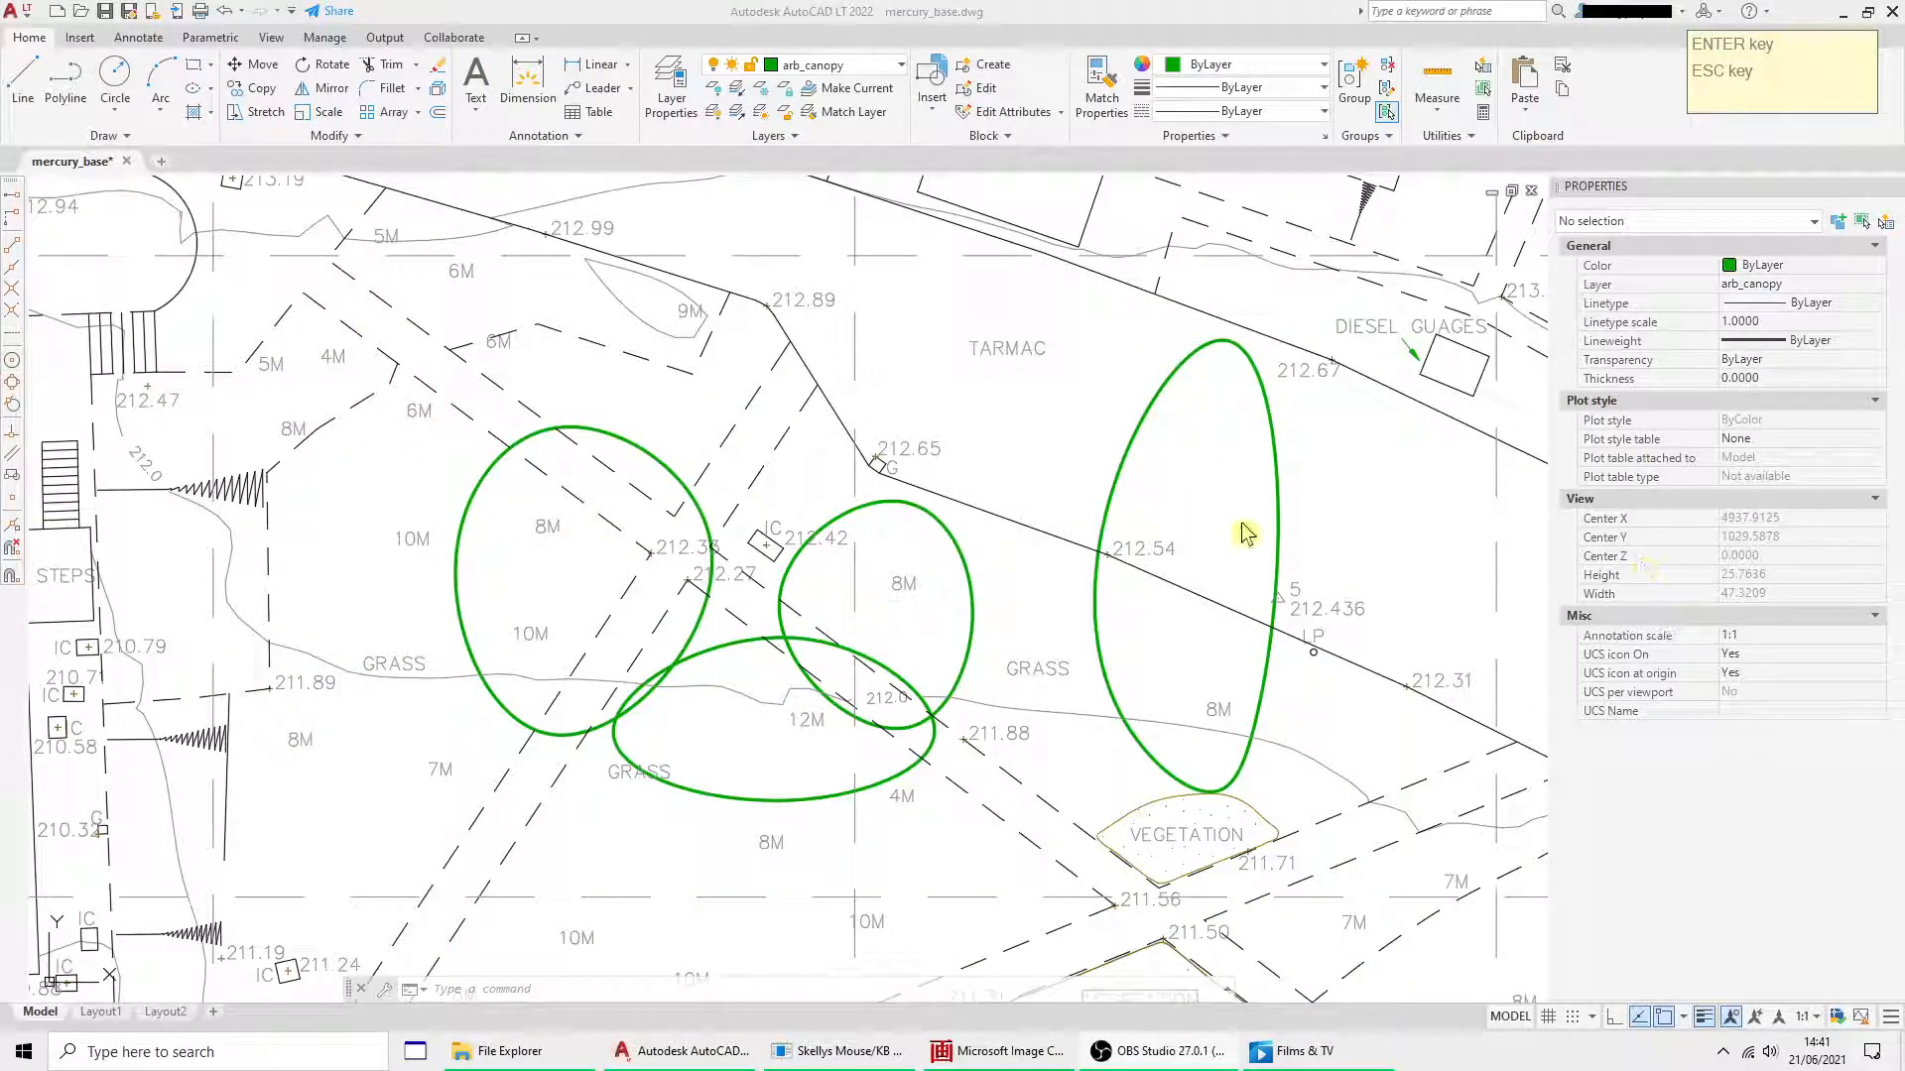
pyautogui.moveTo(1284, 482)
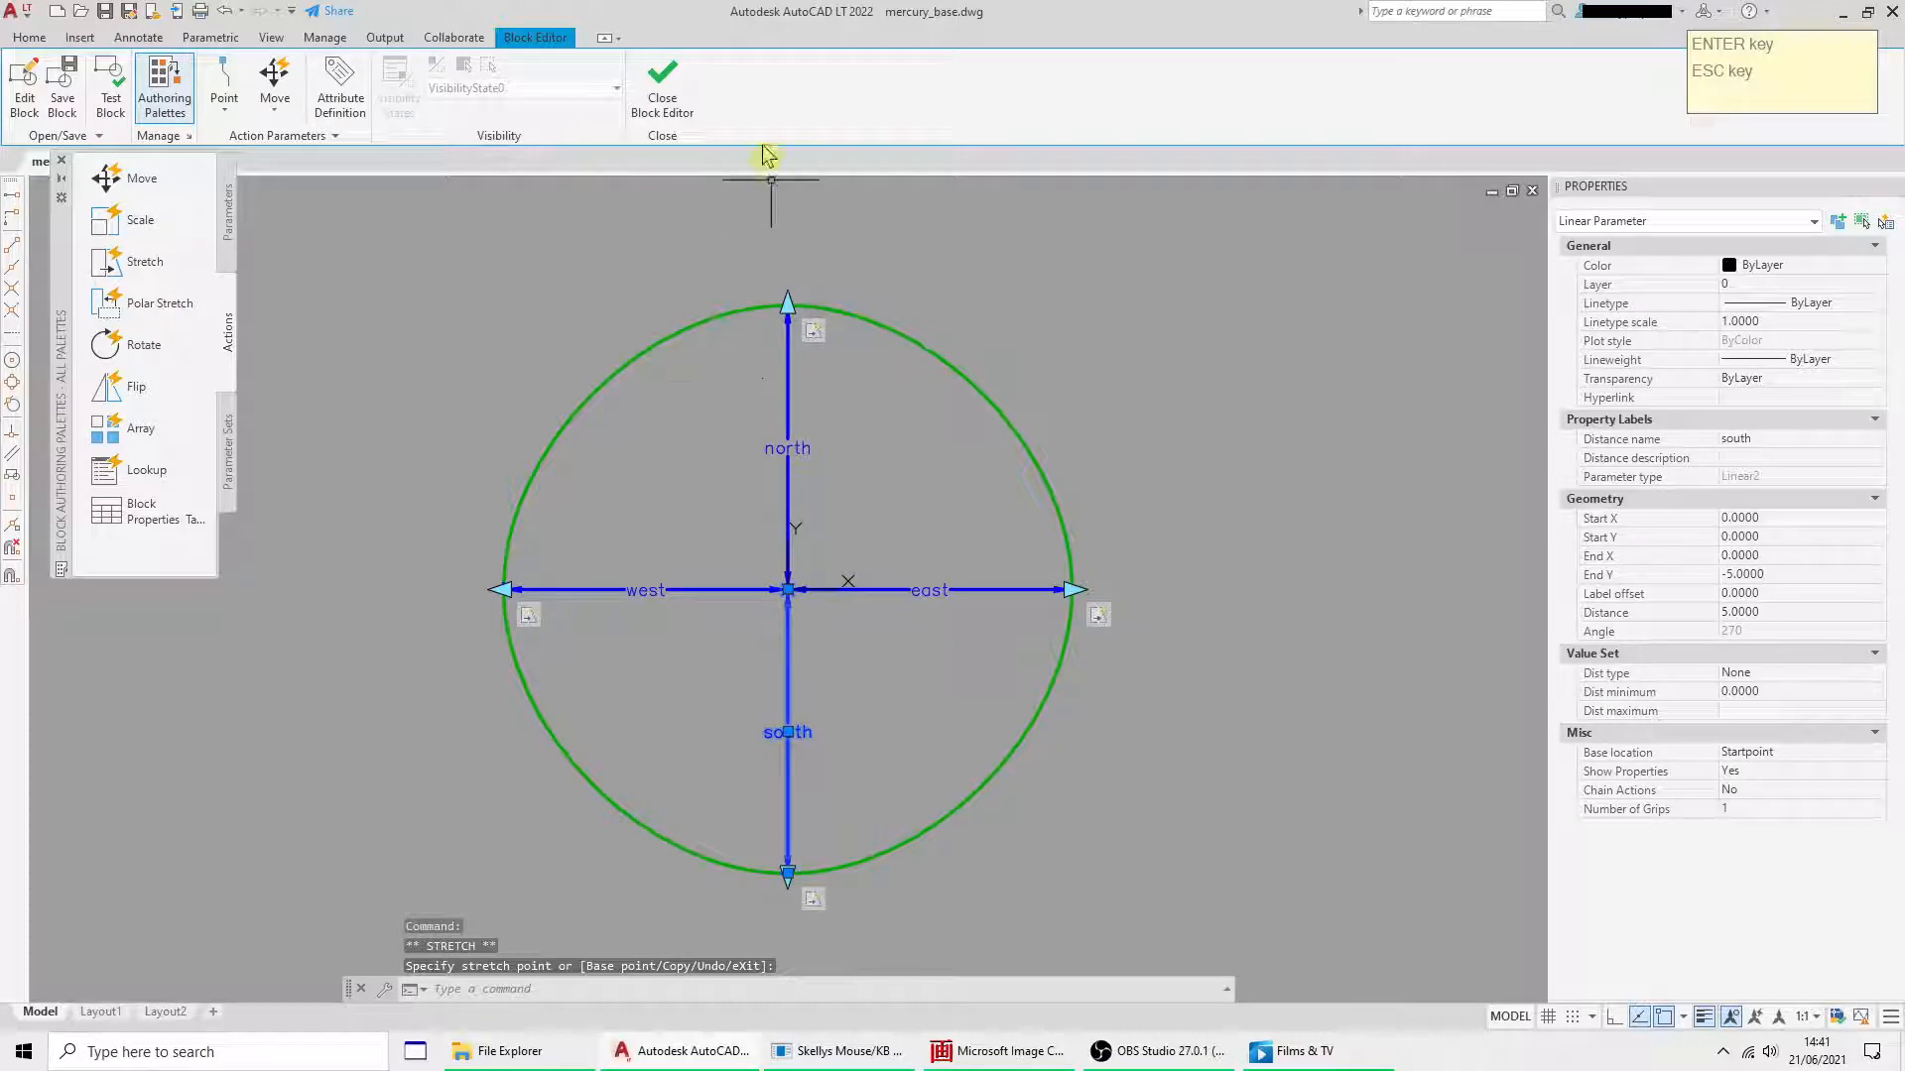
# - Change the canopy outline colour to magenta and save the block definition
pyautogui.click(662, 82)
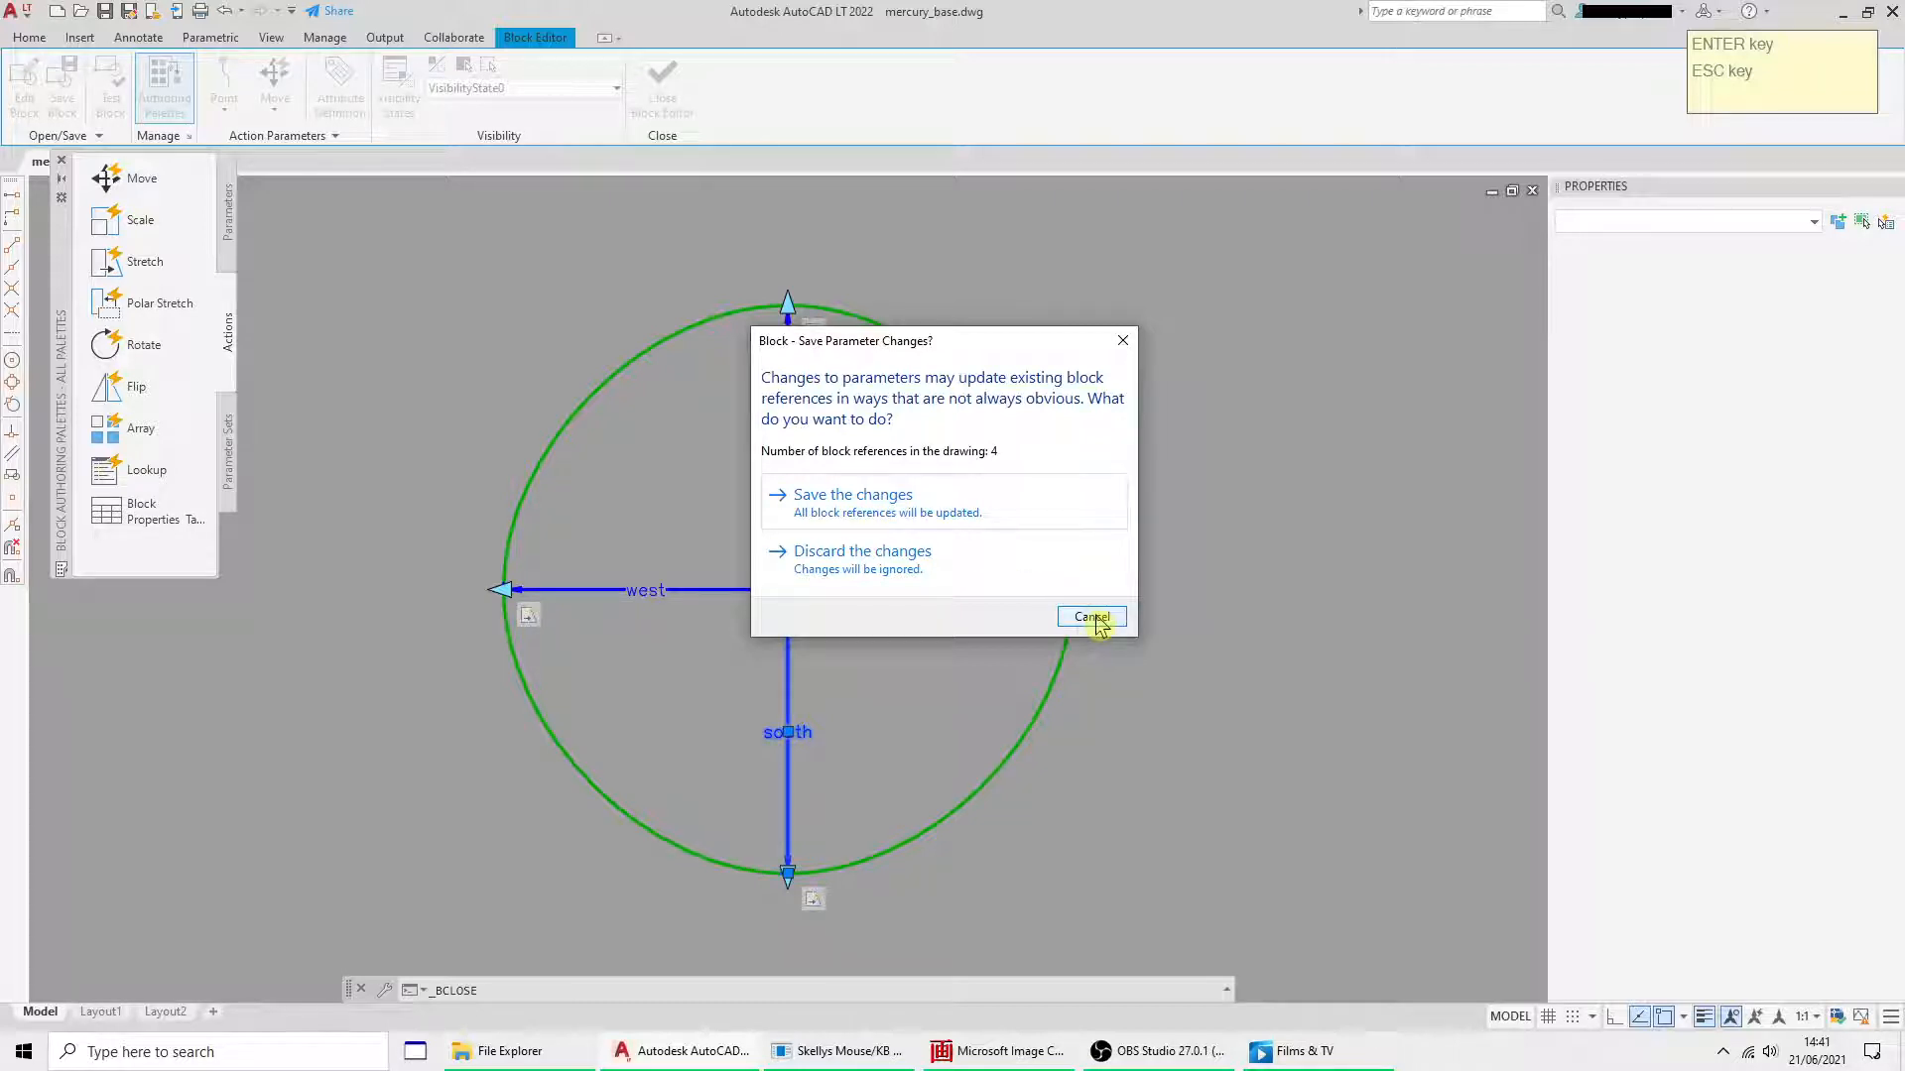
pyautogui.click(1089, 617)
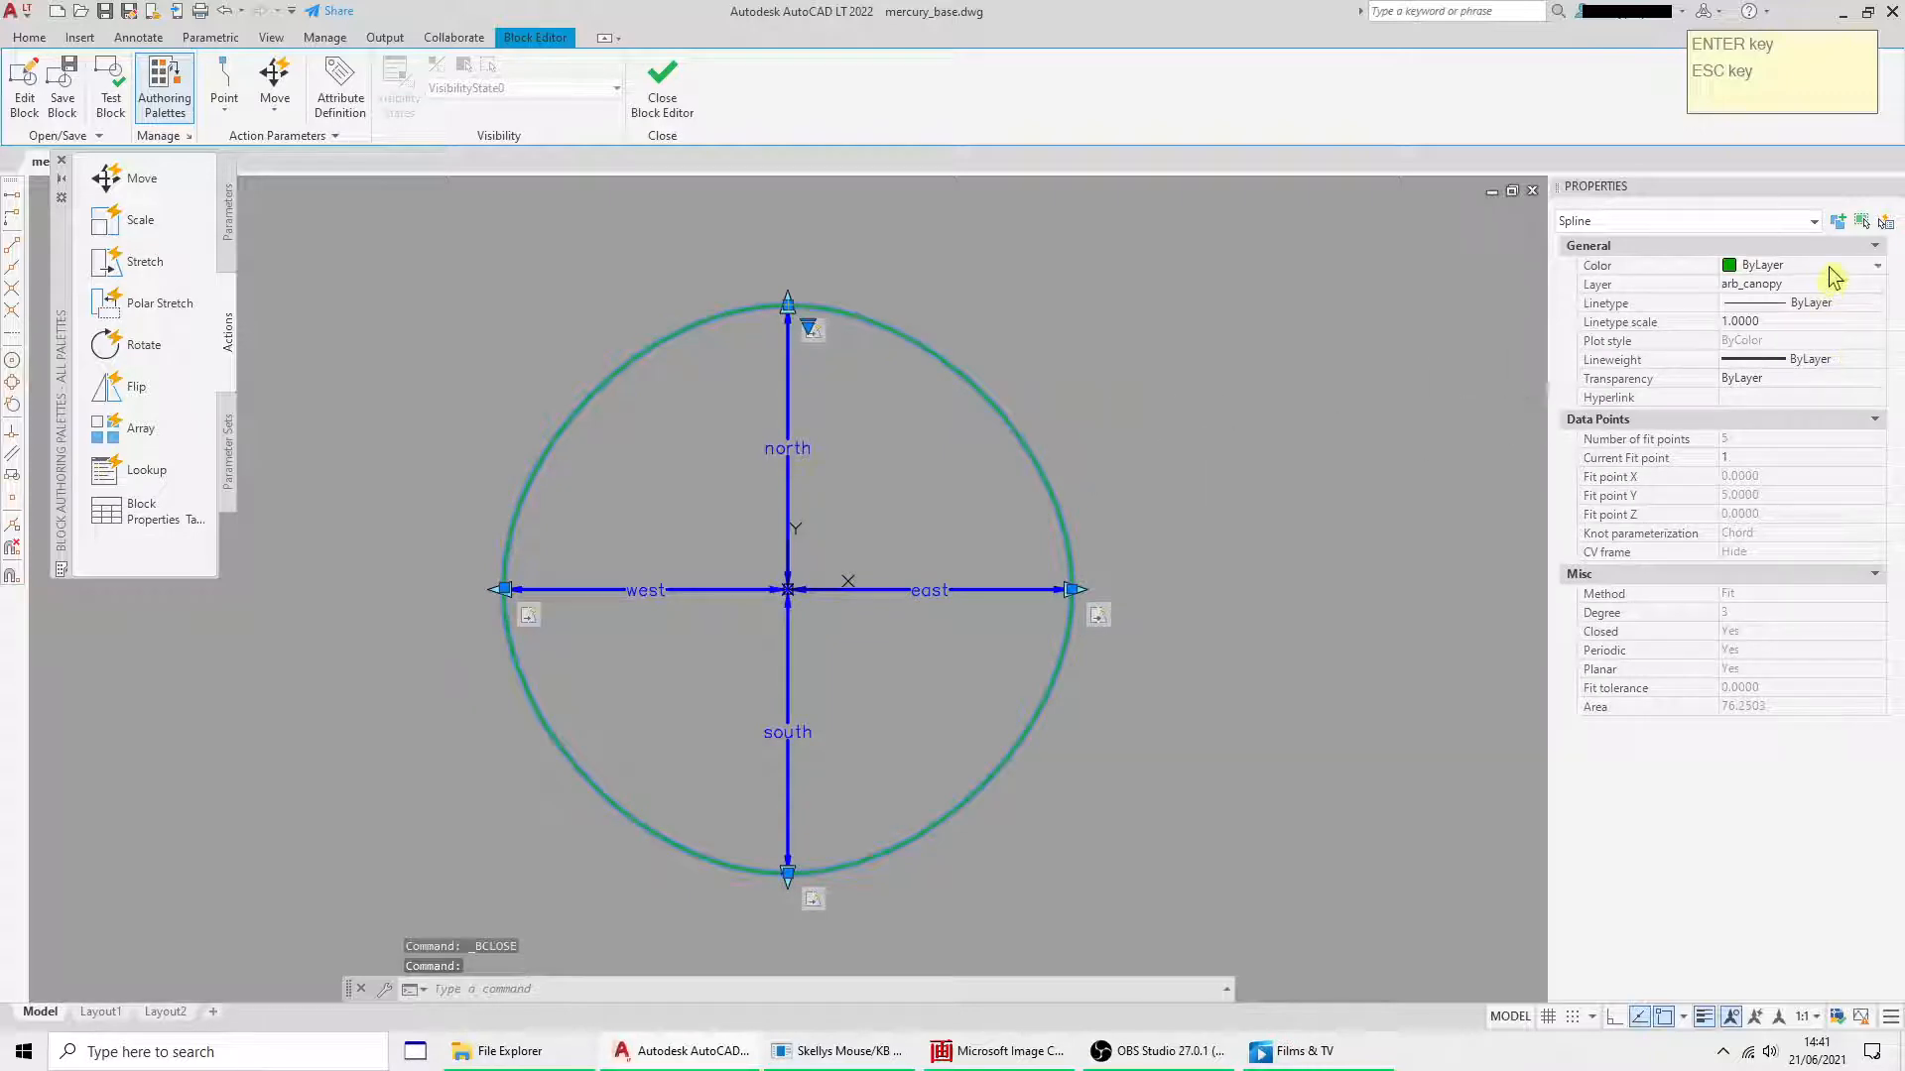
pyautogui.click(1874, 265)
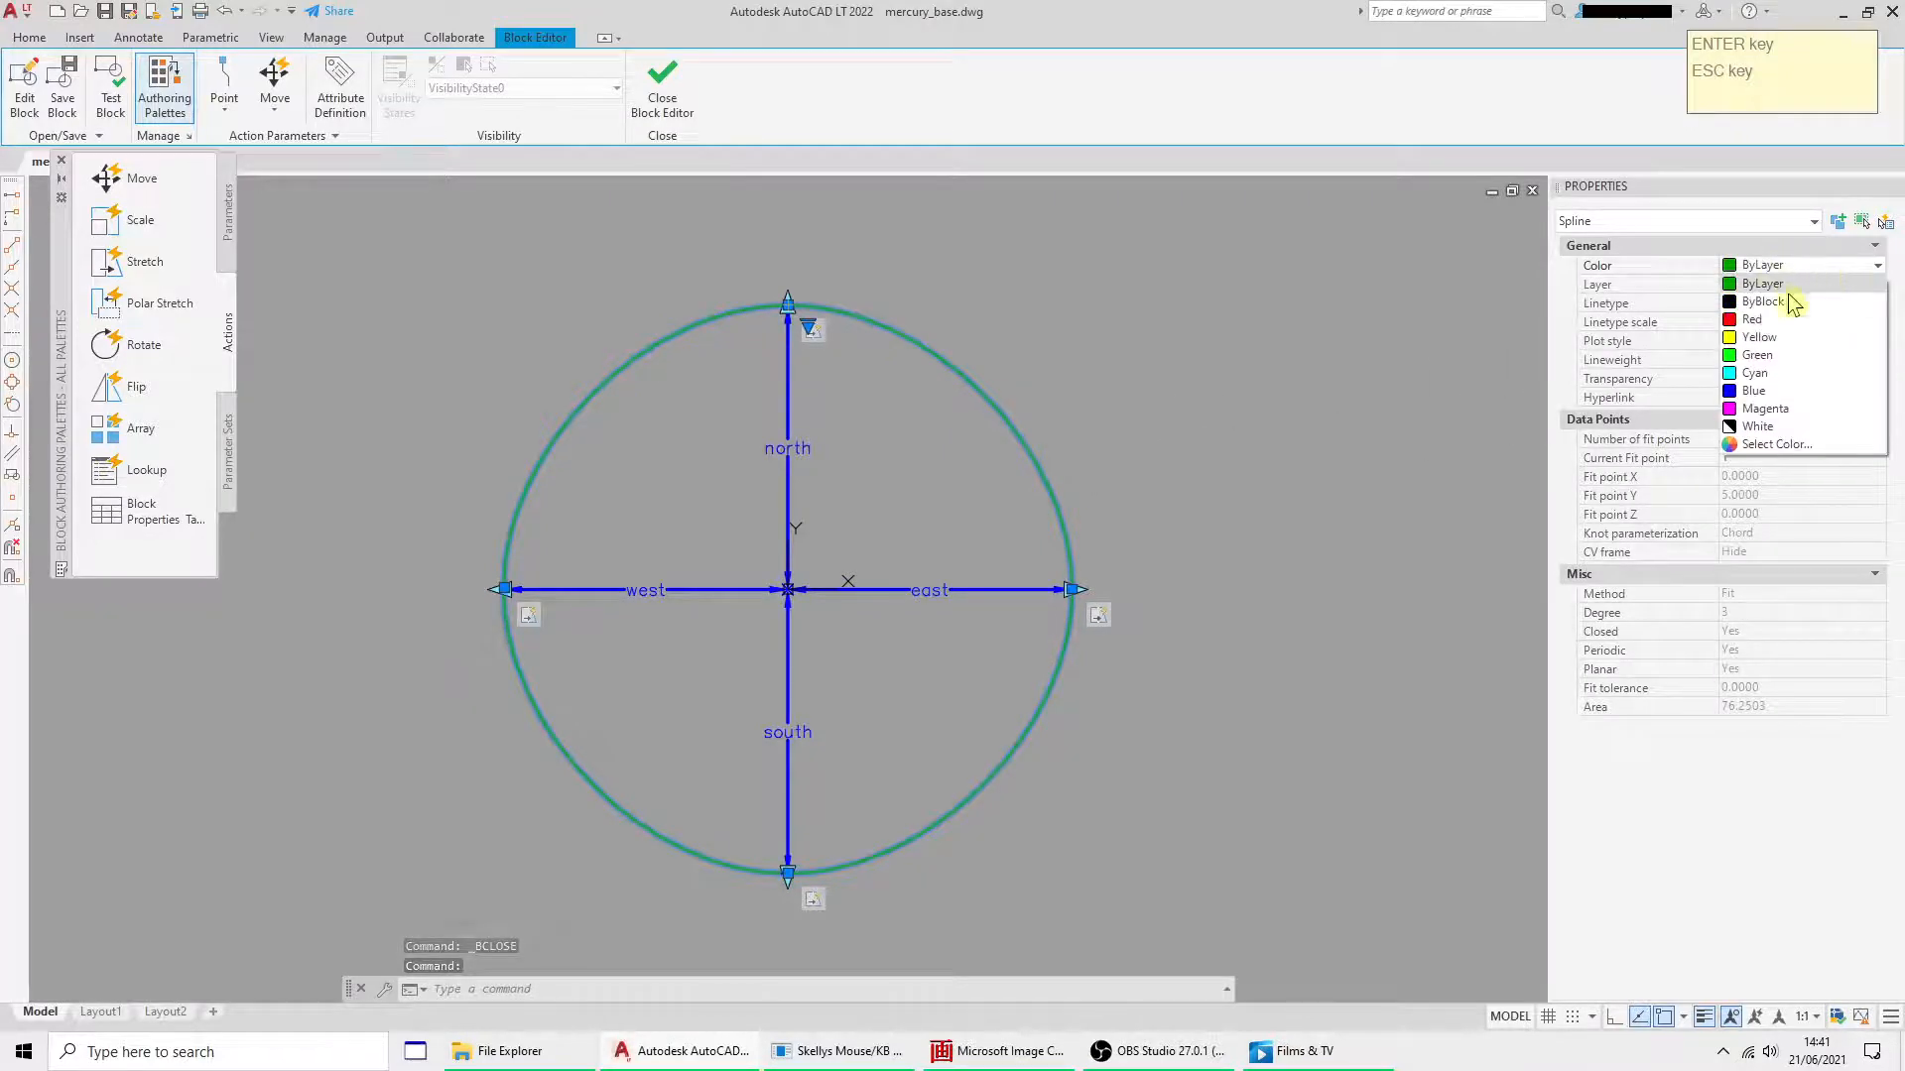
pyautogui.click(1763, 408)
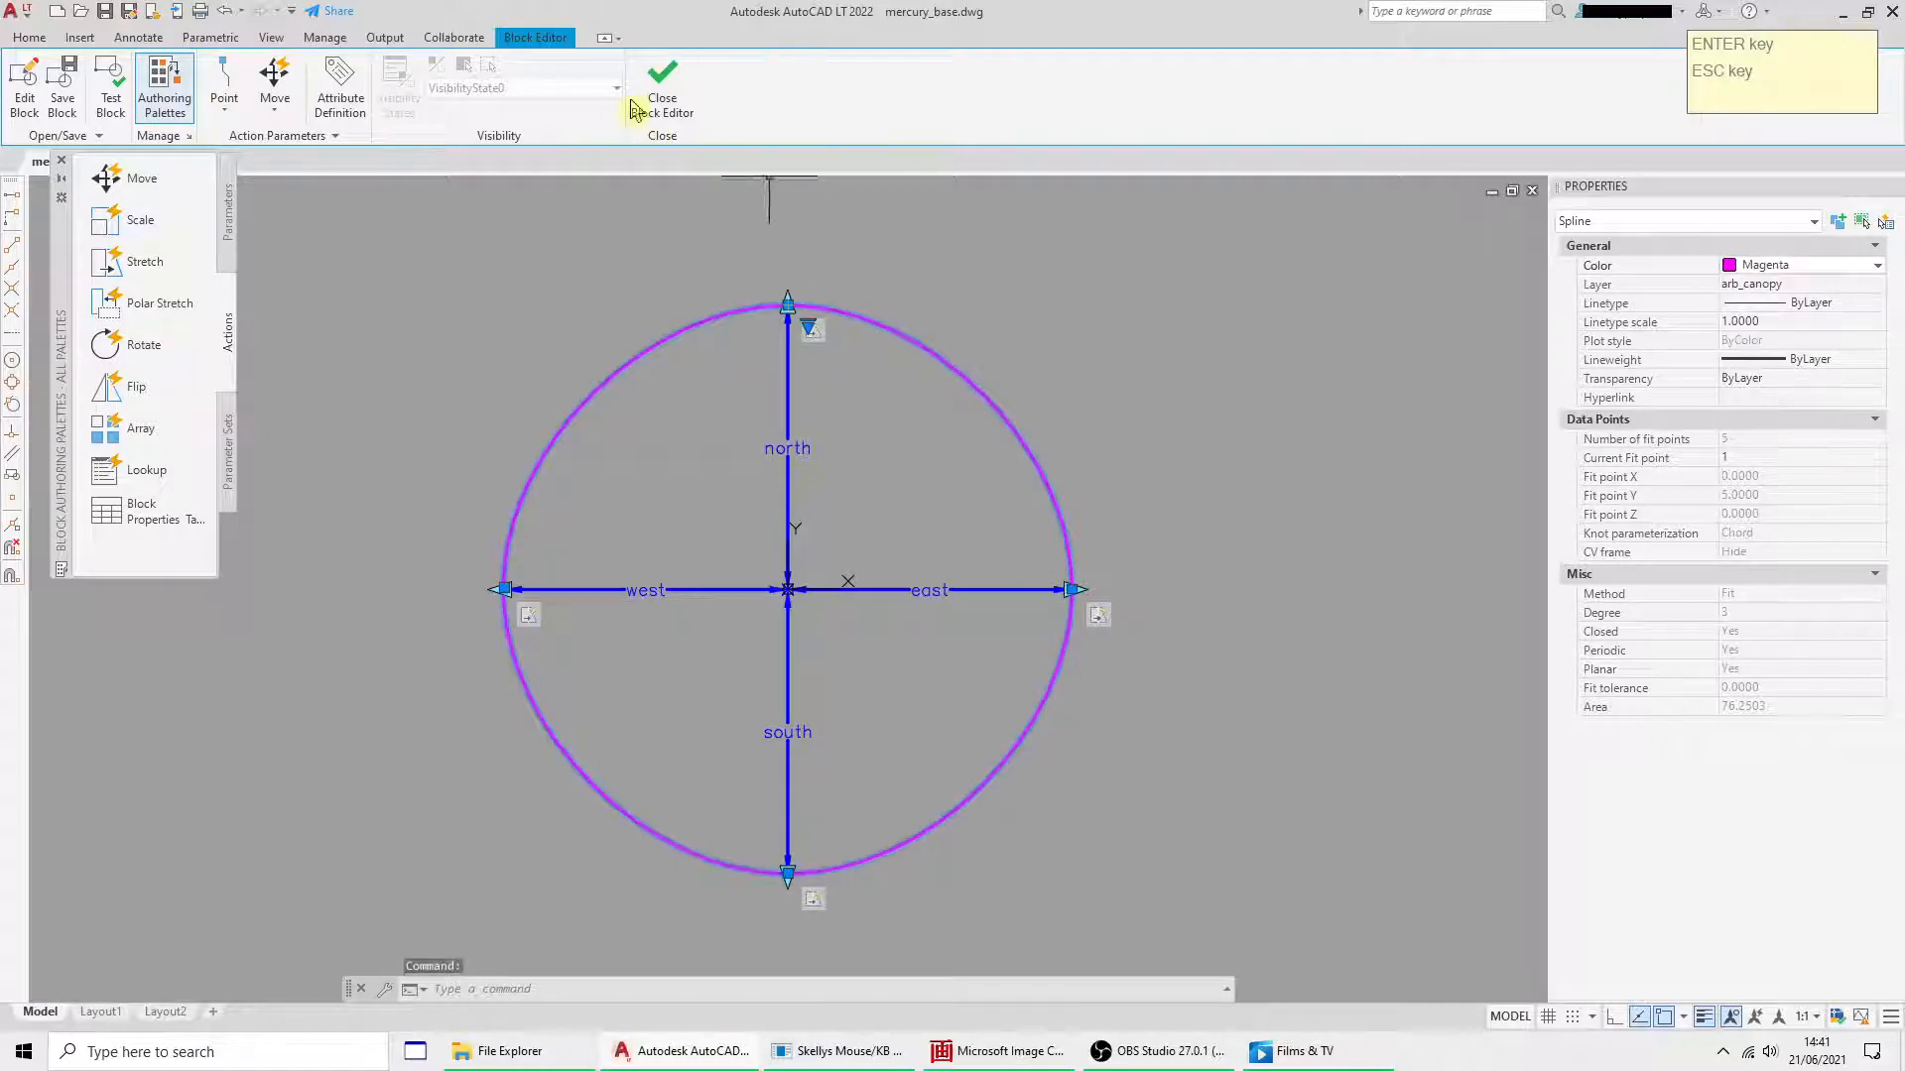
pyautogui.click(661, 104)
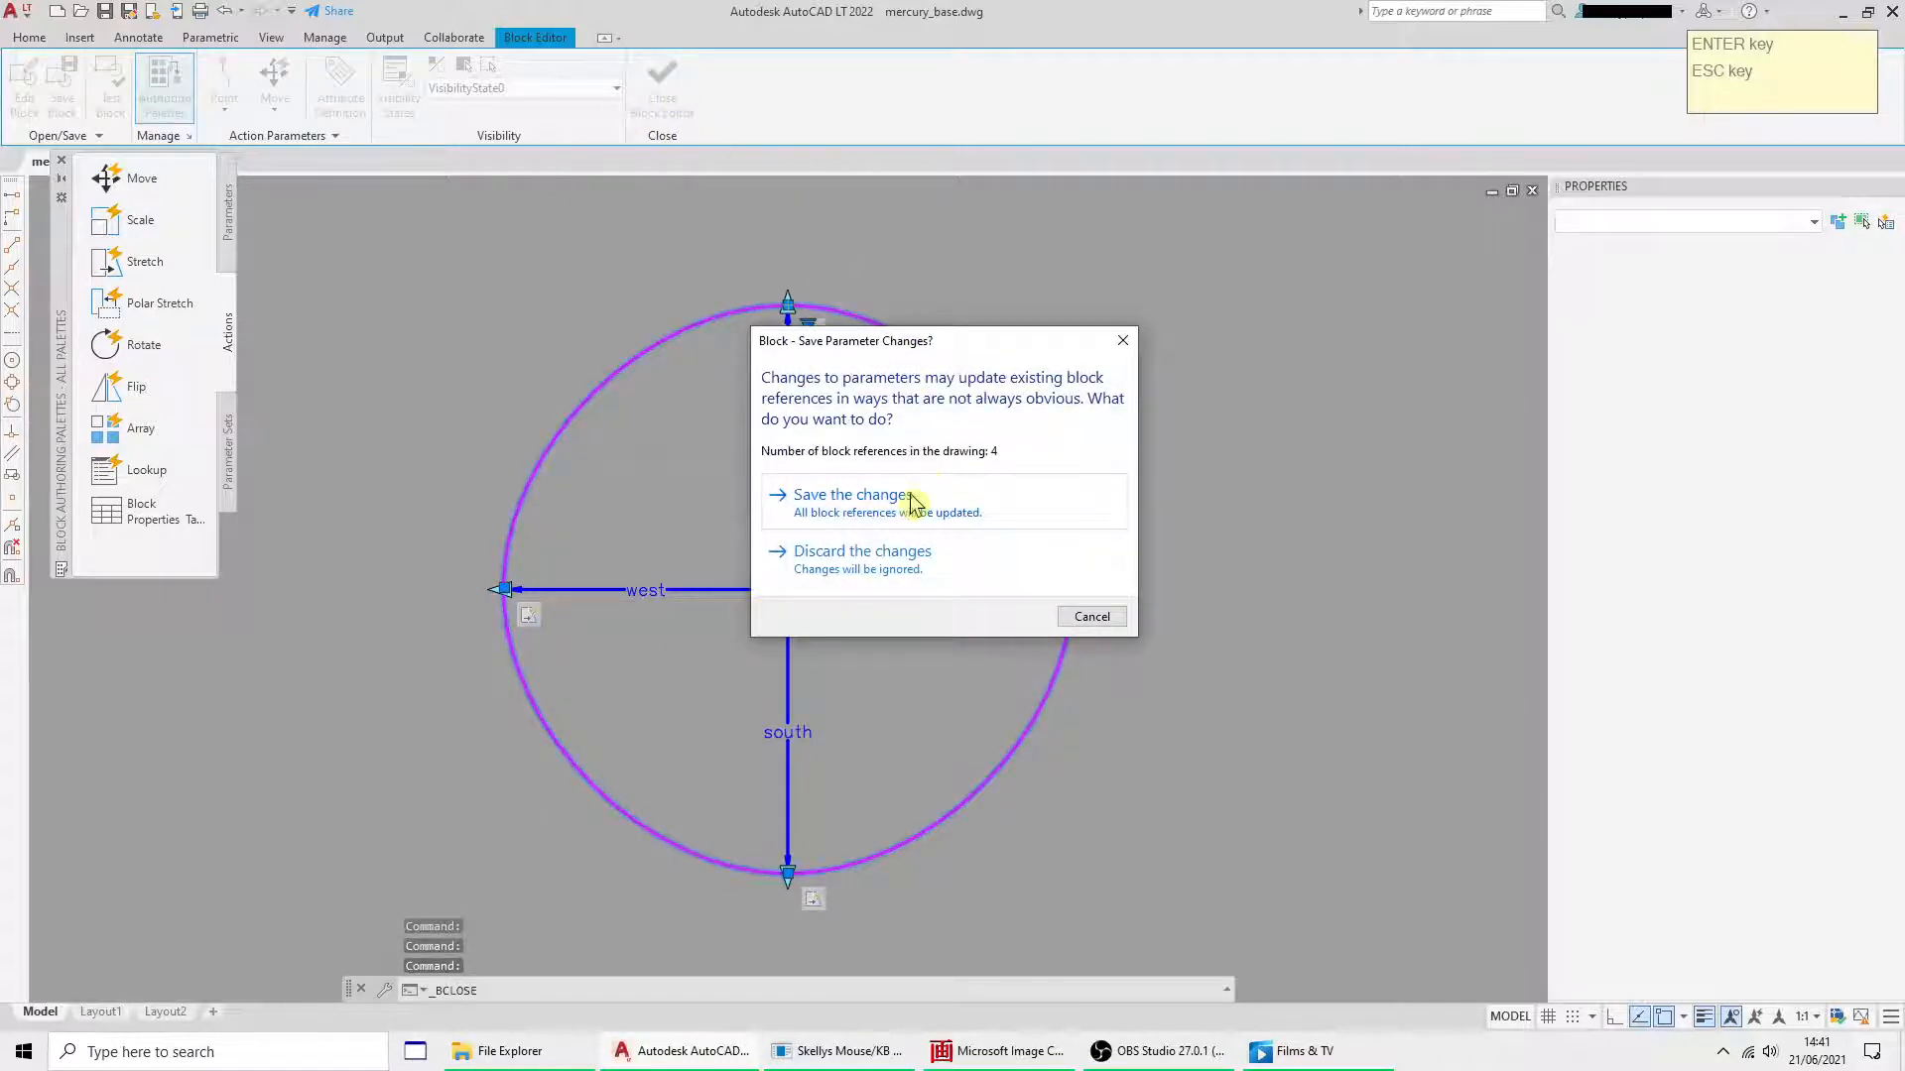
pyautogui.click(851, 494)
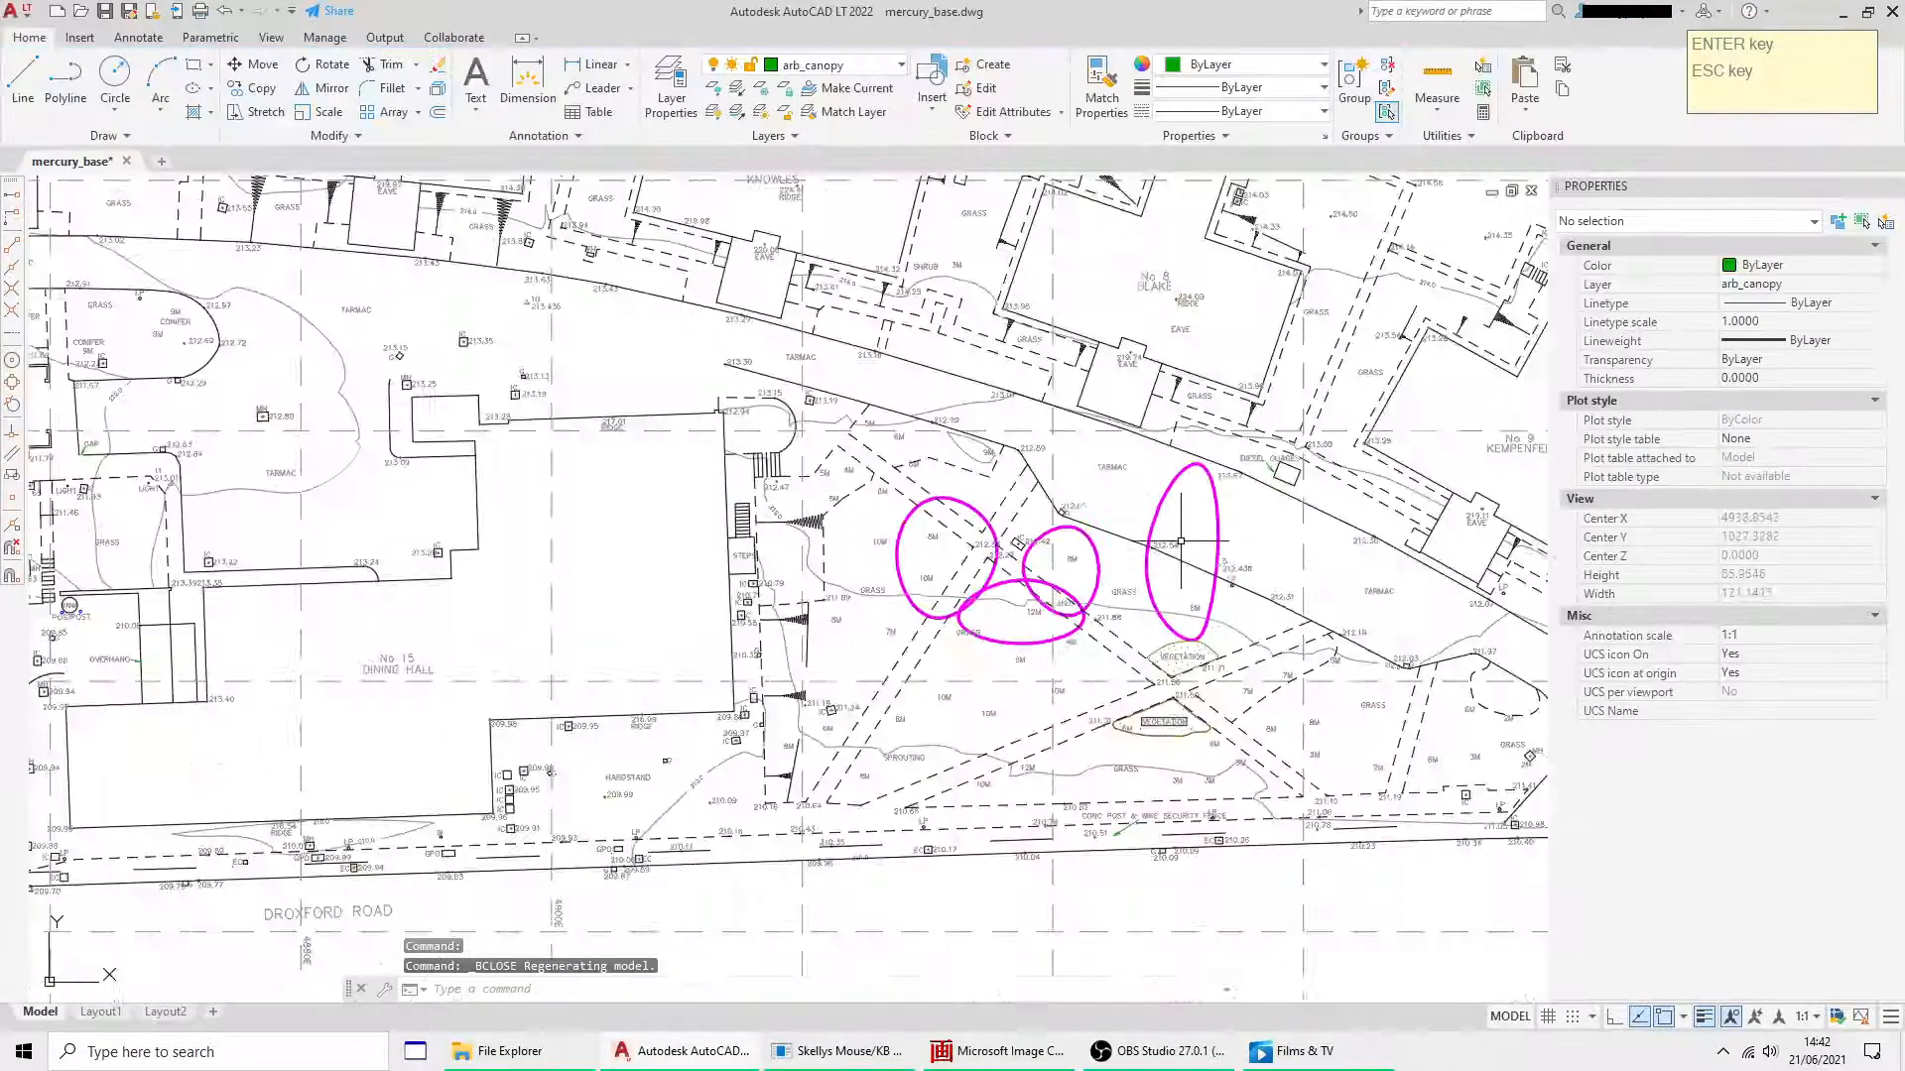
# - In the arb_canopy Block Editor, set the outline spline colour to ByLayer and close
pyautogui.scroll(-3)
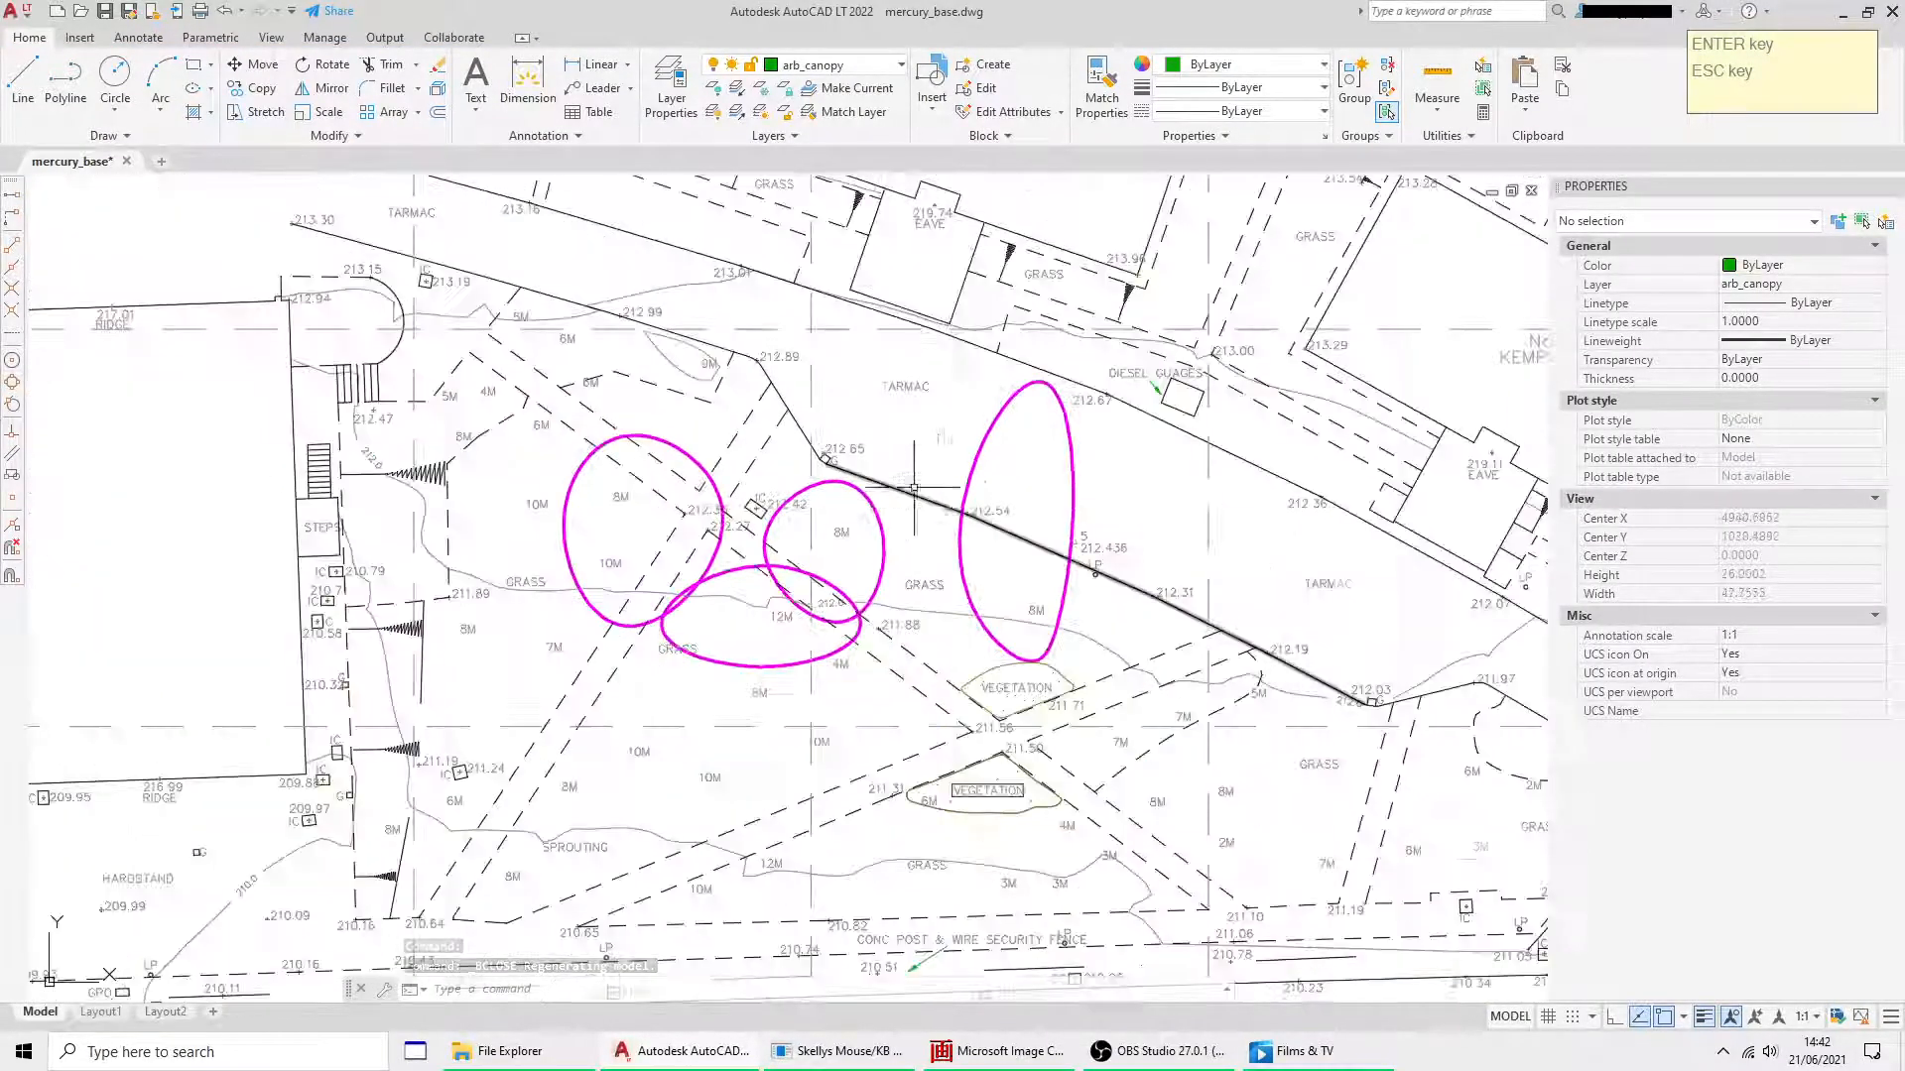
pyautogui.click(1034, 509)
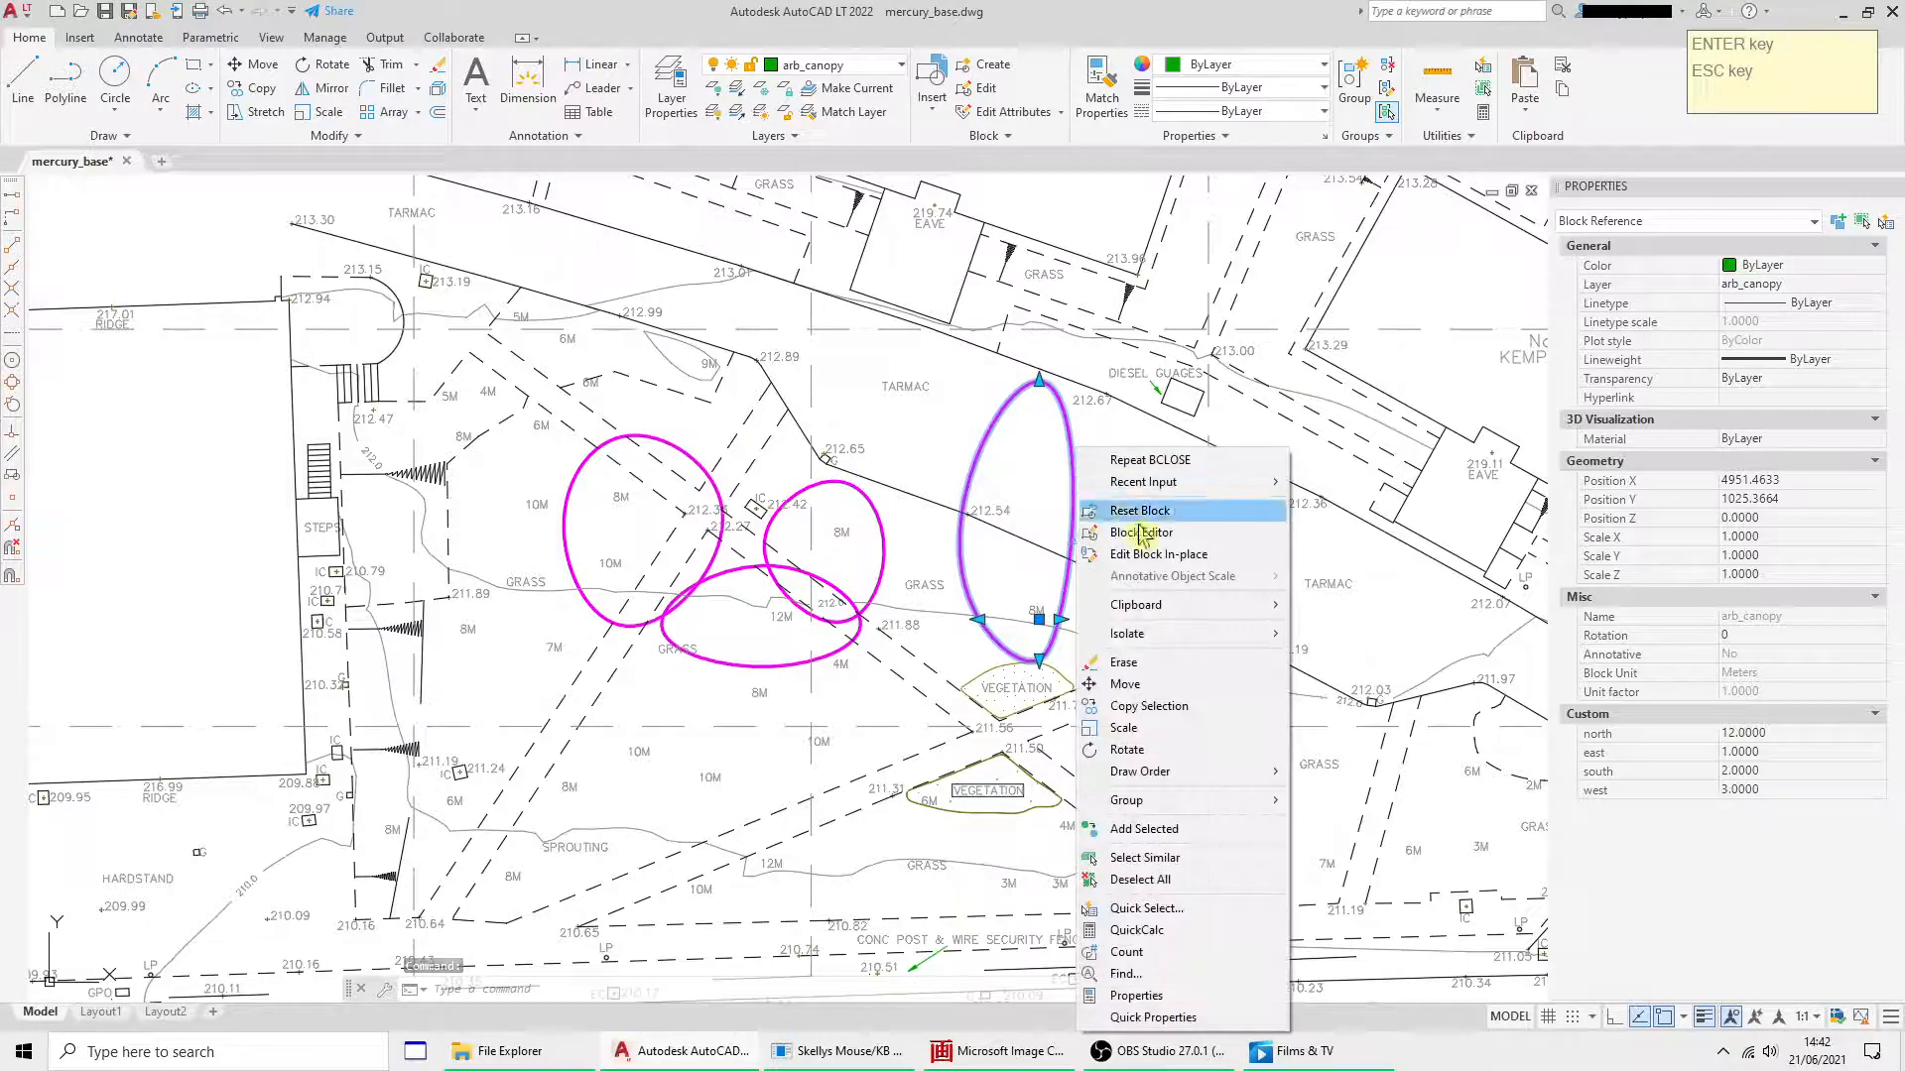
pyautogui.click(1140, 532)
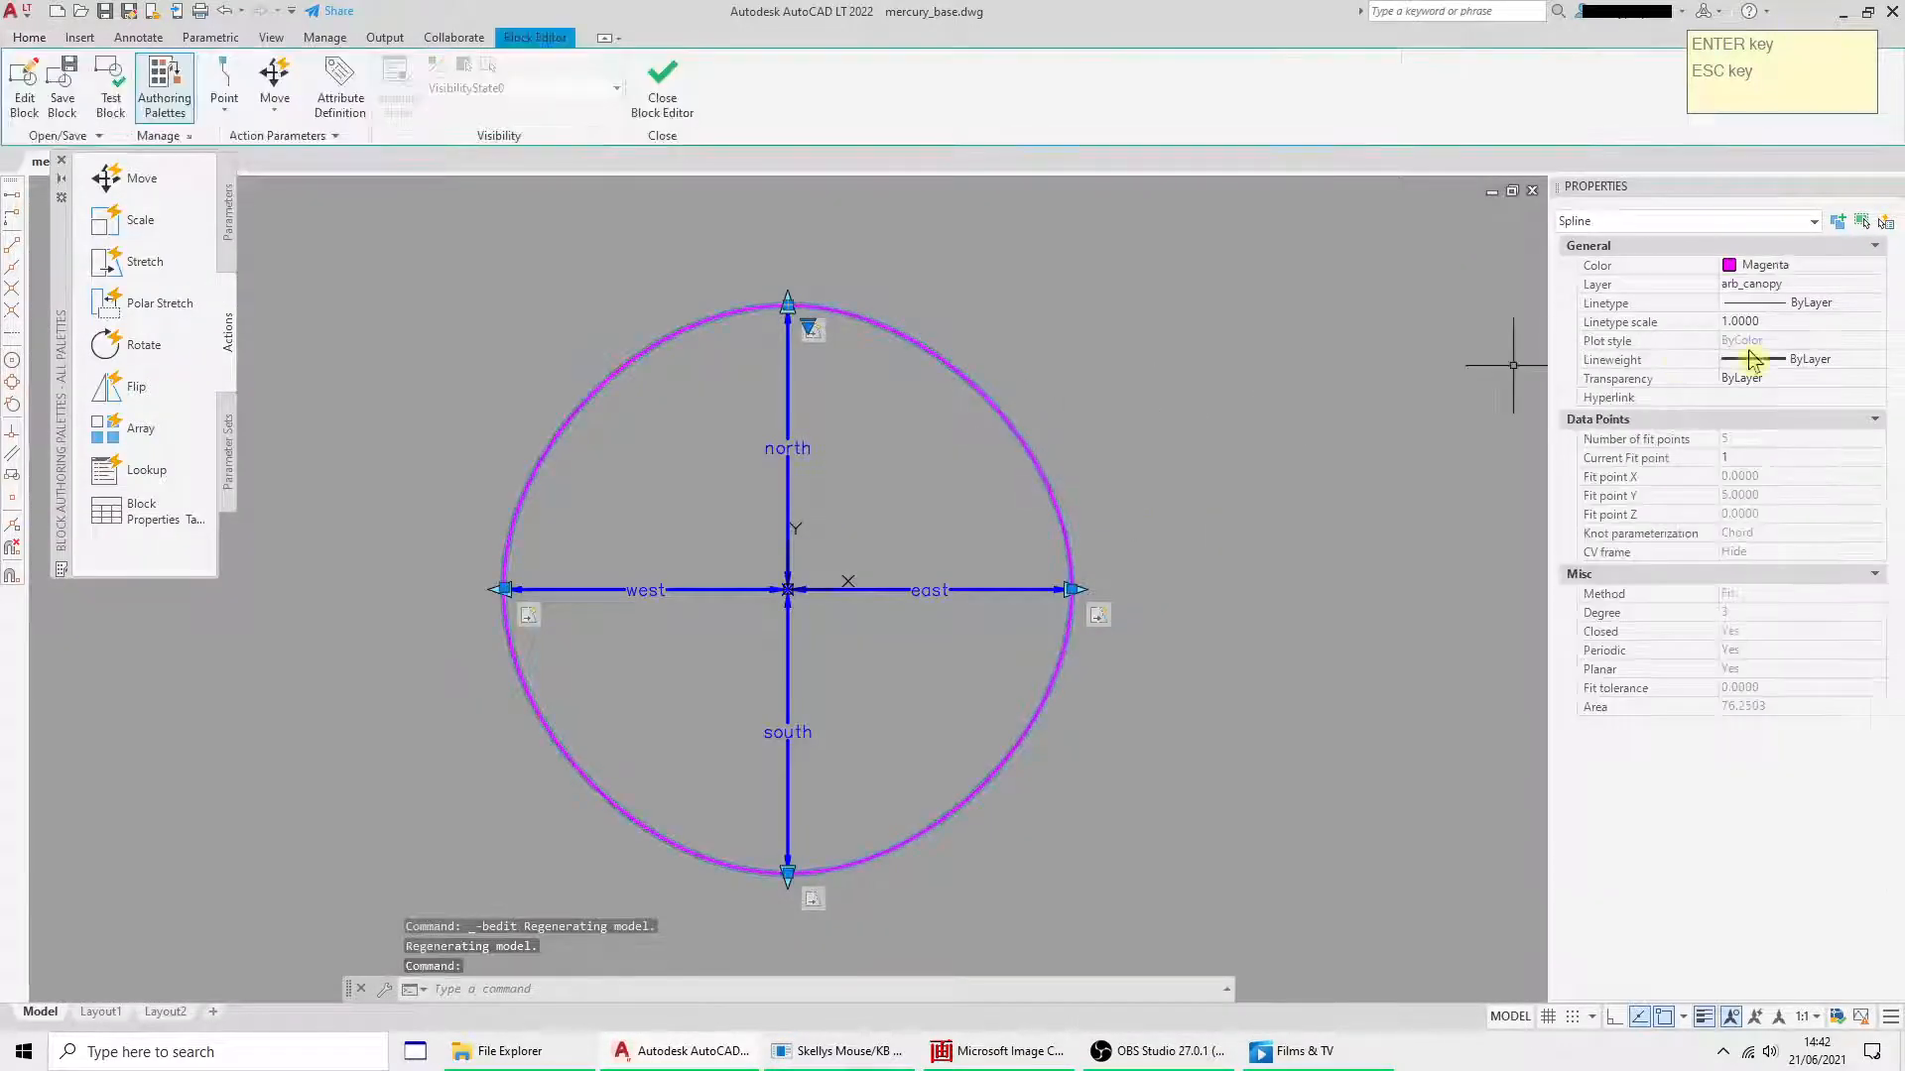
pyautogui.click(1810, 265)
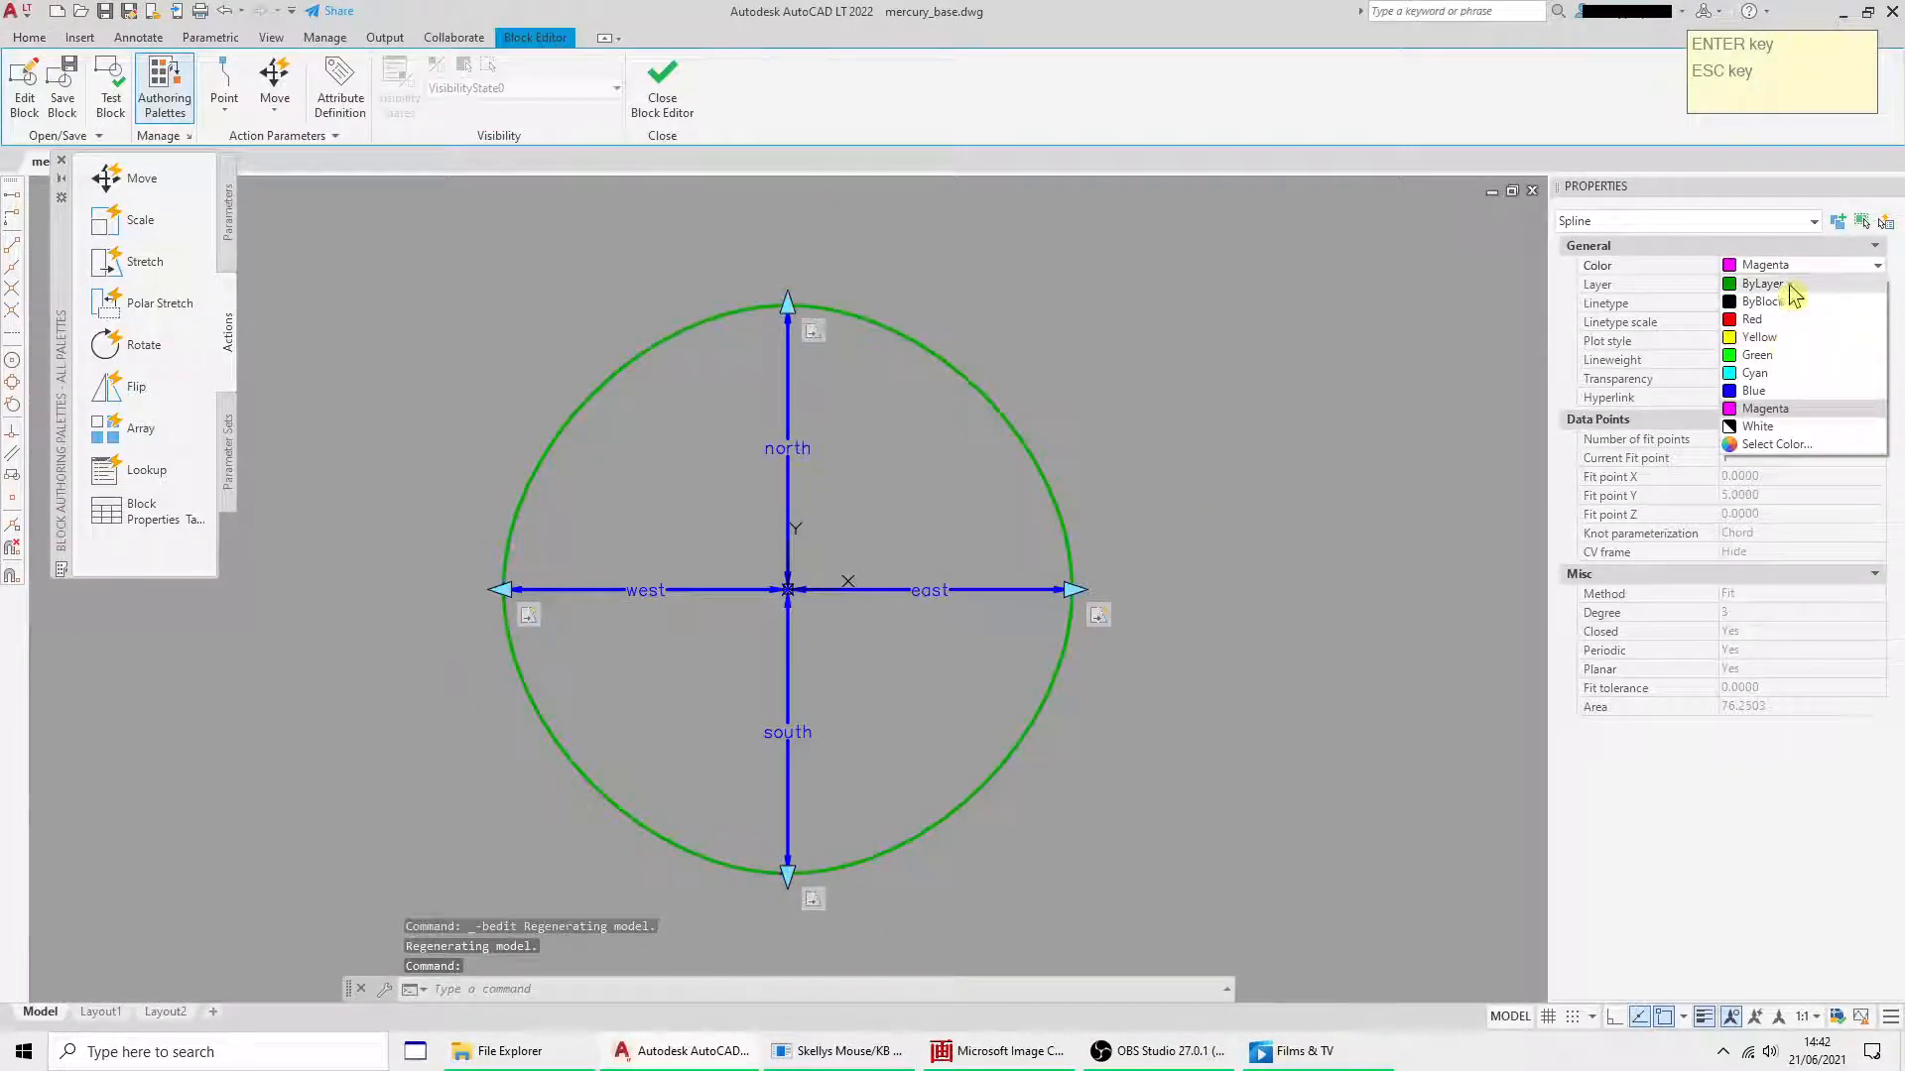
pyautogui.click(1762, 283)
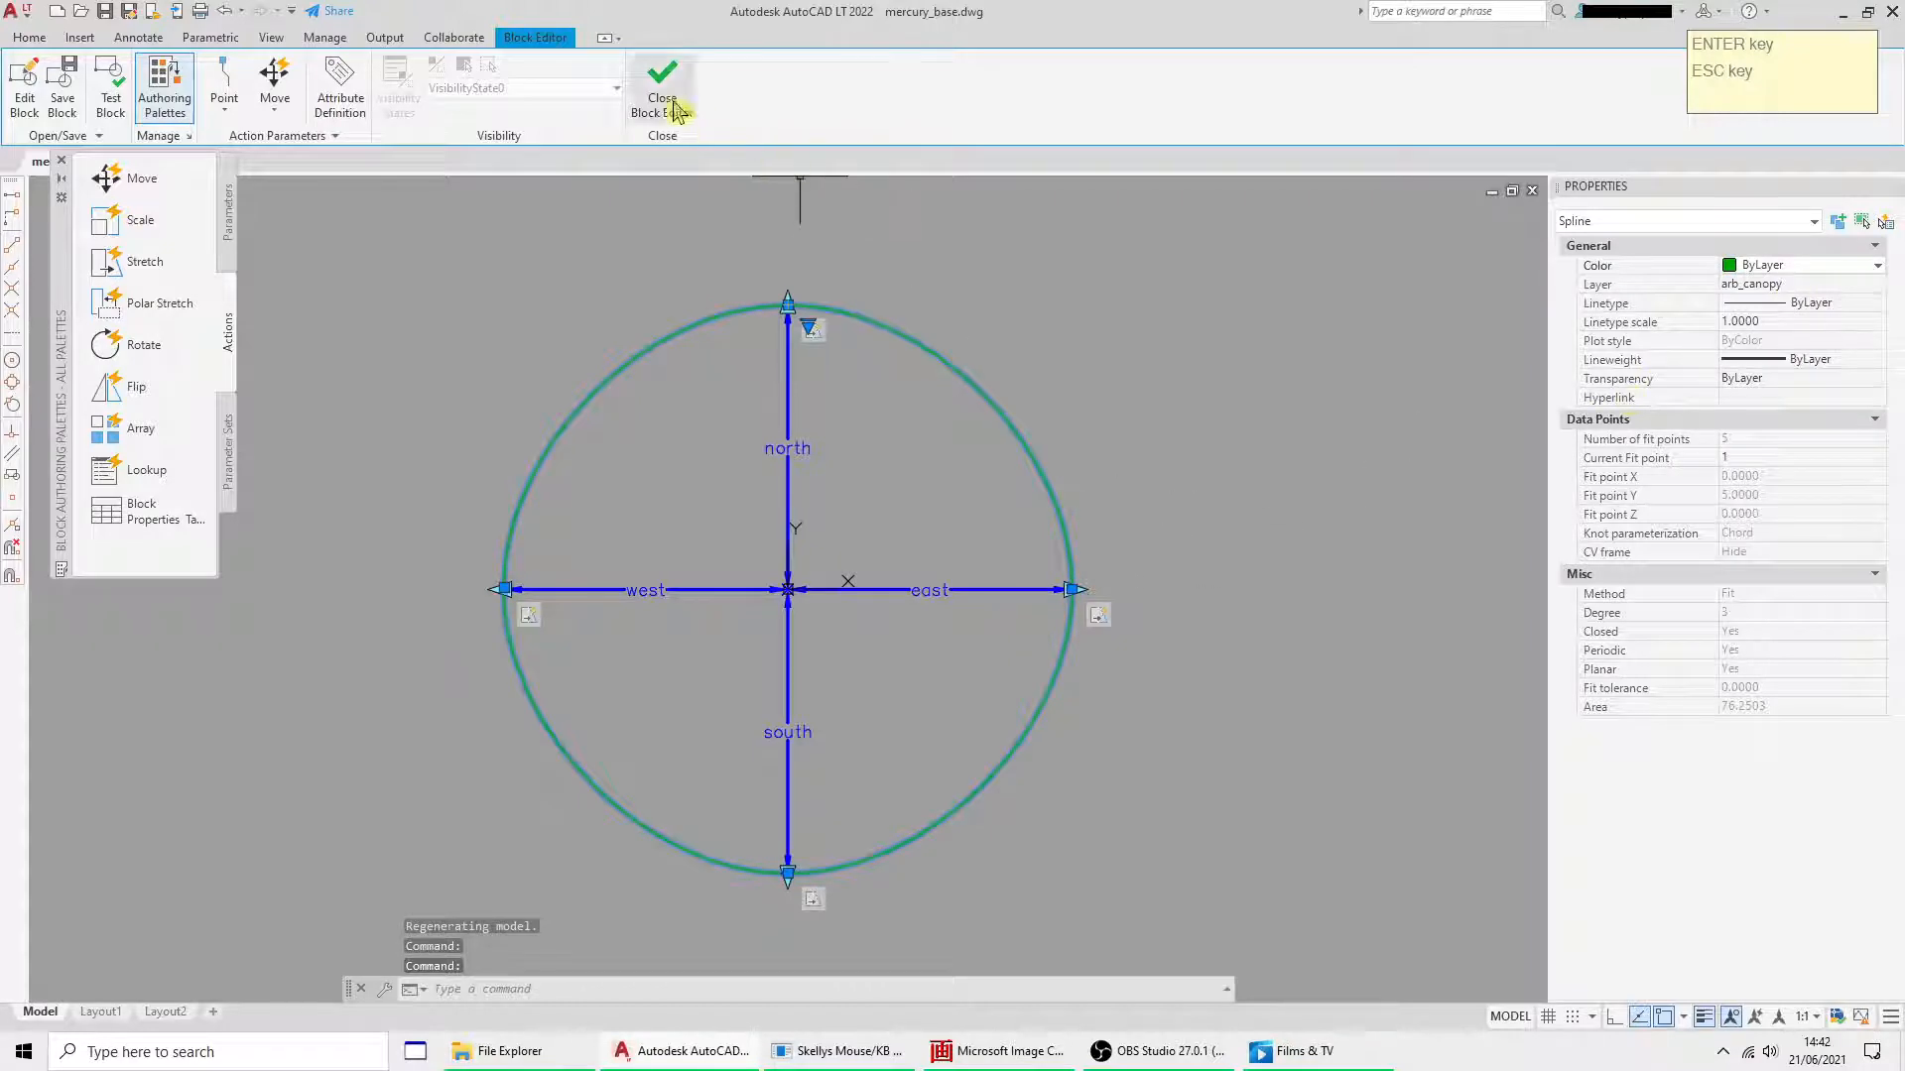
pyautogui.click(662, 104)
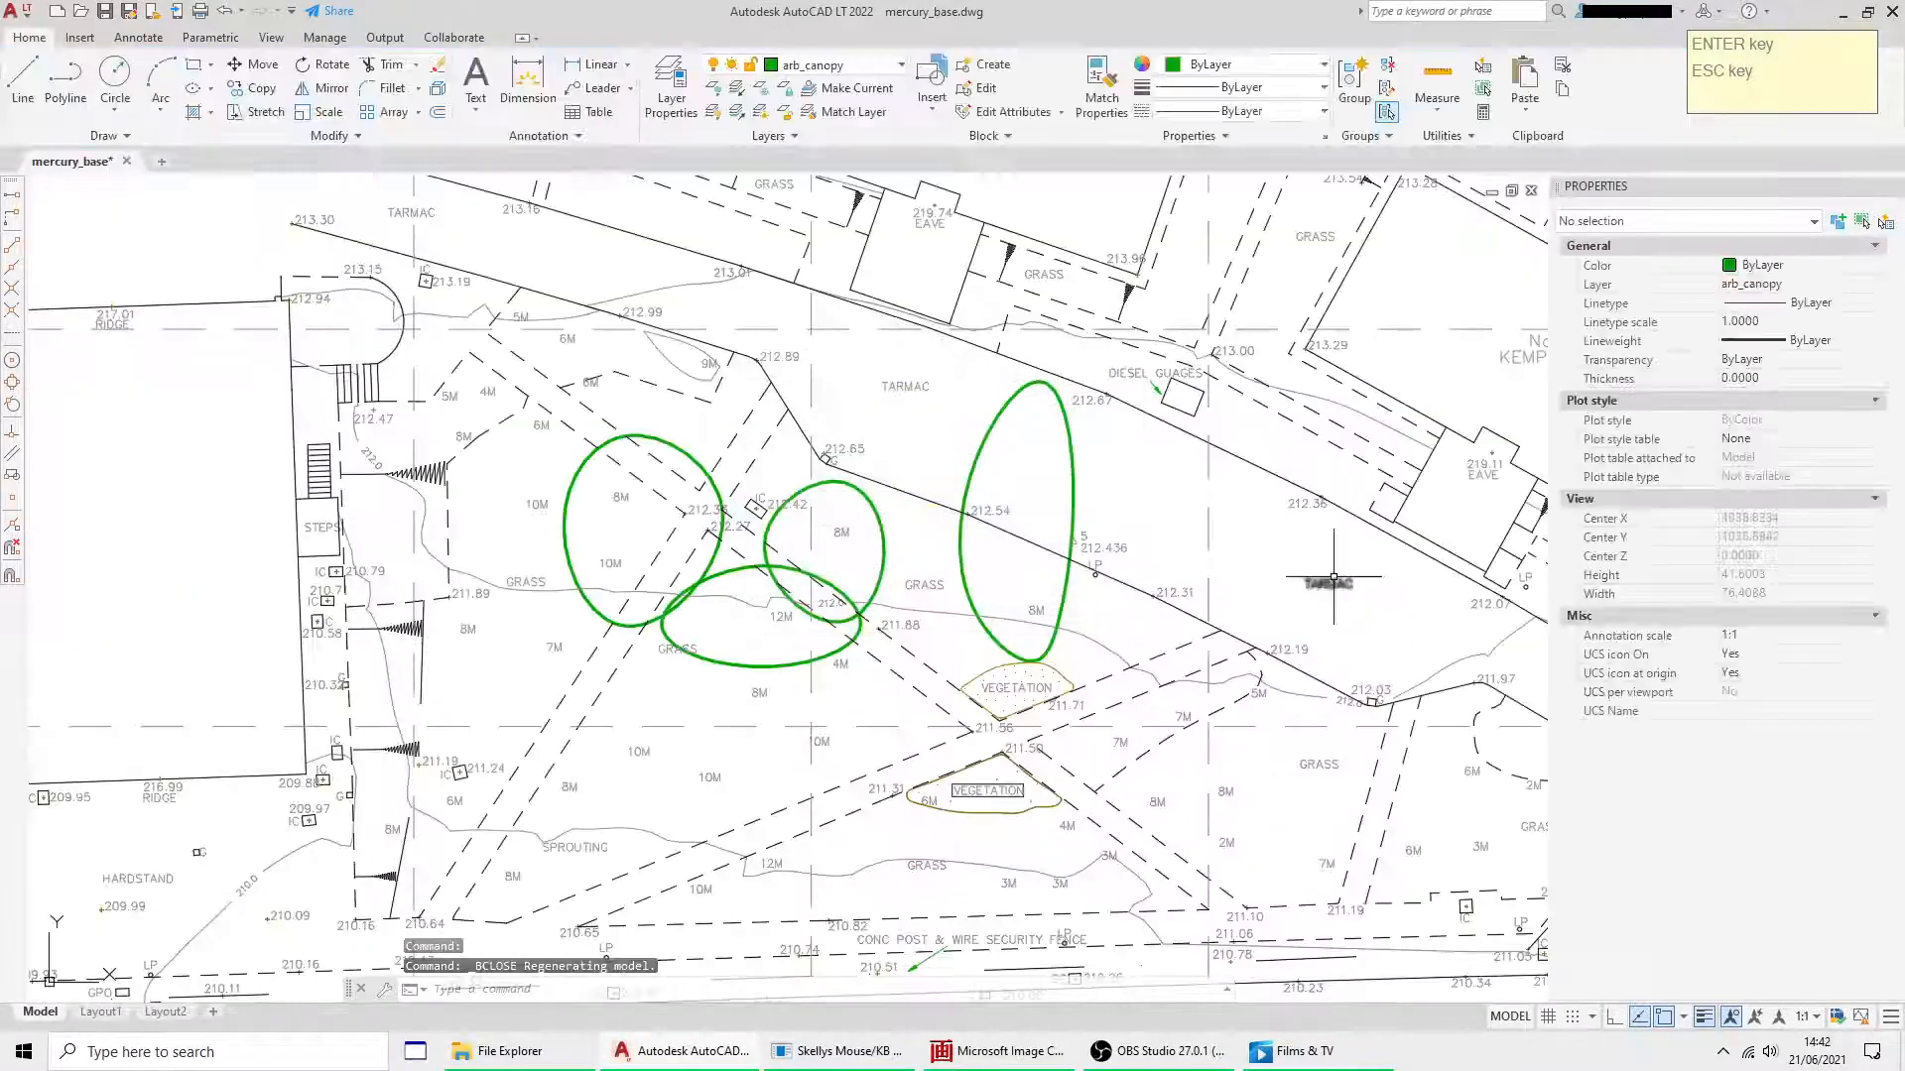